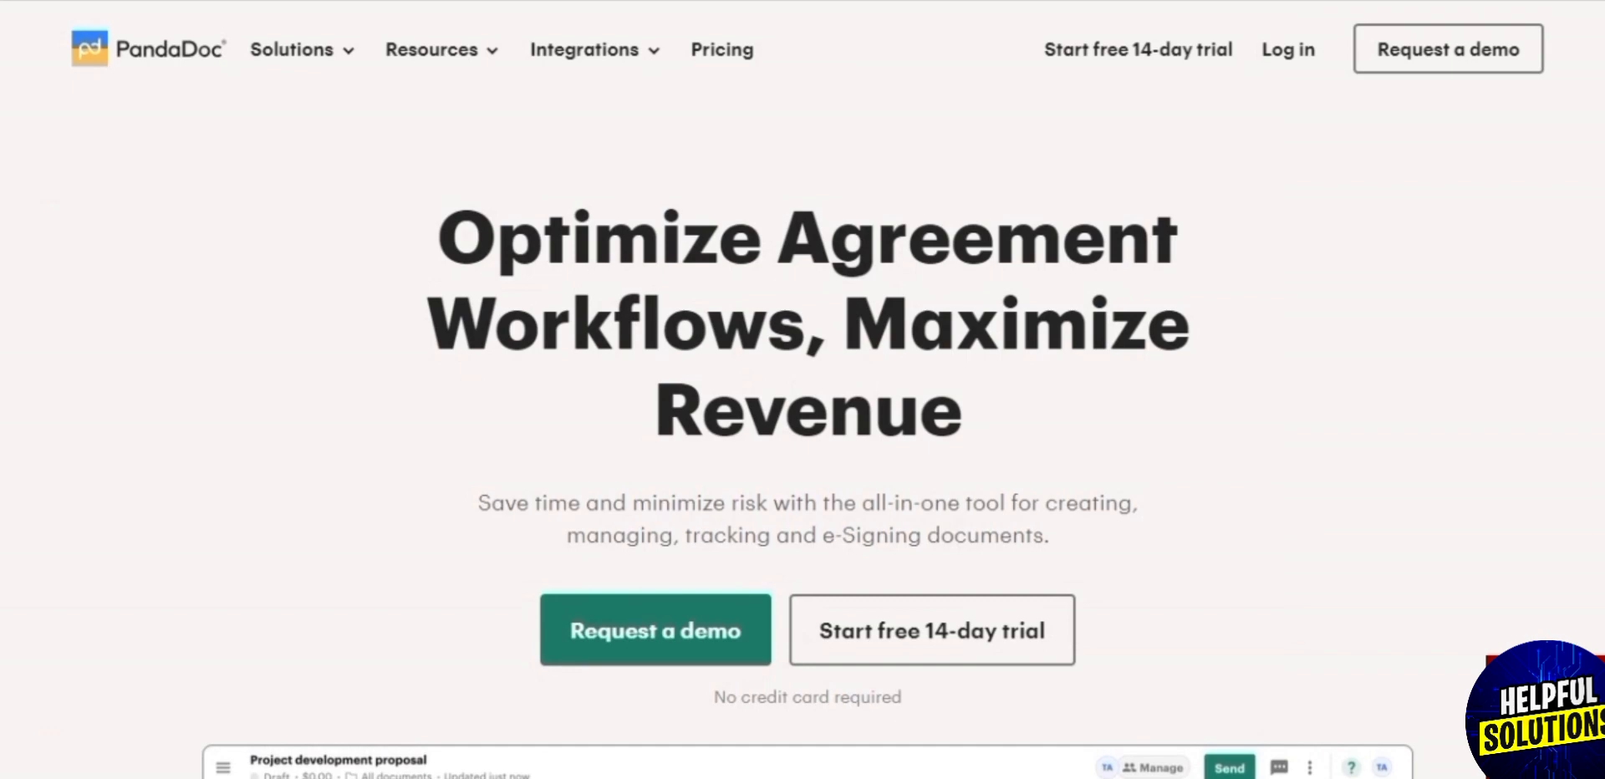
Step: Navigate to PandaDoc's Pricing page comparing the Starter, Business and Enterprise plans
scroll(down, 3)
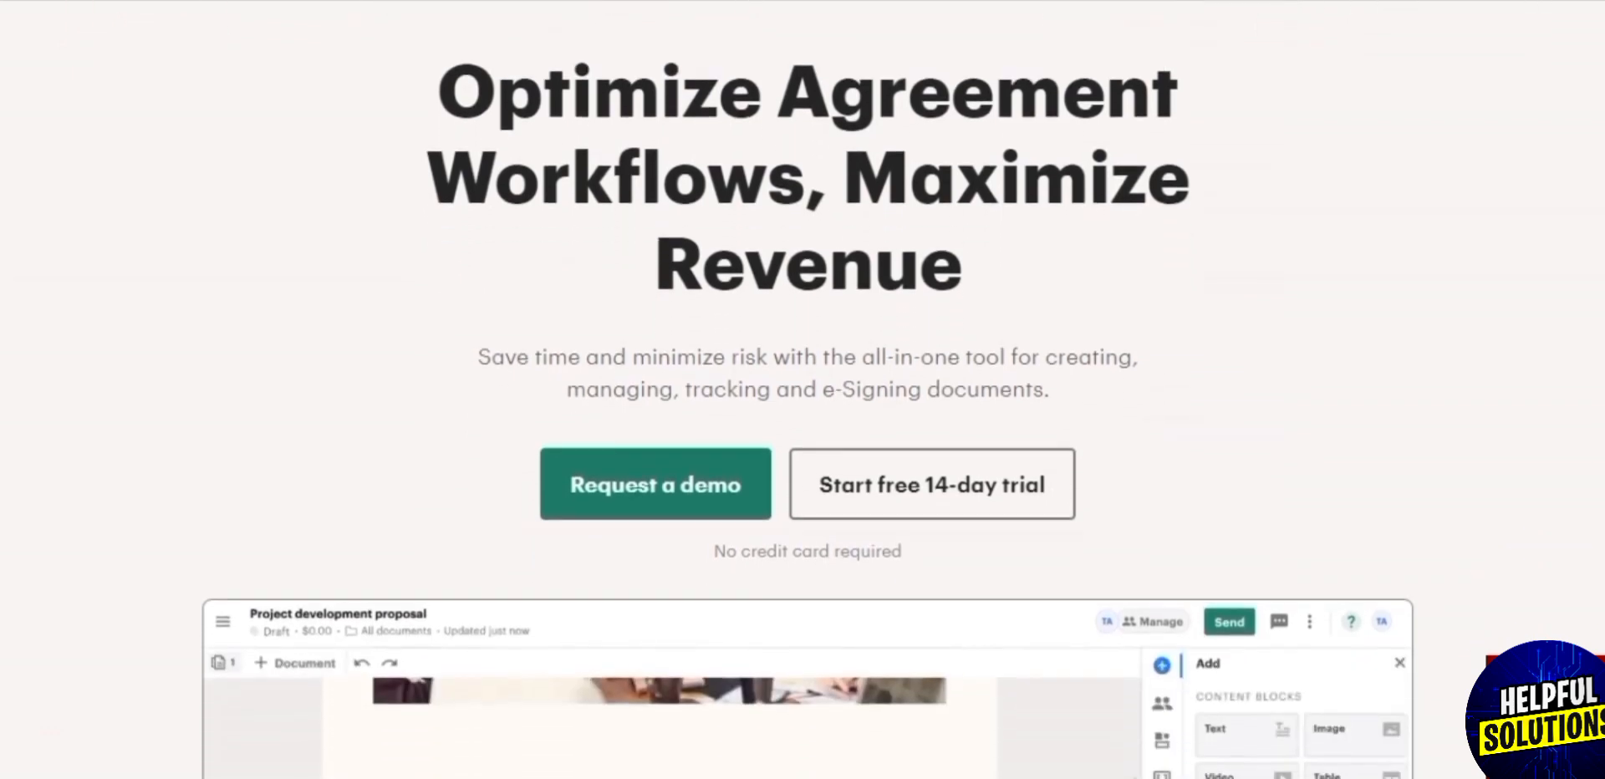
scroll(down, 3)
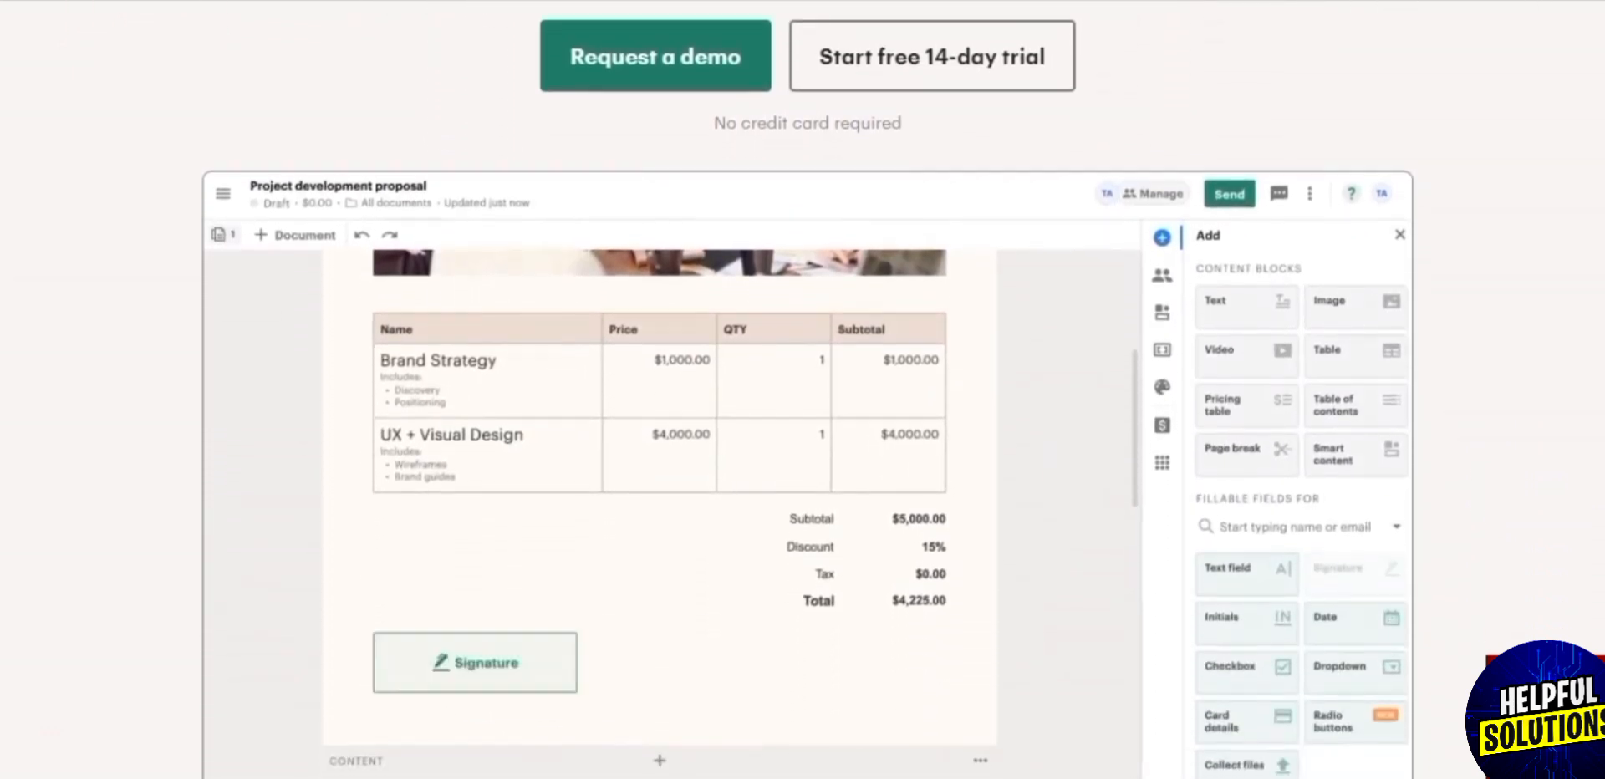
click(474, 662)
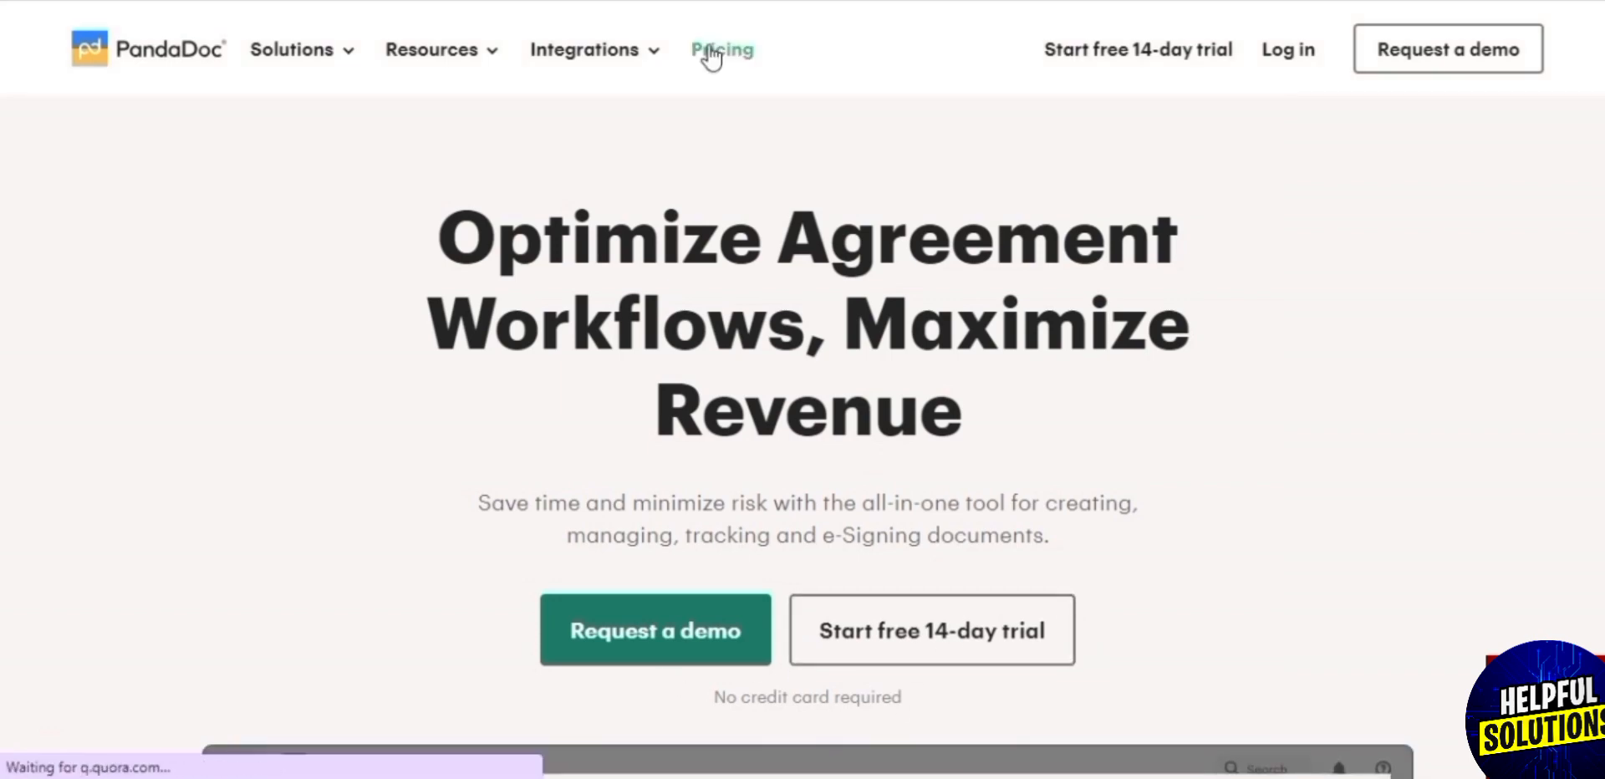
click(720, 50)
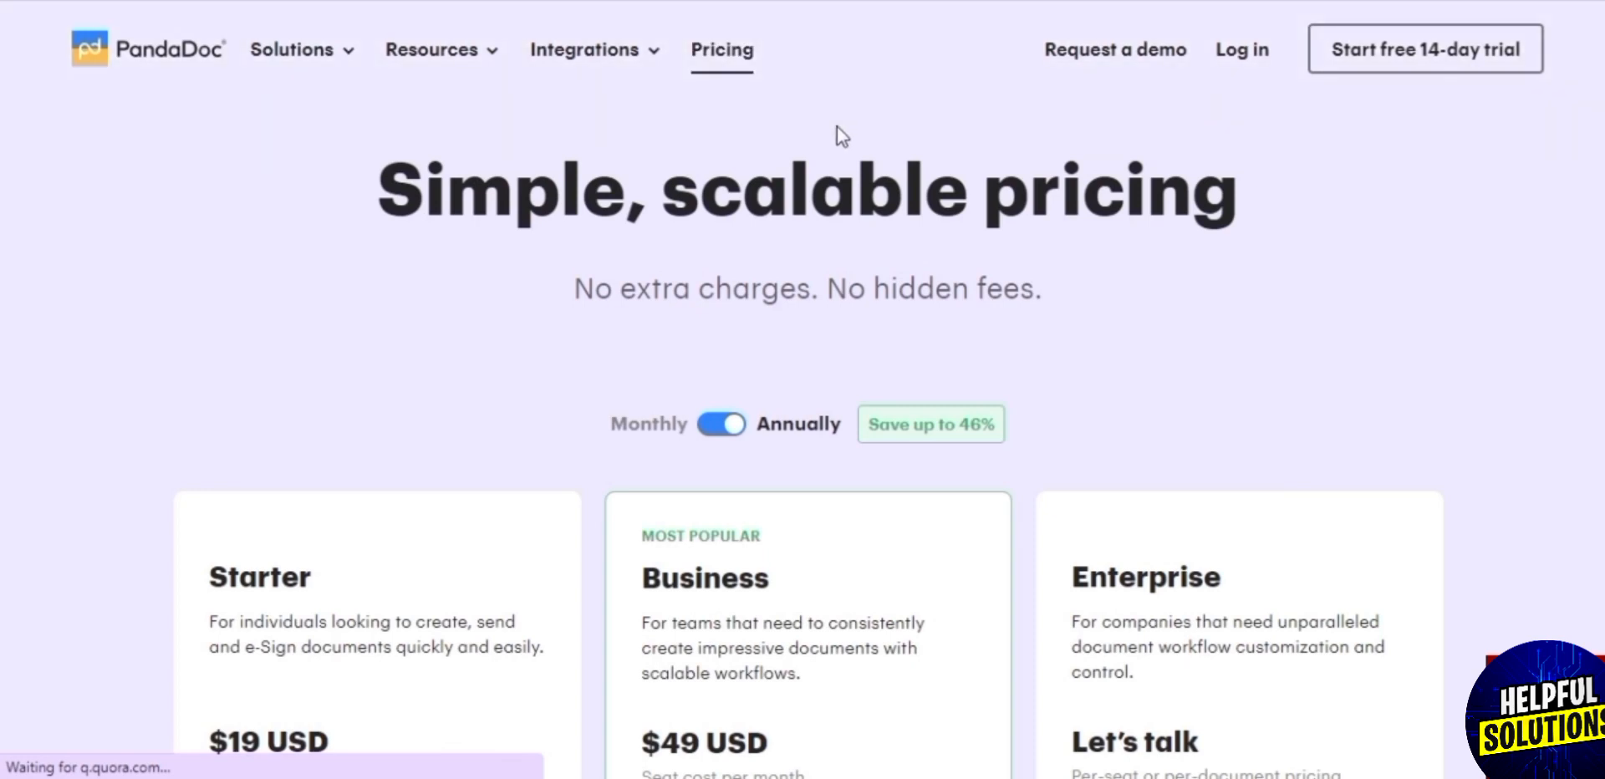
Step: Scroll through the plan cards to review each plan's full feature list
scroll(down, 3)
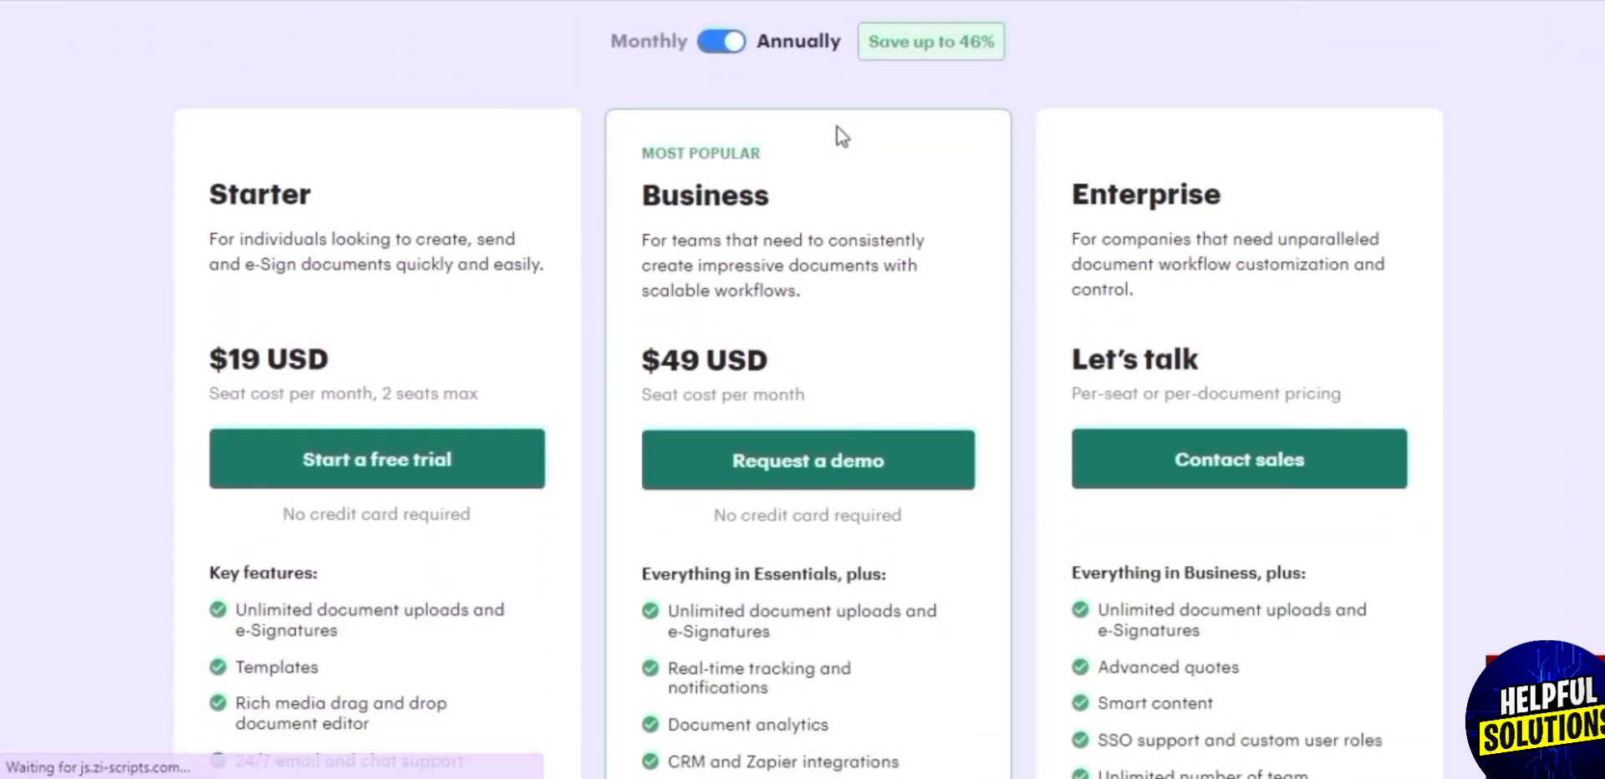
scroll(down, 3)
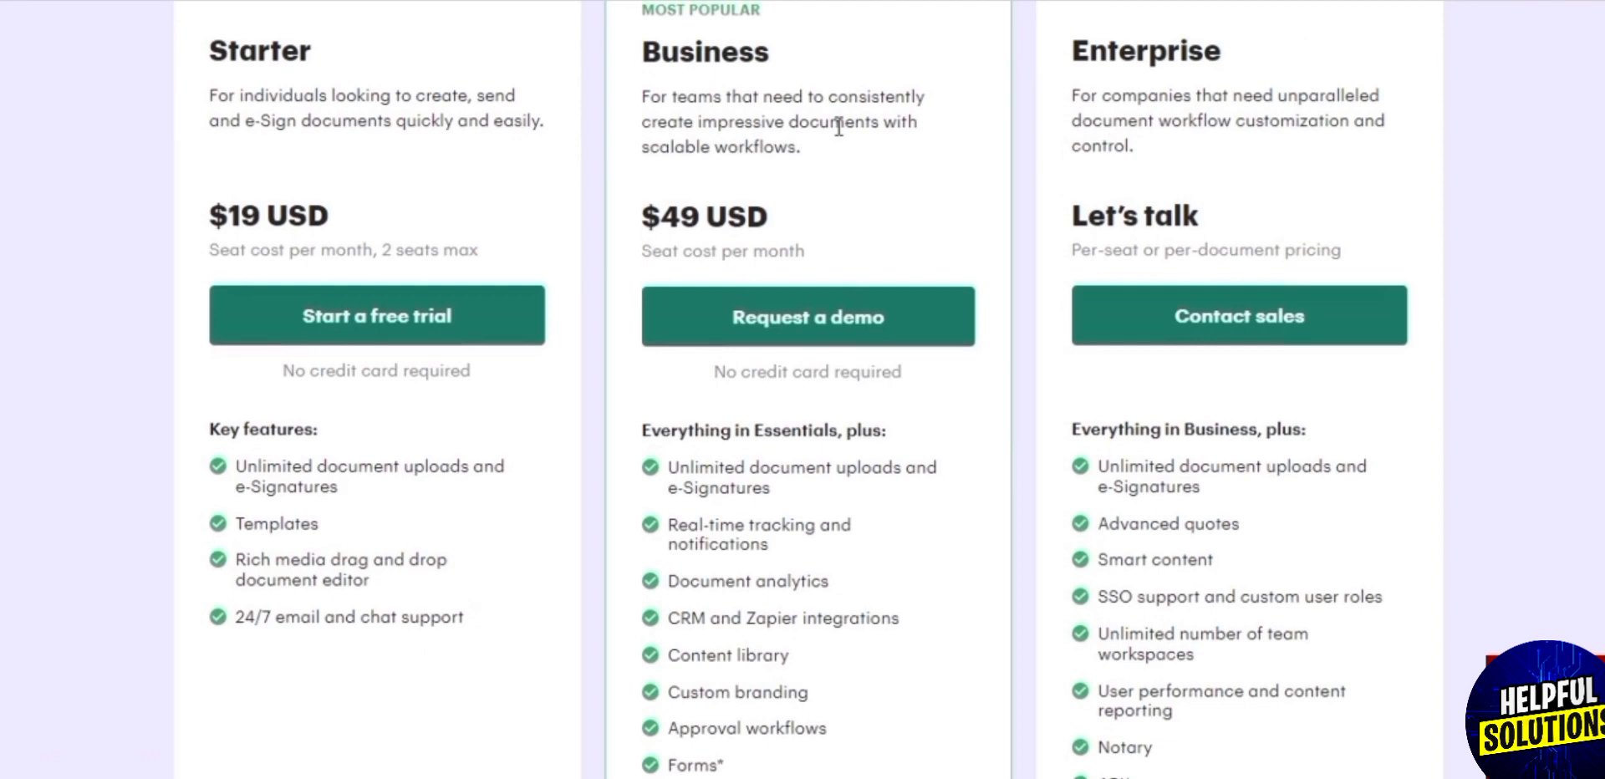
scroll(down, 3)
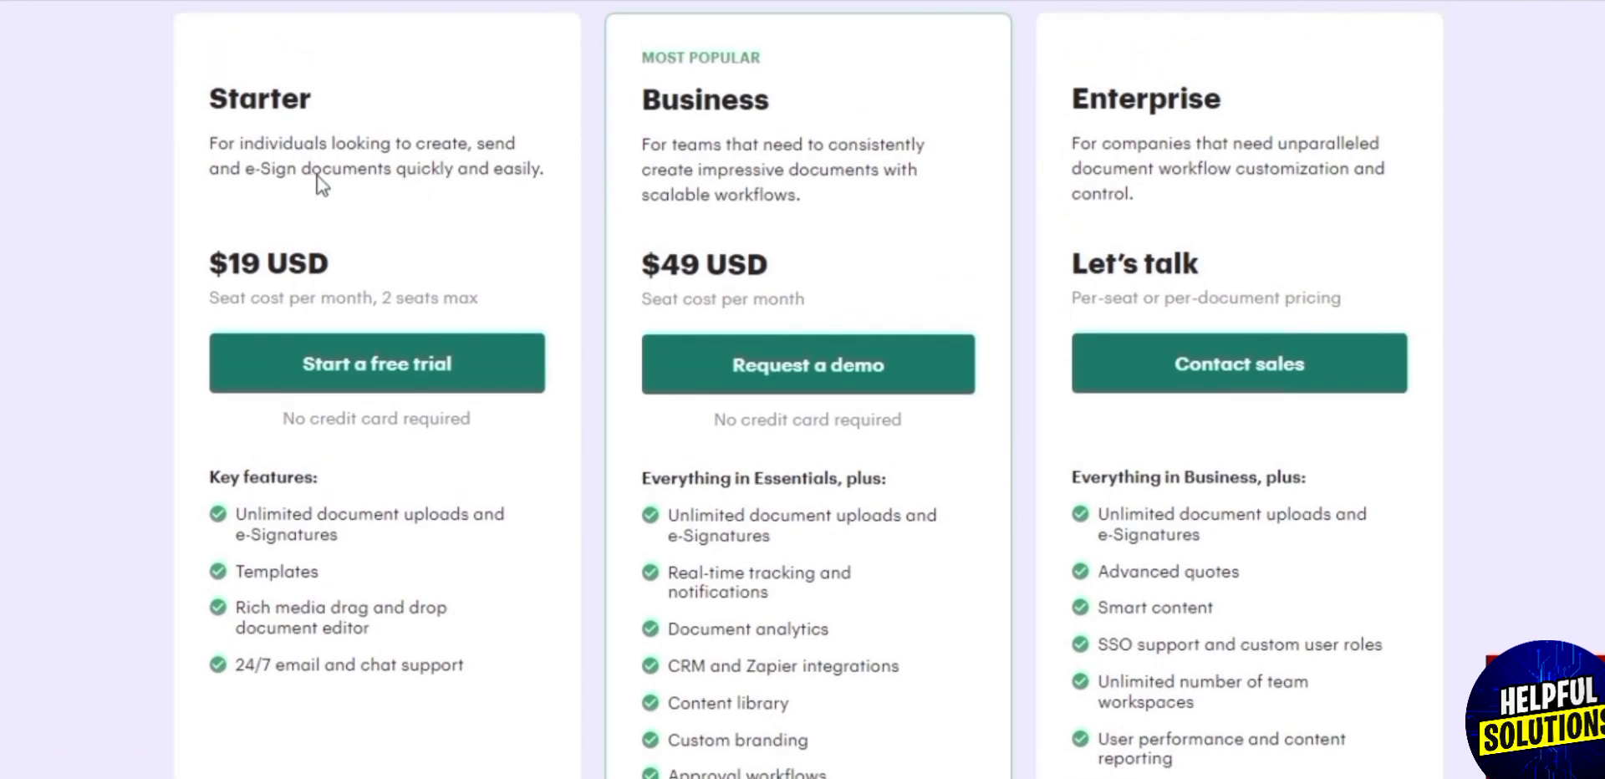
mouse_move(733, 138)
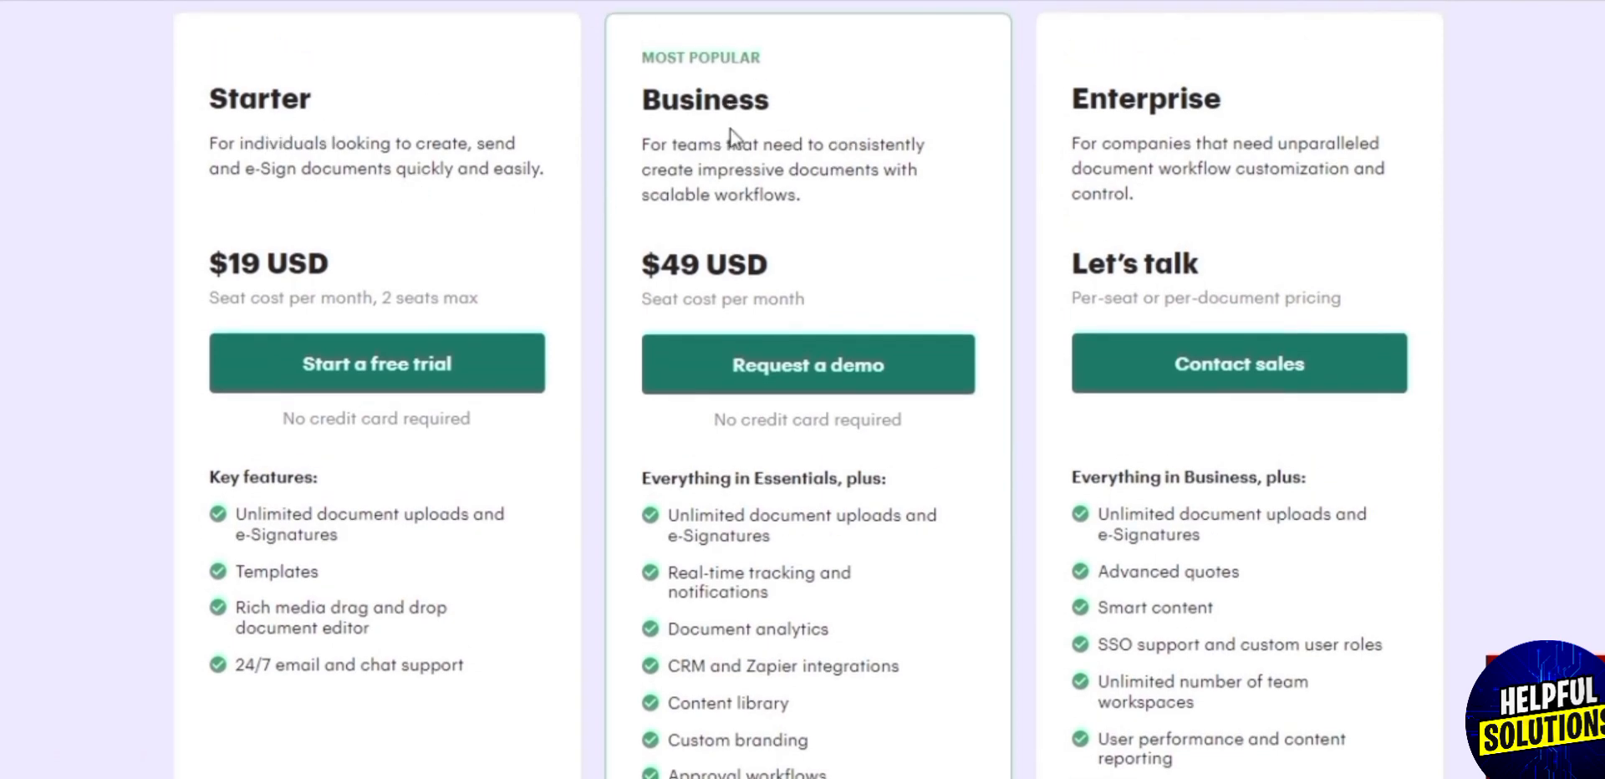
mouse_move(1095, 153)
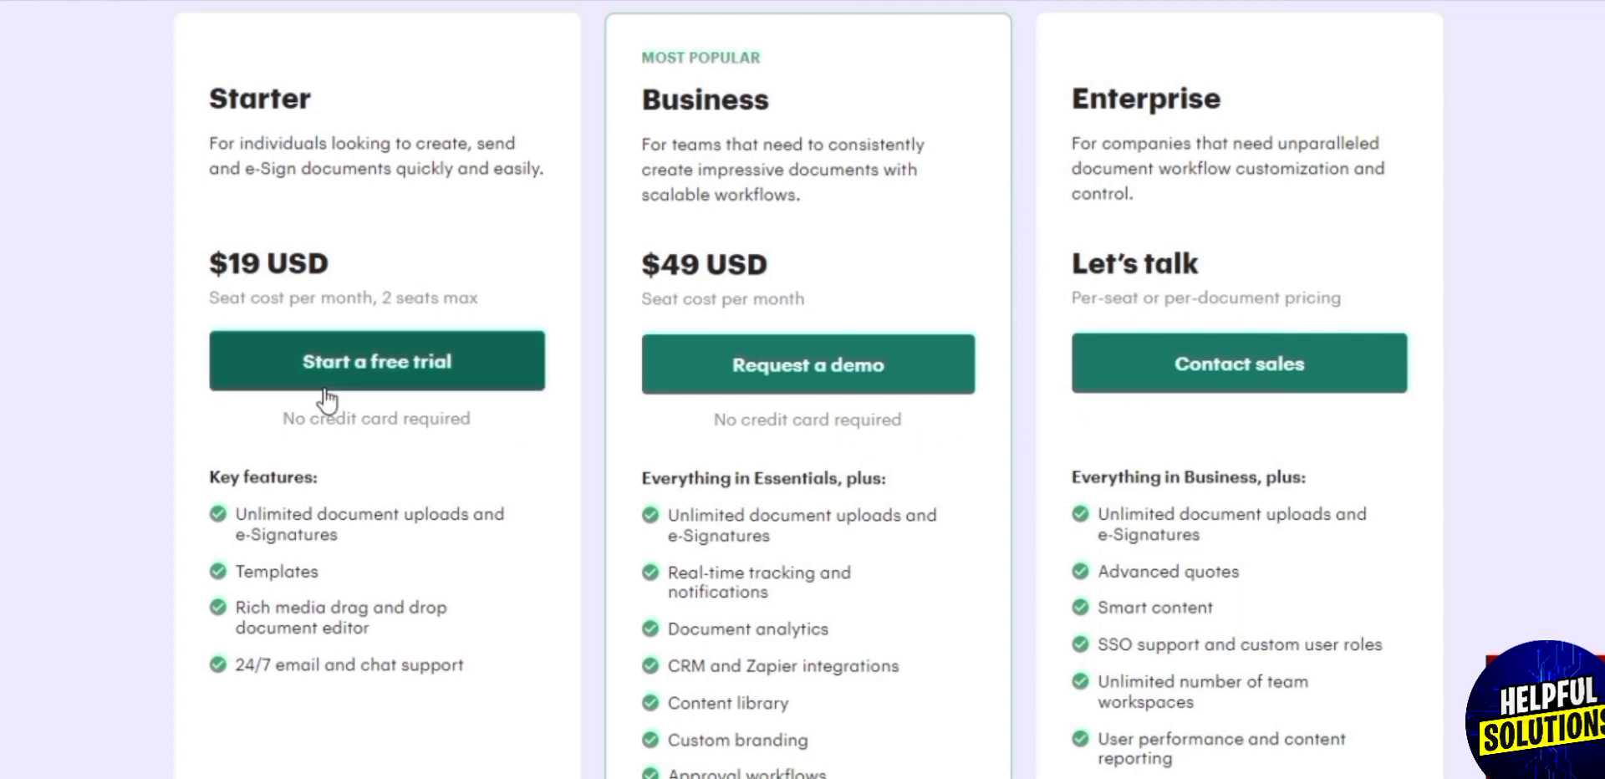
mouse_move(919, 432)
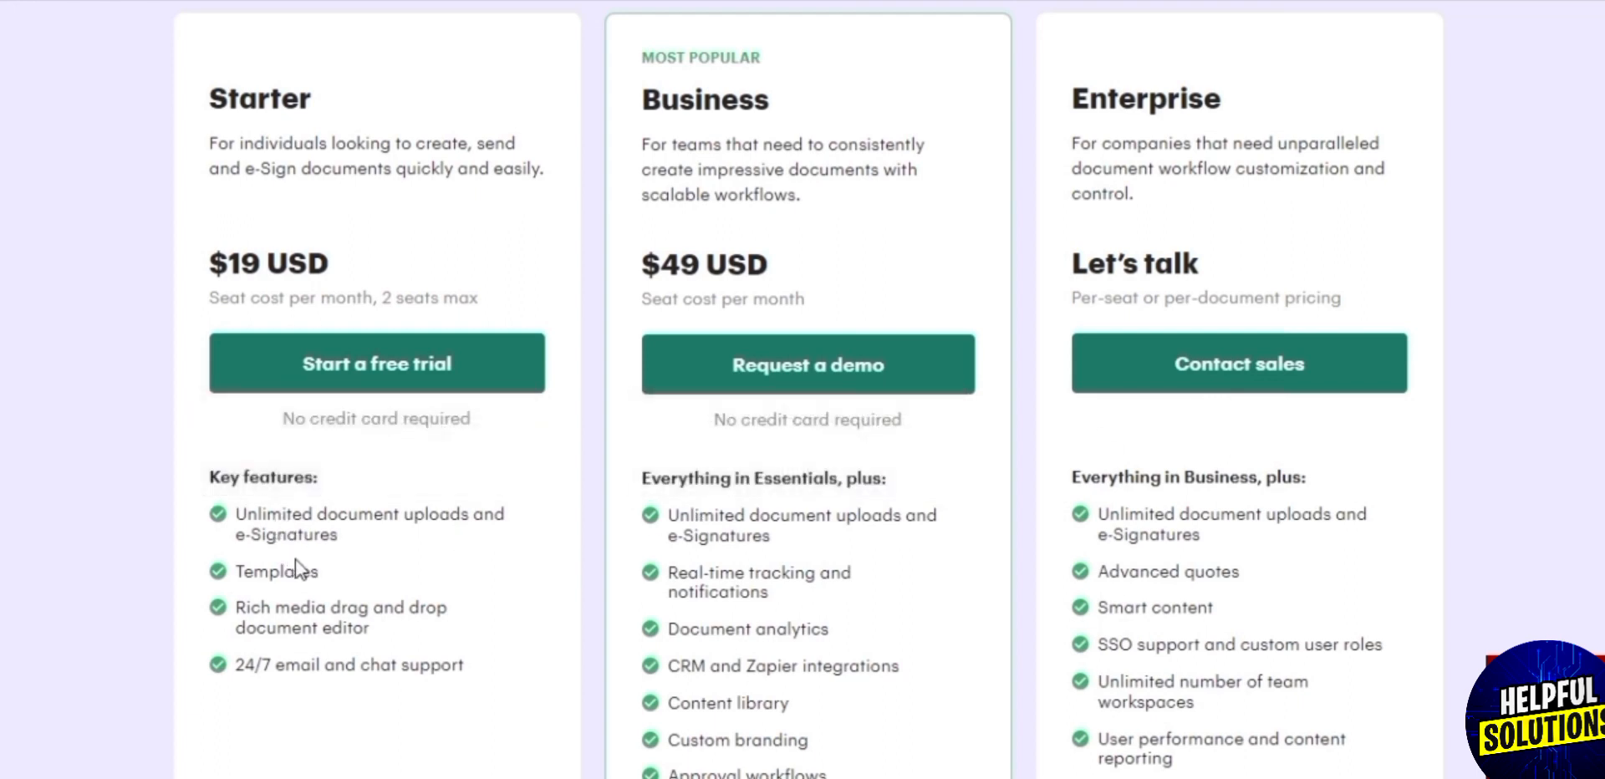
mouse_move(277, 571)
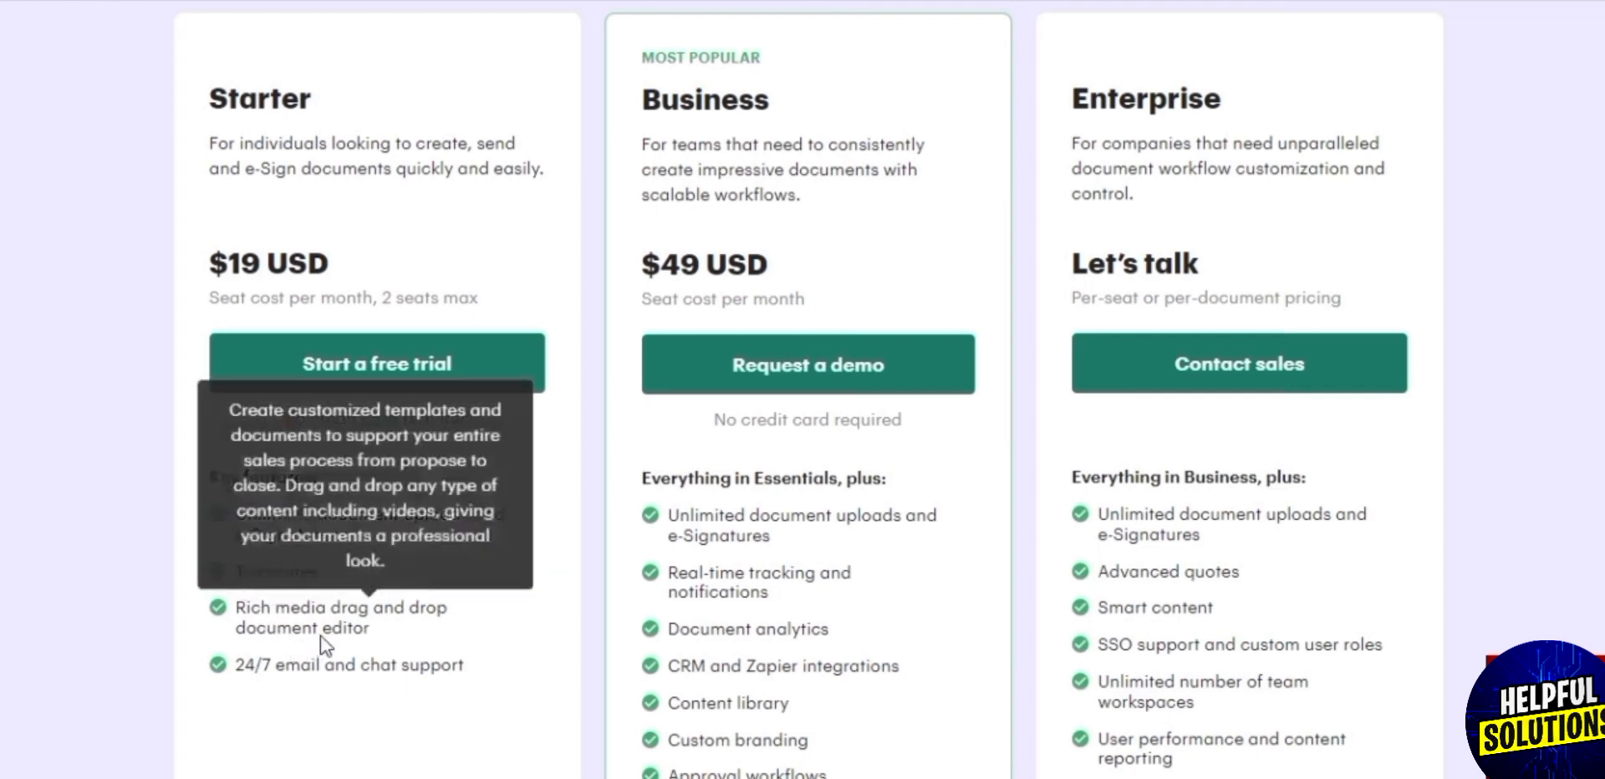
mouse_move(532, 691)
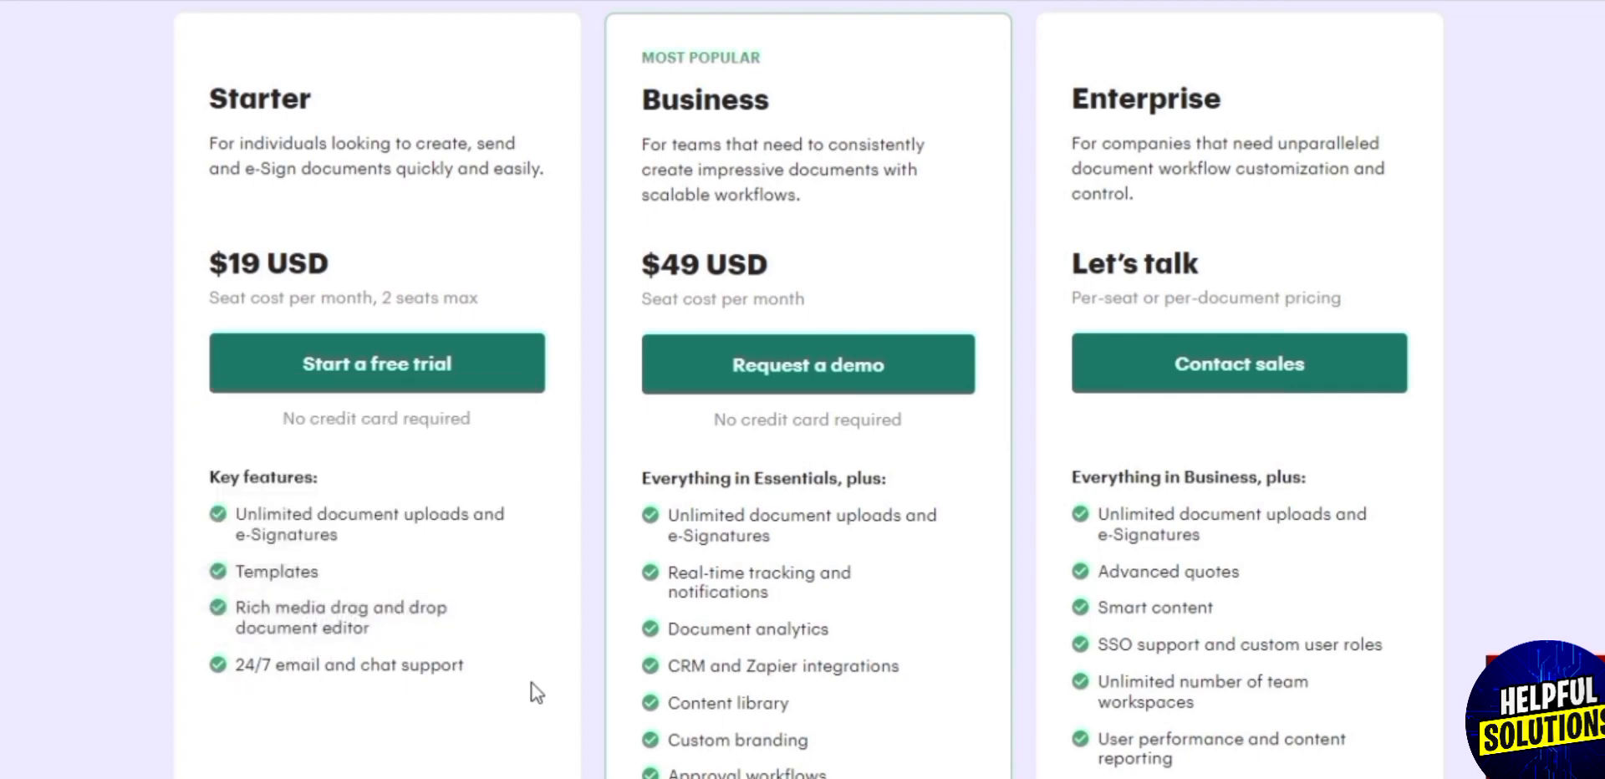
mouse_move(756, 525)
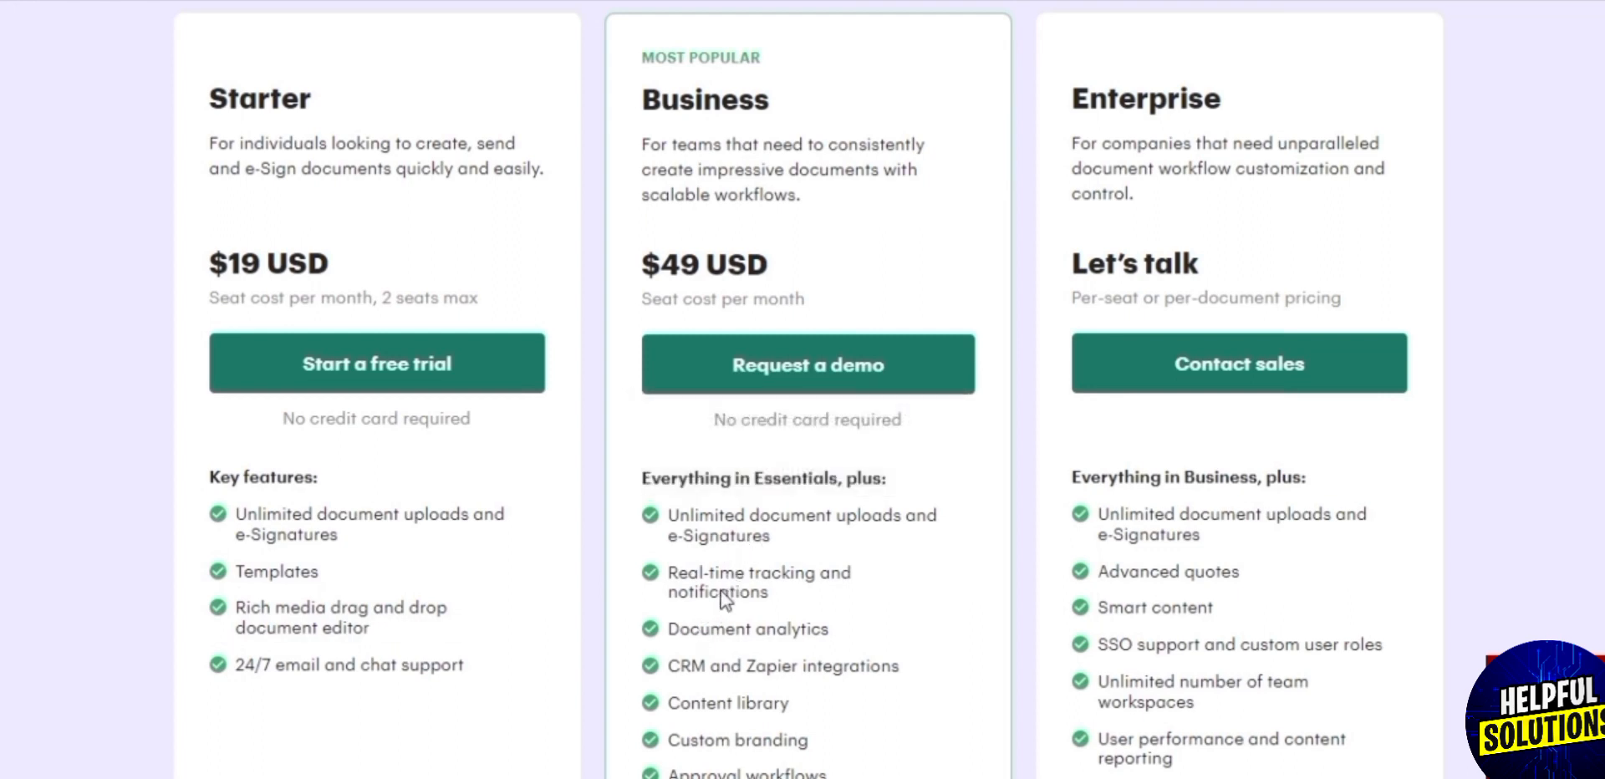
mouse_move(719, 658)
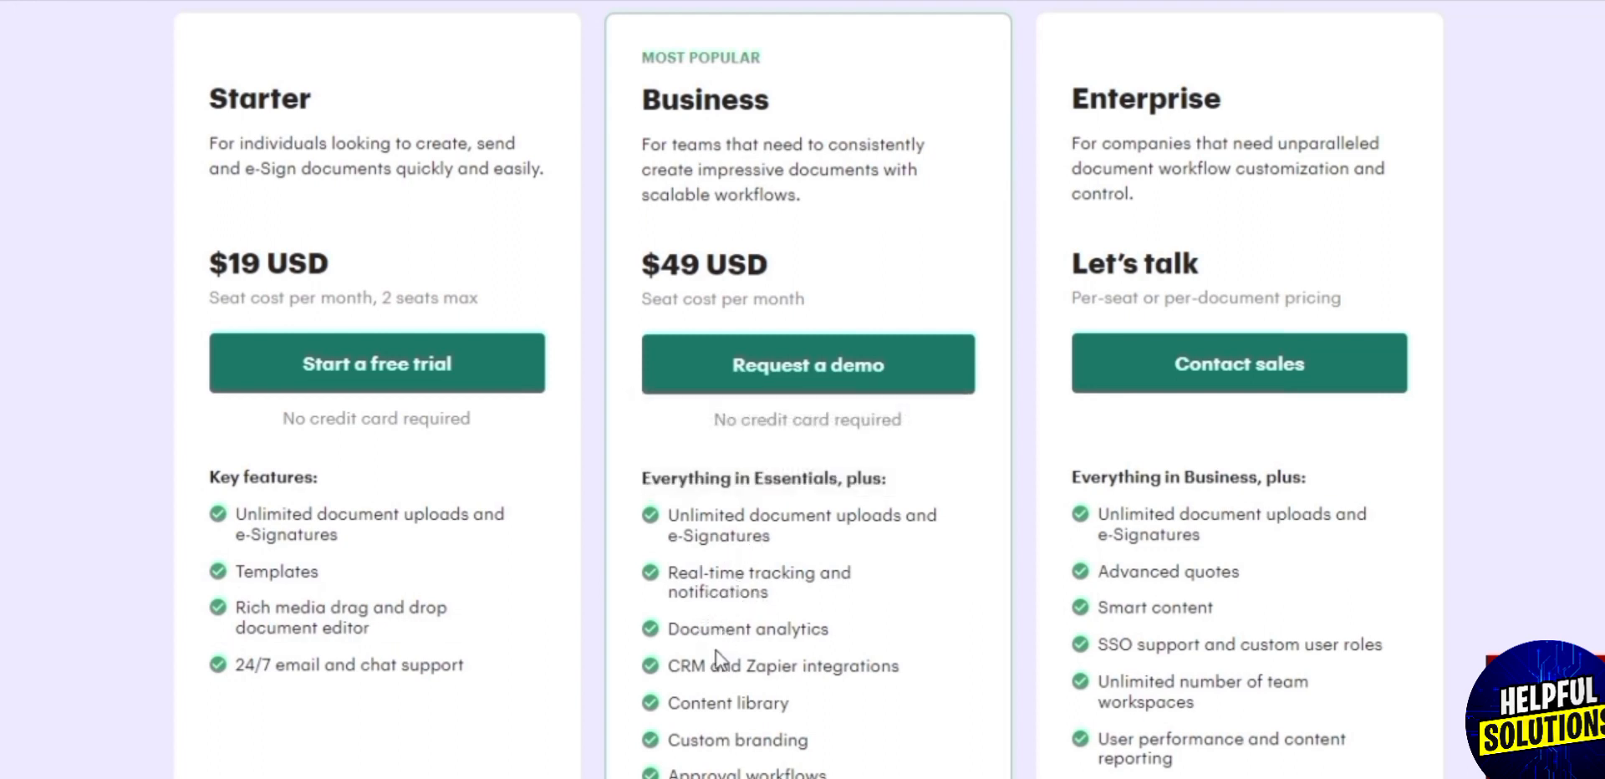
scroll(down, 3)
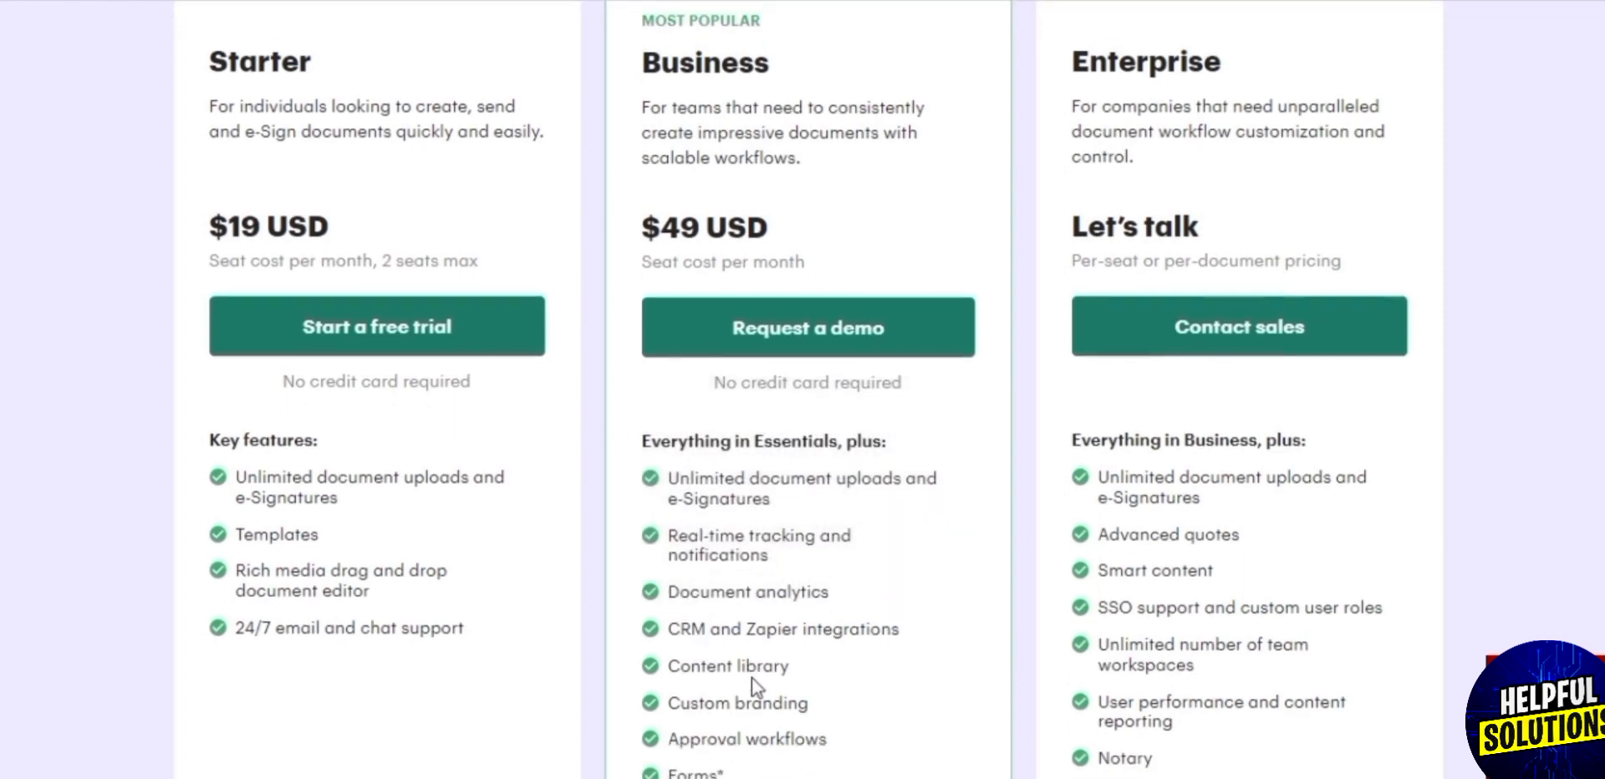
scroll(down, 3)
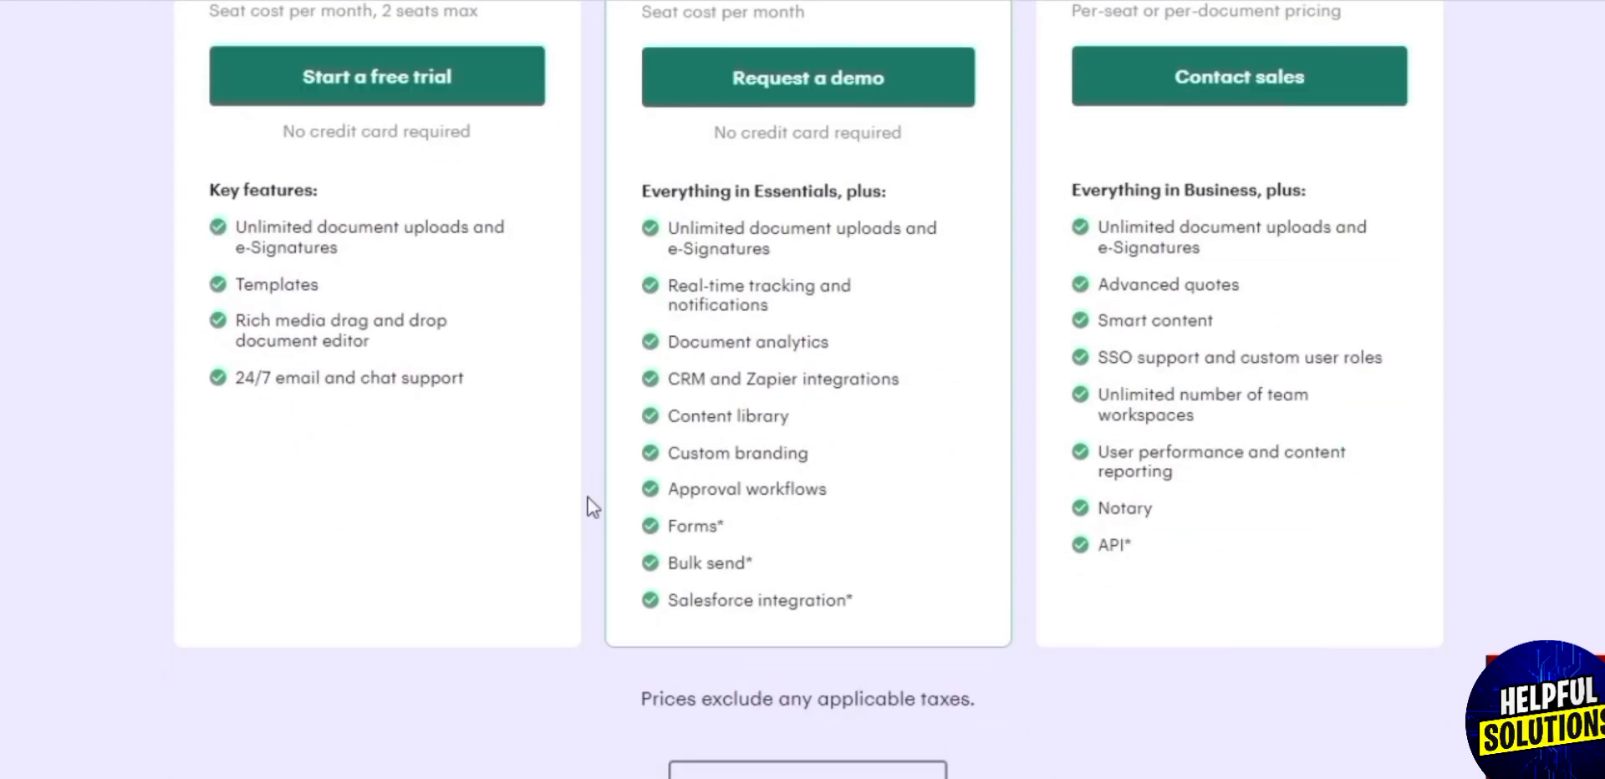
mouse_move(728, 454)
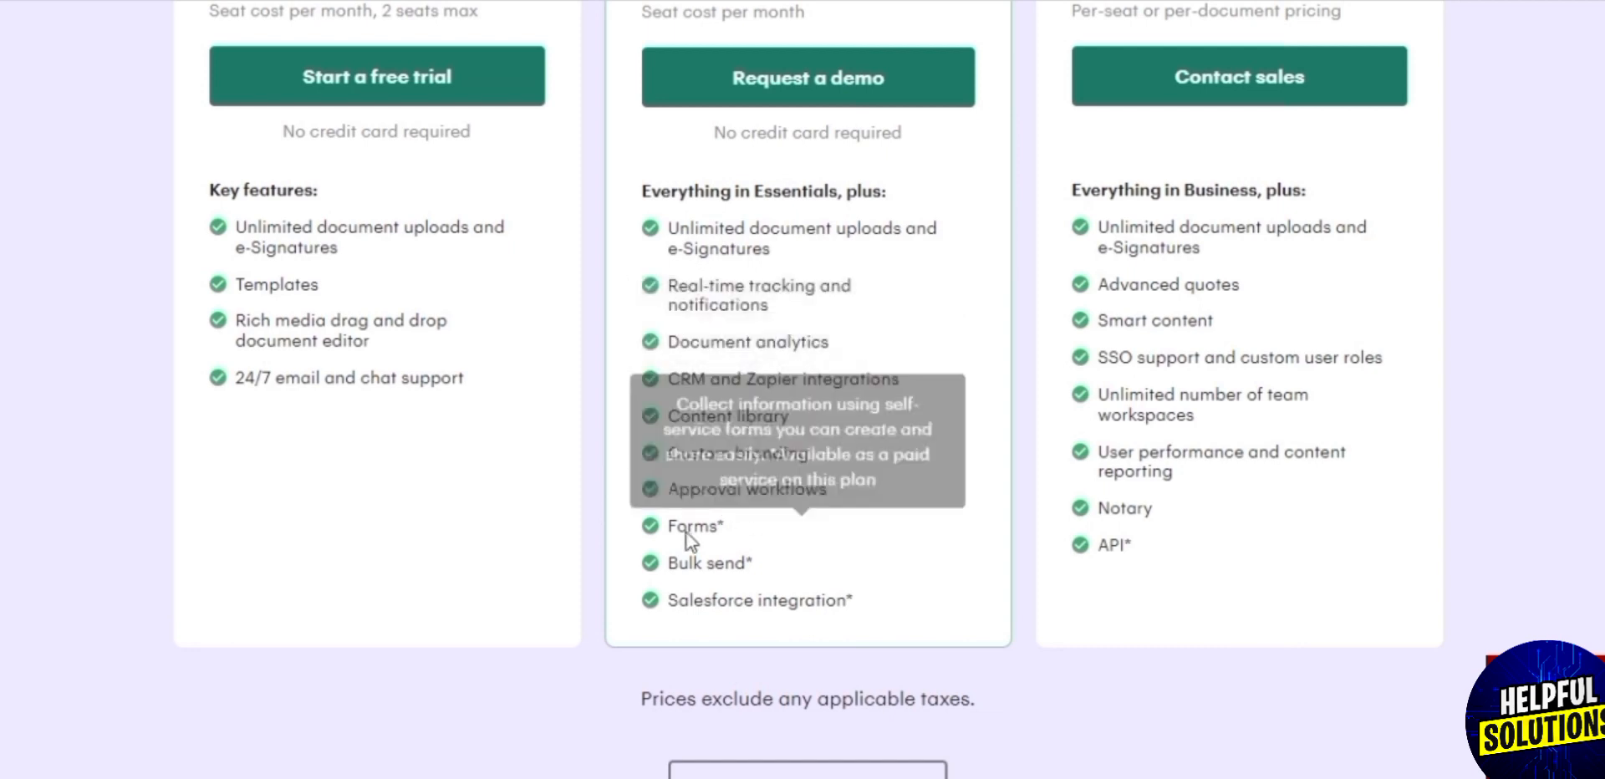
mouse_move(806, 589)
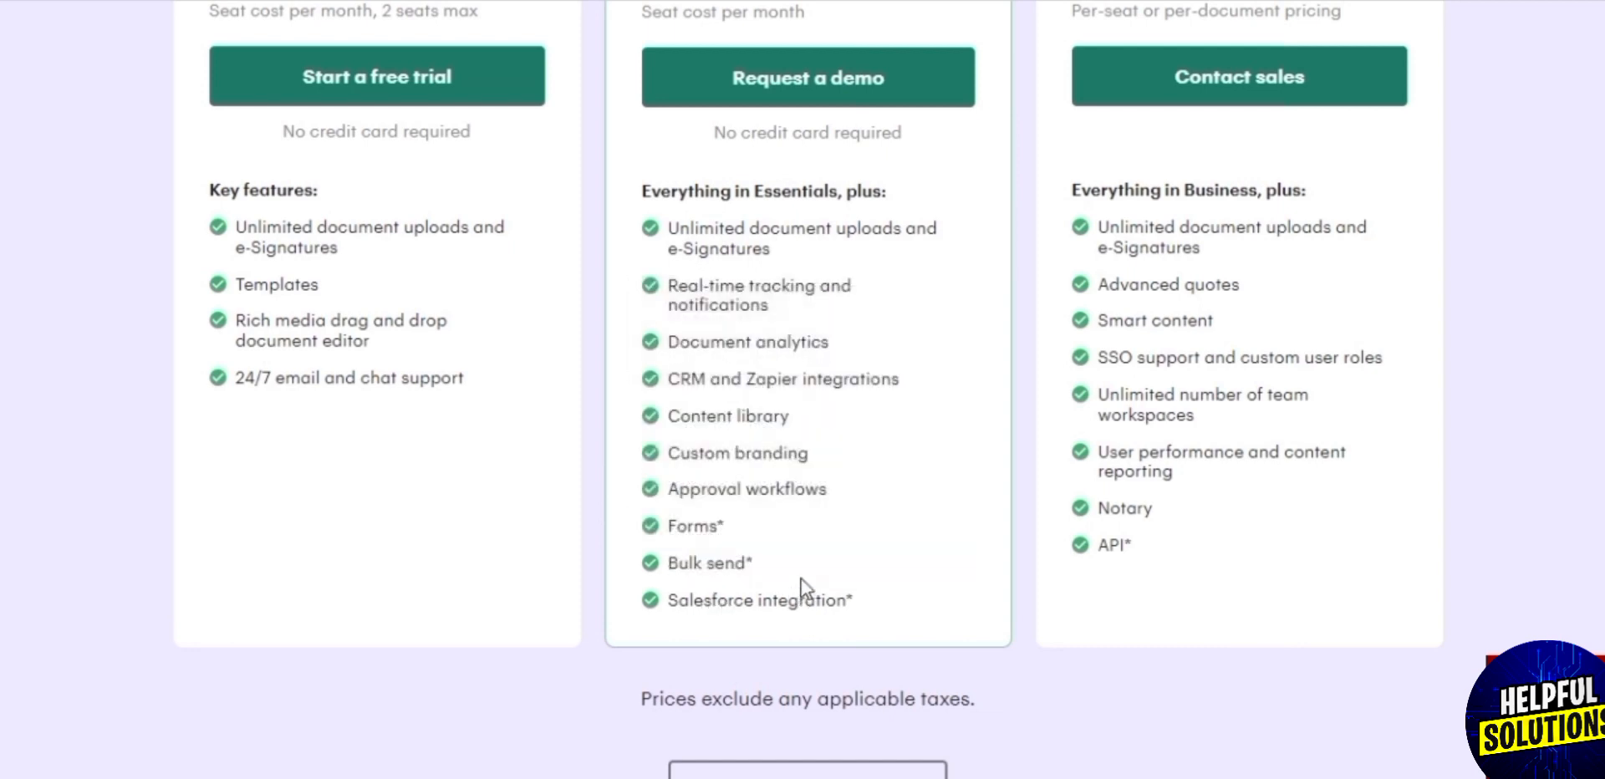
mouse_move(1154, 400)
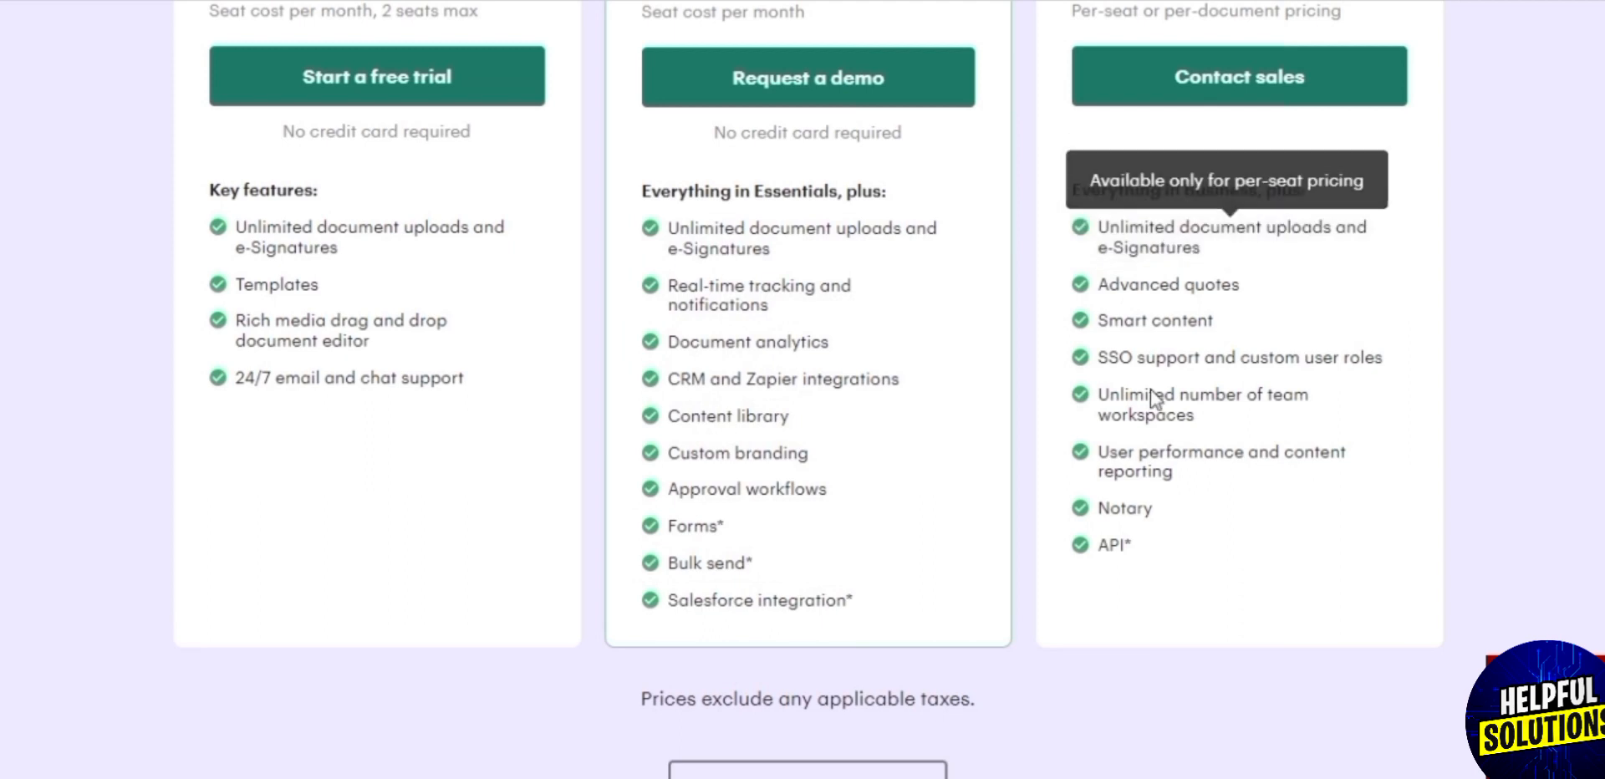
mouse_move(1154, 310)
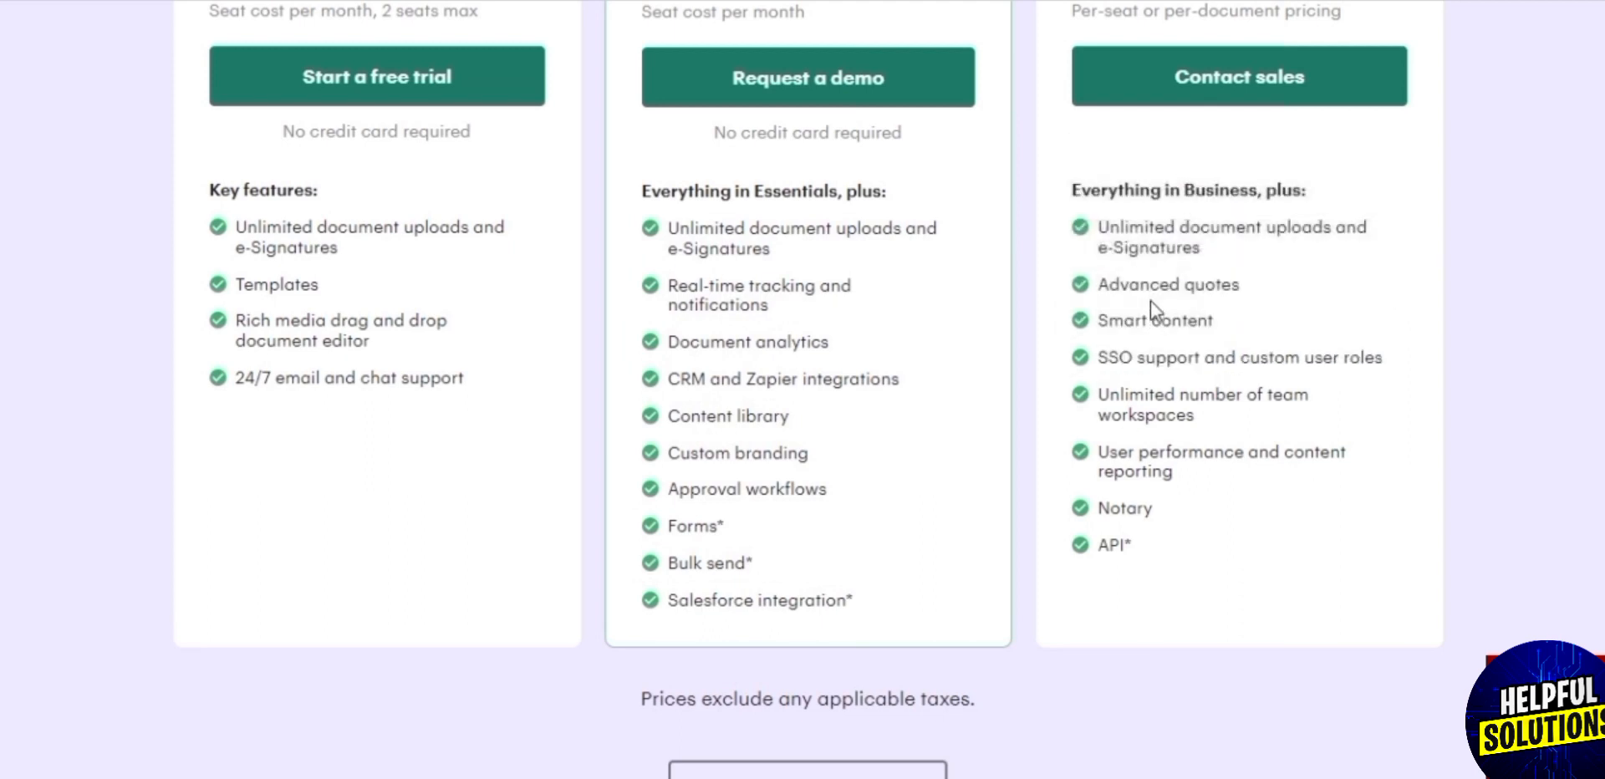
mouse_move(1155, 357)
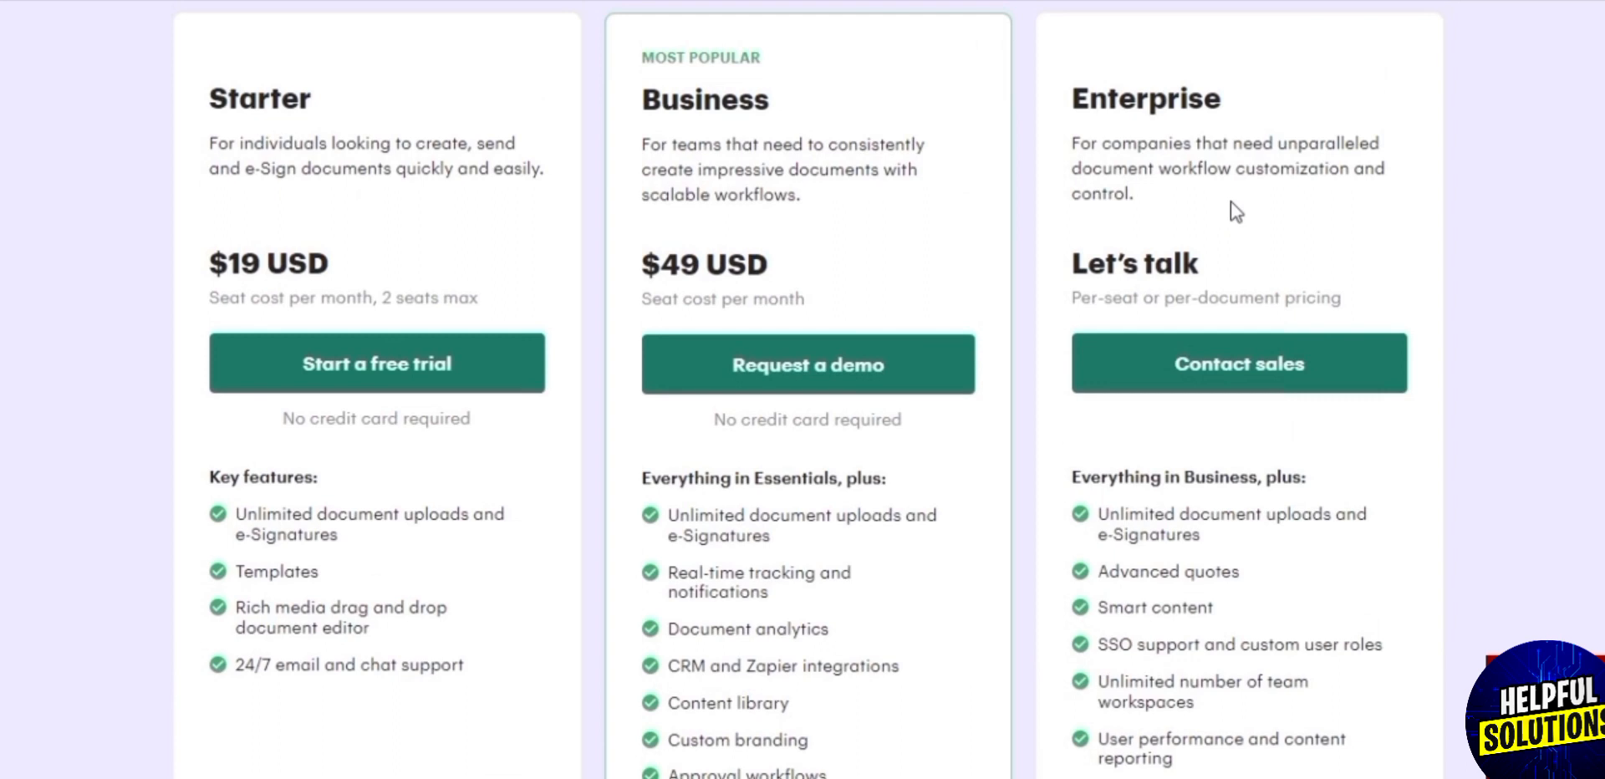
mouse_move(214, 273)
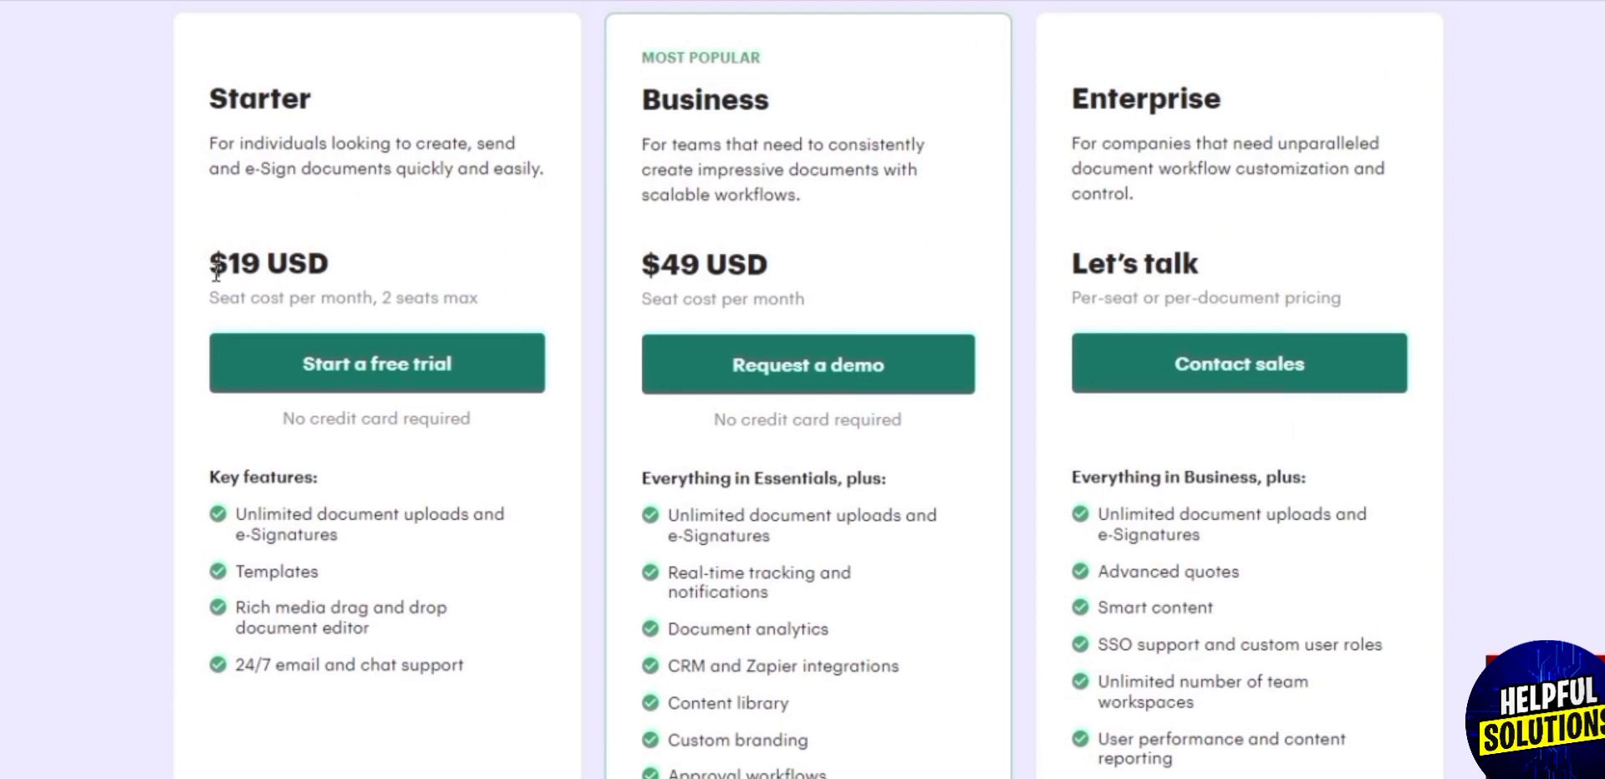
mouse_move(579, 319)
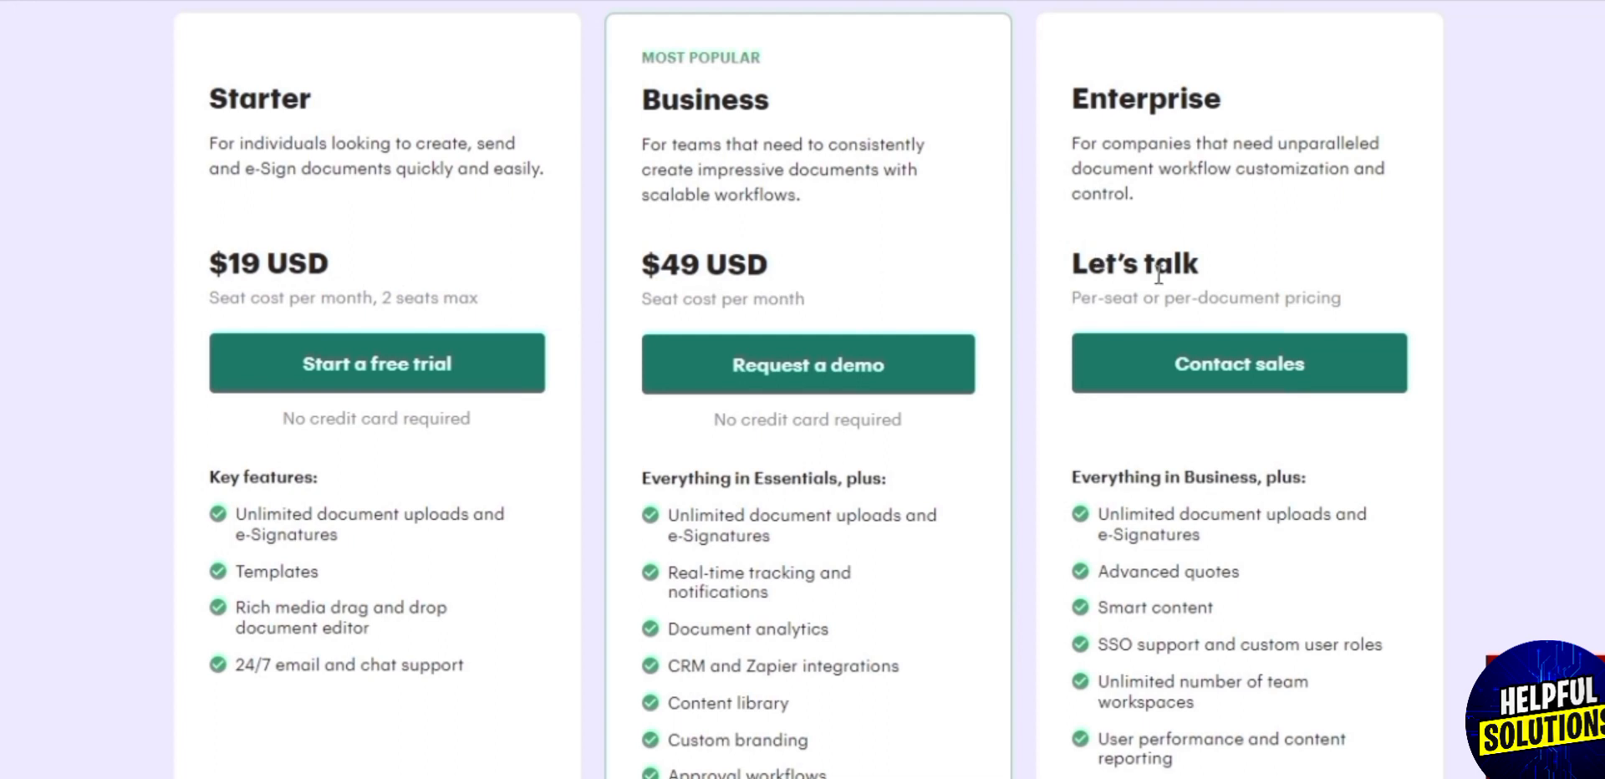
mouse_move(675, 240)
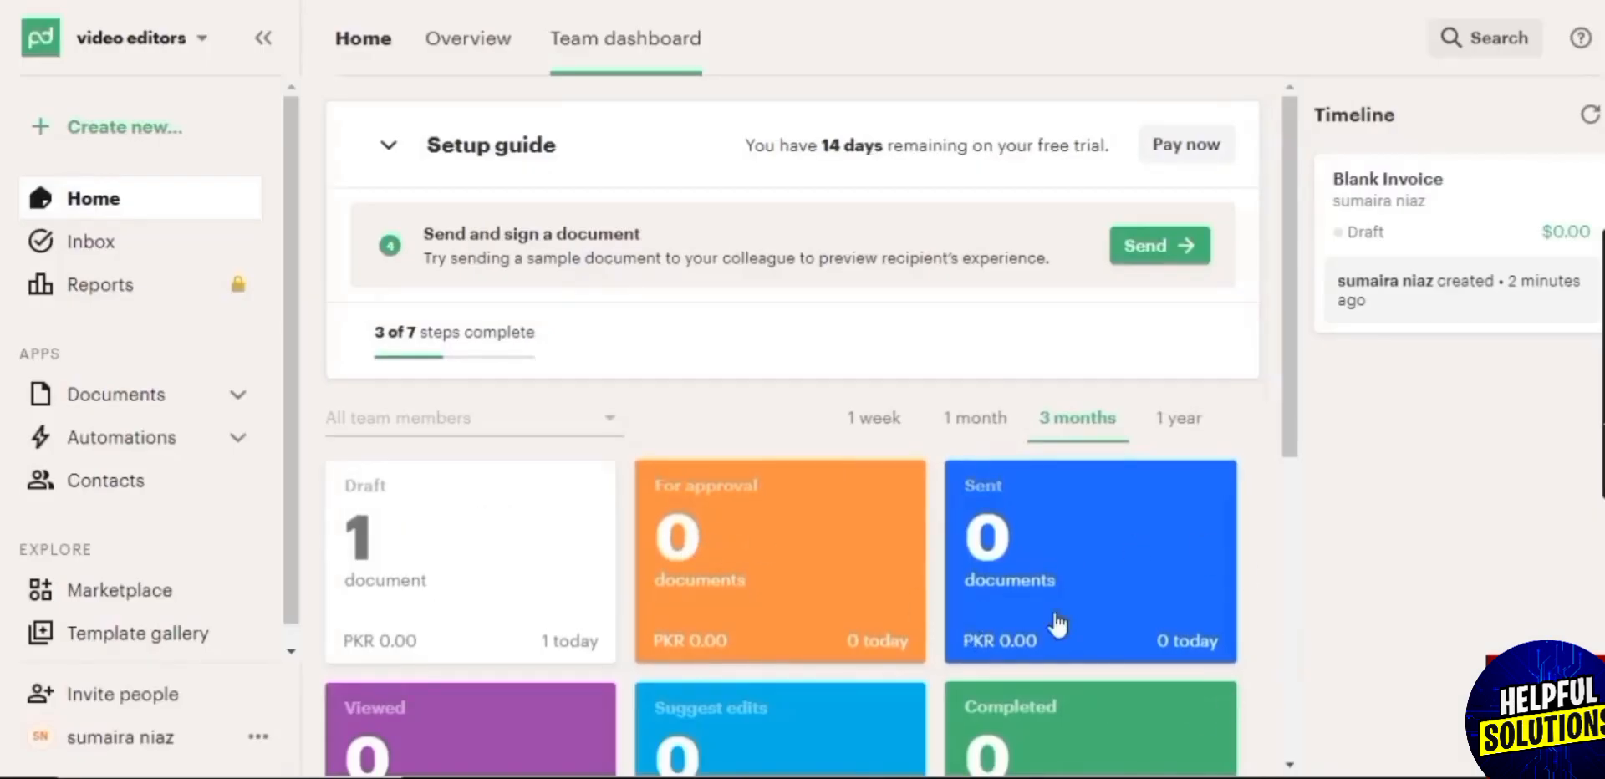
mouse_move(897, 593)
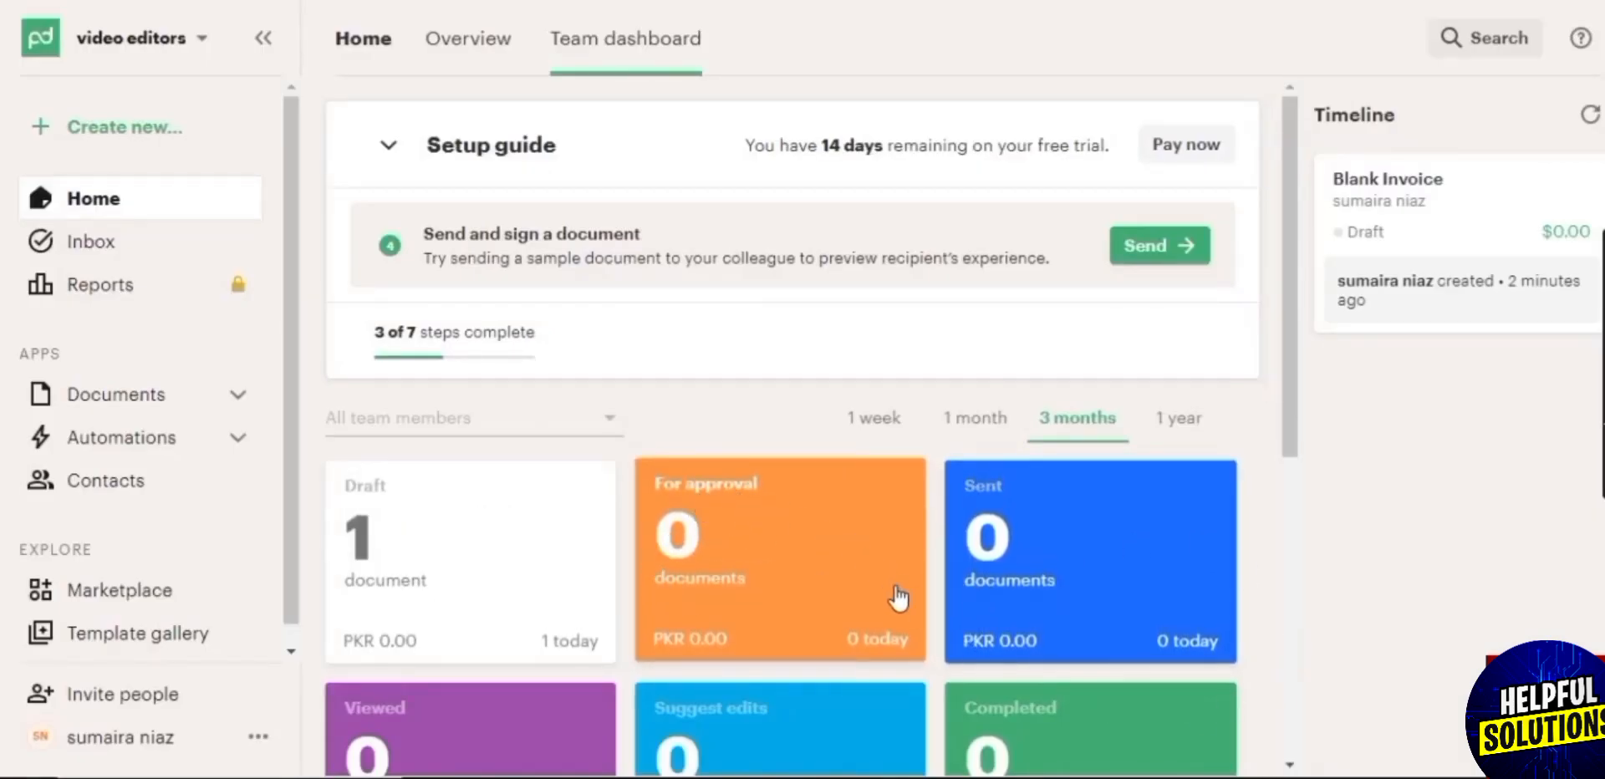
mouse_move(1256, 725)
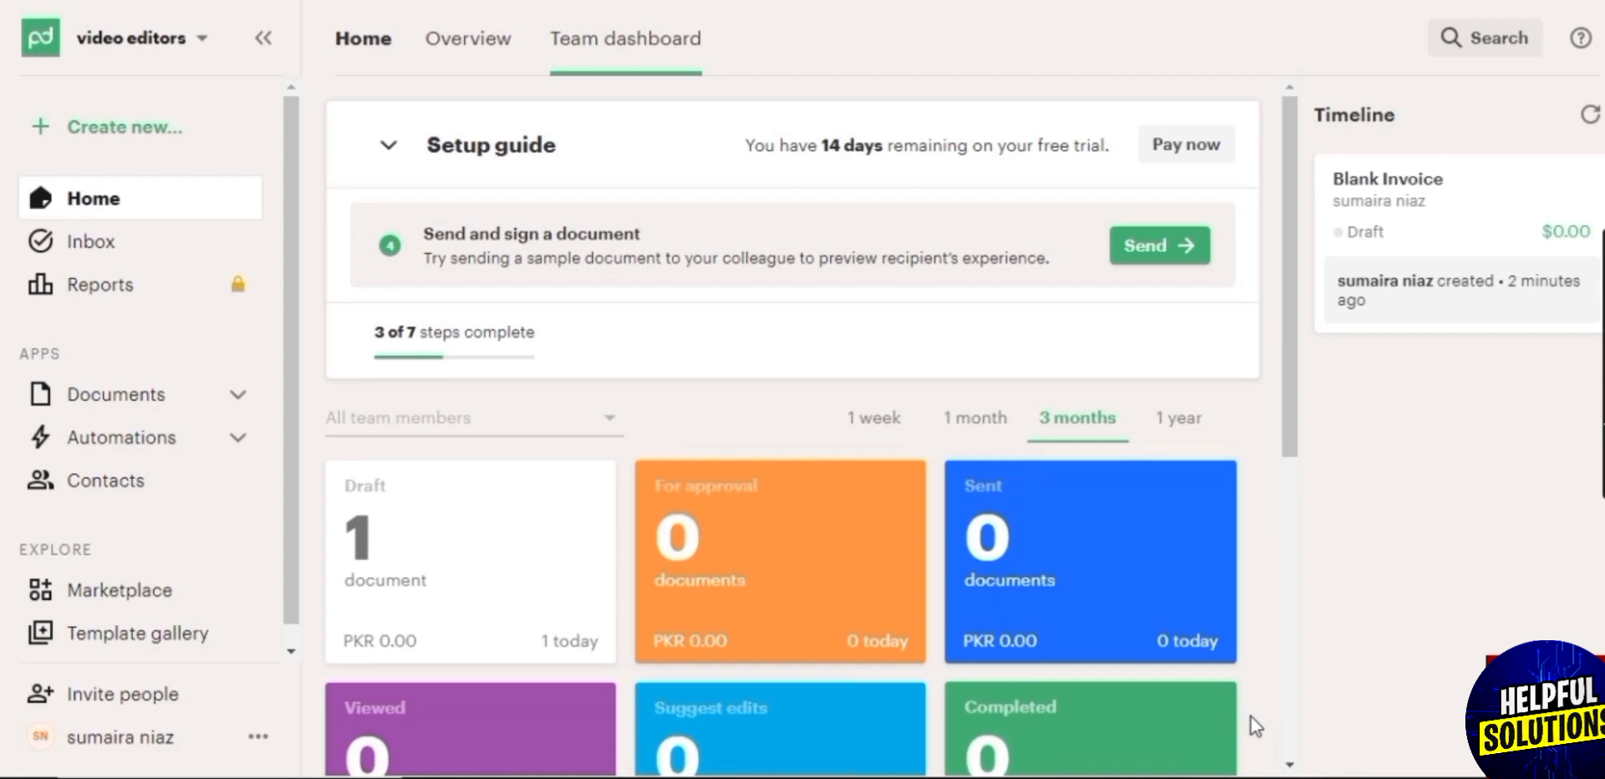
Step: Scroll the home dashboard to the timeline listing the Blank Invoice draft
scroll(down, 3)
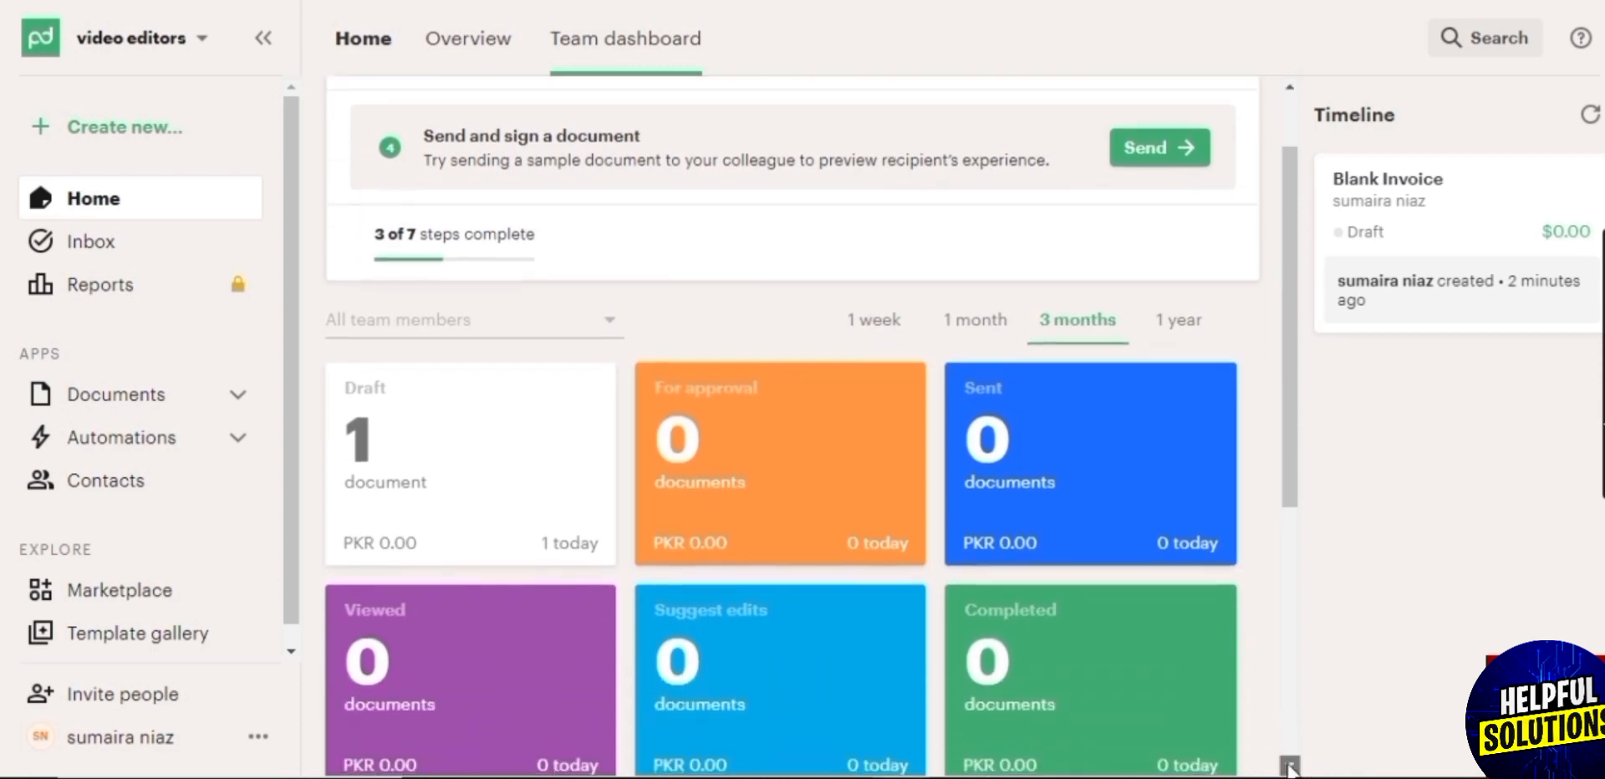
scroll(down, 3)
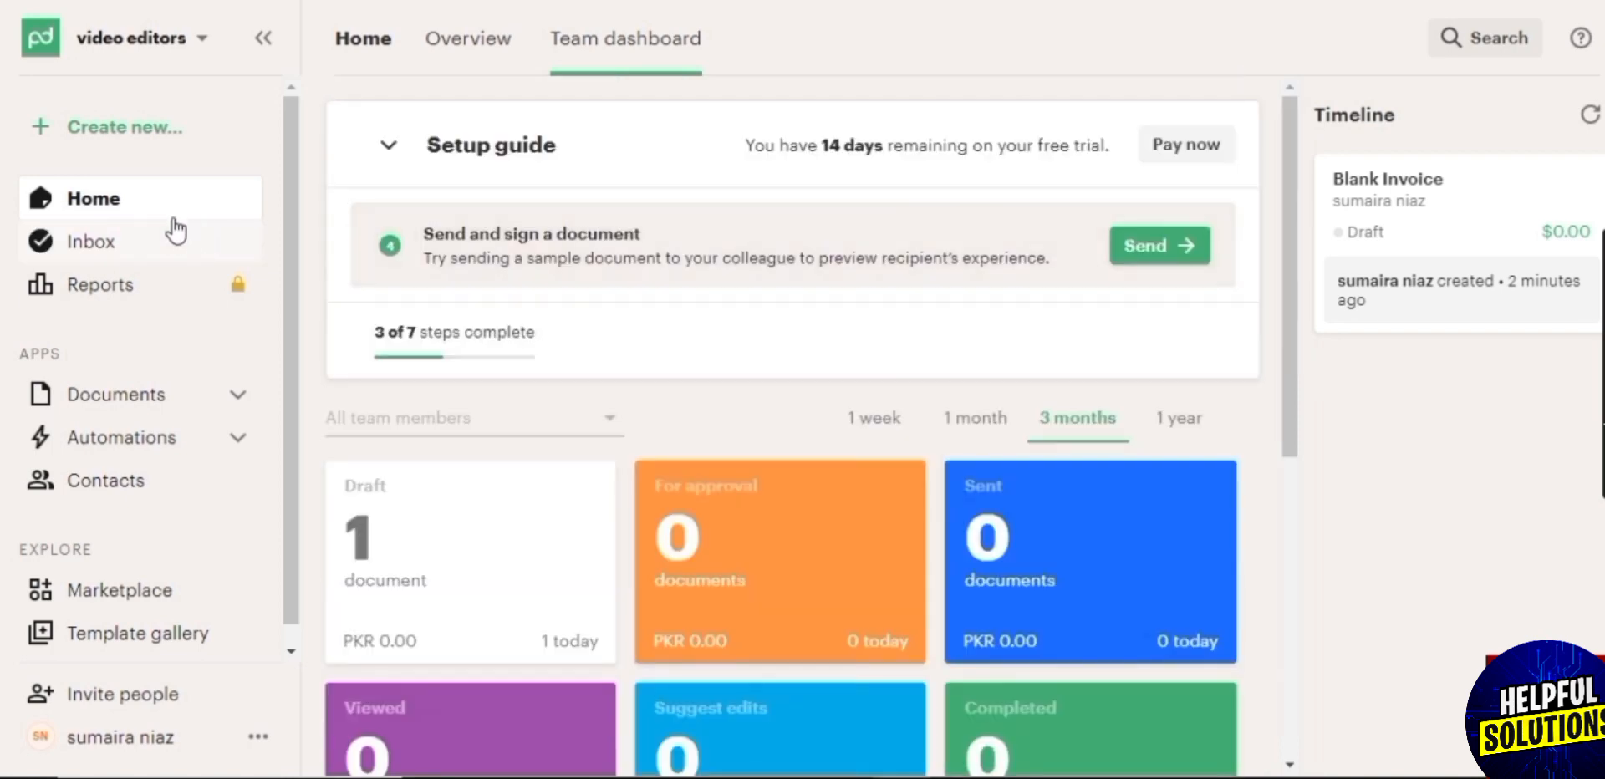
mouse_move(131, 382)
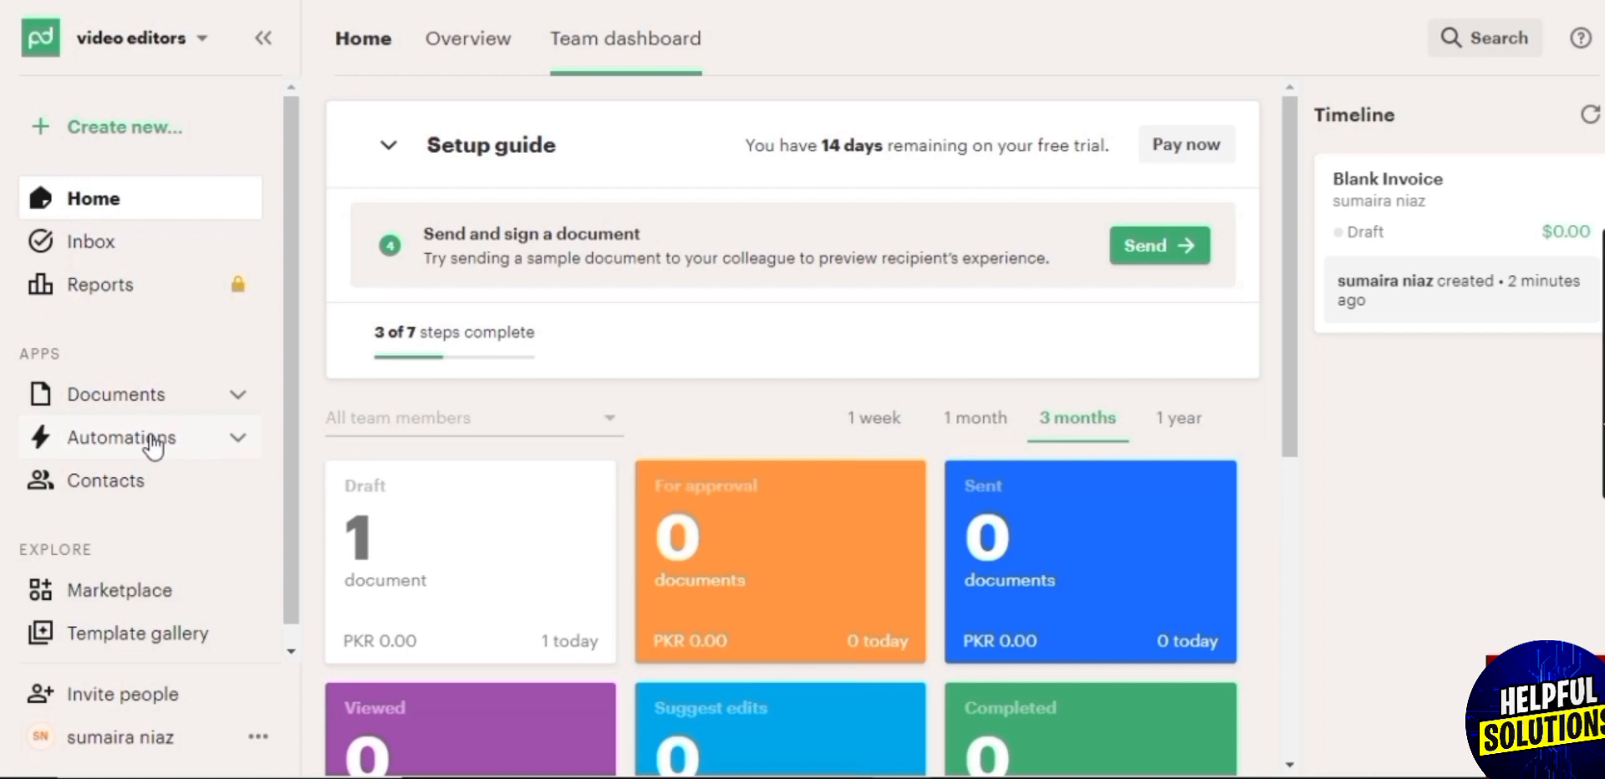
mouse_move(173, 633)
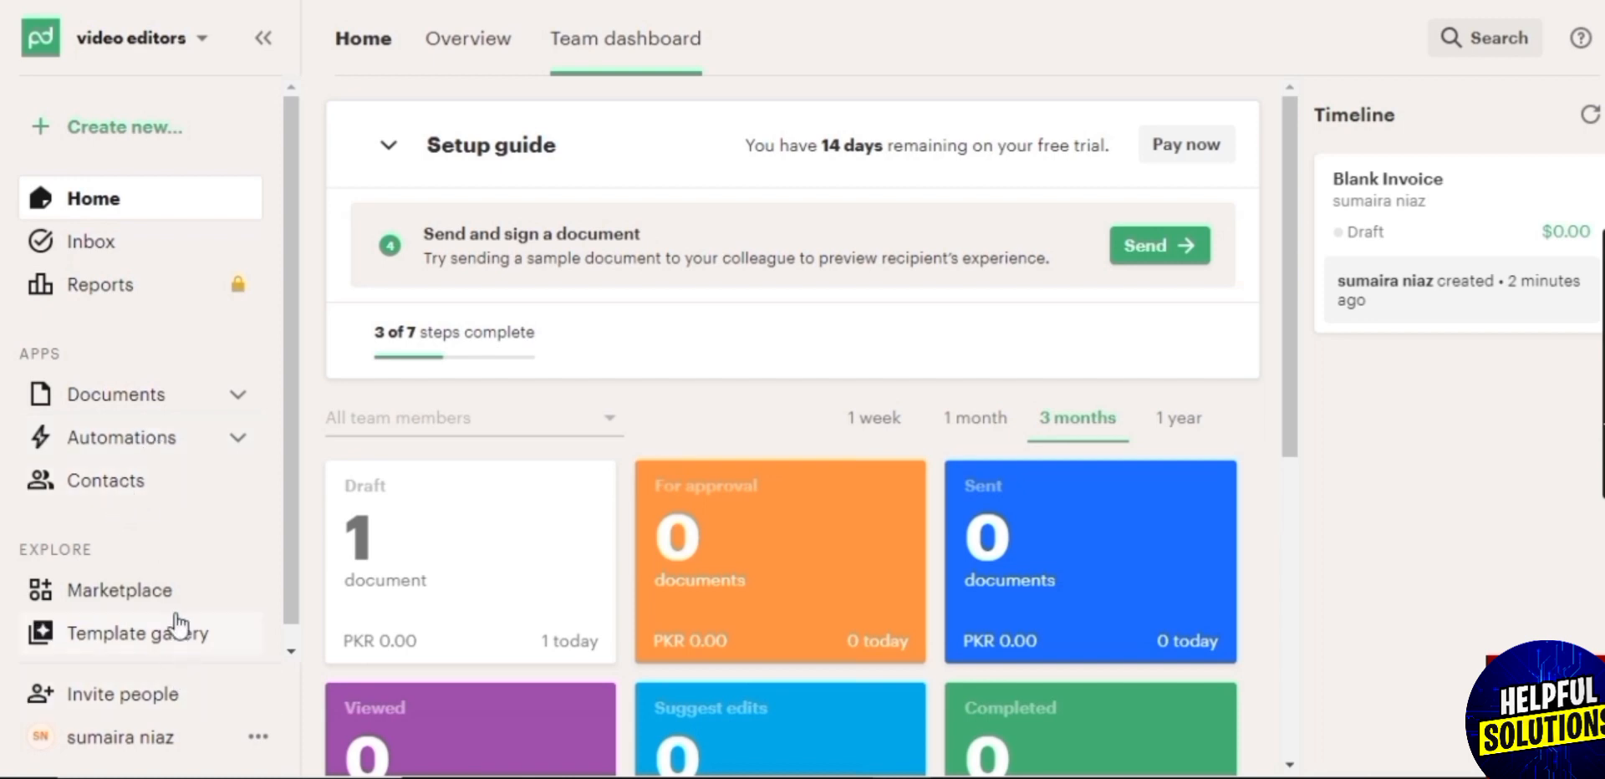
mouse_move(214, 687)
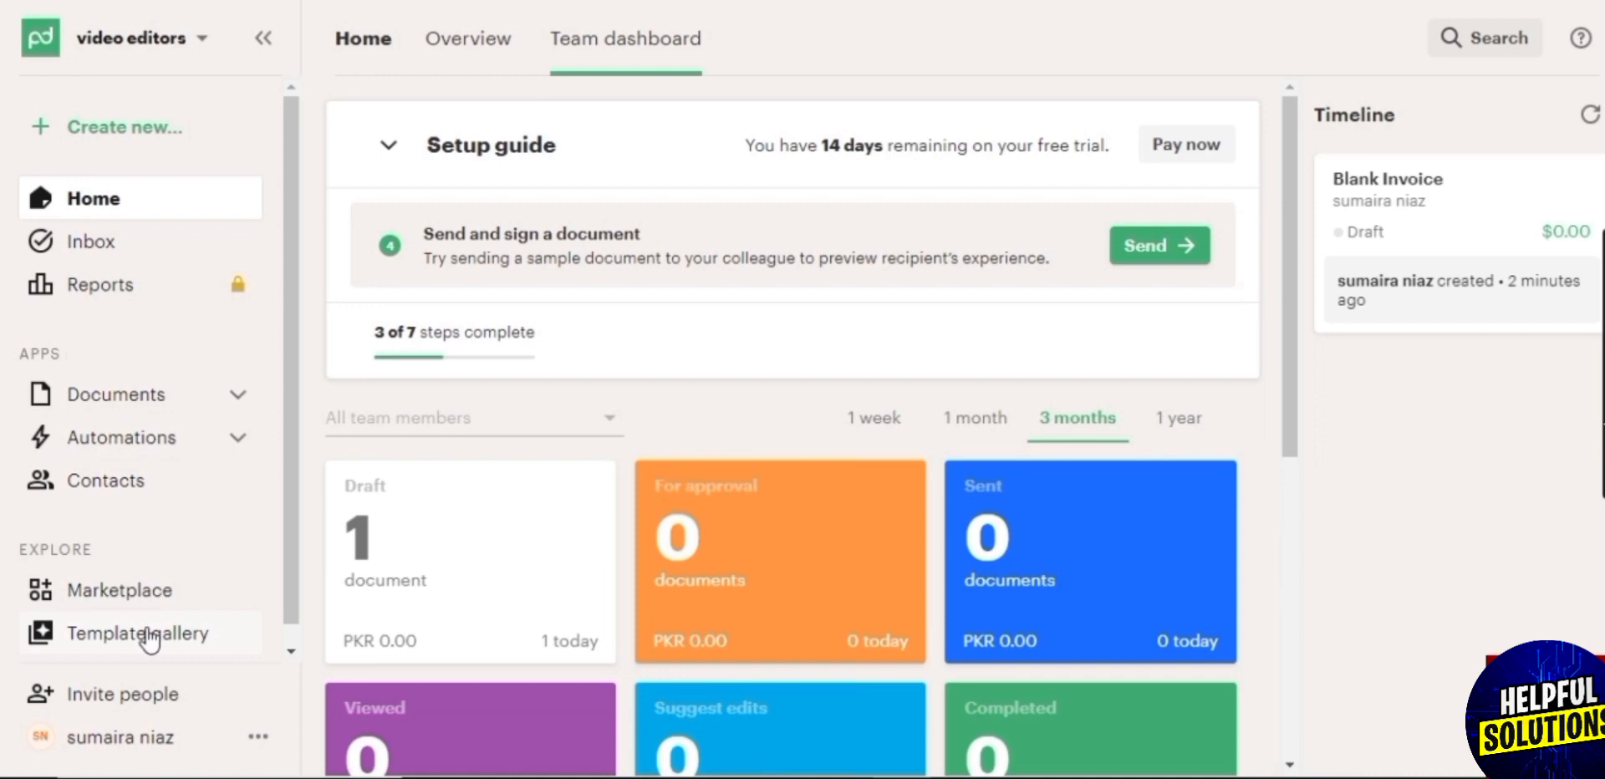
Step: Browse the Featured templates in the template gallery
click(137, 633)
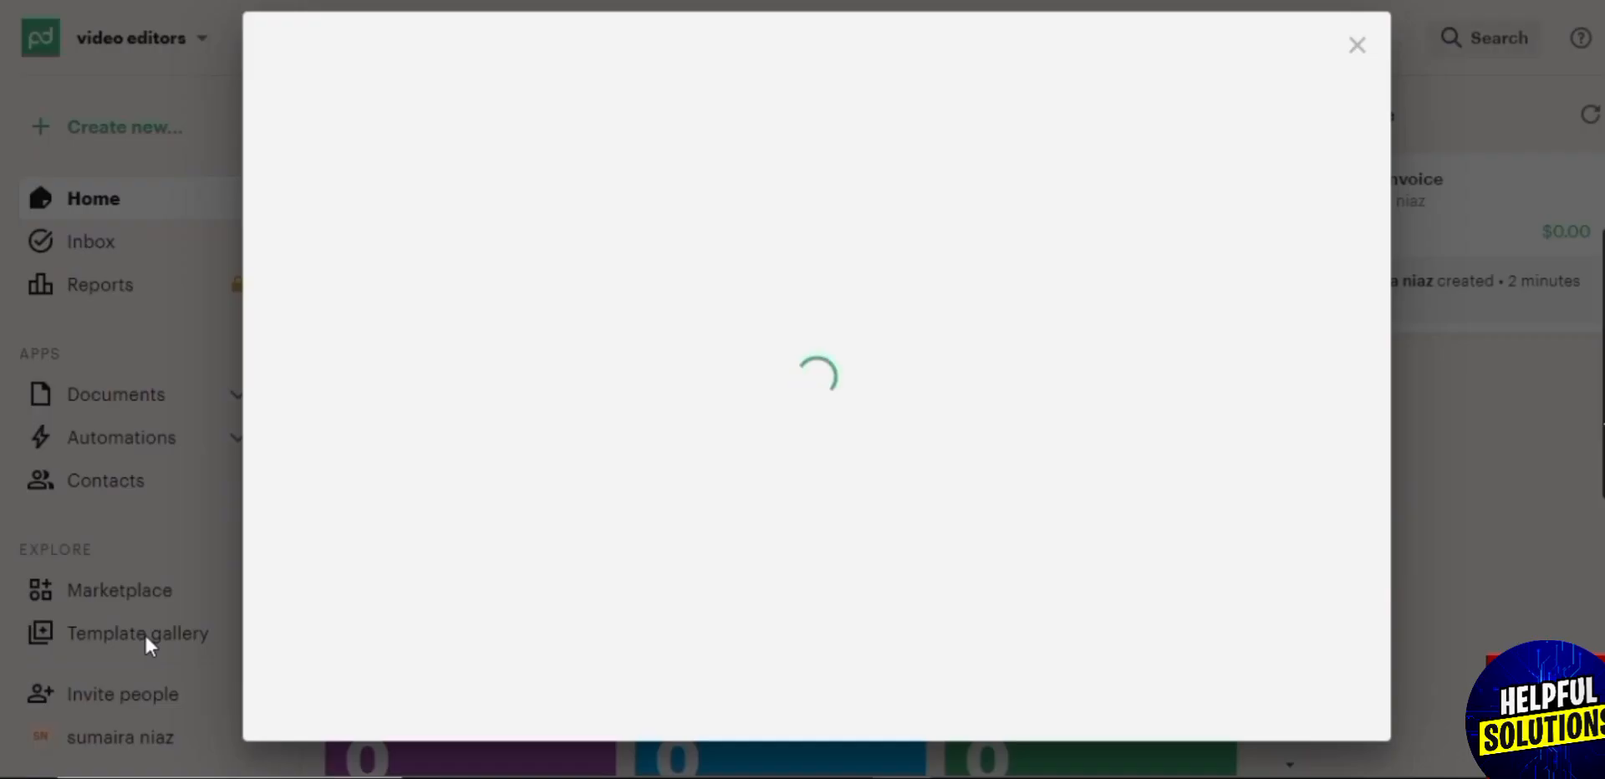
mouse_move(1029, 291)
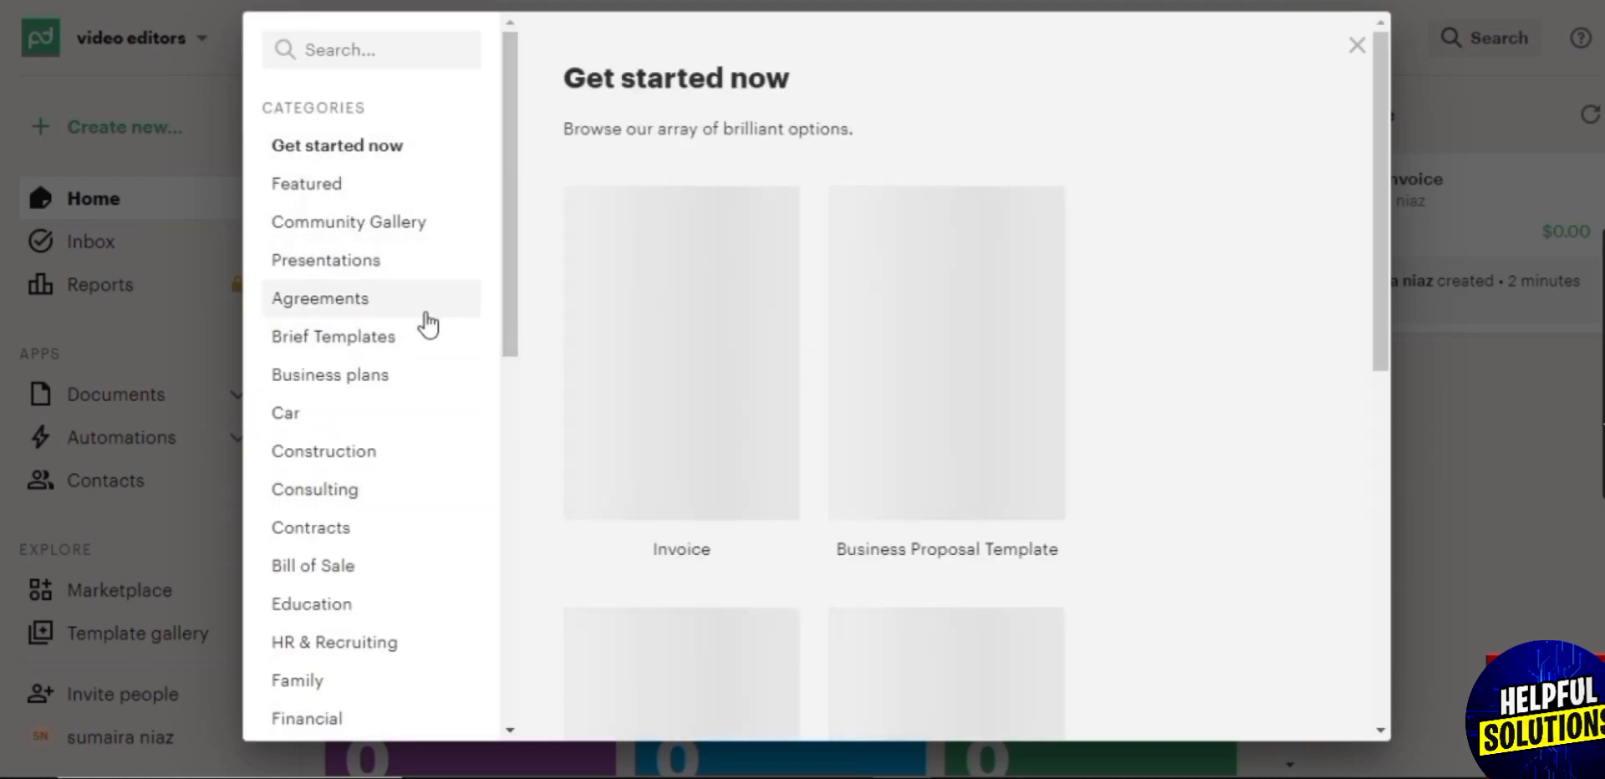
click(319, 298)
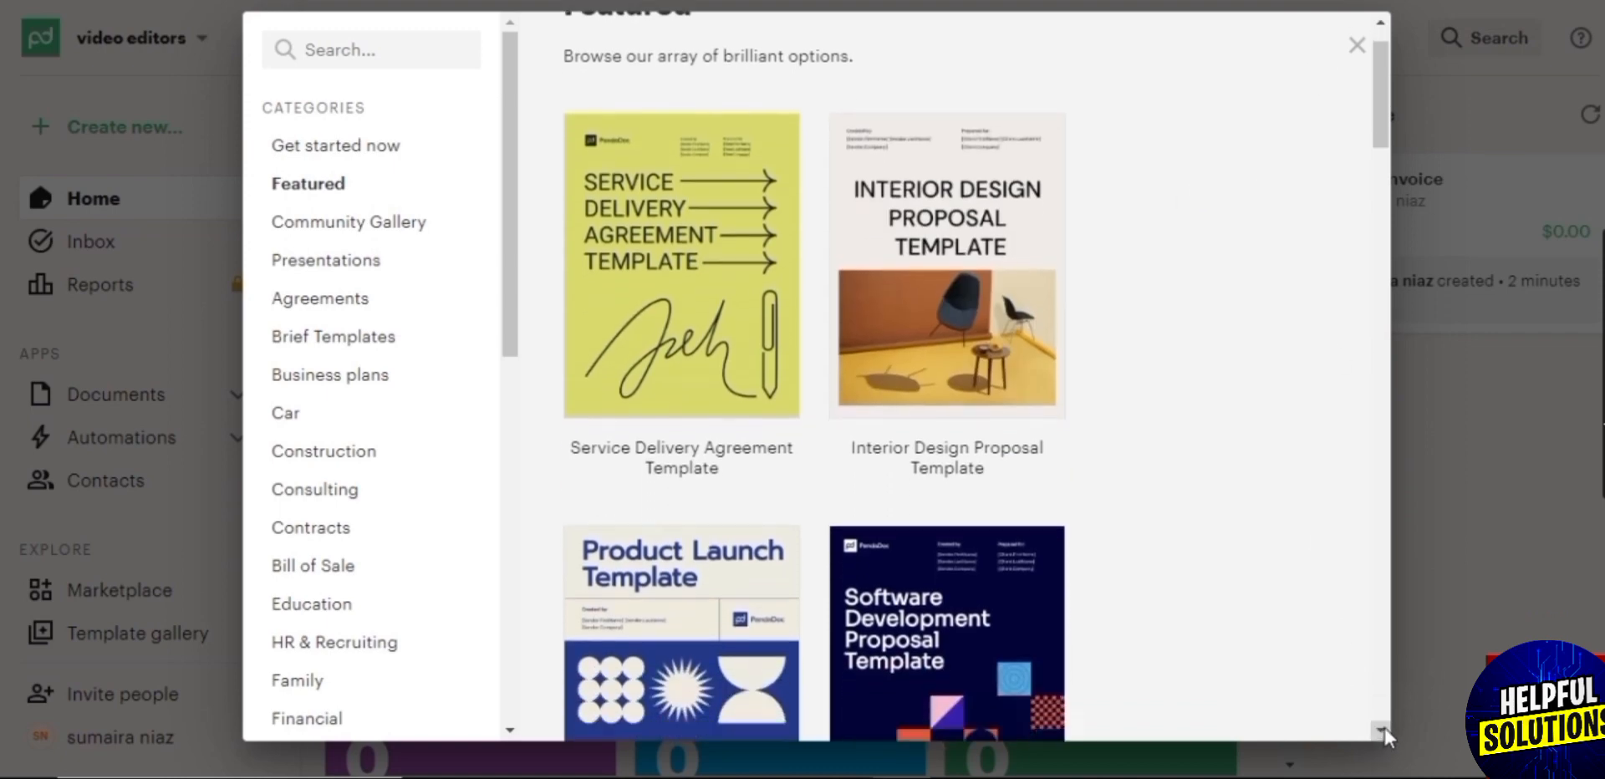
scroll(down, 3)
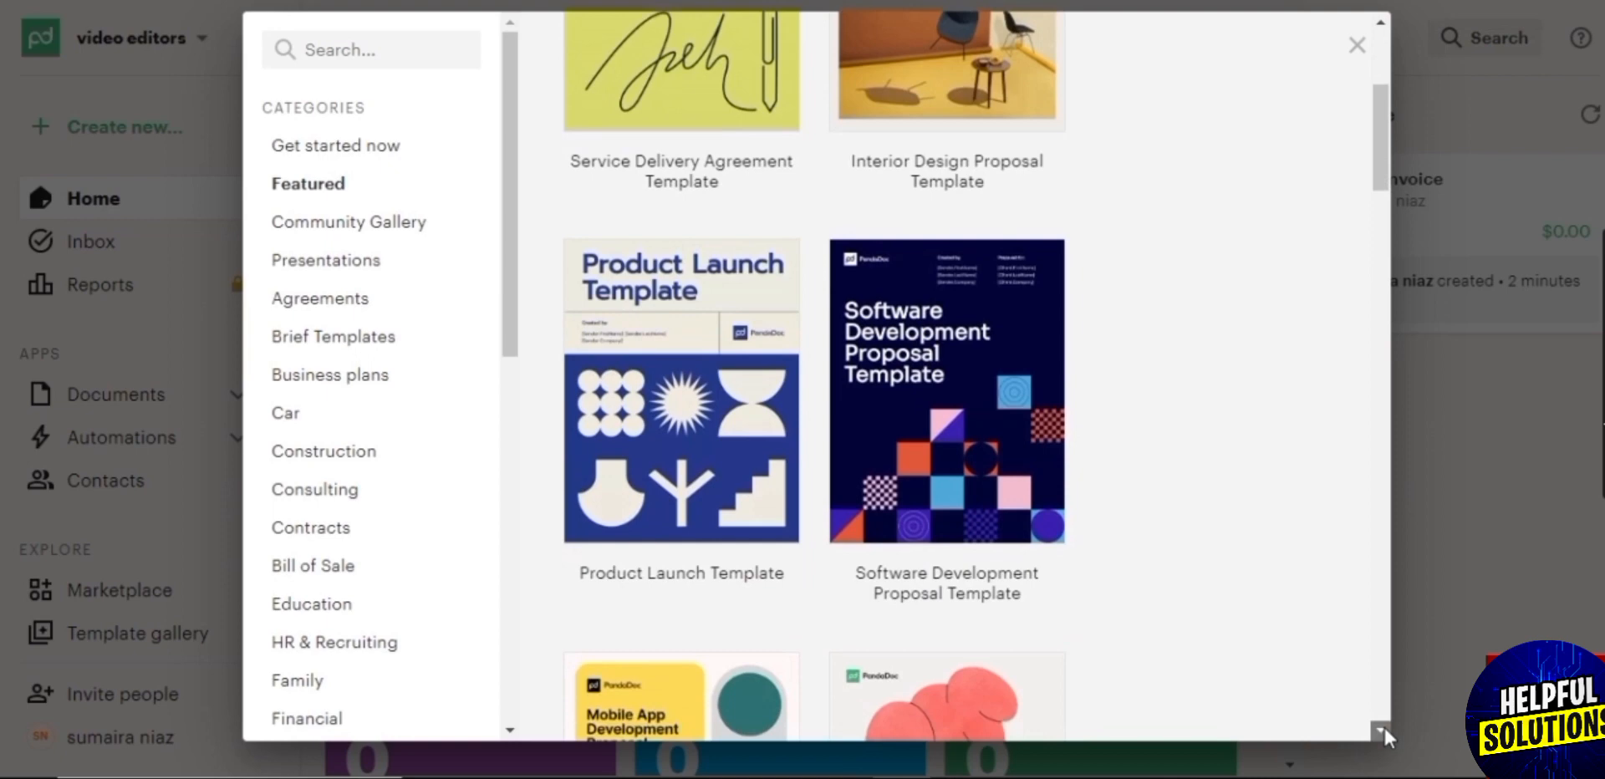
scroll(down, 3)
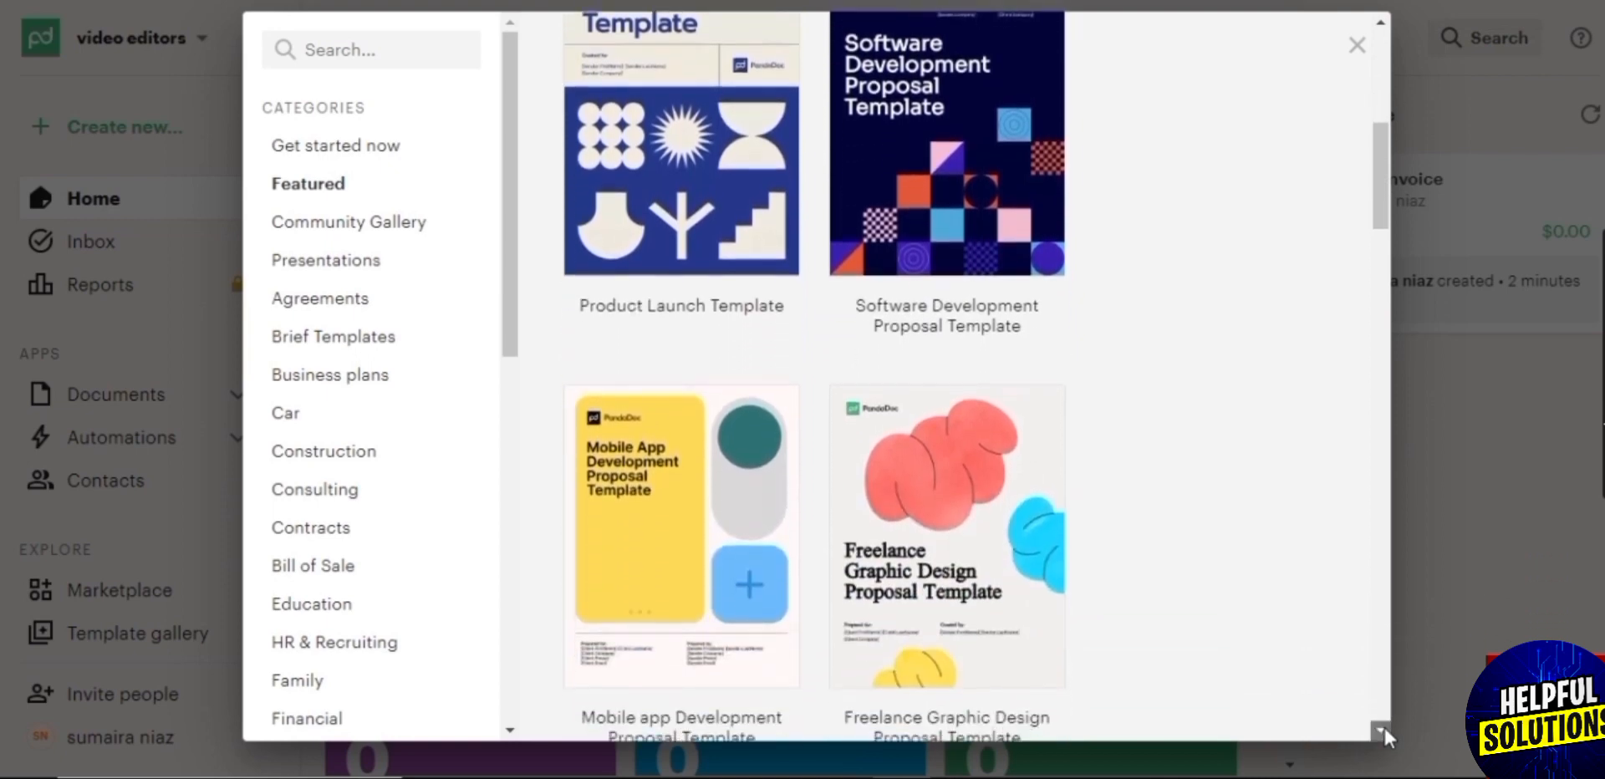
scroll(down, 3)
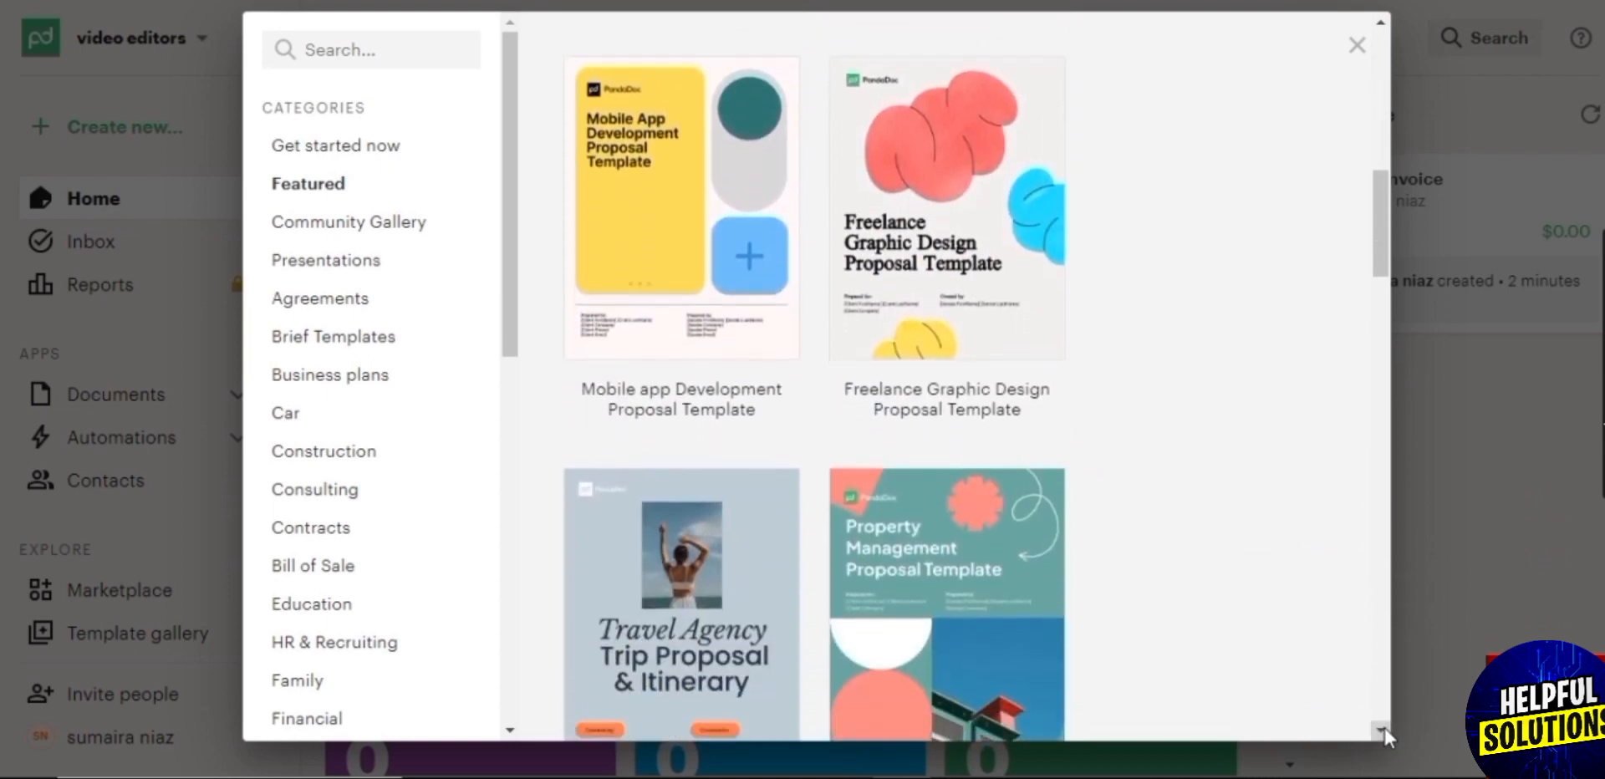
scroll(down, 3)
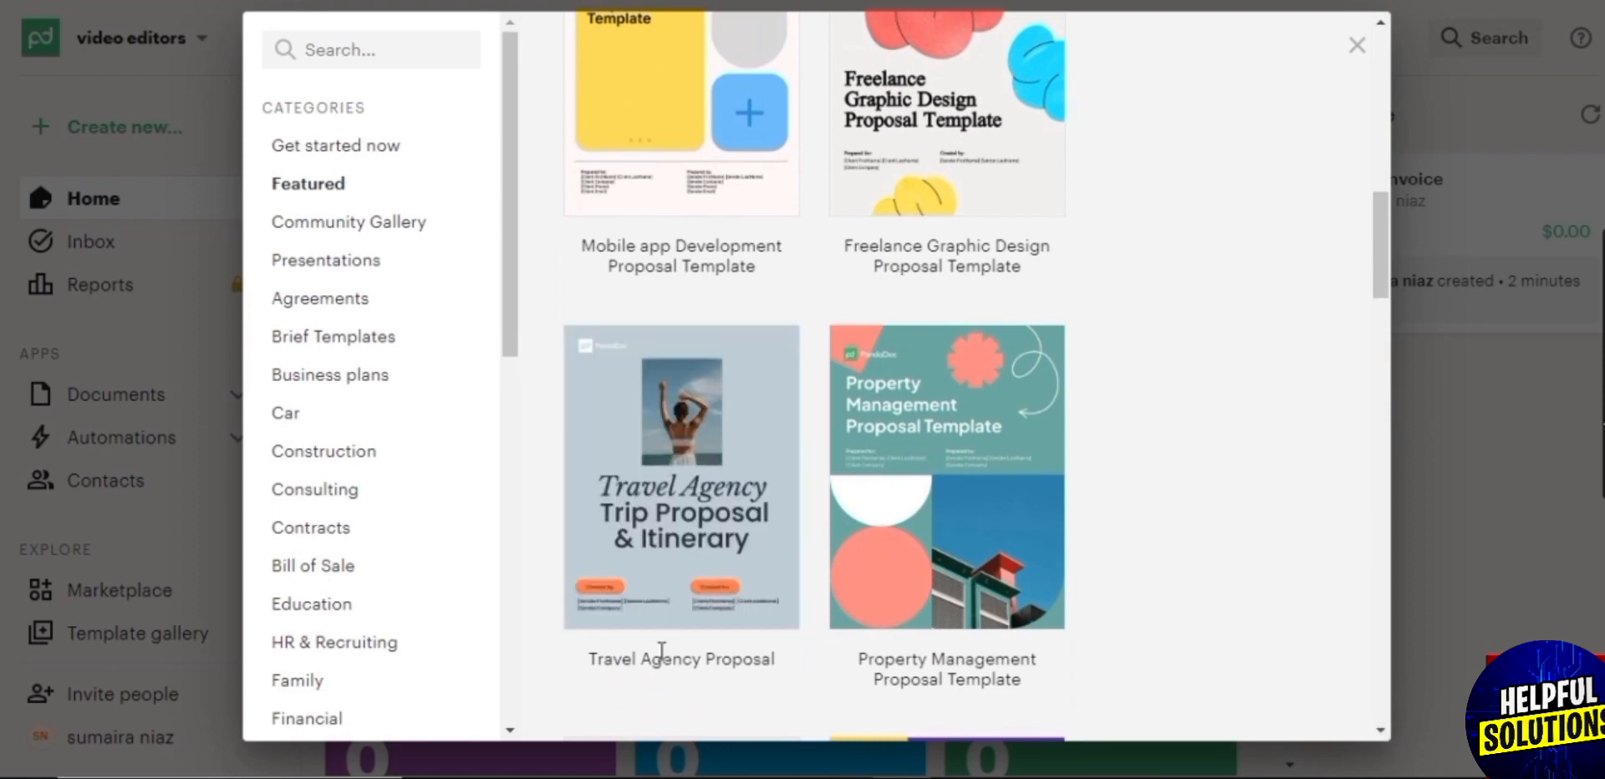
mouse_move(335, 488)
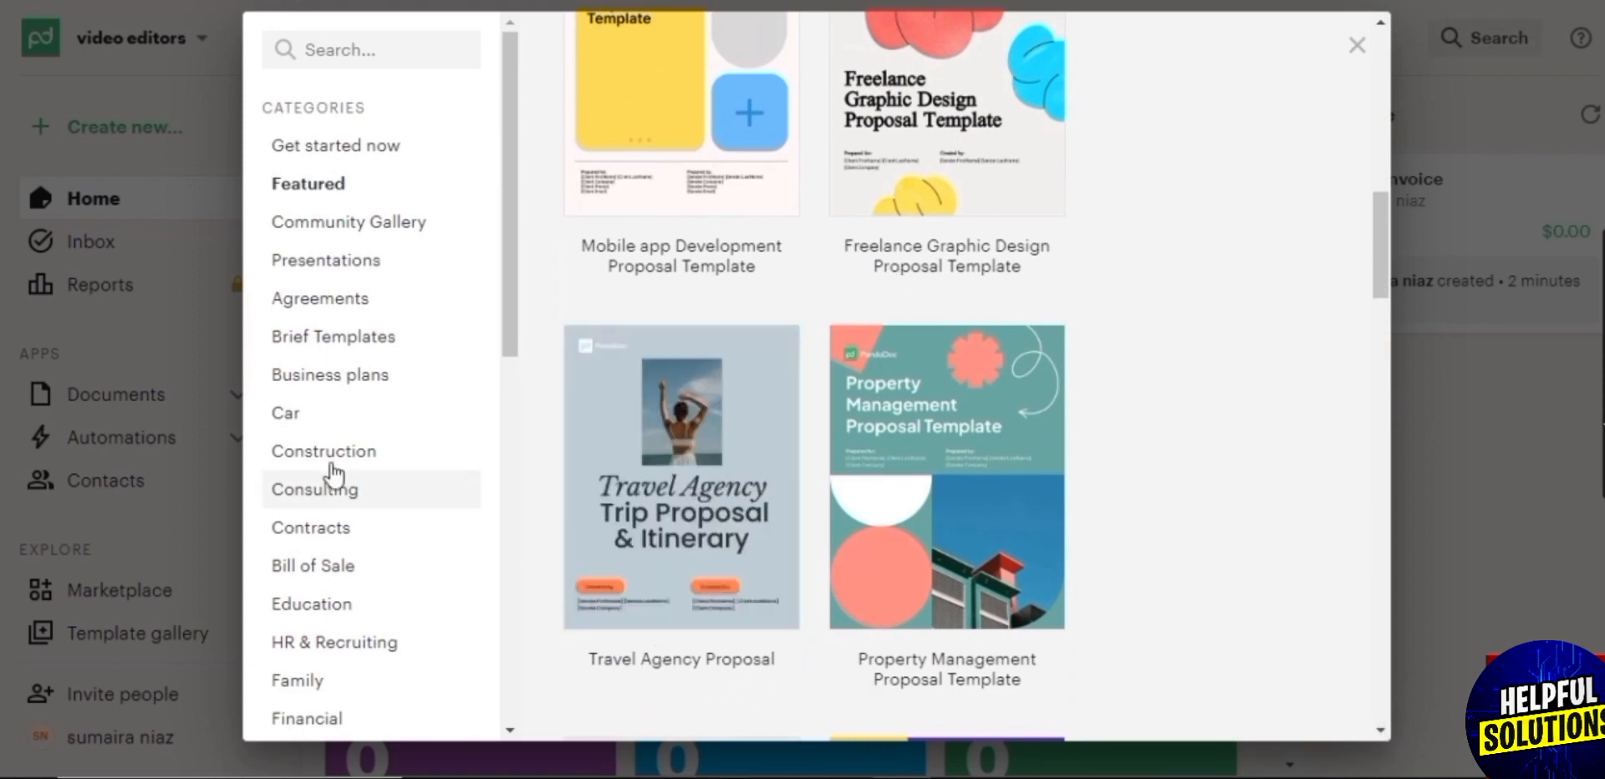
mouse_move(368, 374)
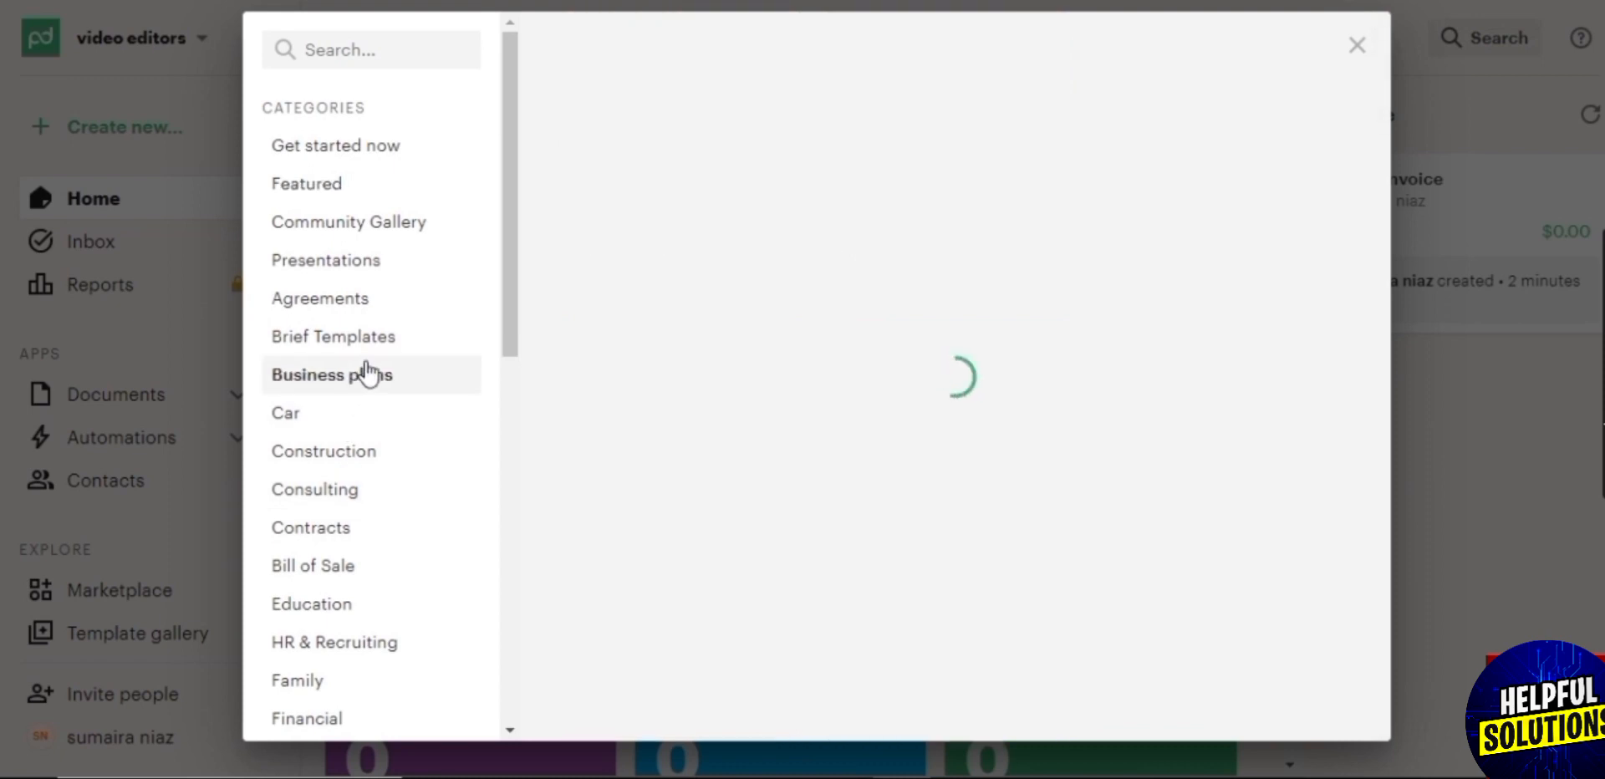
Step: Browse the Business plans, Financial and Community Gallery template categories
click(332, 373)
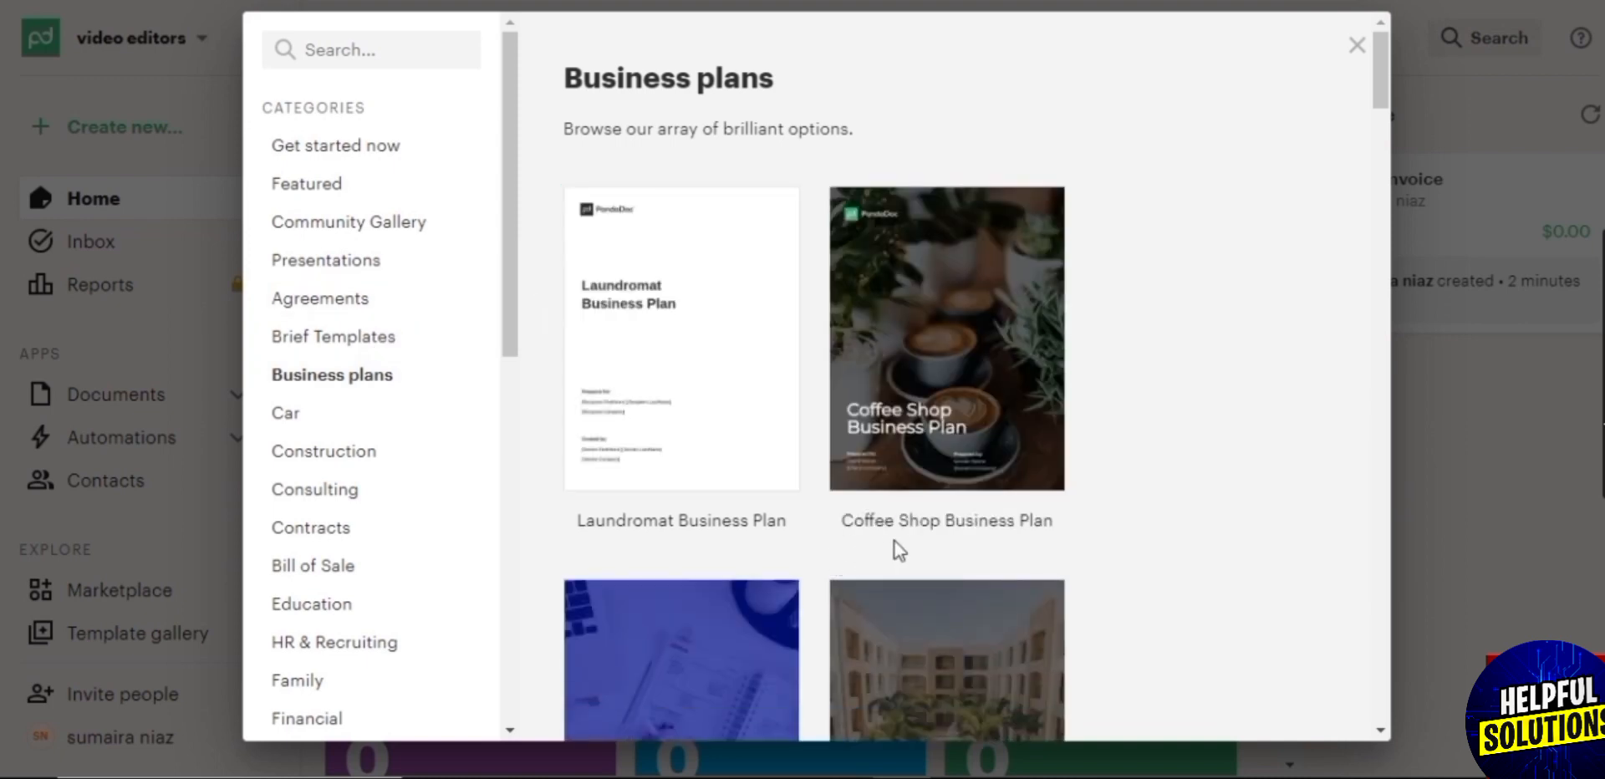
mouse_move(1097, 612)
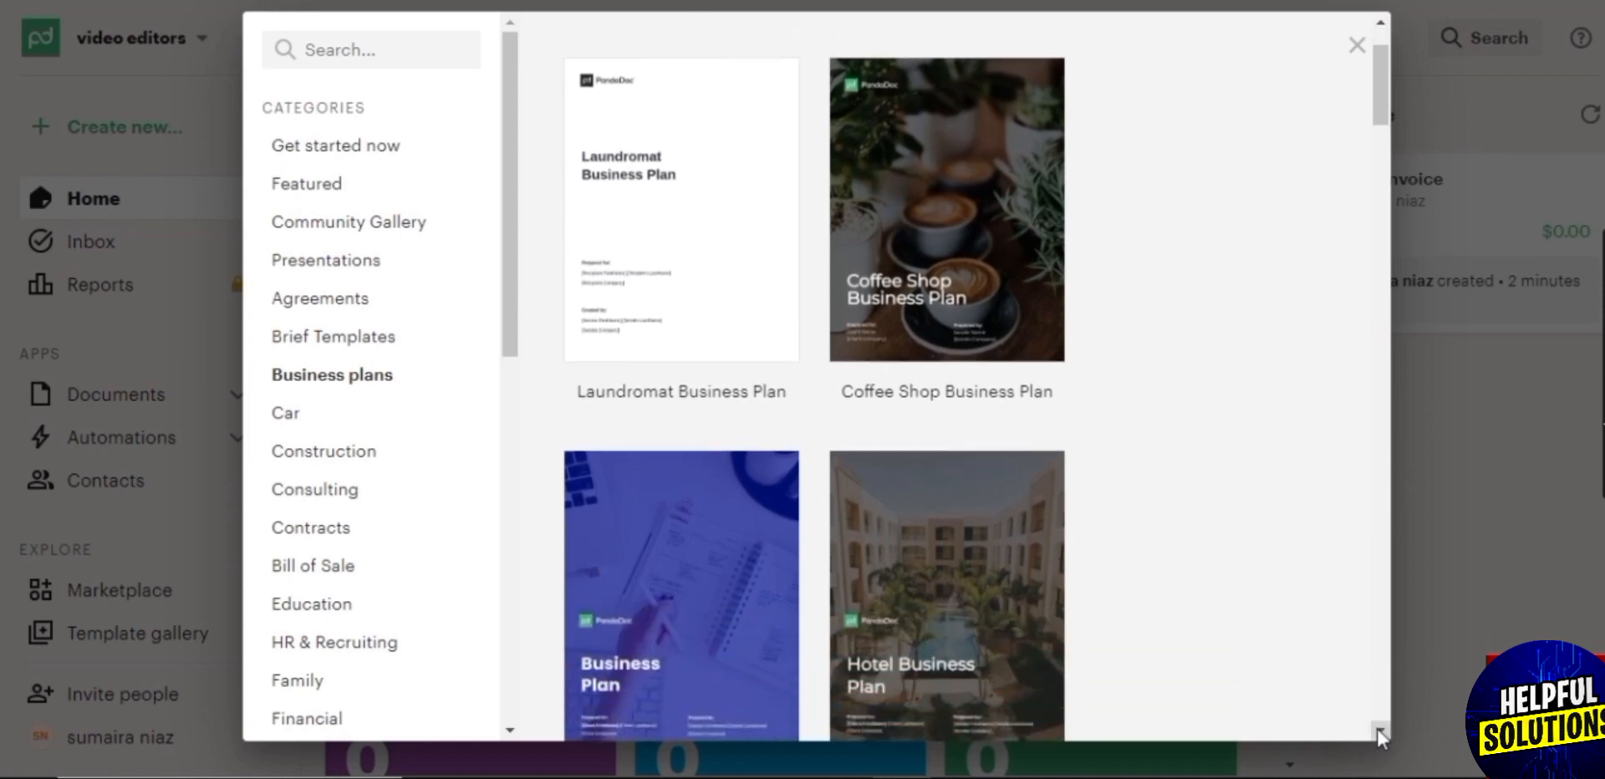
scroll(down, 3)
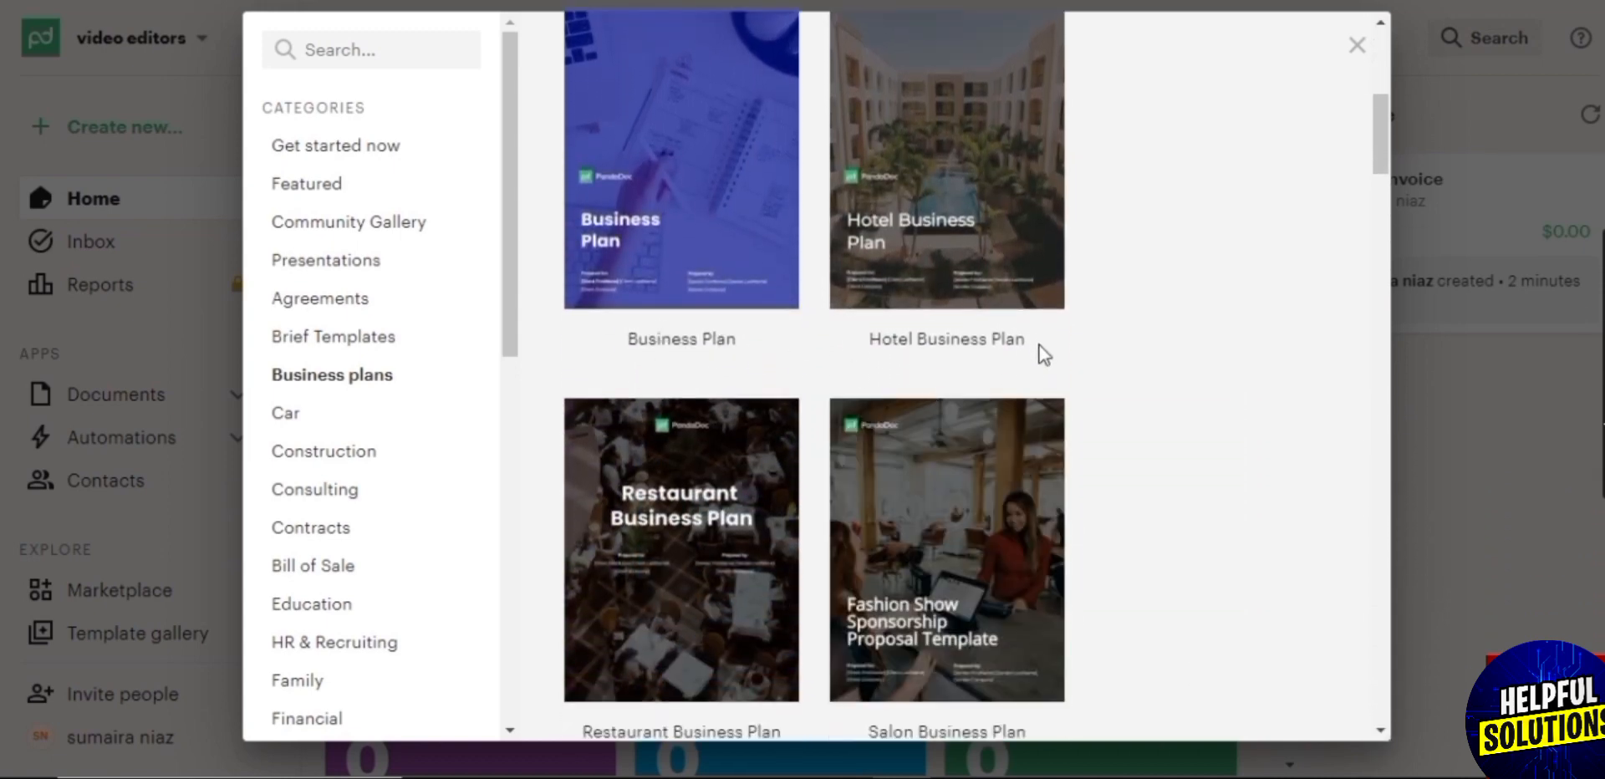
click(306, 718)
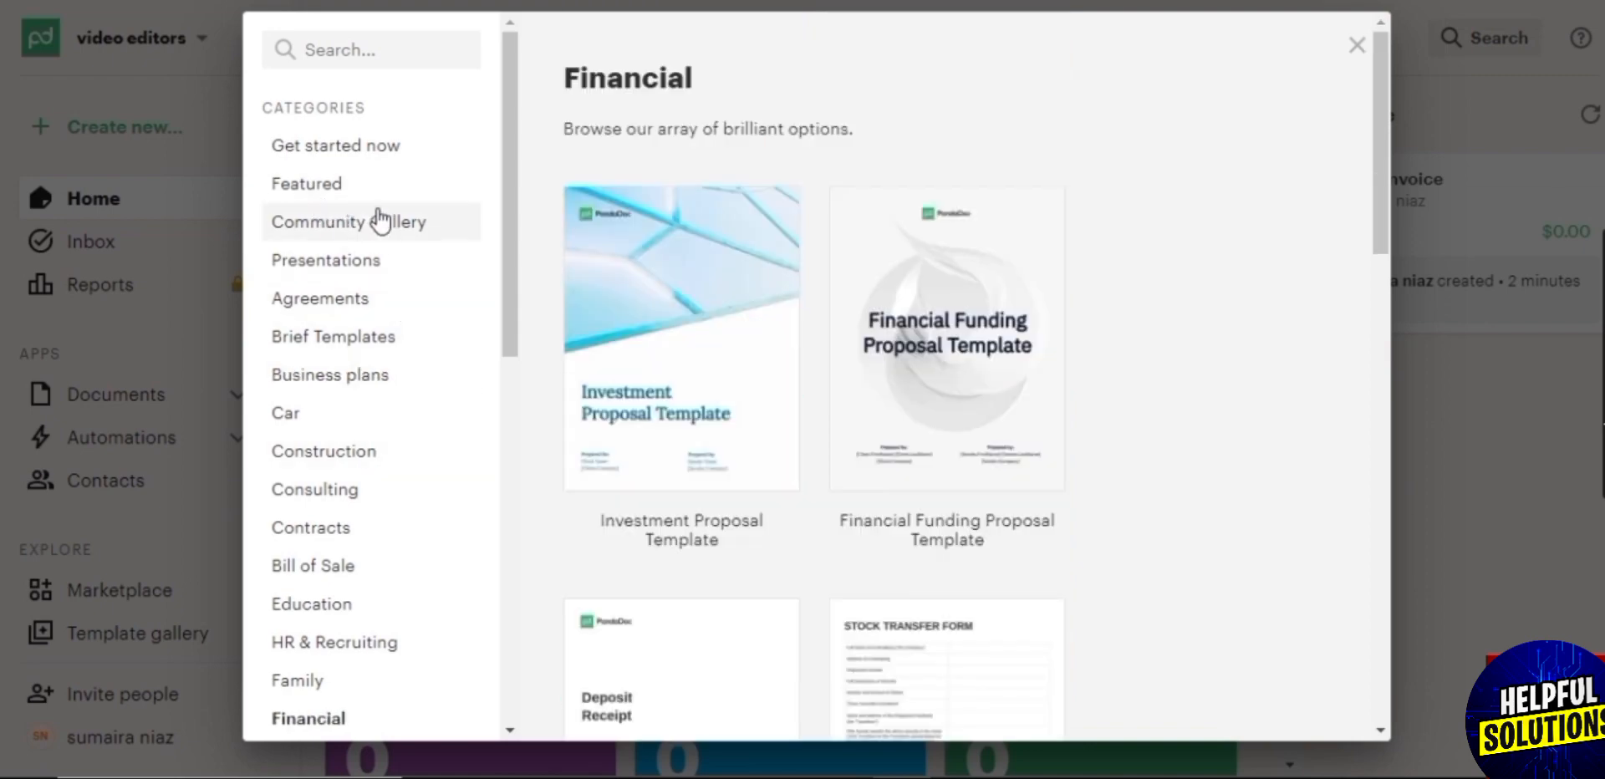
click(325, 259)
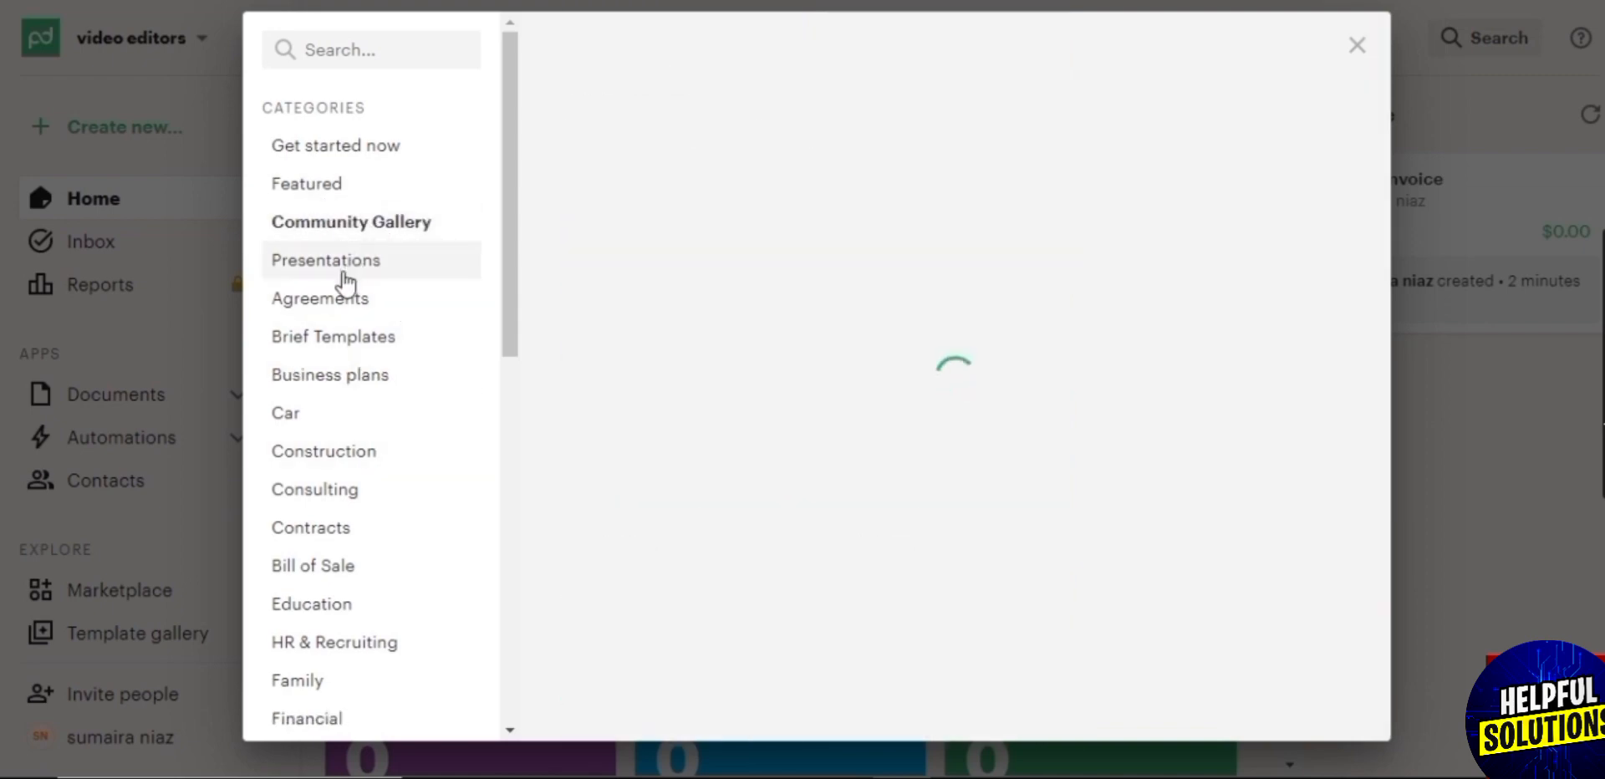
Step: Browse the Presentations and Consulting categories, then show the Bill of Sale templates
click(325, 259)
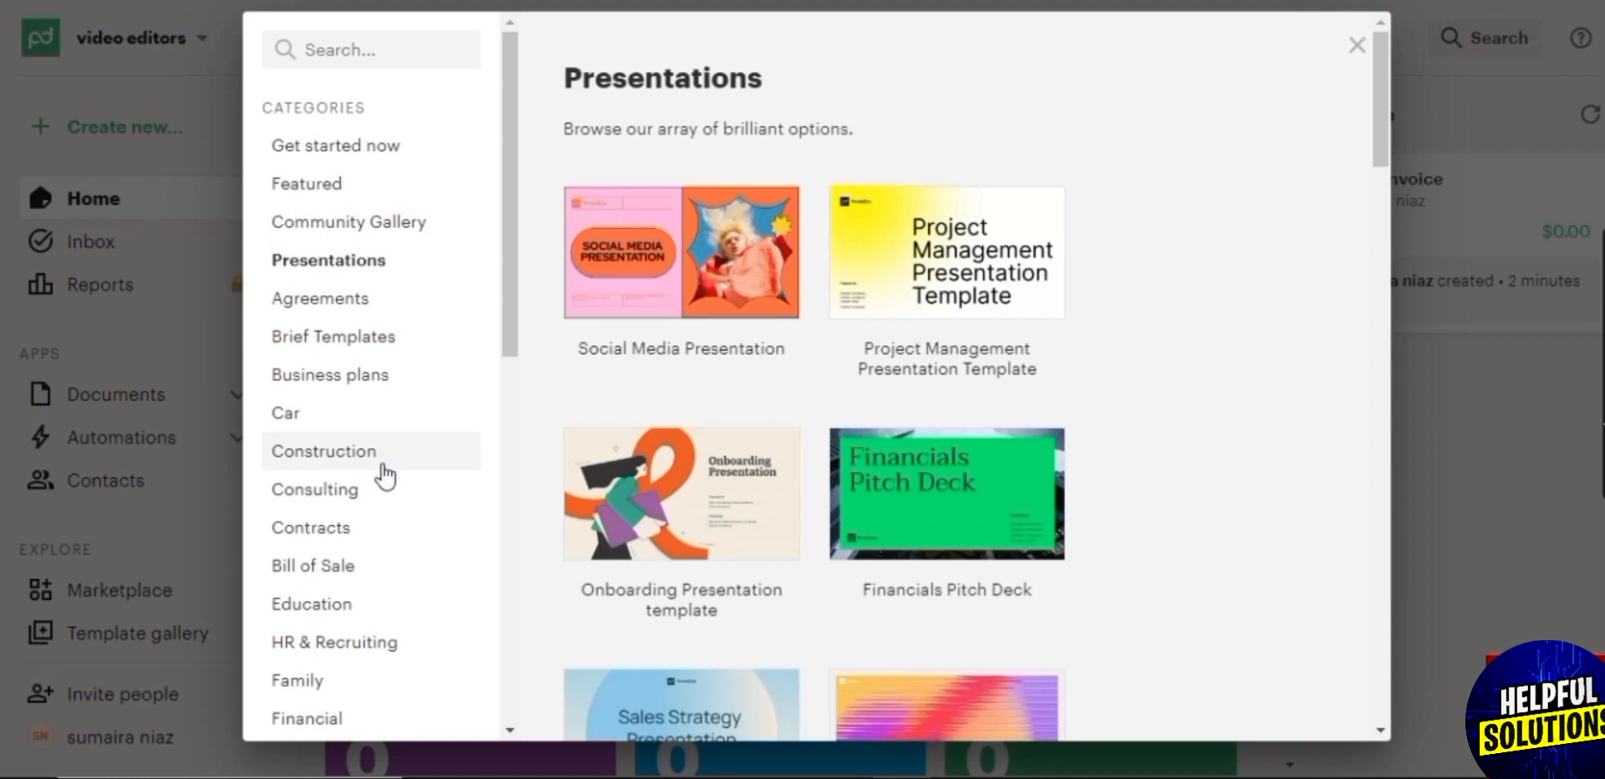
click(315, 488)
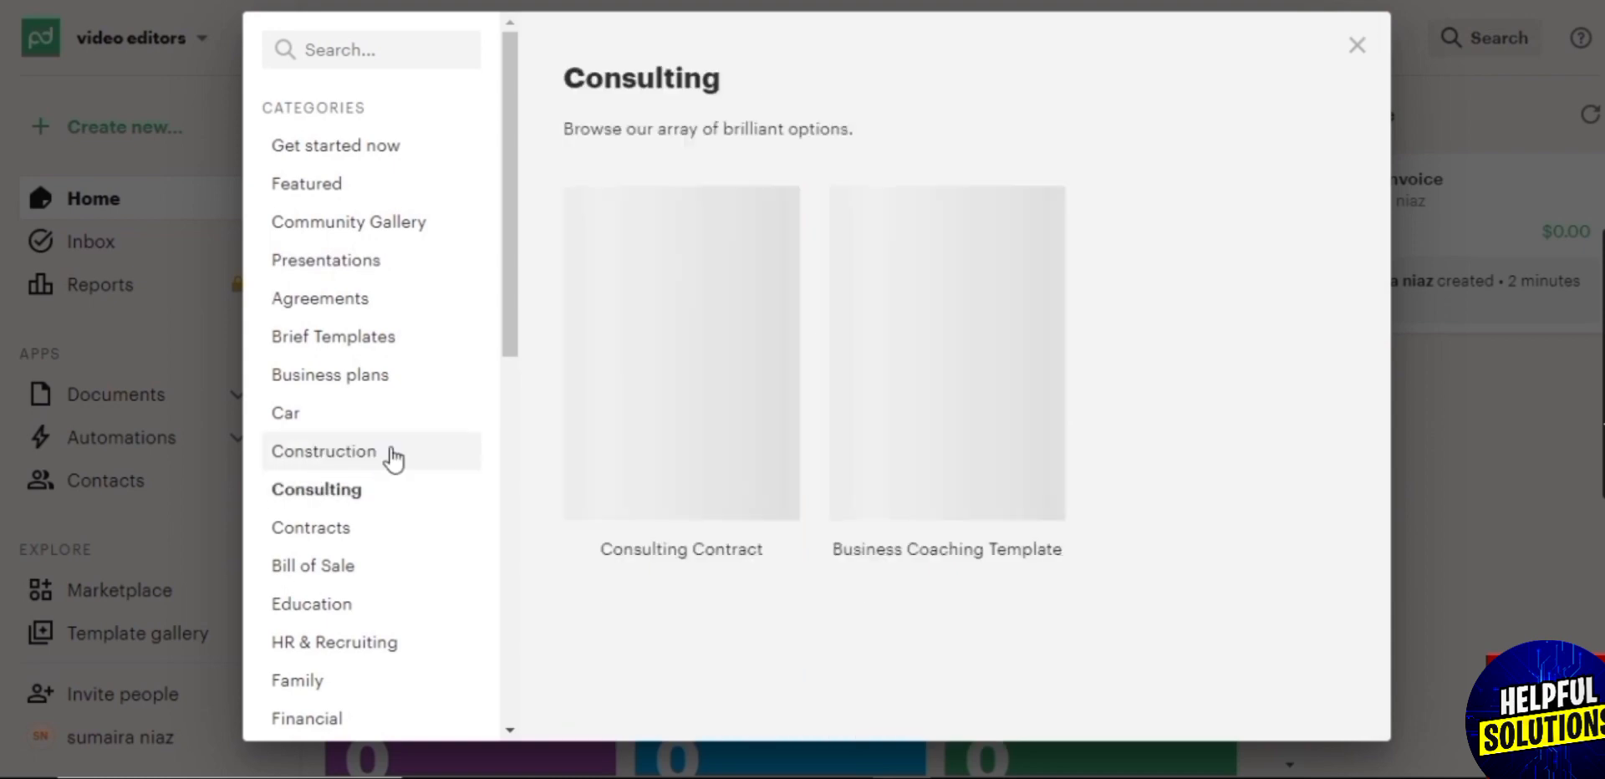
click(314, 565)
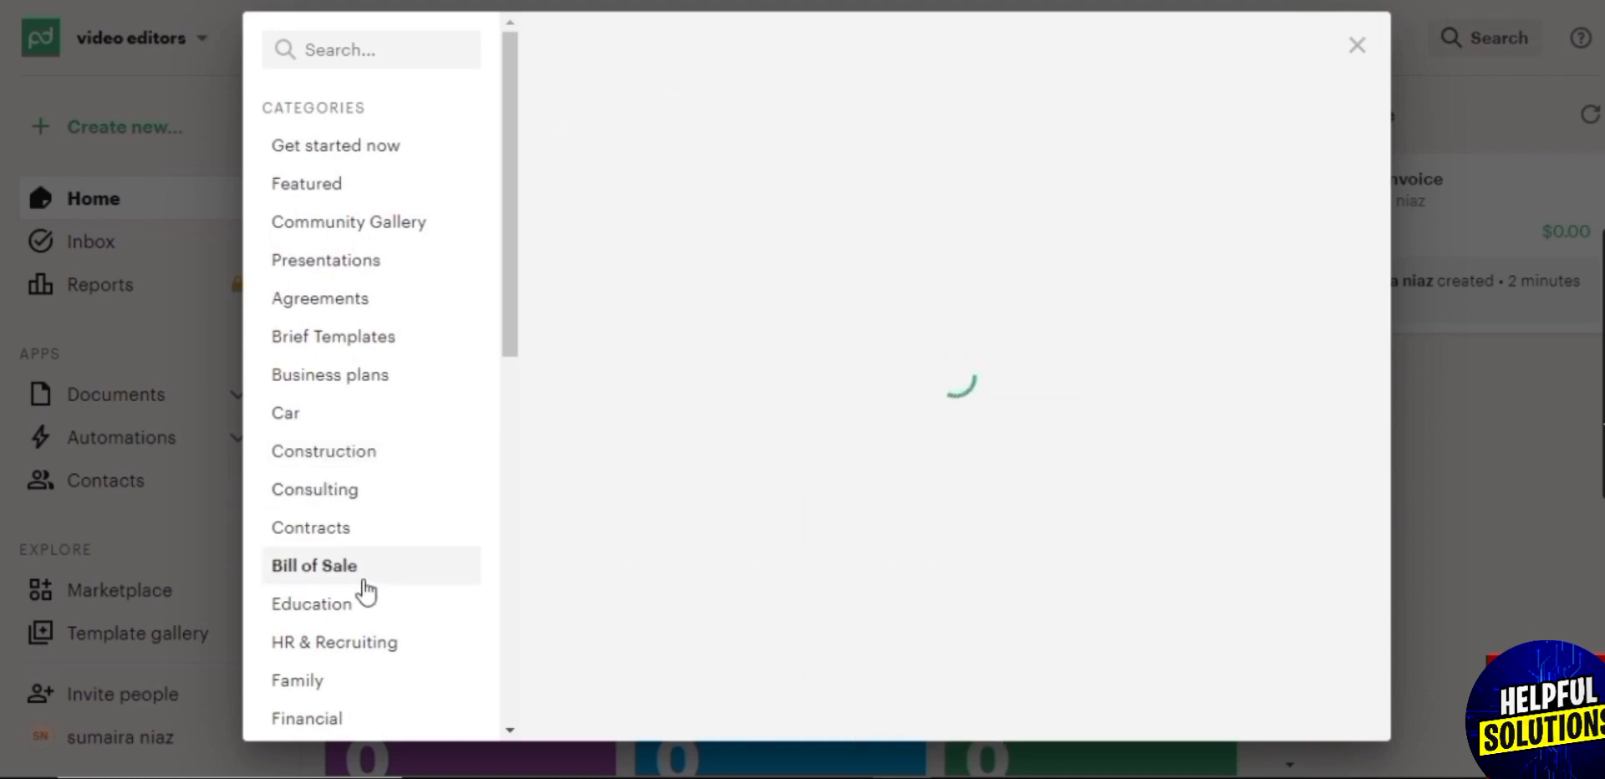
click(314, 565)
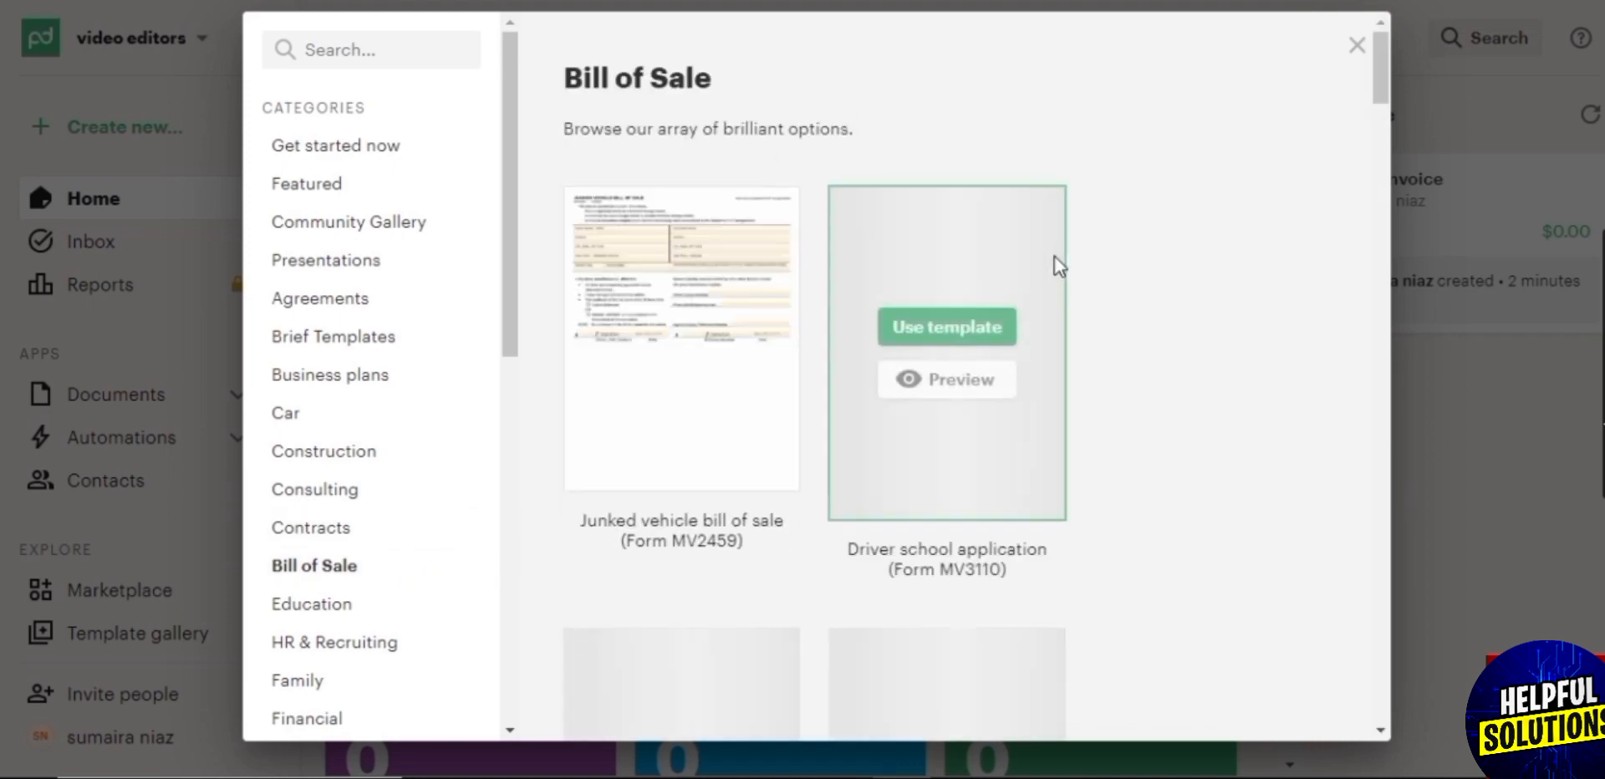
mouse_move(747, 553)
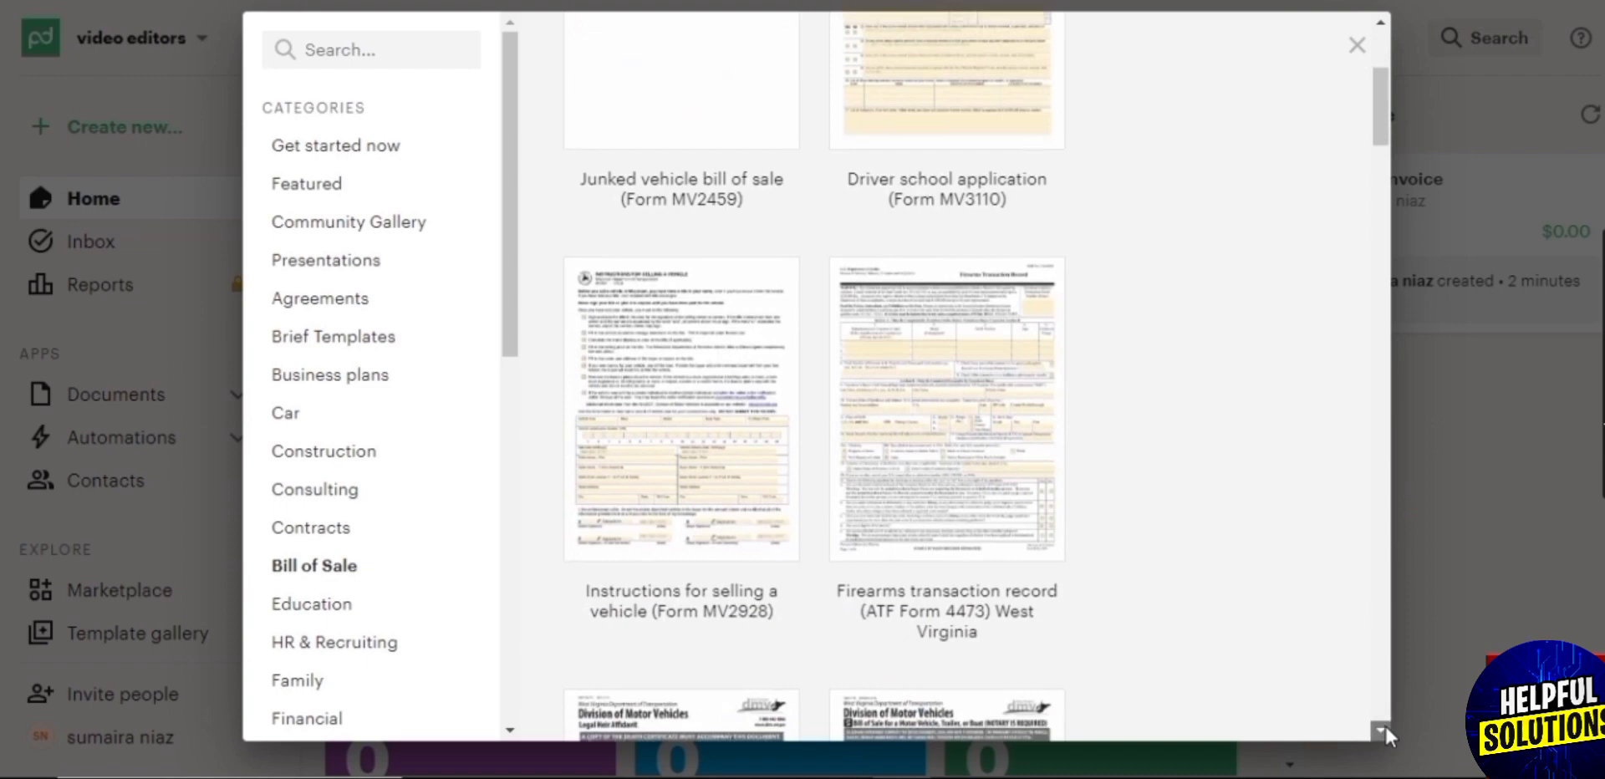
Step: Preview the Bill of sale (Form DMV-7-TR) template from the Bill of Sale list
scroll(down, 3)
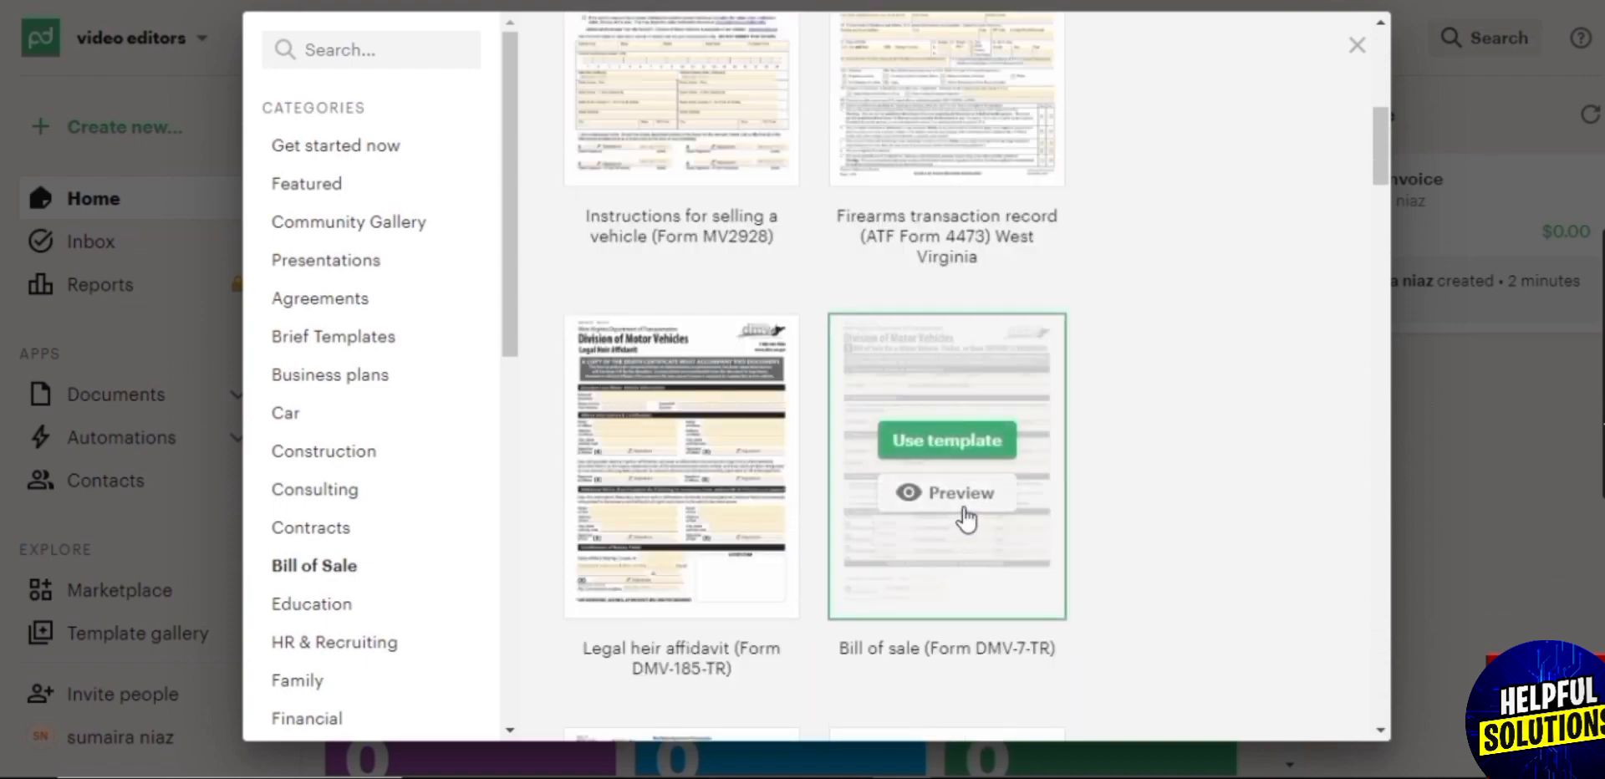
click(944, 441)
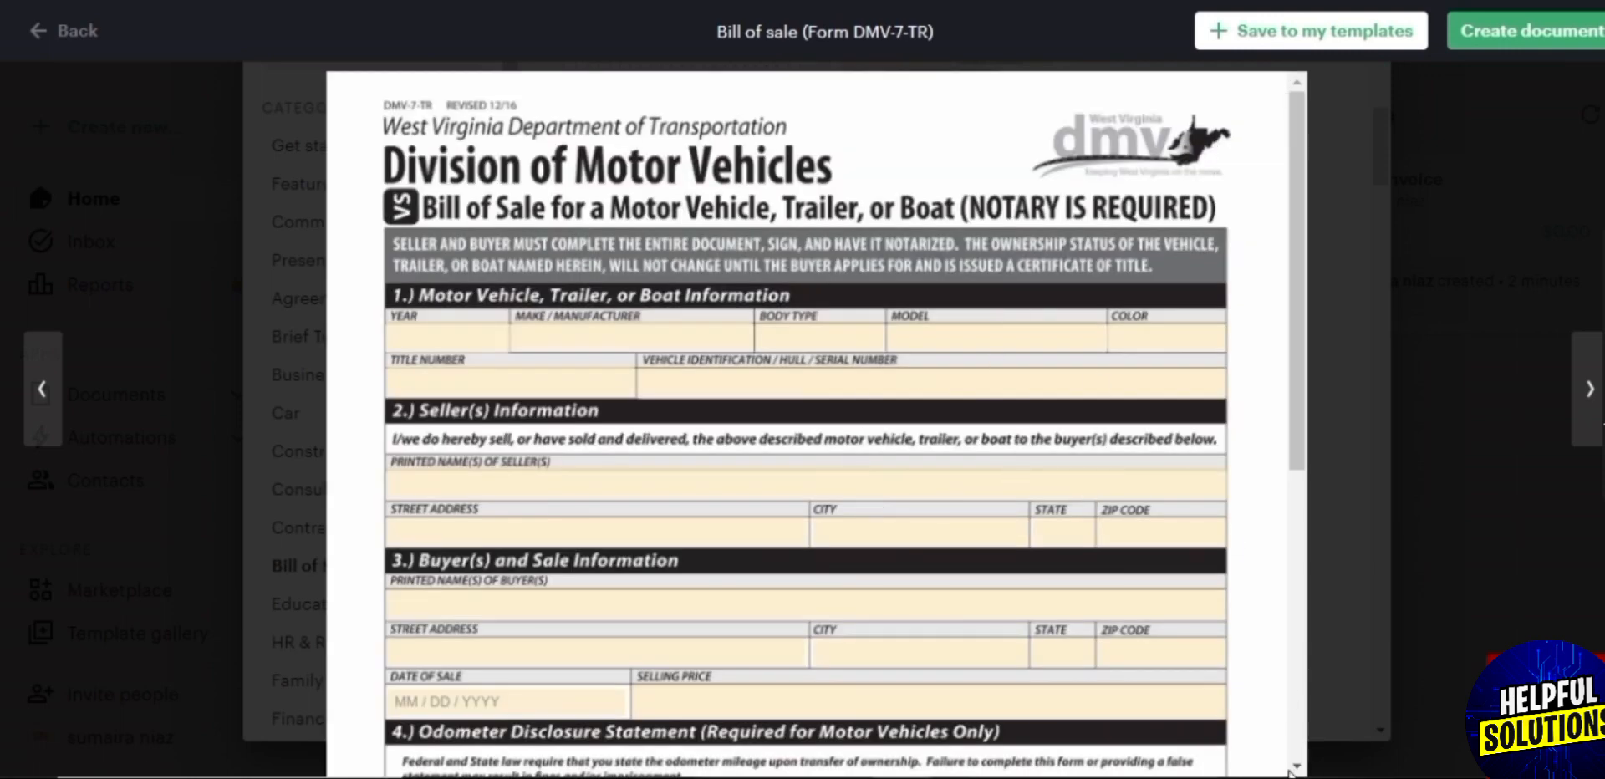
scroll(down, 3)
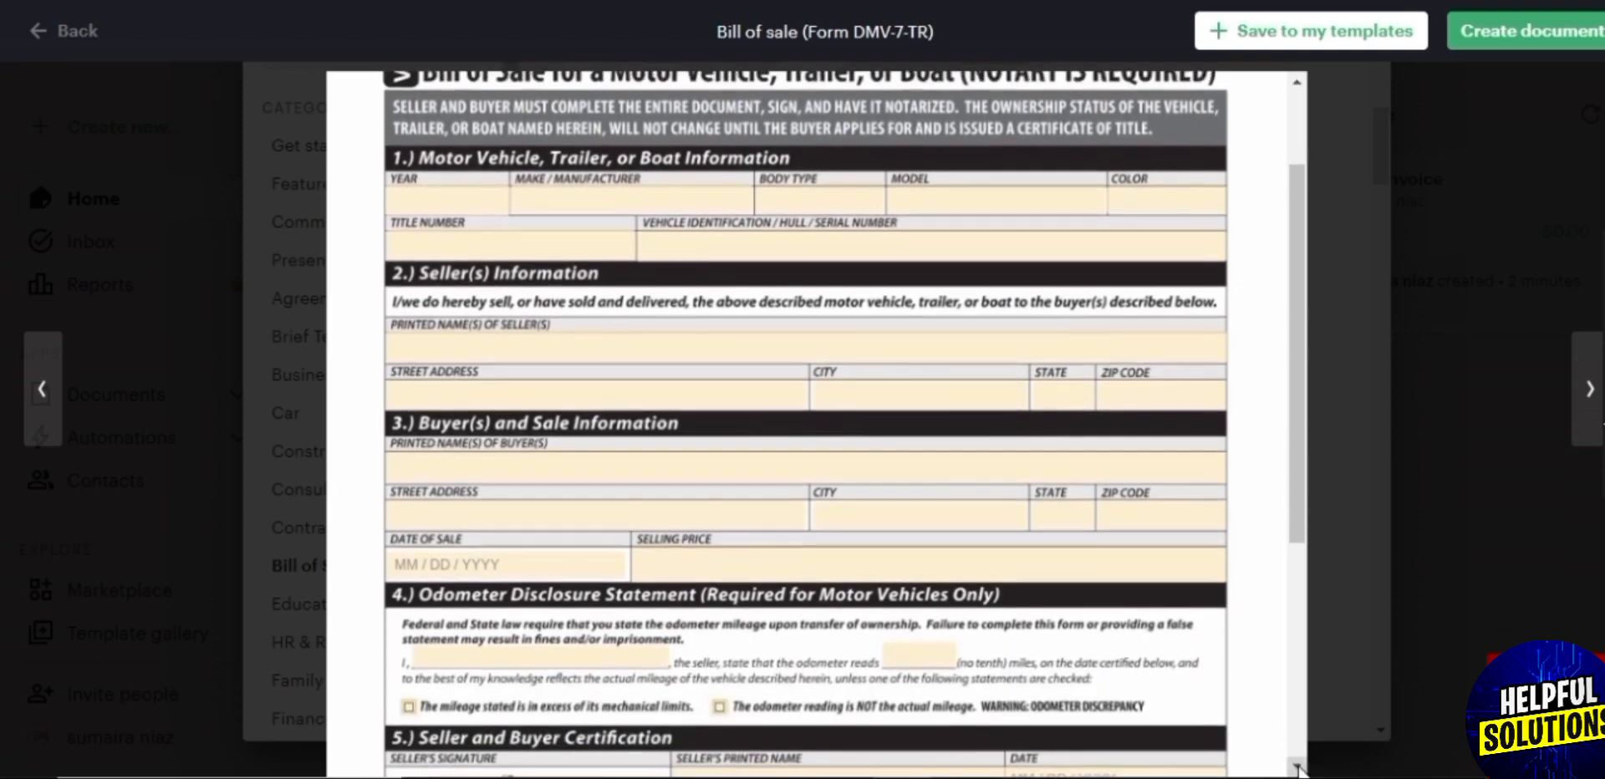
scroll(down, 3)
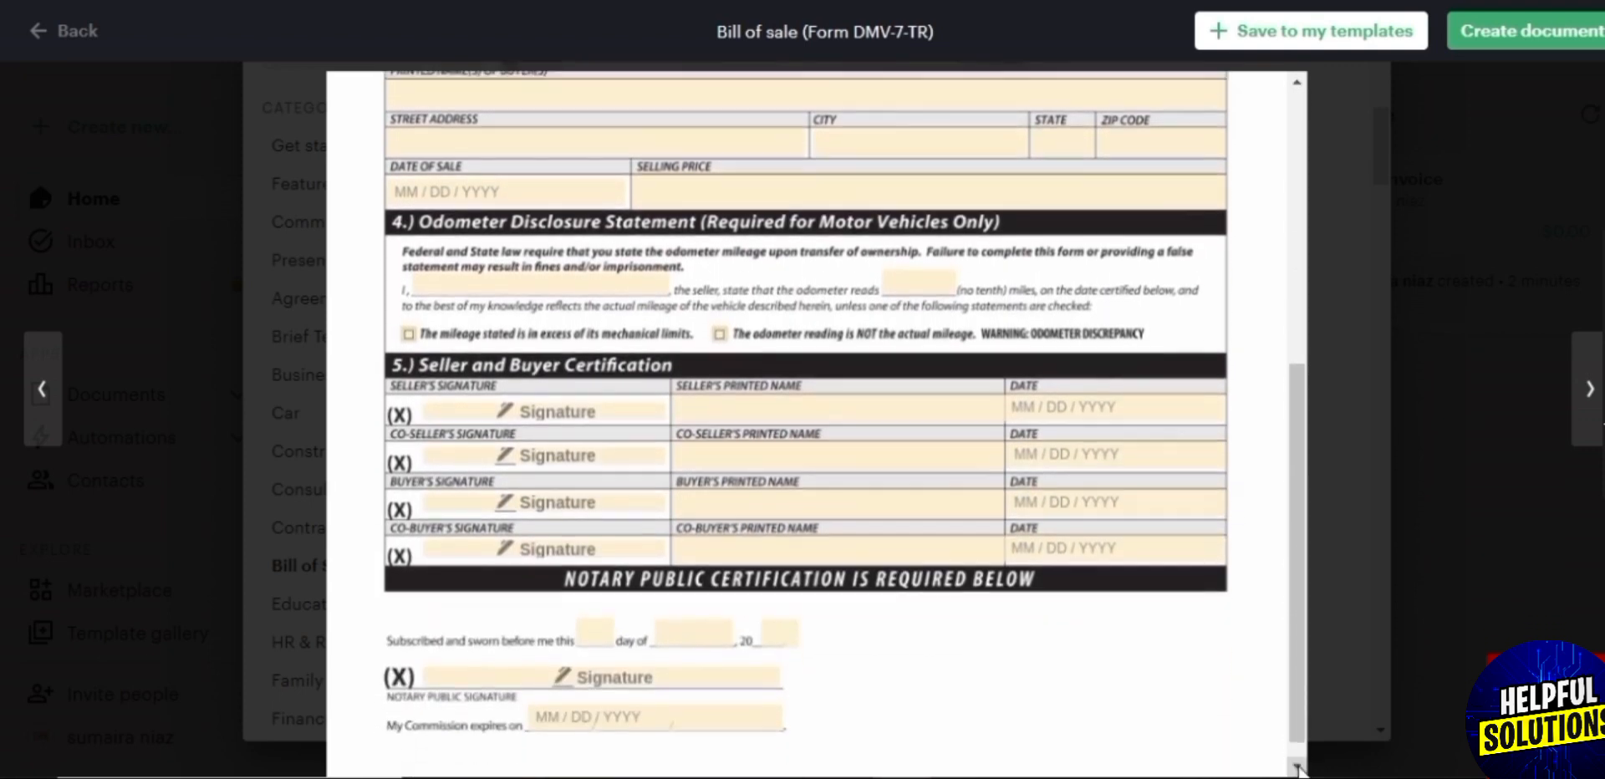
scroll(down, 3)
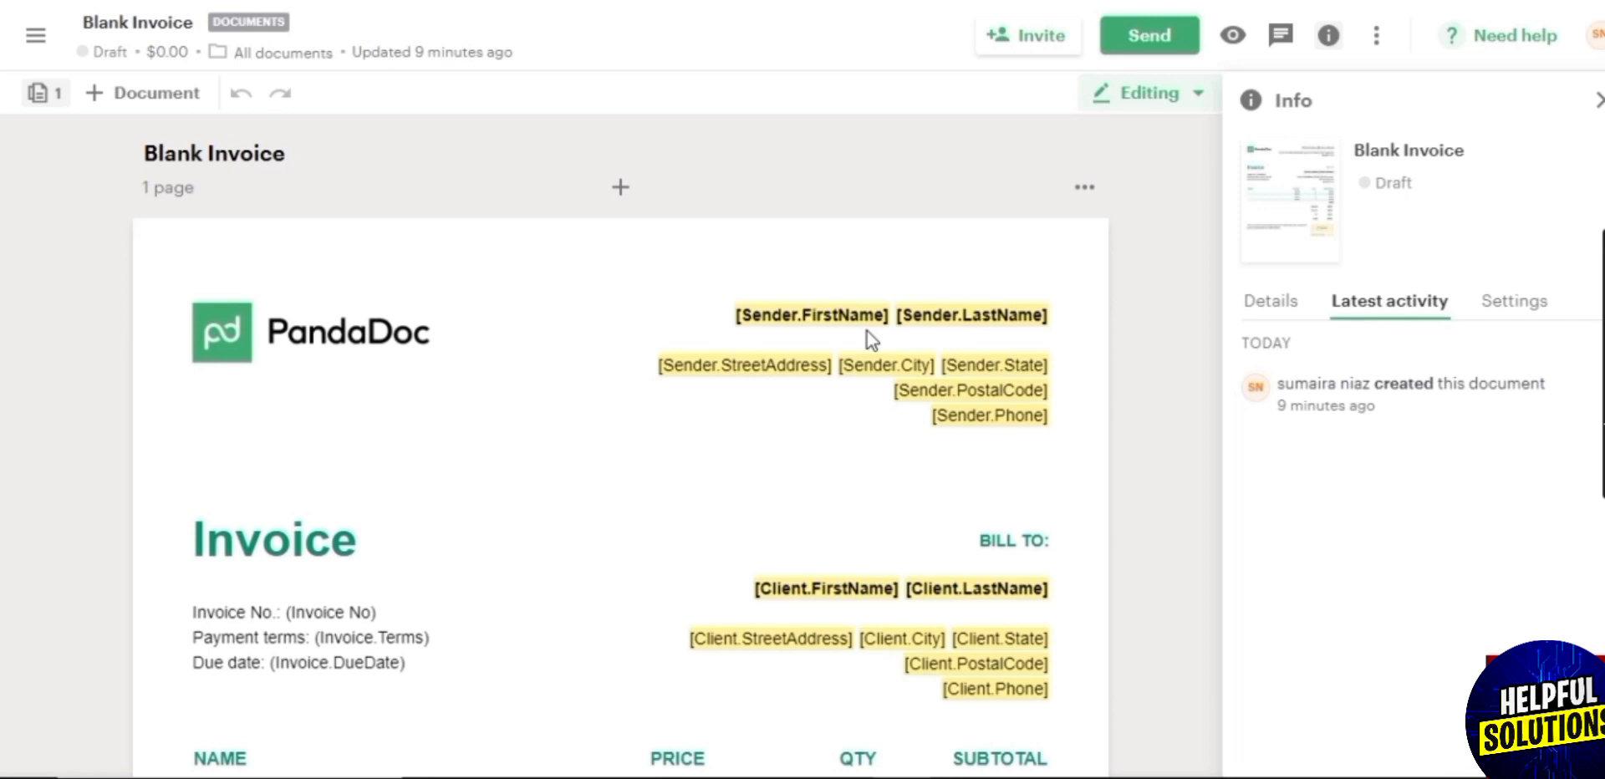
mouse_move(1099, 566)
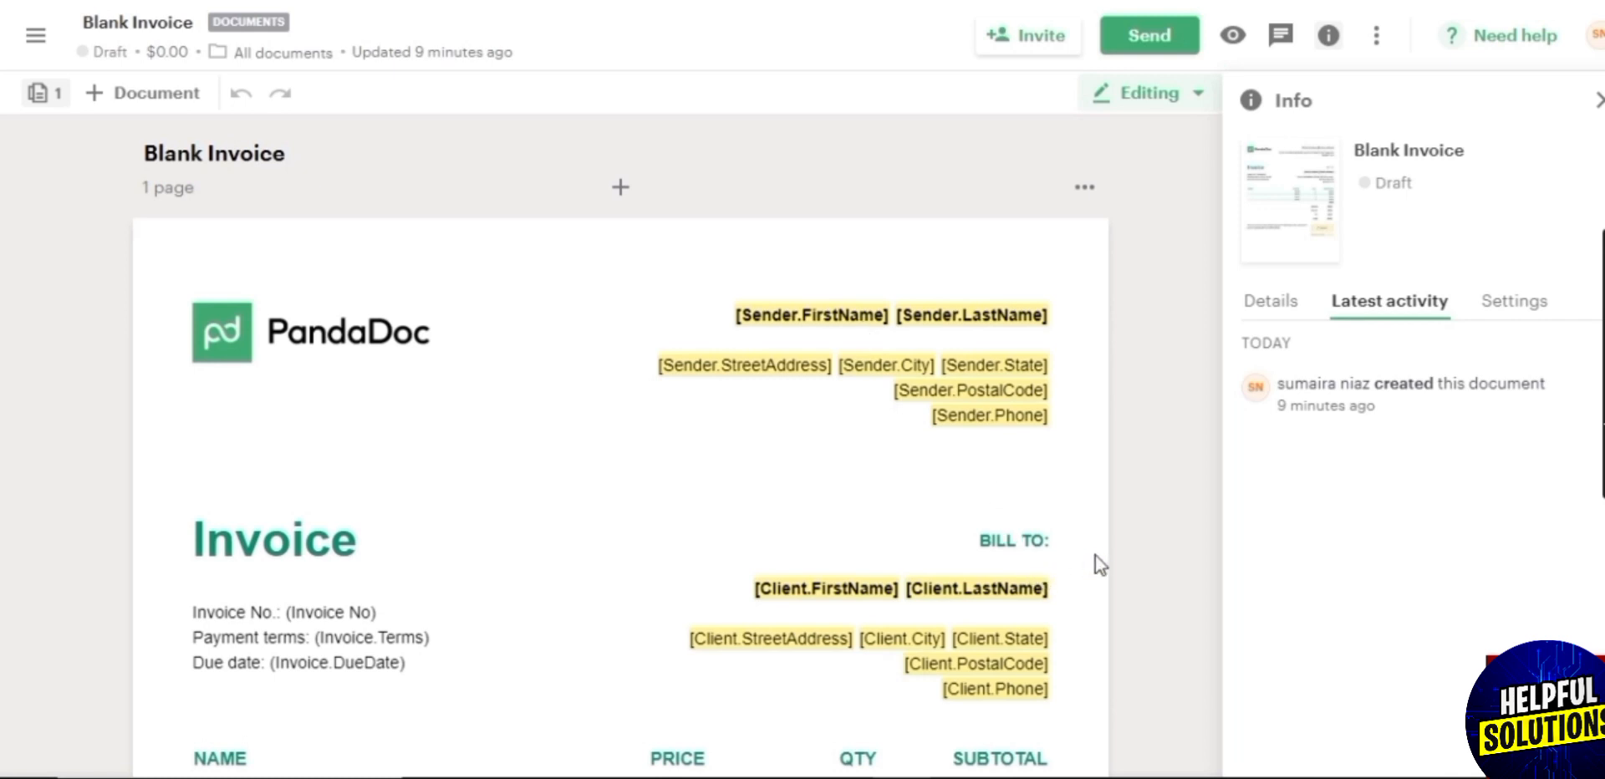
Step: Check the content blocks list, then show the invoice's page thumbnails panel
click(1269, 97)
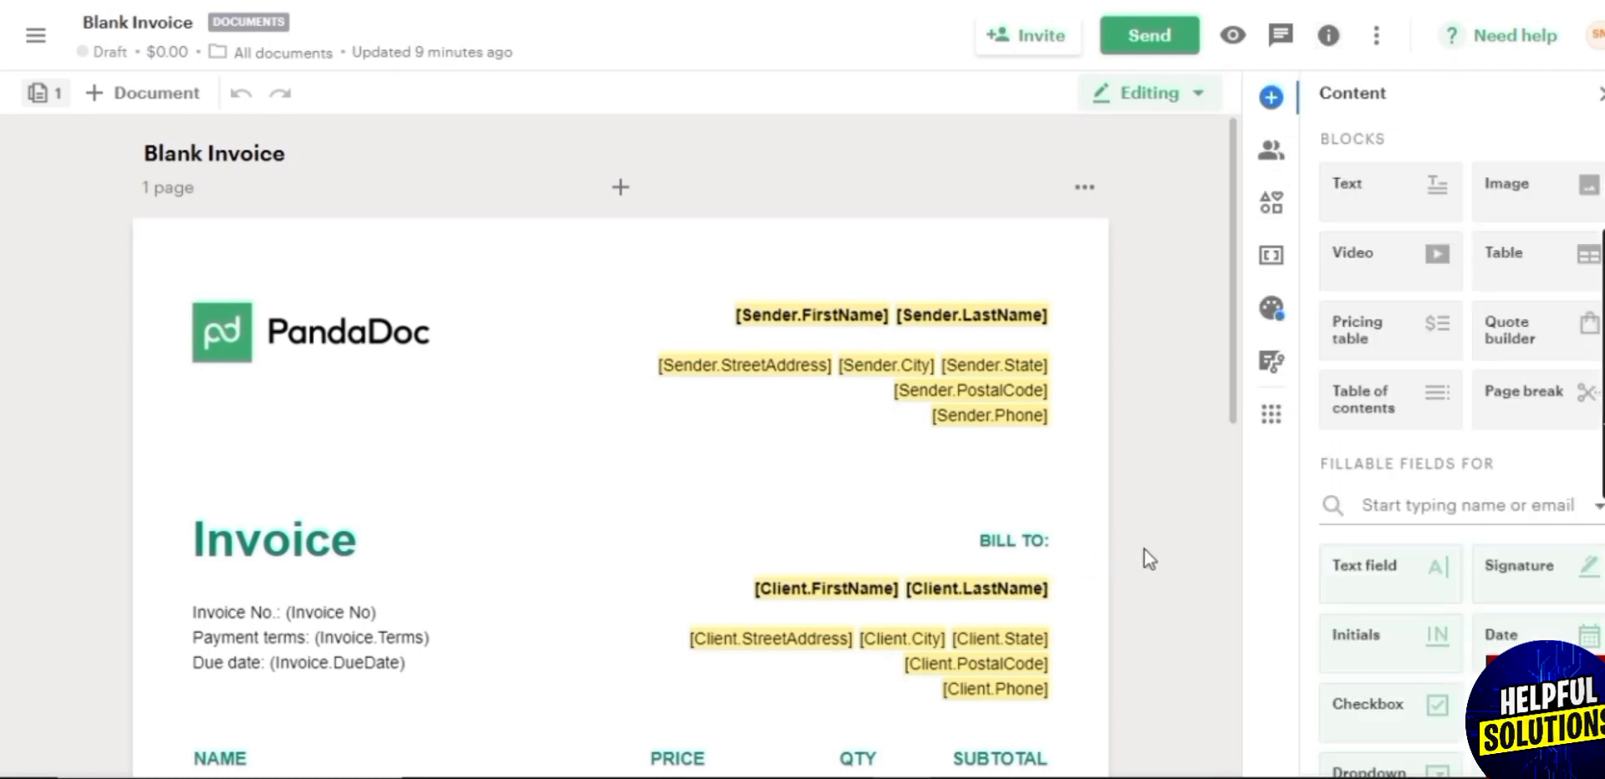
mouse_move(1117, 569)
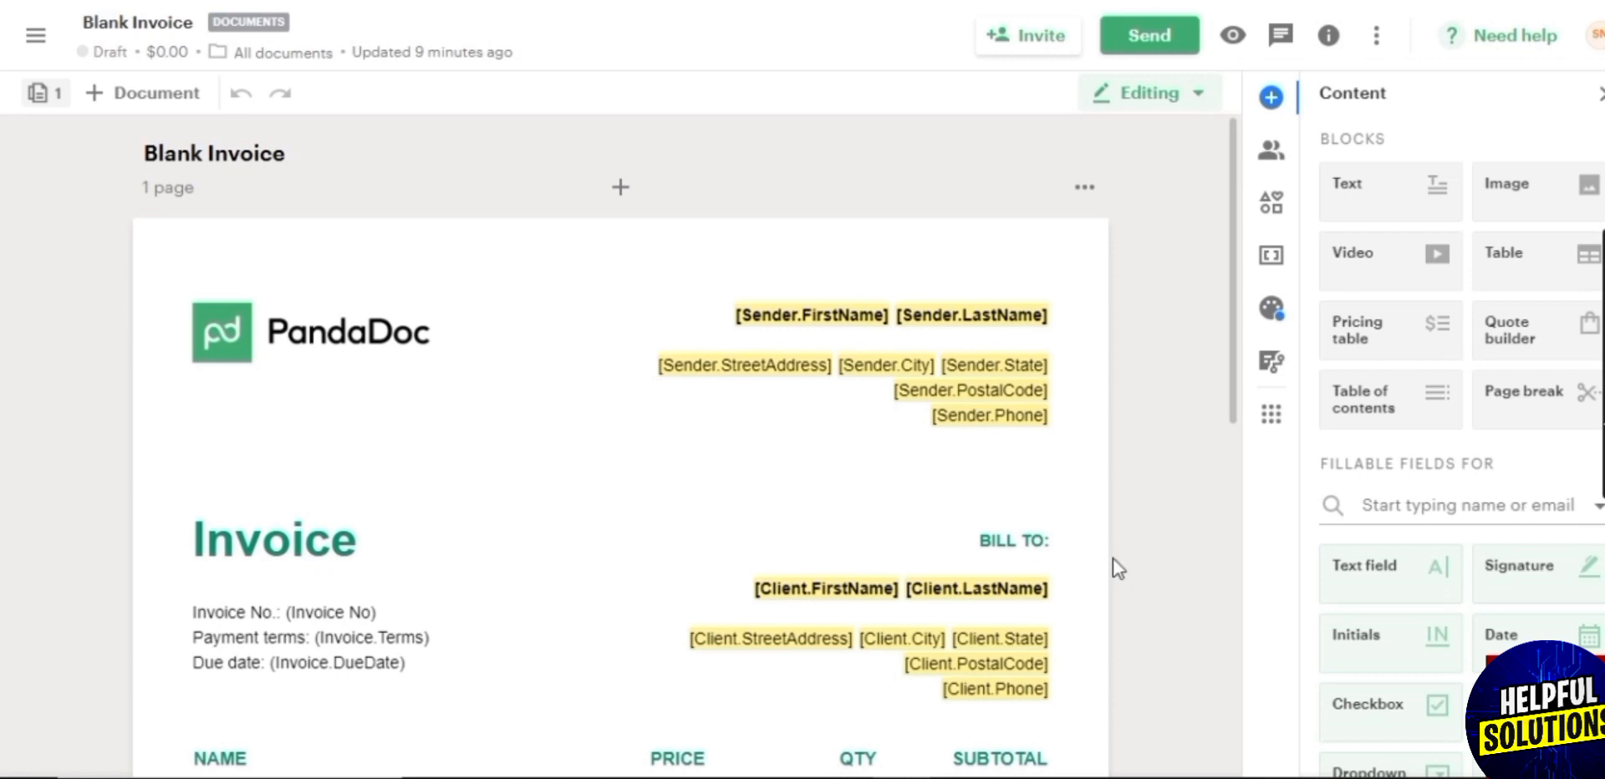
scroll(down, 3)
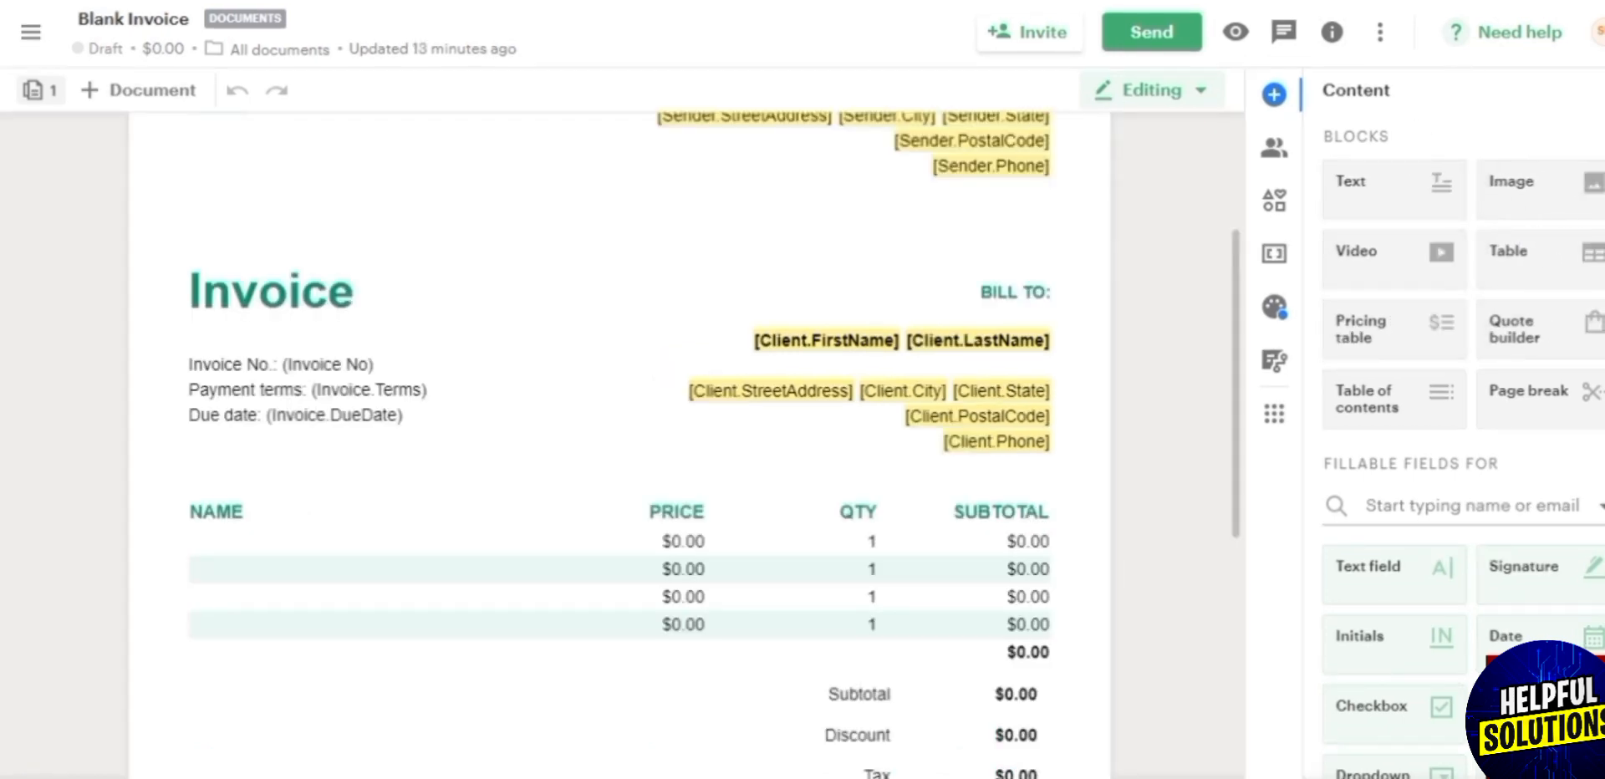
mouse_move(1377, 242)
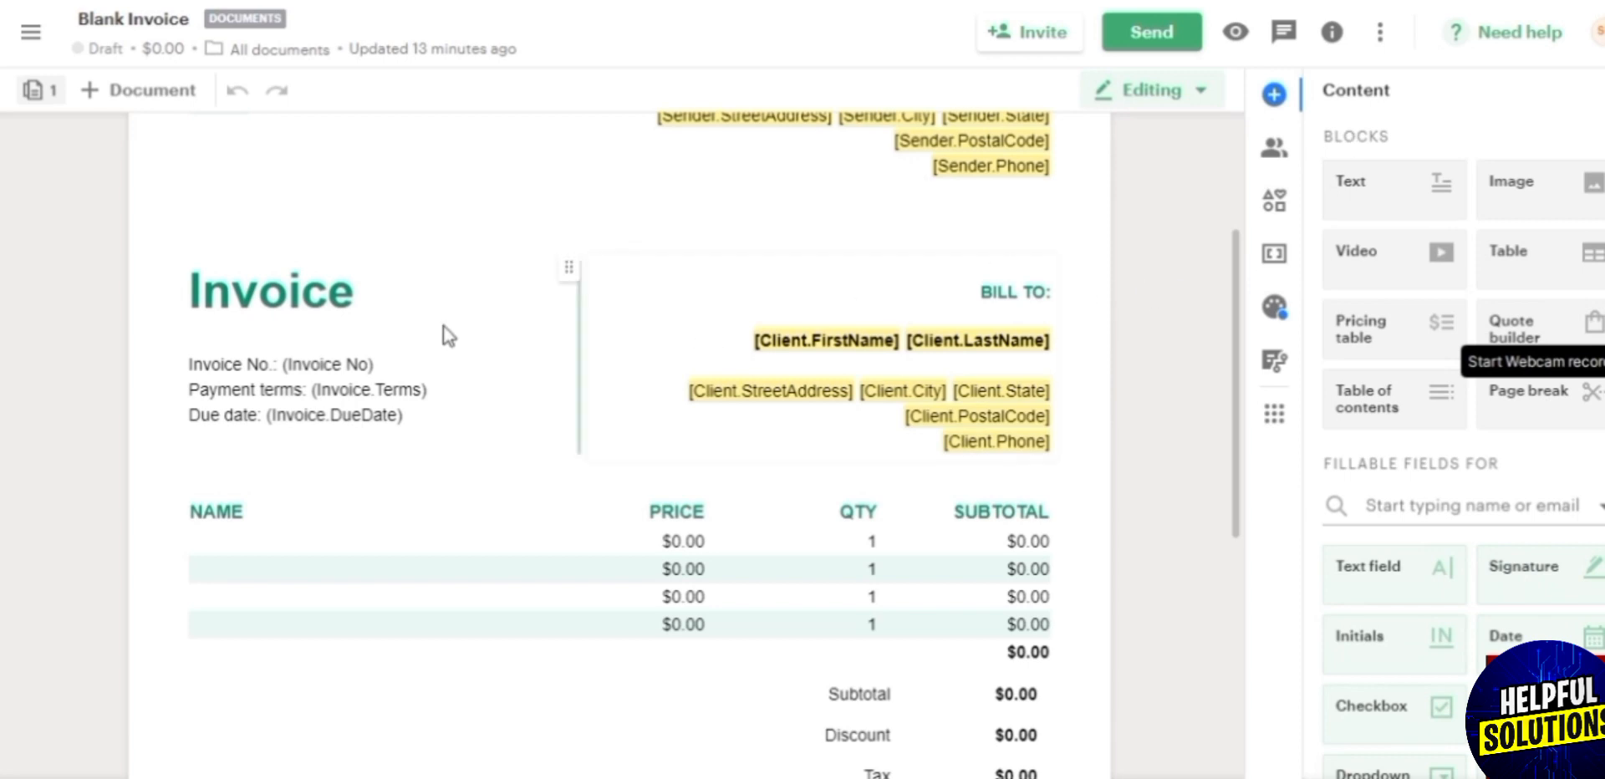
click(36, 90)
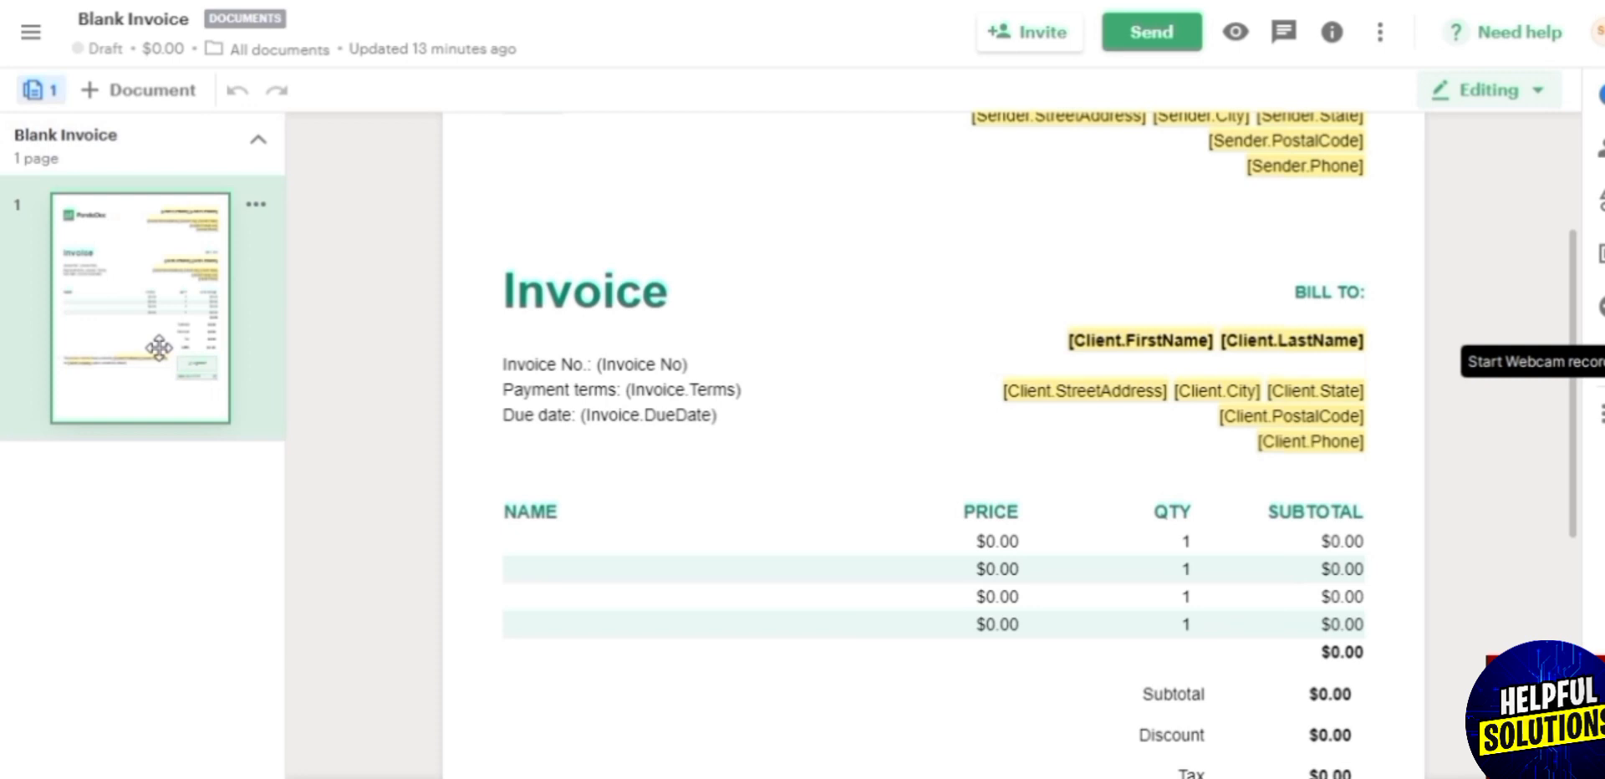
mouse_move(147, 233)
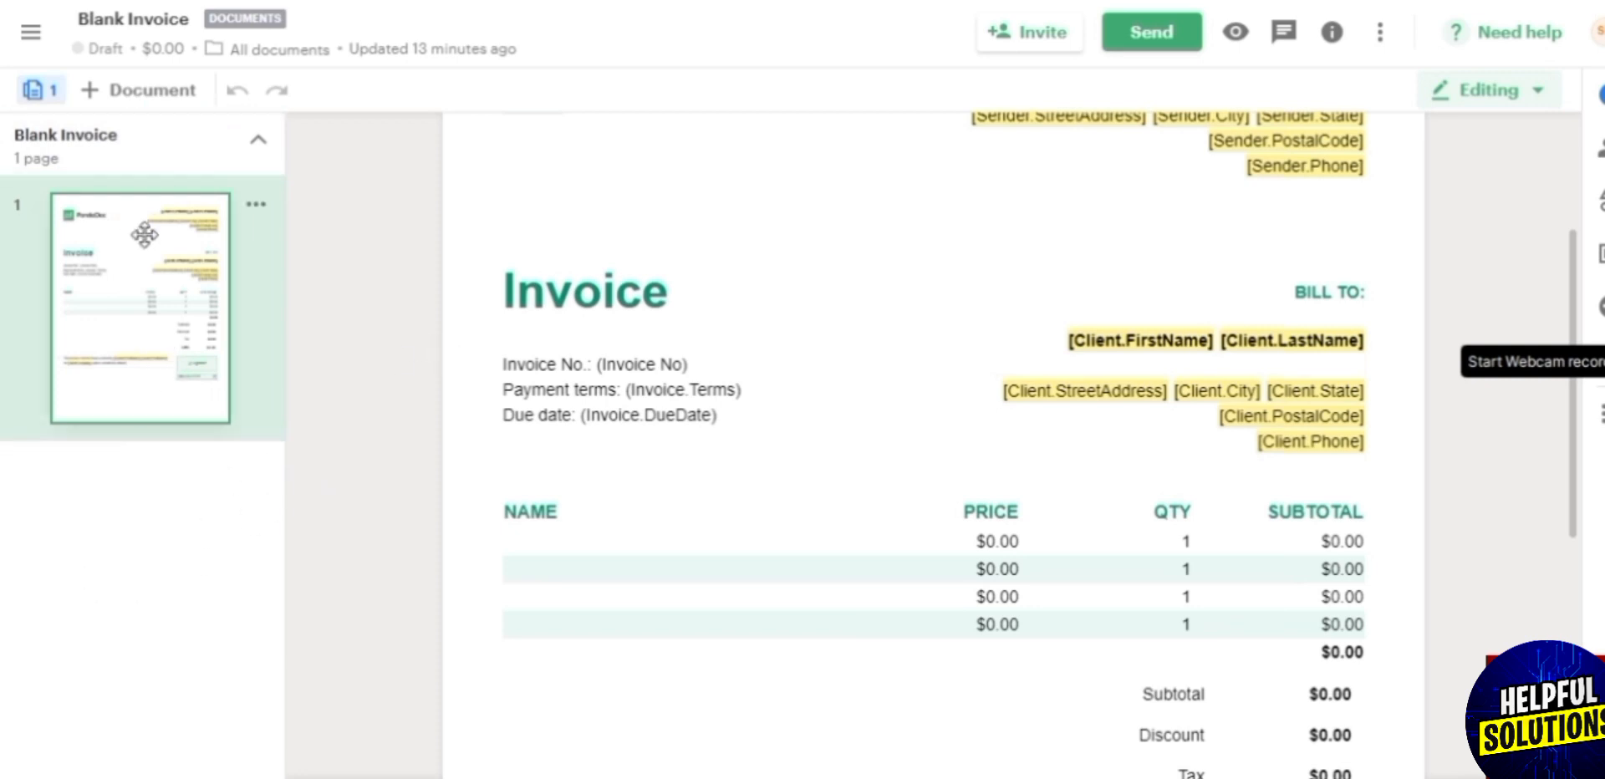
mouse_move(229, 560)
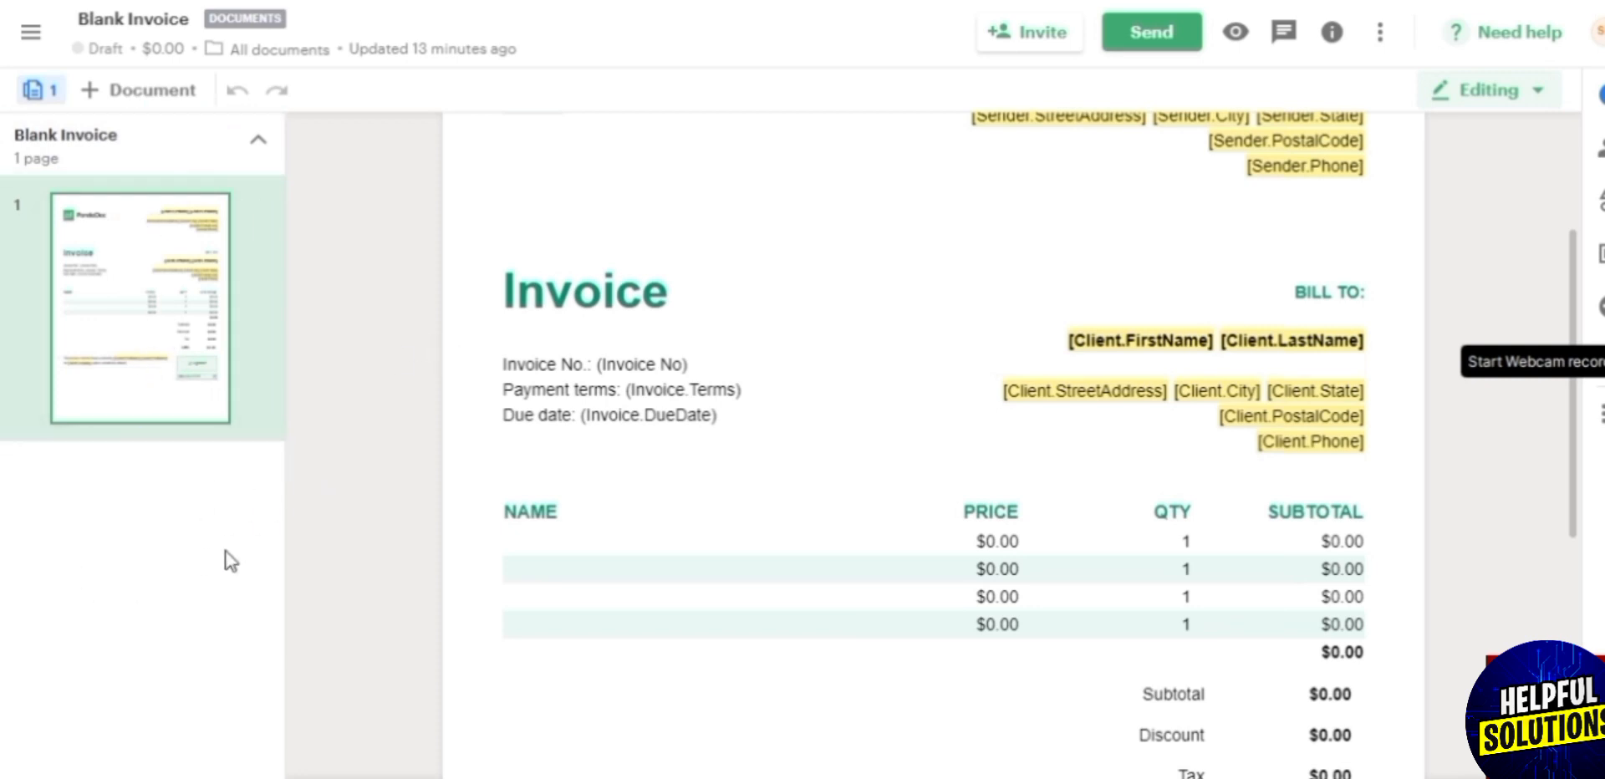
mouse_move(39, 91)
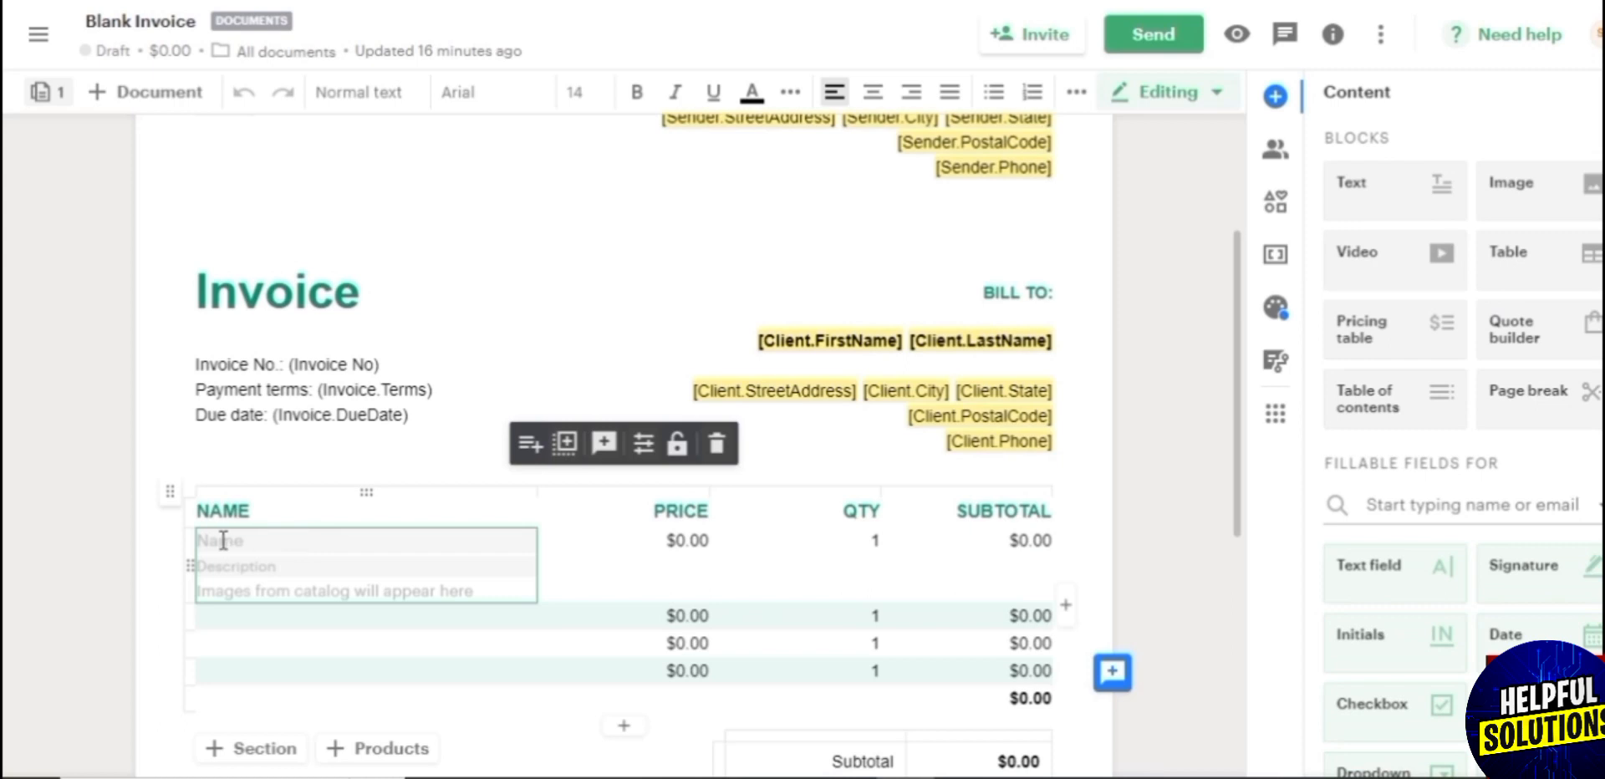
Step: Name the first line item 'voiceover' with description 'all vos done in may'
text(voiceover)
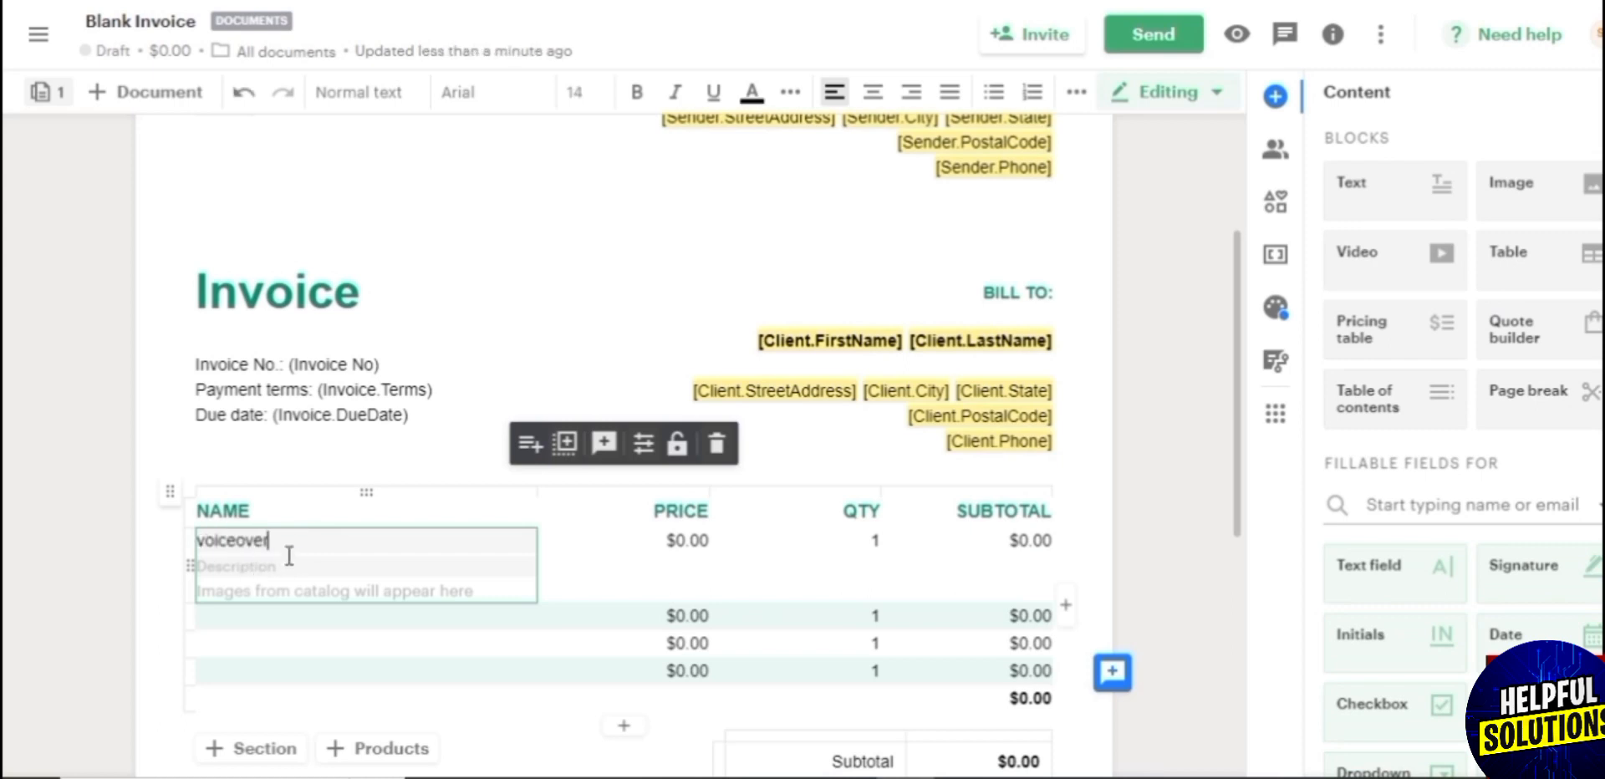
text(all vos done in may)
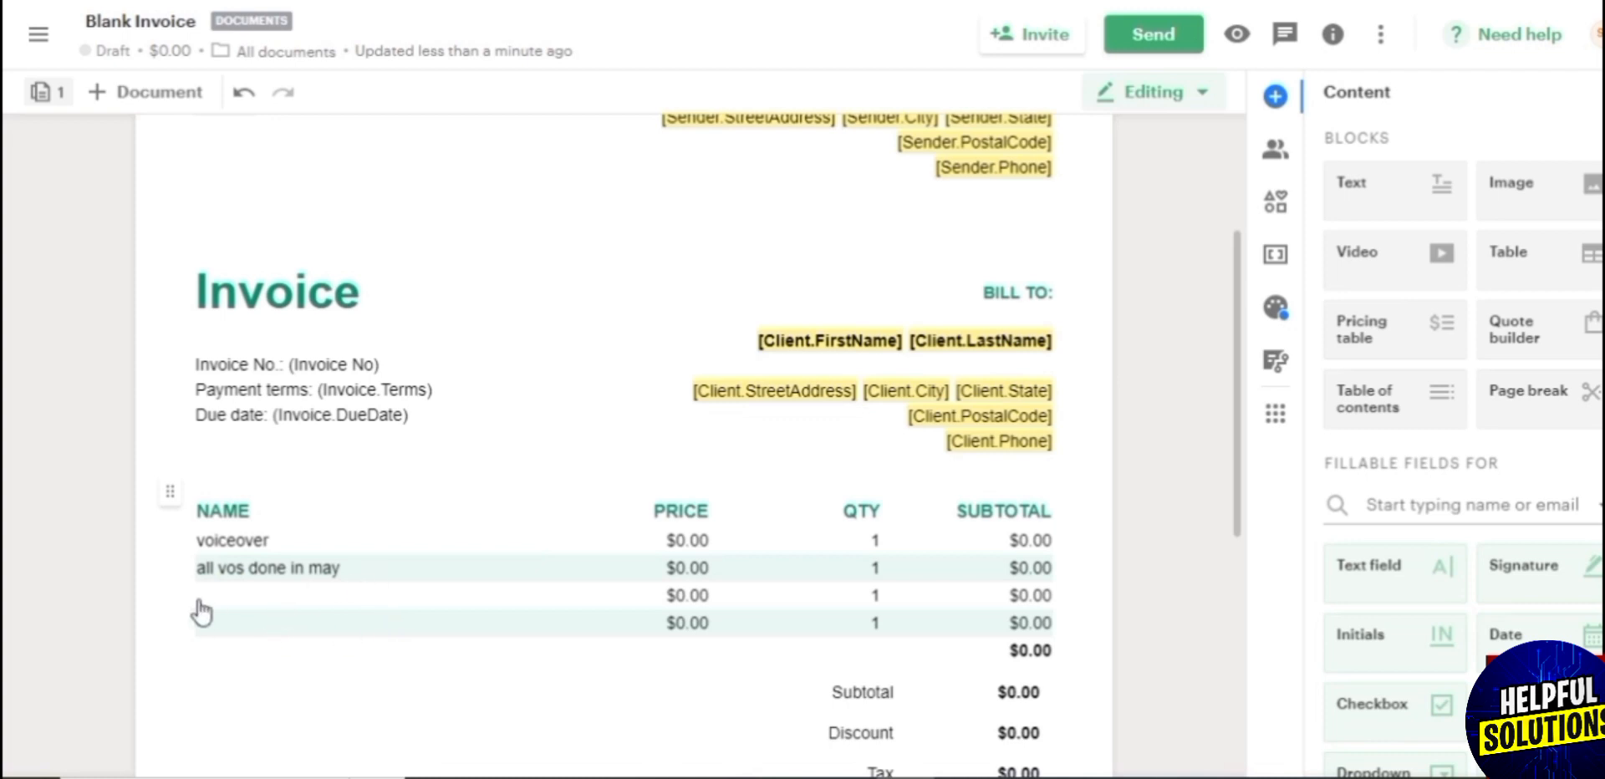
mouse_move(325, 608)
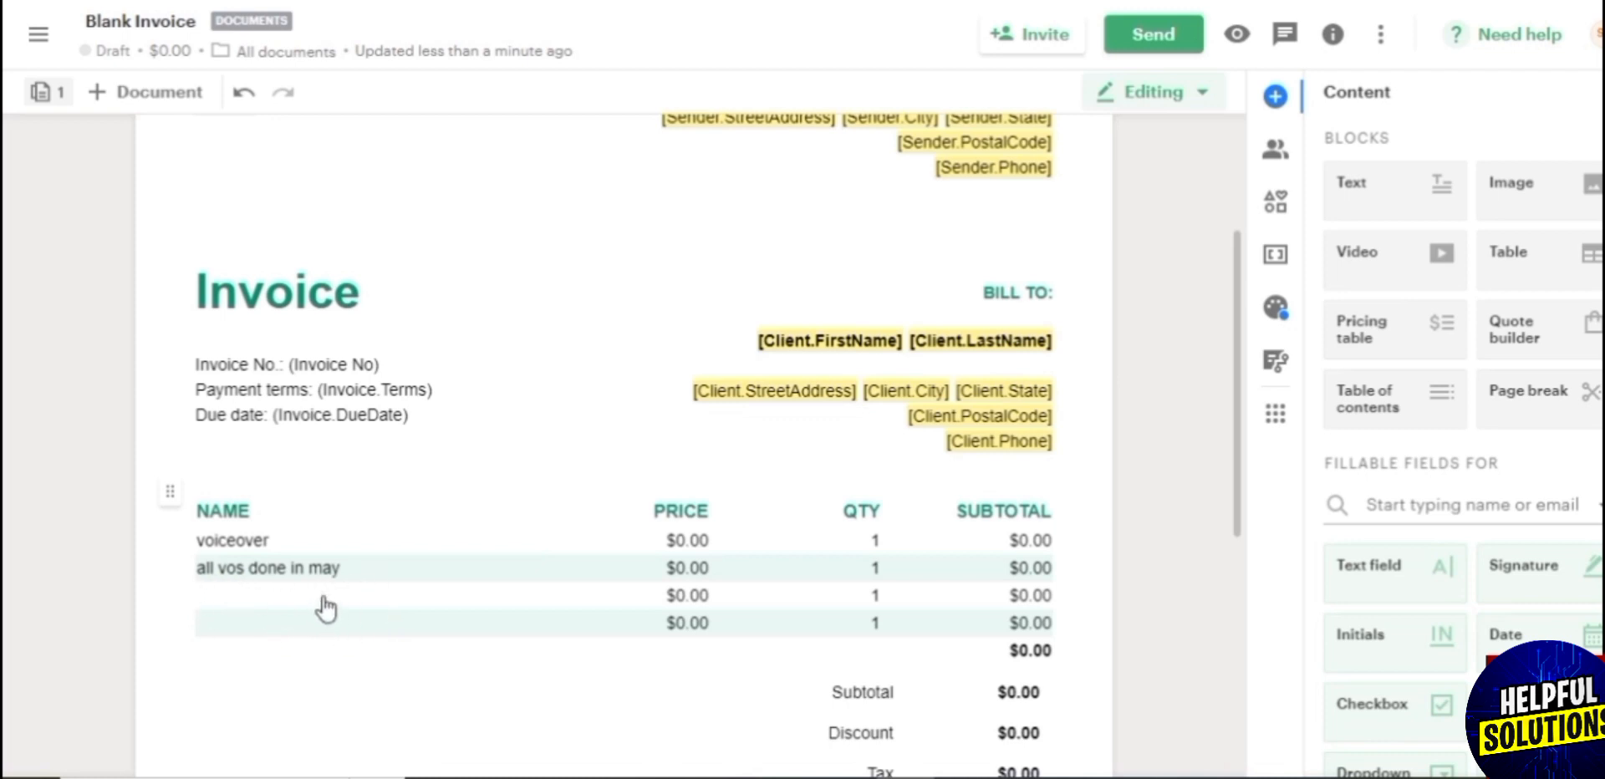
click(327, 609)
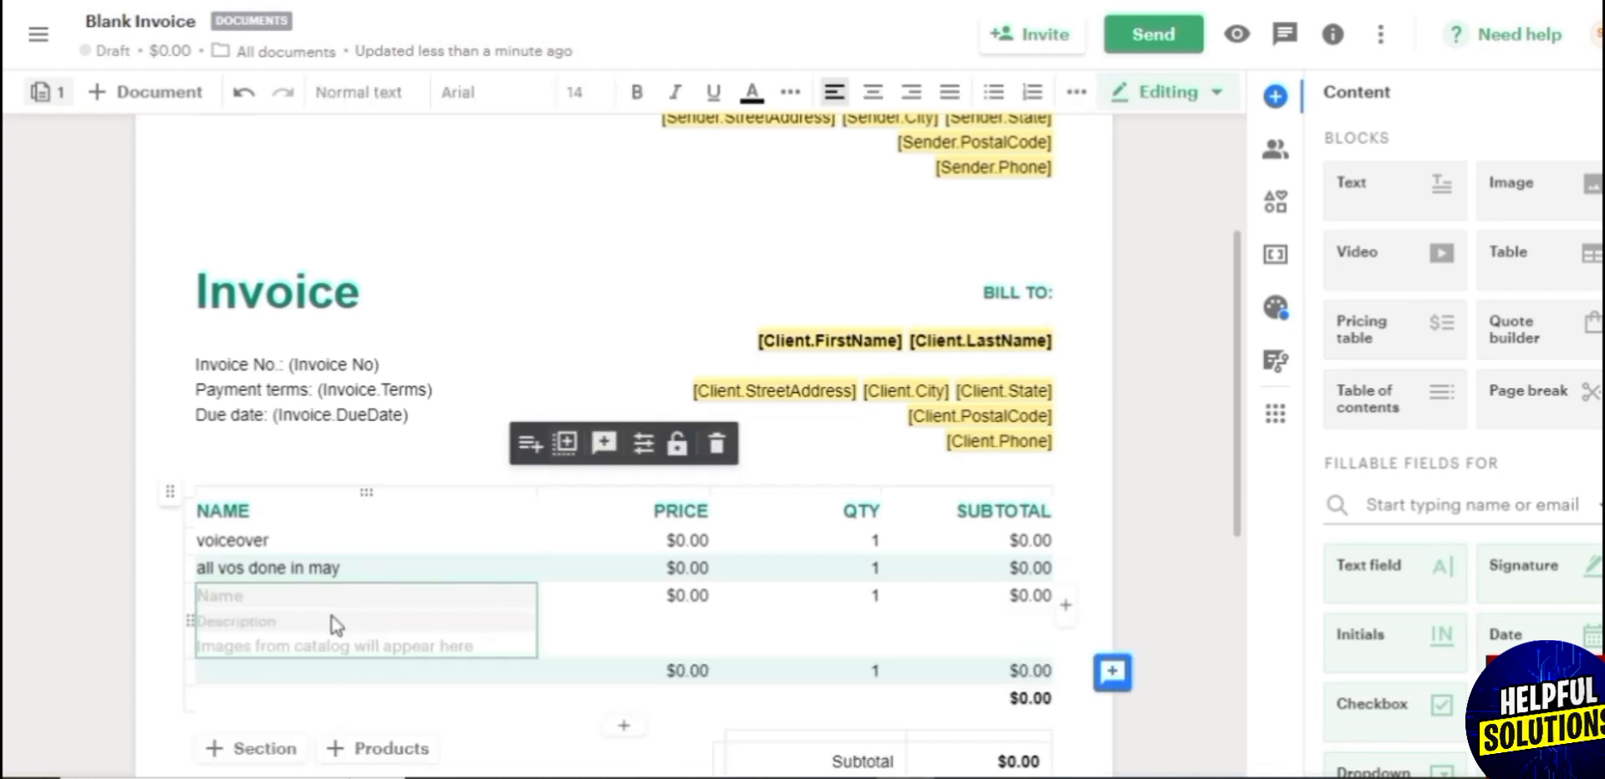
mouse_move(90, 671)
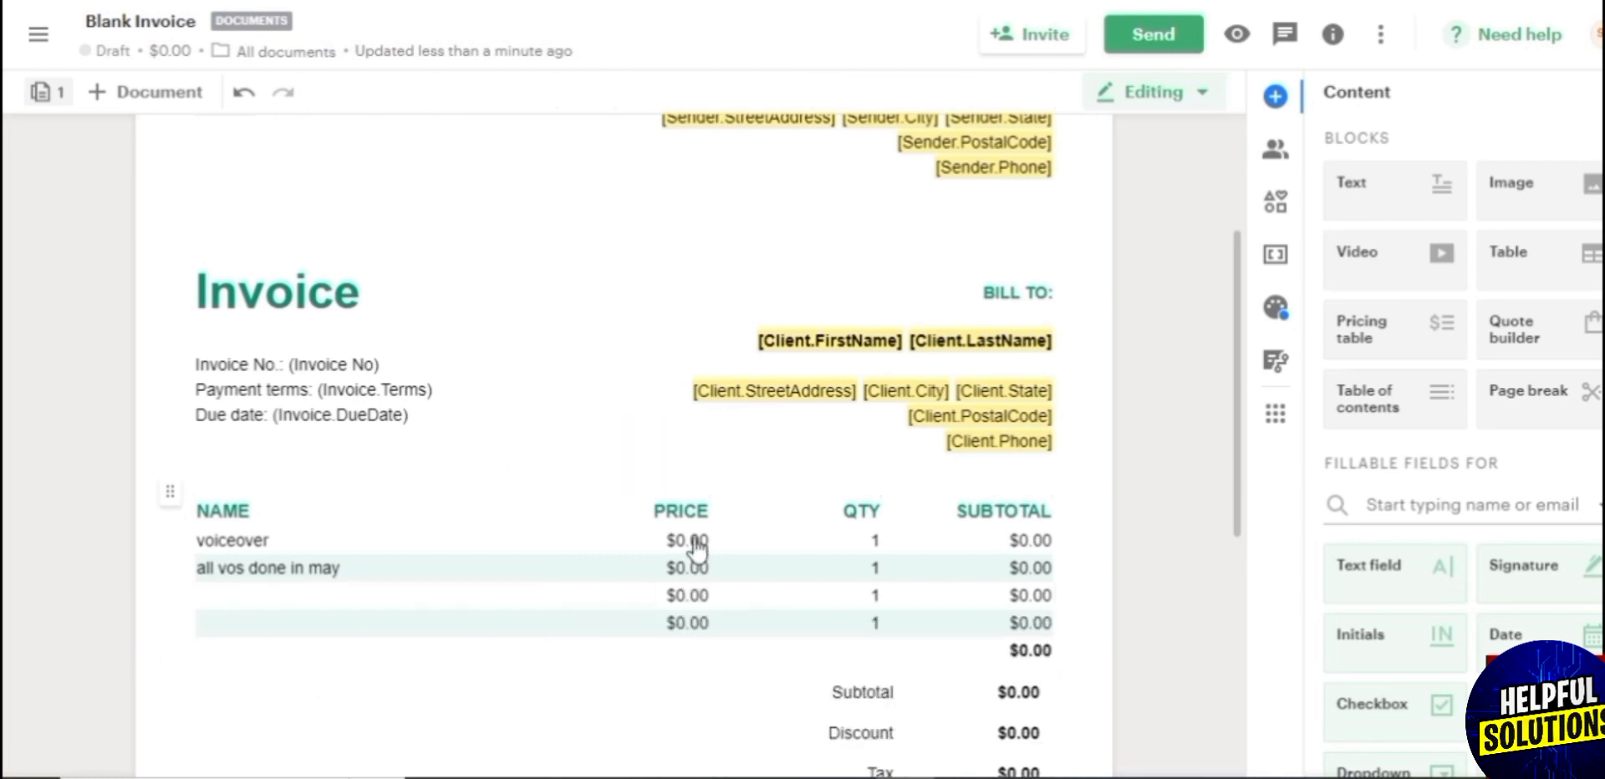
Step: Give the voiceover item a quantity of 50 at $10.00, bringing the total to $510.00
click(686, 540)
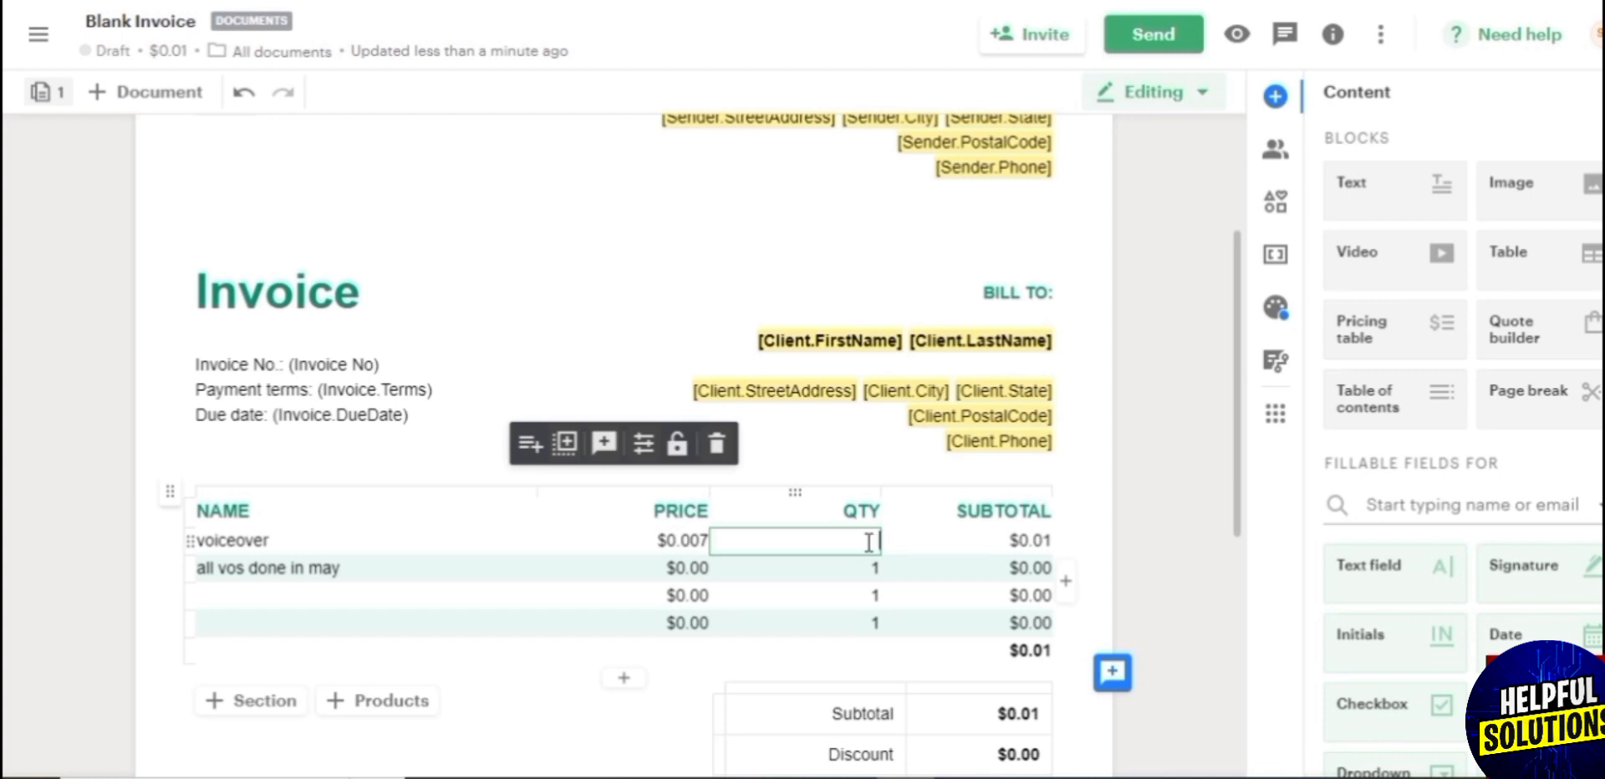
text(50)
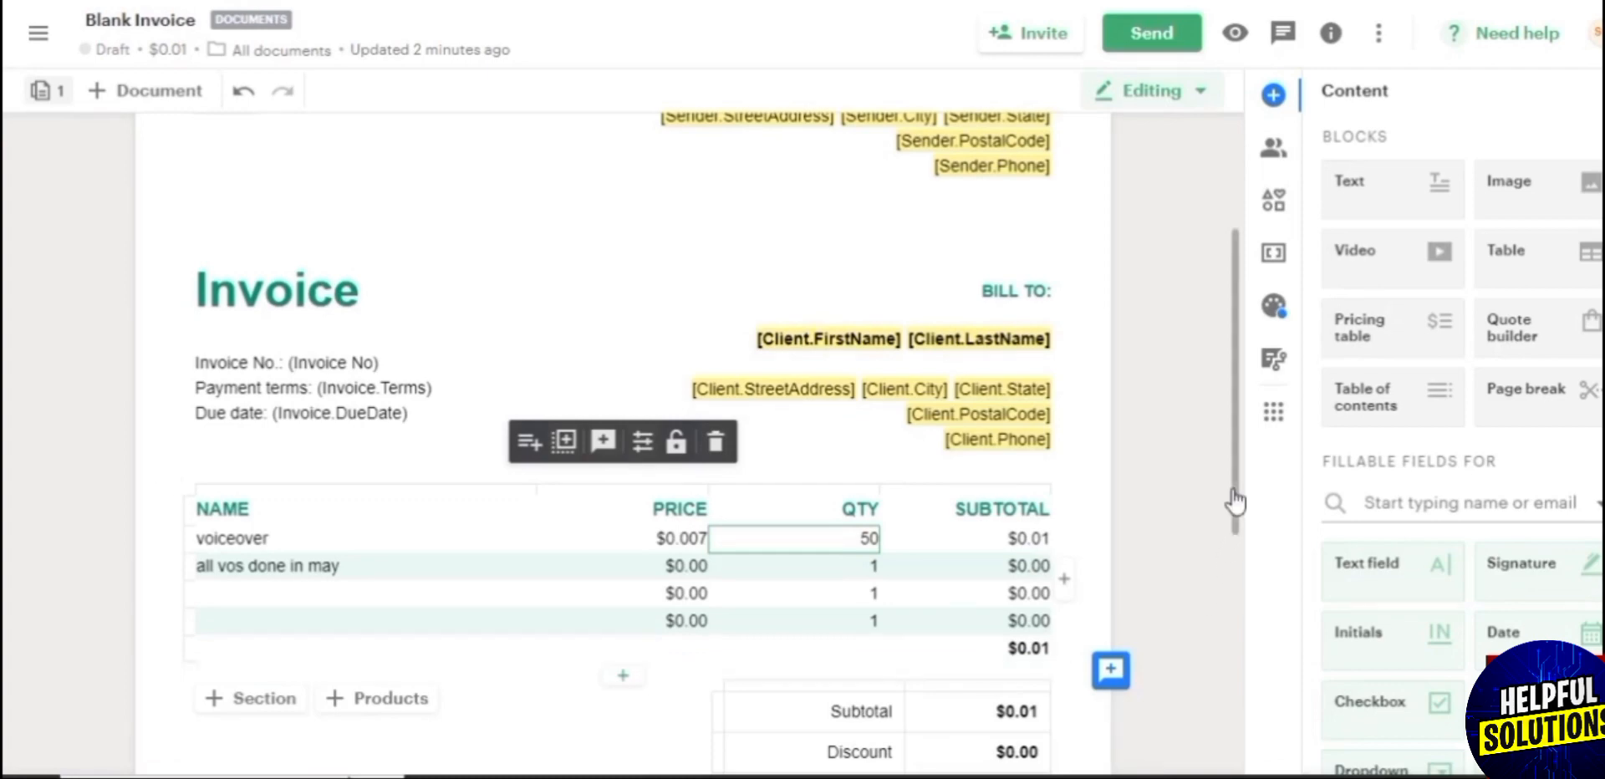
scroll(down, 3)
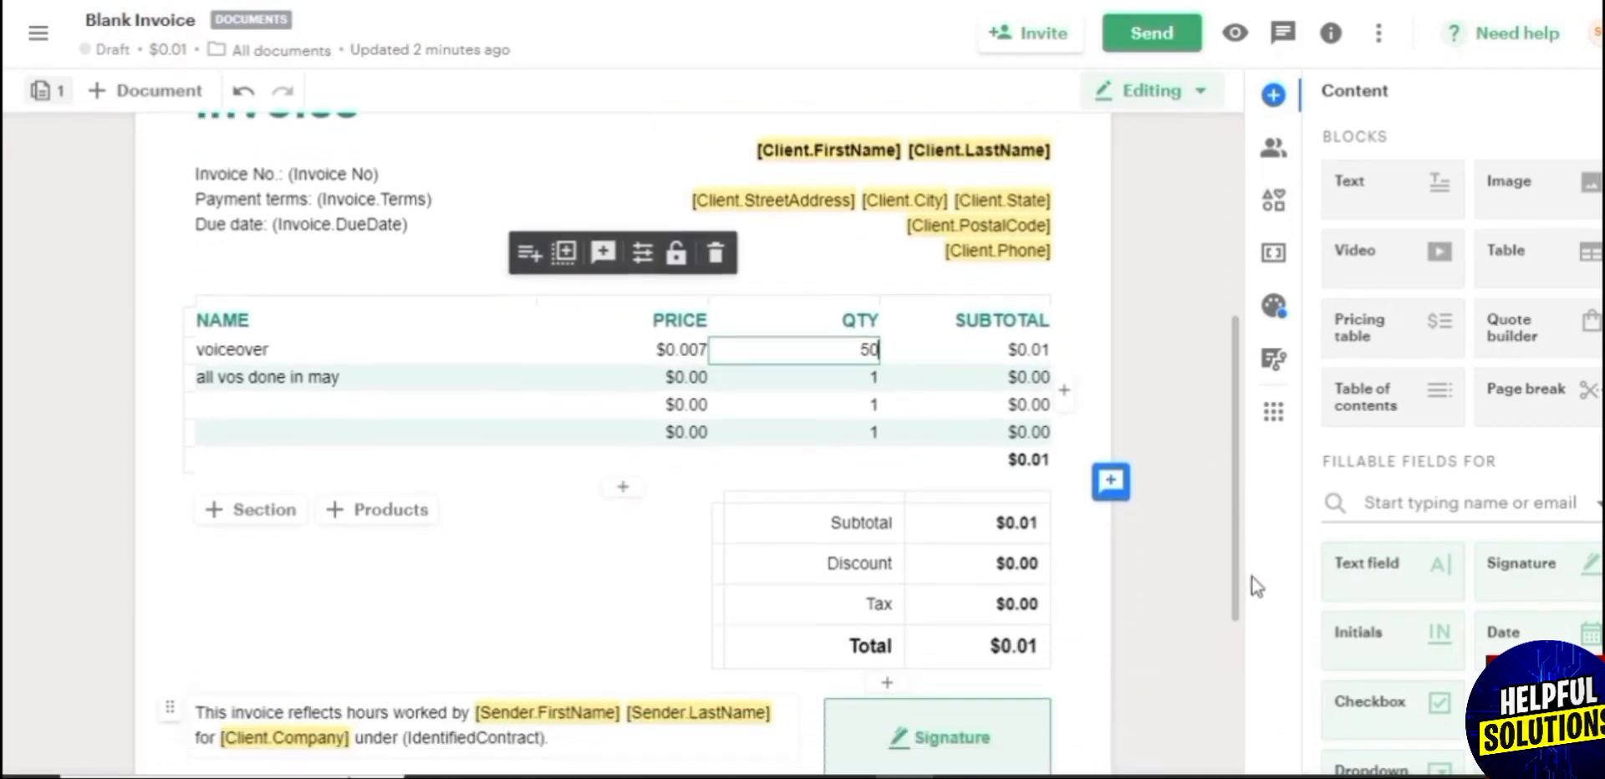
scroll(down, 3)
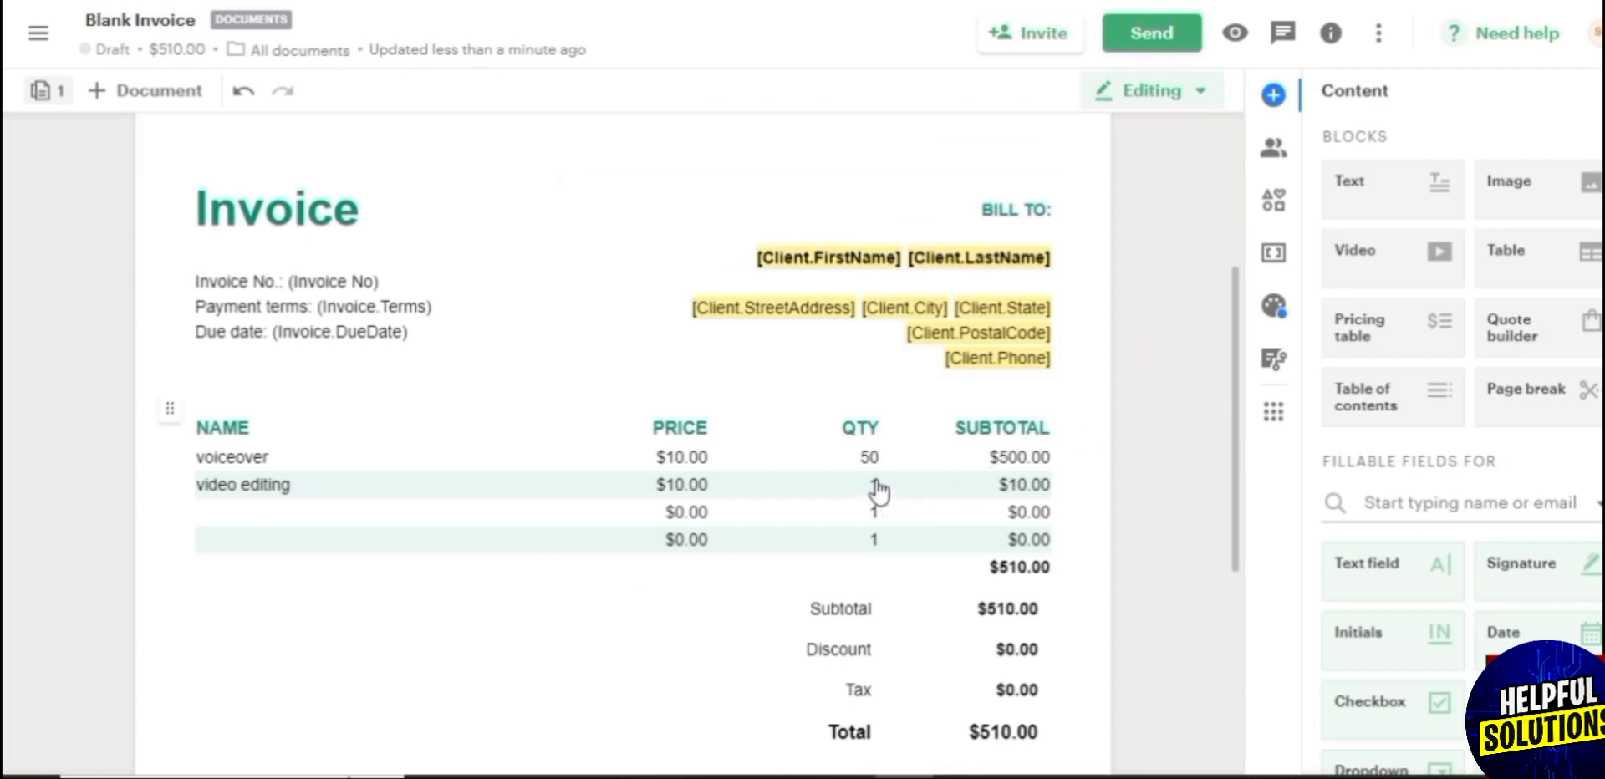
Step: Set video editing's quantity to 50 for a $1,080.00 total, then reach the add-page options
click(872, 484)
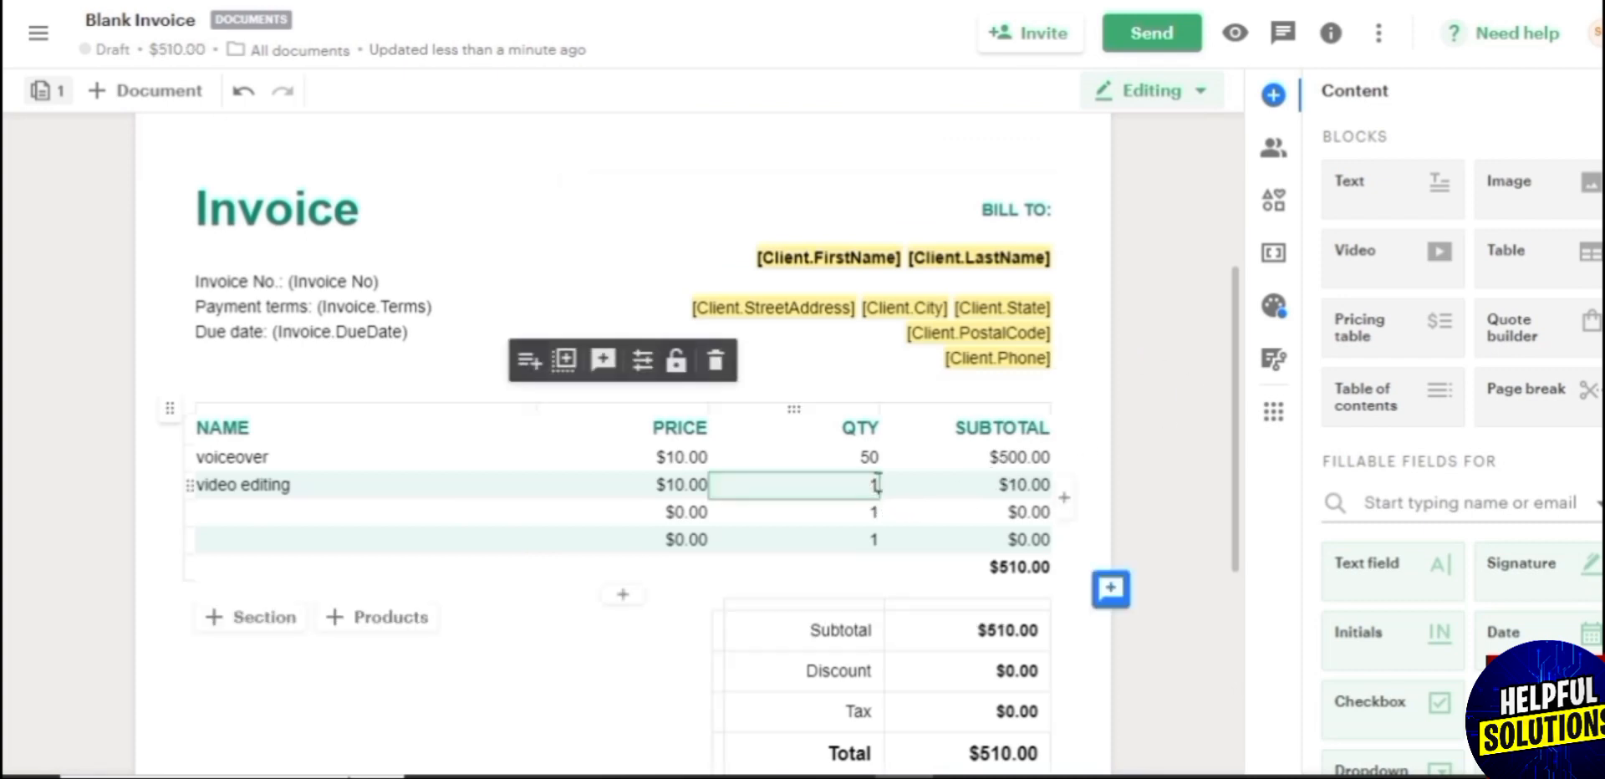
text(50)
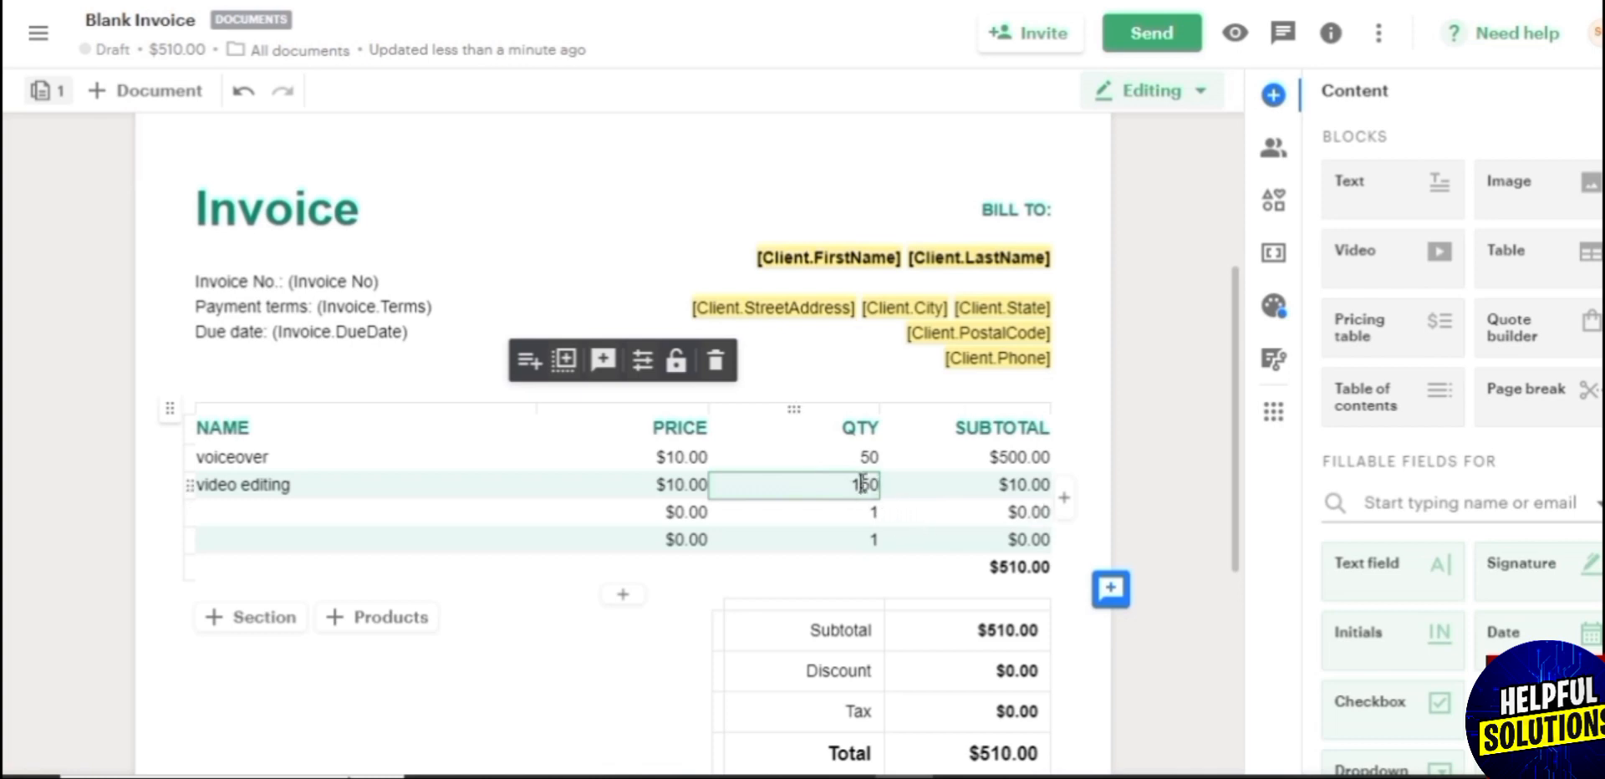
key(Backspace)
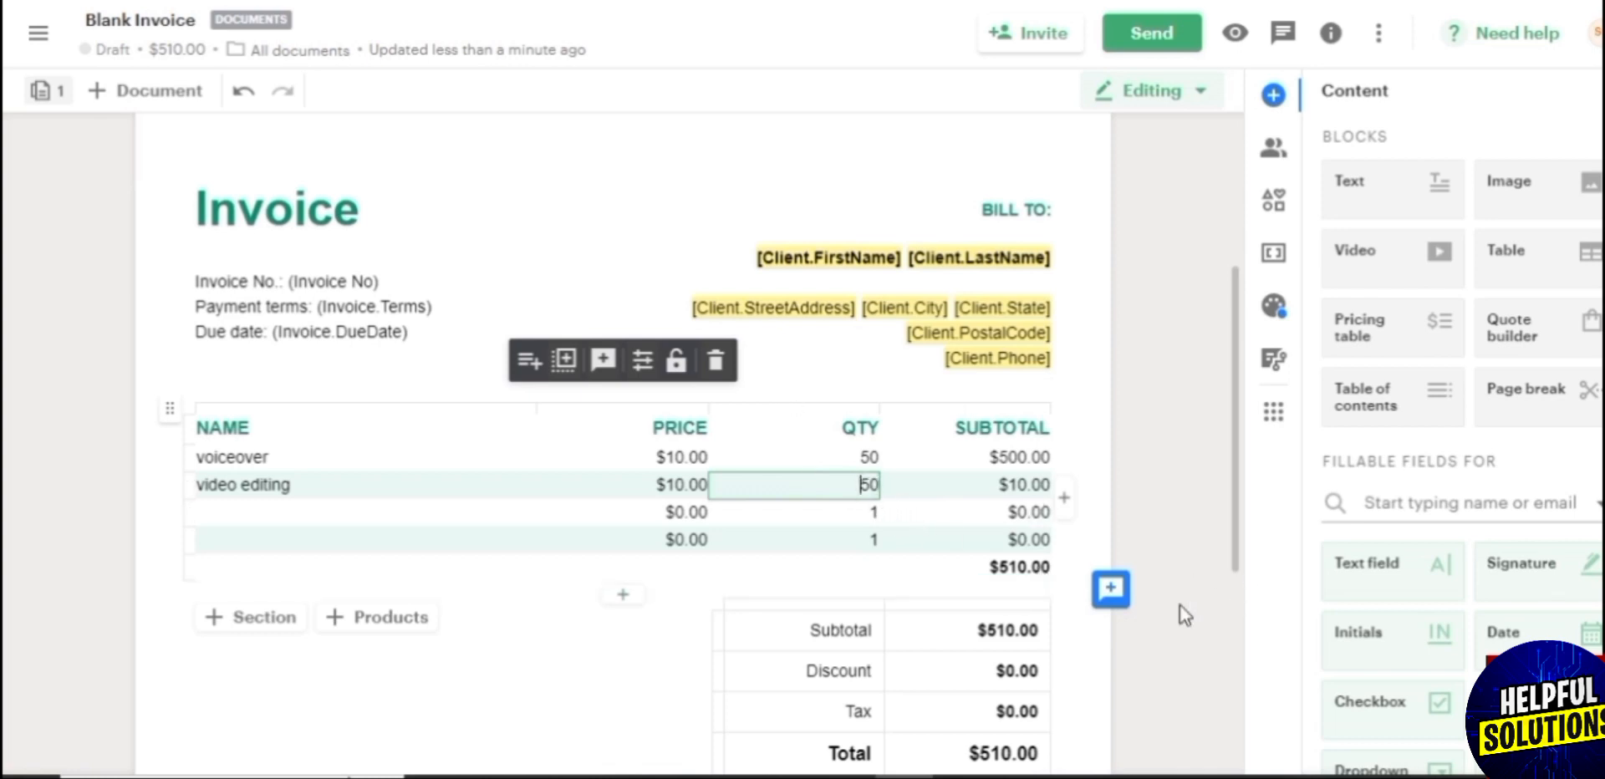
mouse_move(1236, 541)
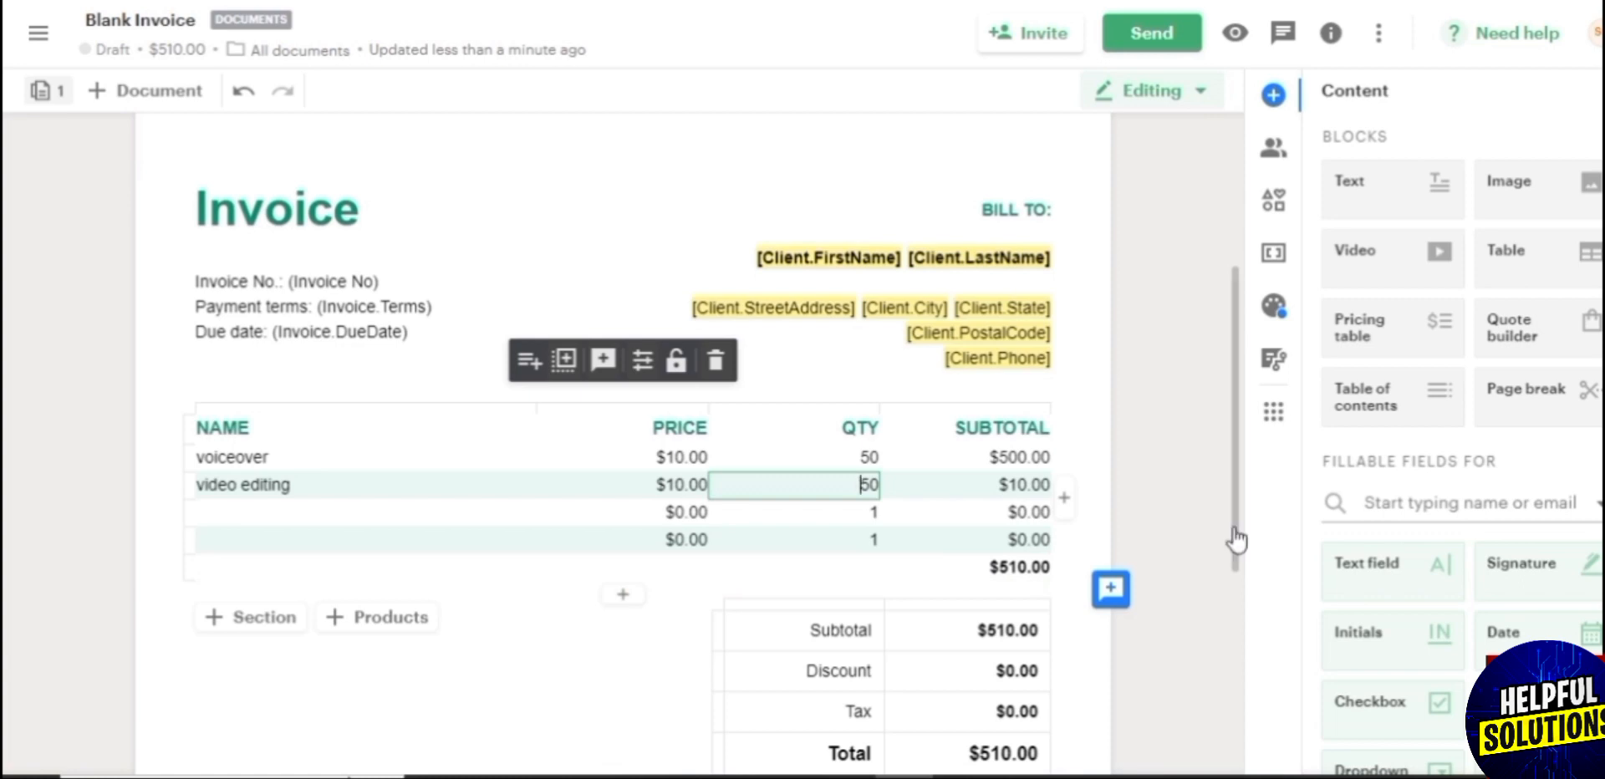
scroll(down, 3)
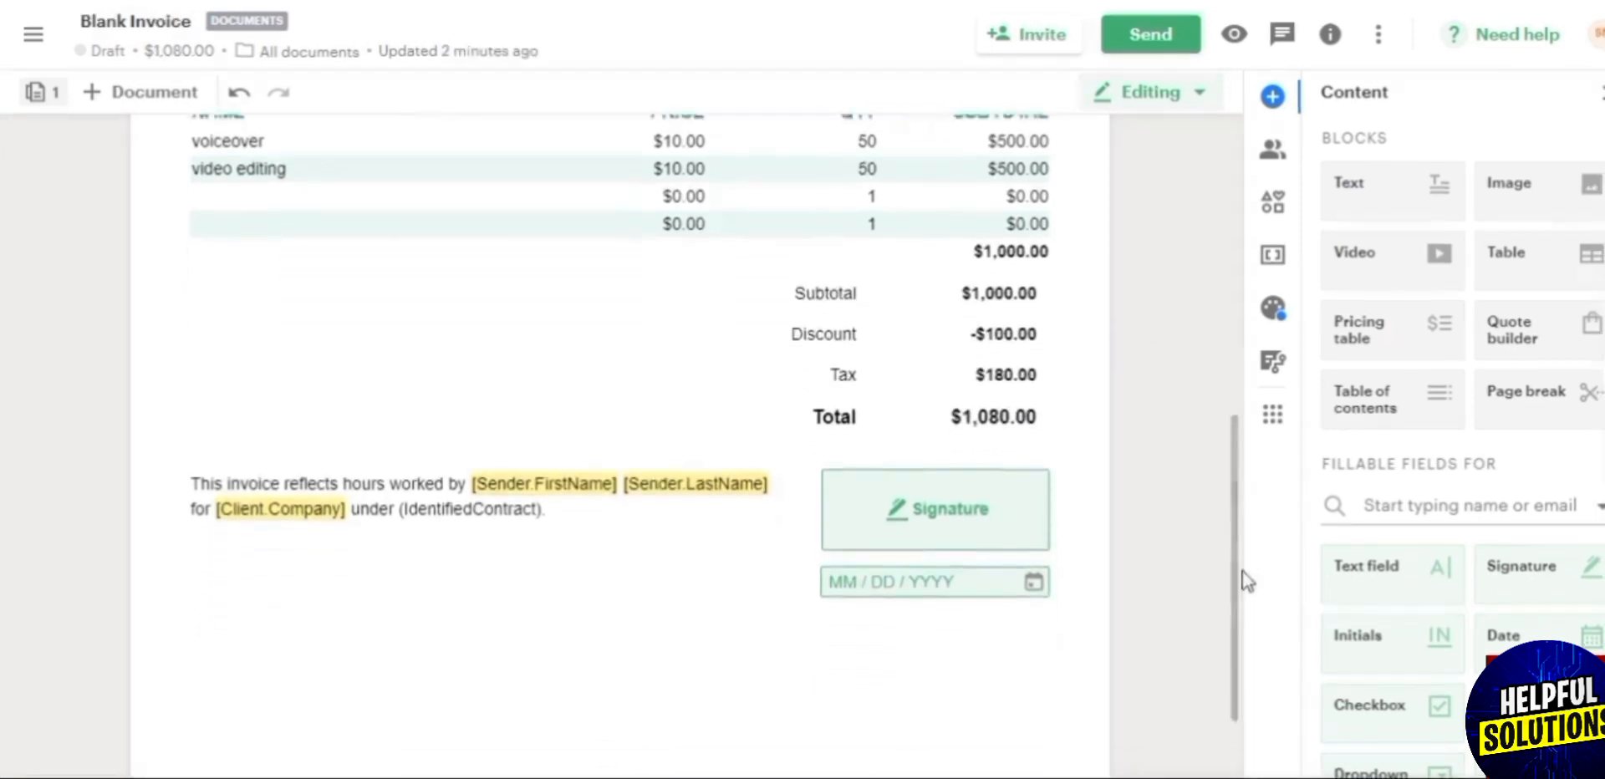
scroll(down, 3)
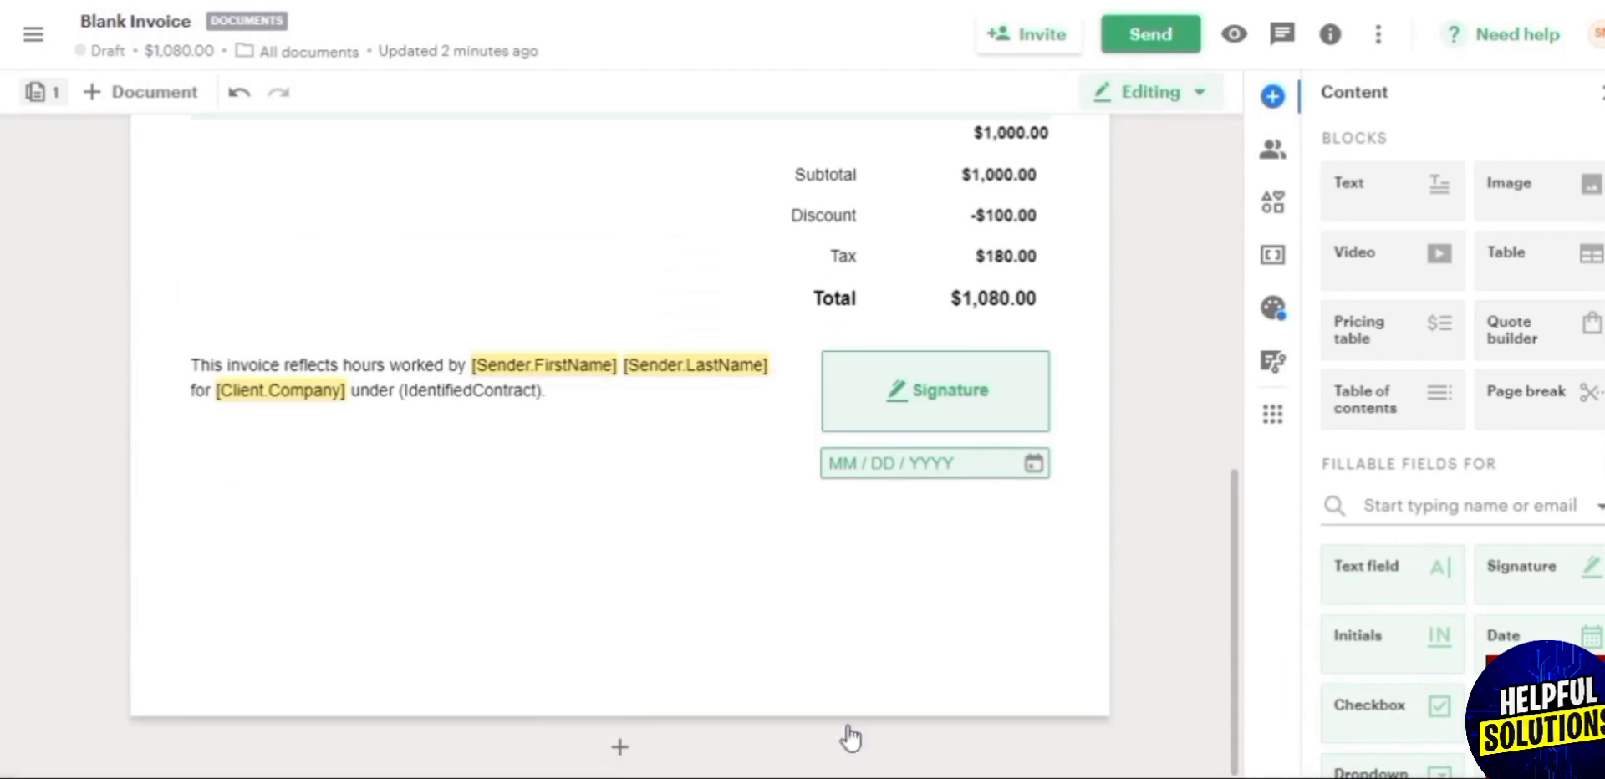
click(619, 747)
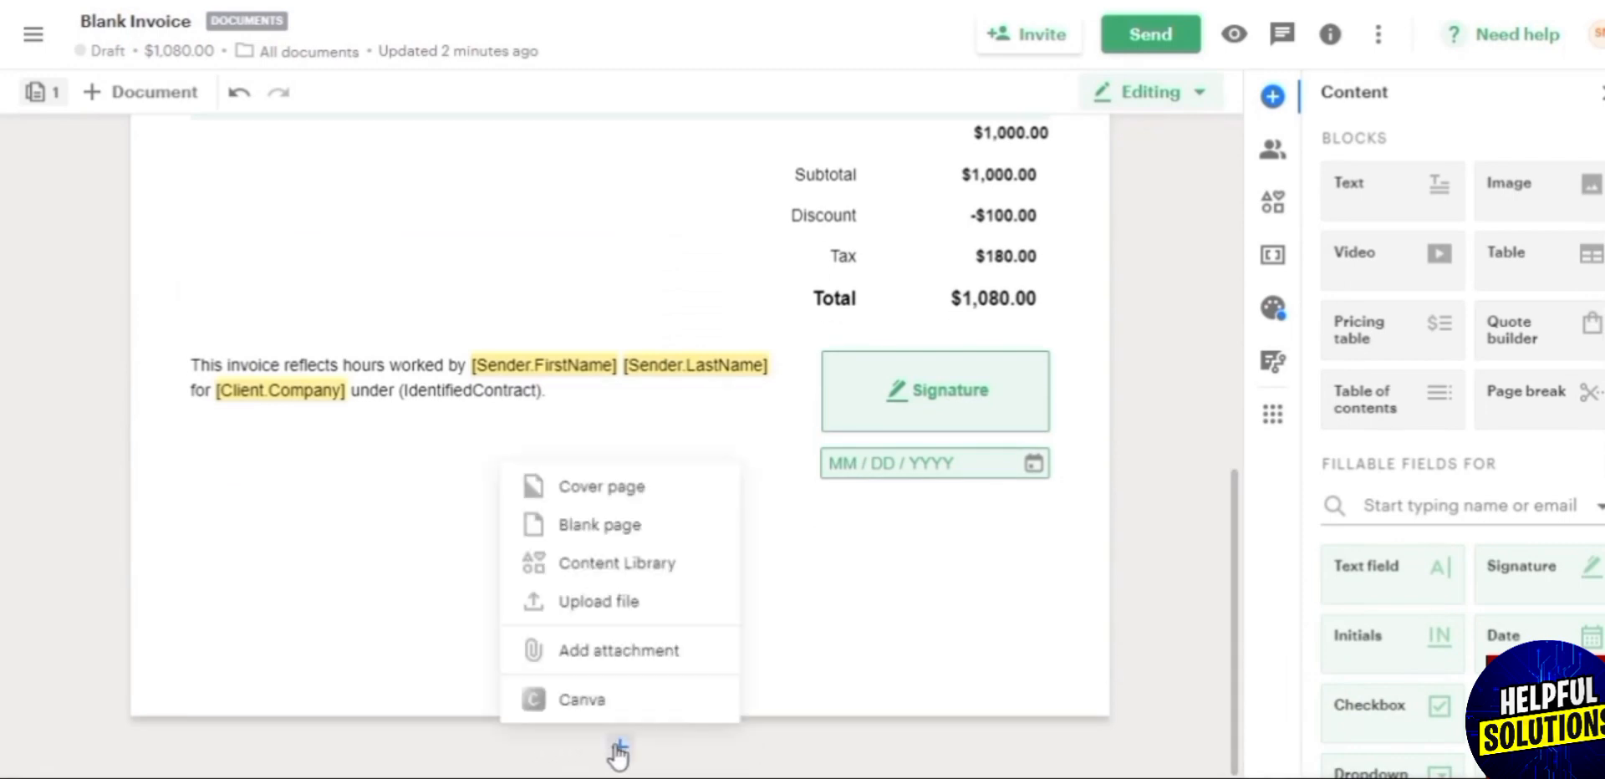
mouse_move(77, 288)
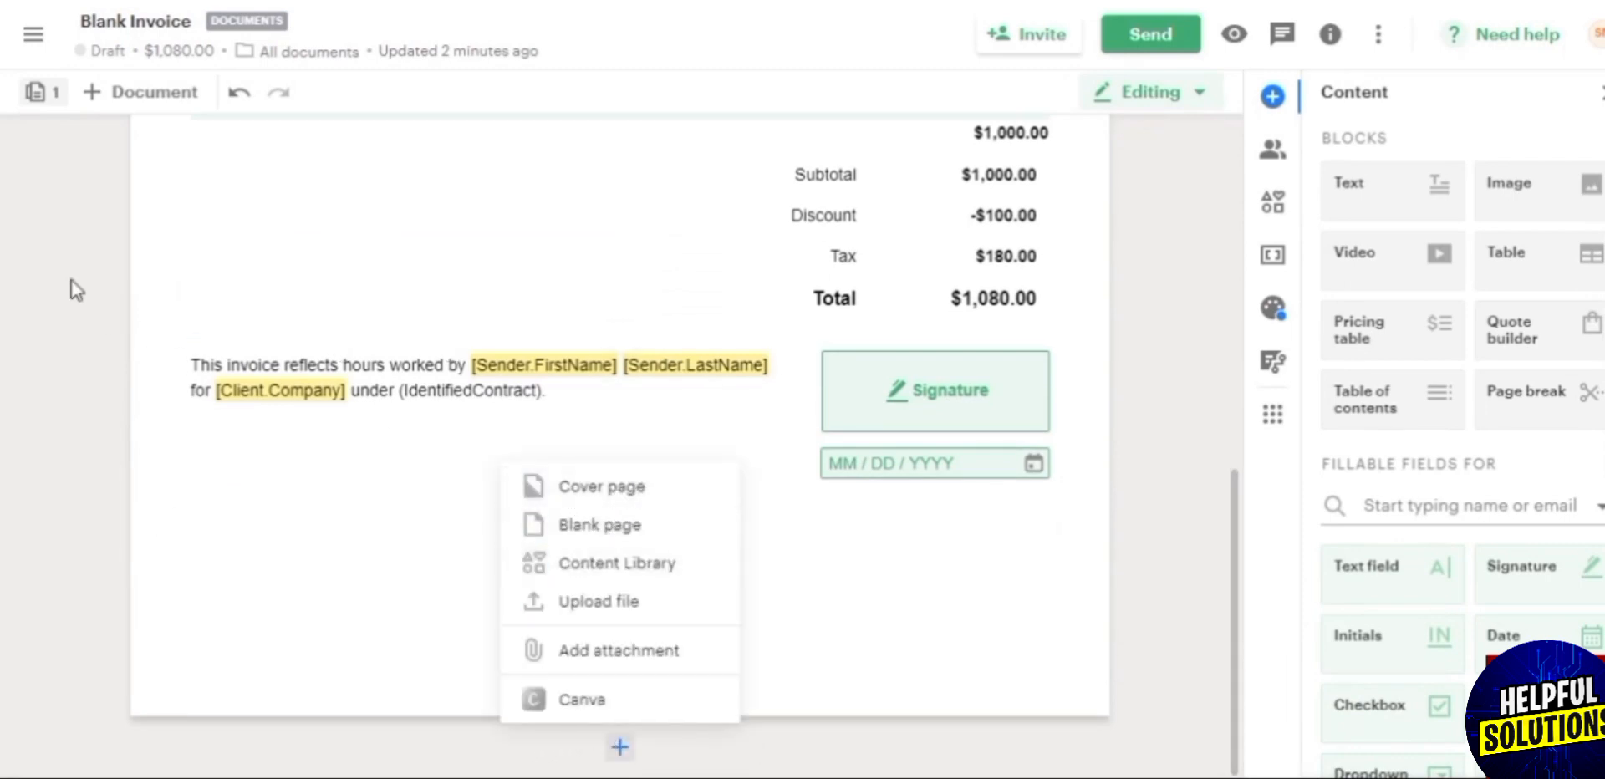
mouse_move(80, 53)
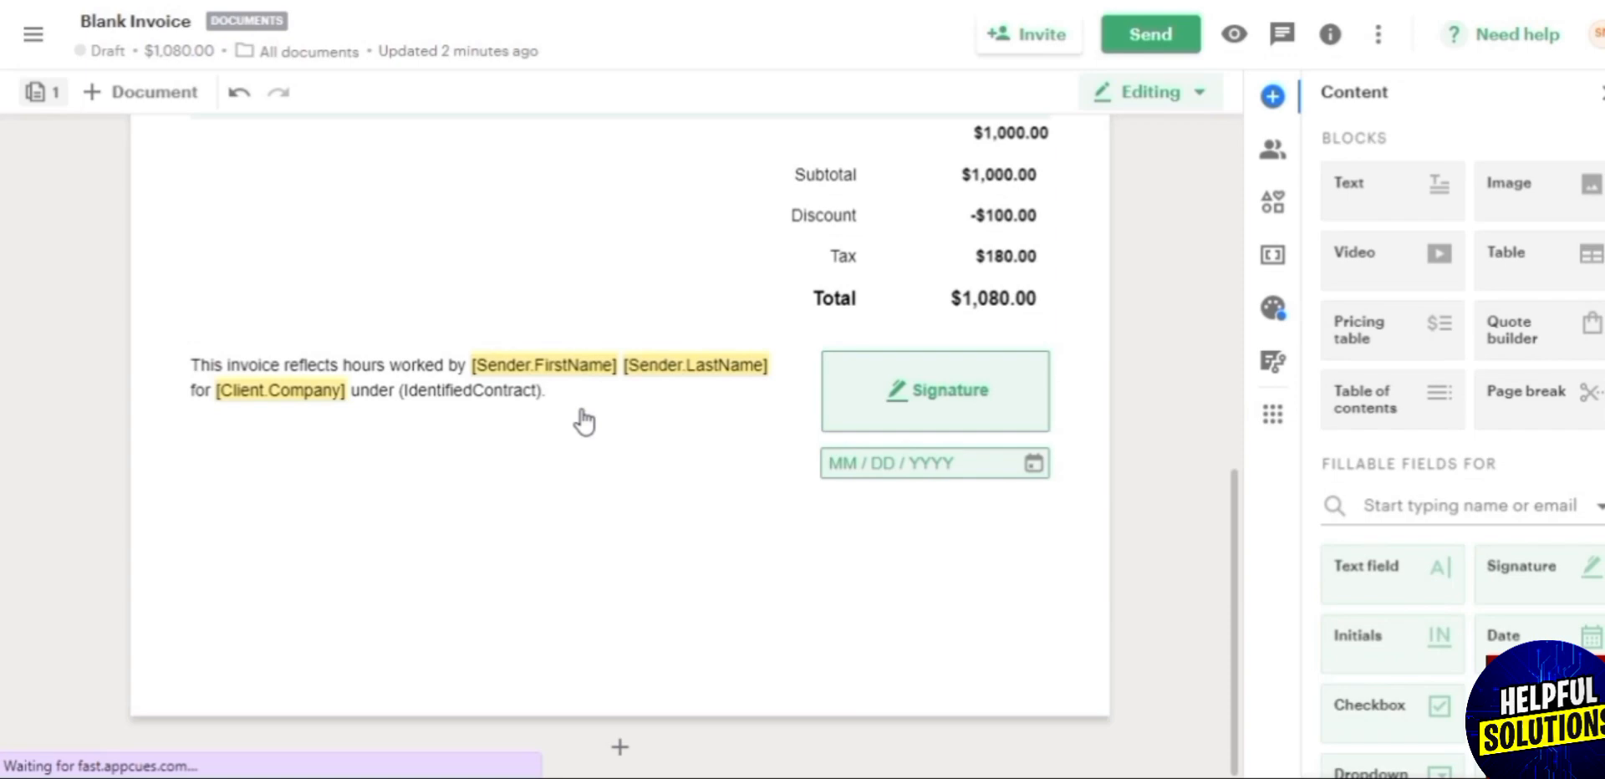
Step: Bring up the add-page options below the invoice again
click(618, 747)
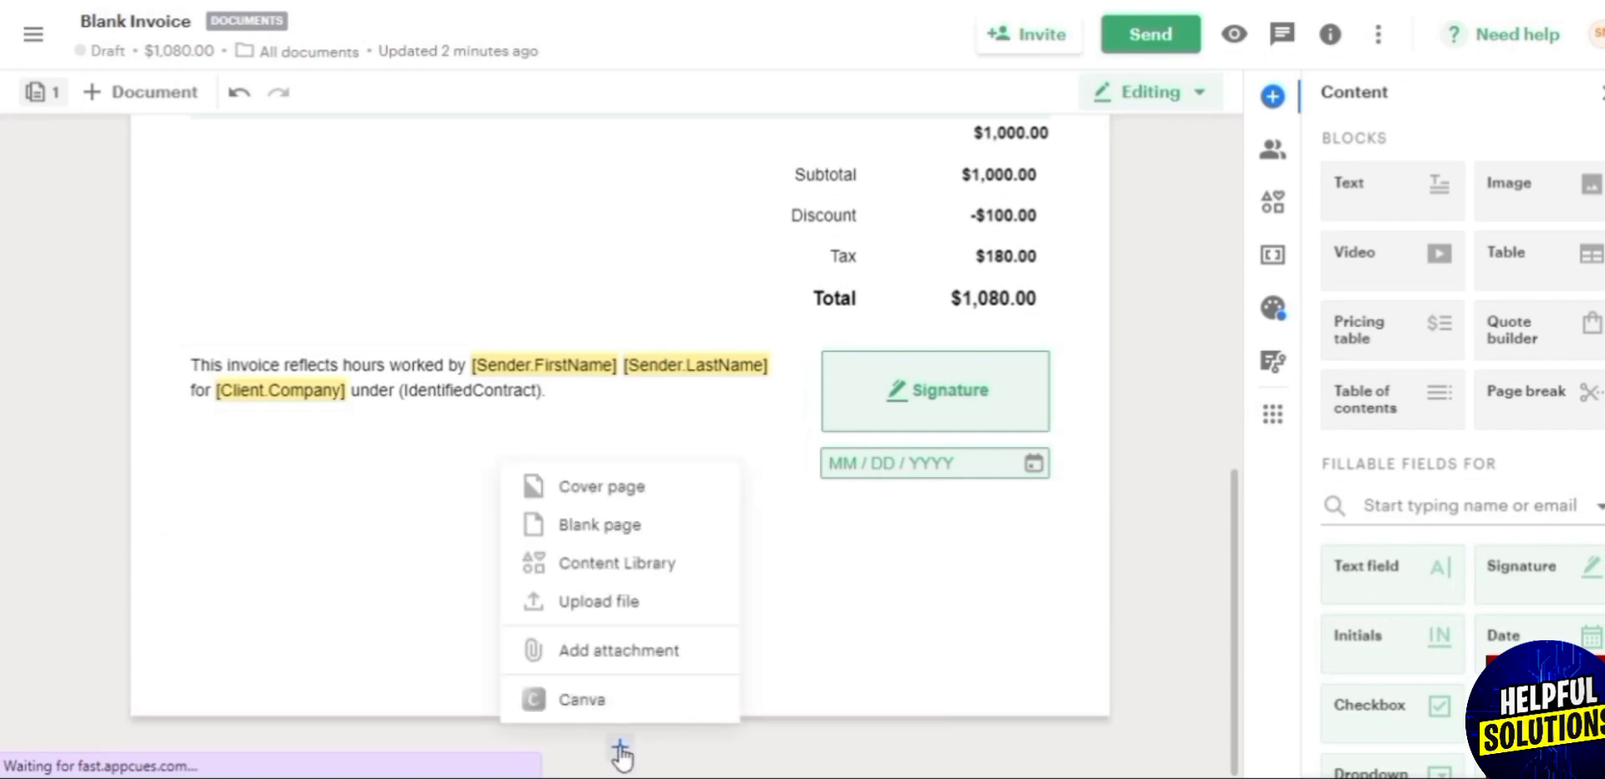
mouse_move(620, 525)
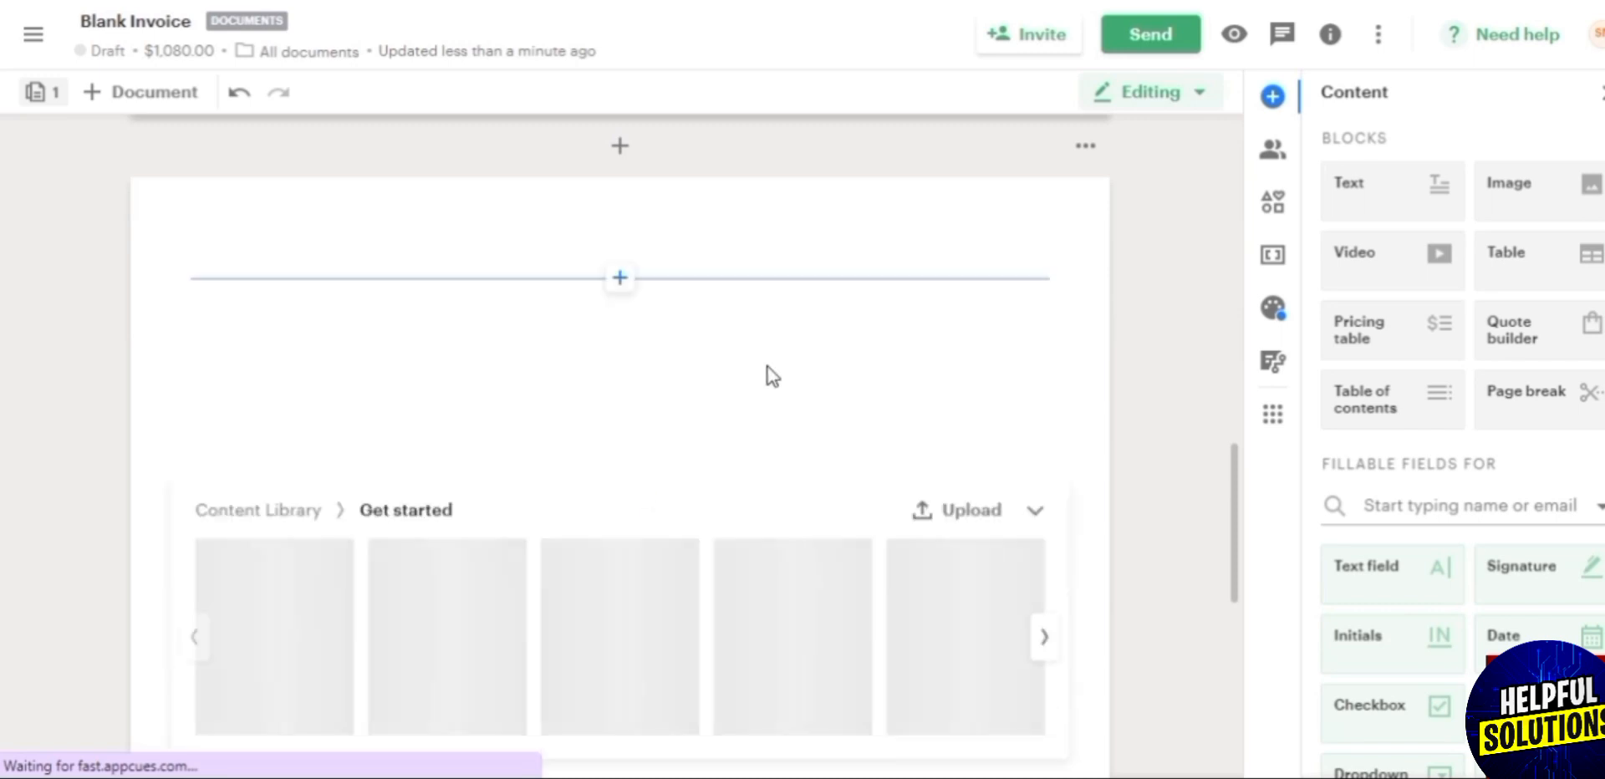
mouse_move(1250, 515)
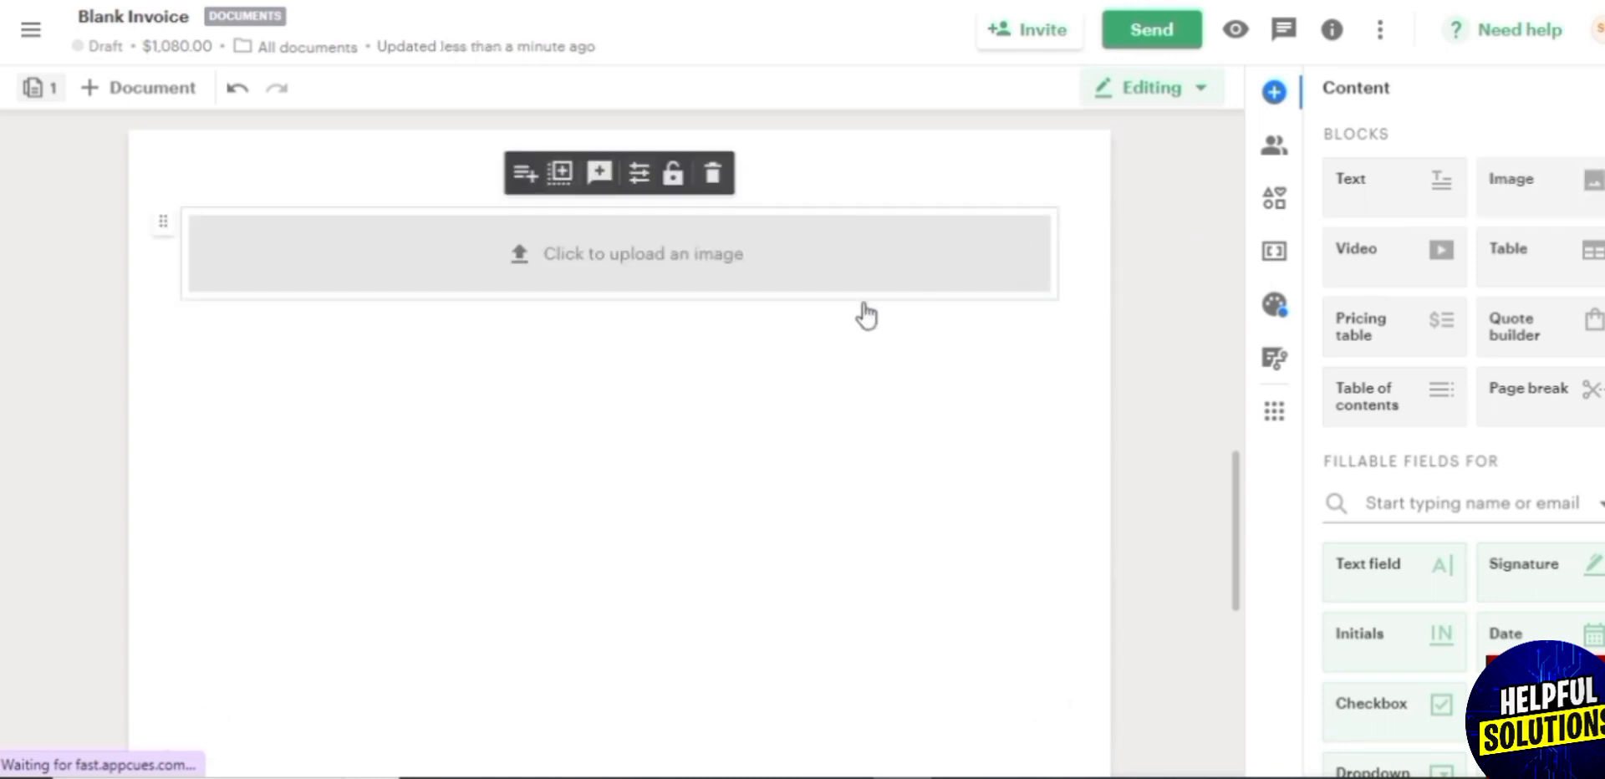
Step: Start an upload for the image block and dismiss it without choosing a file
click(643, 254)
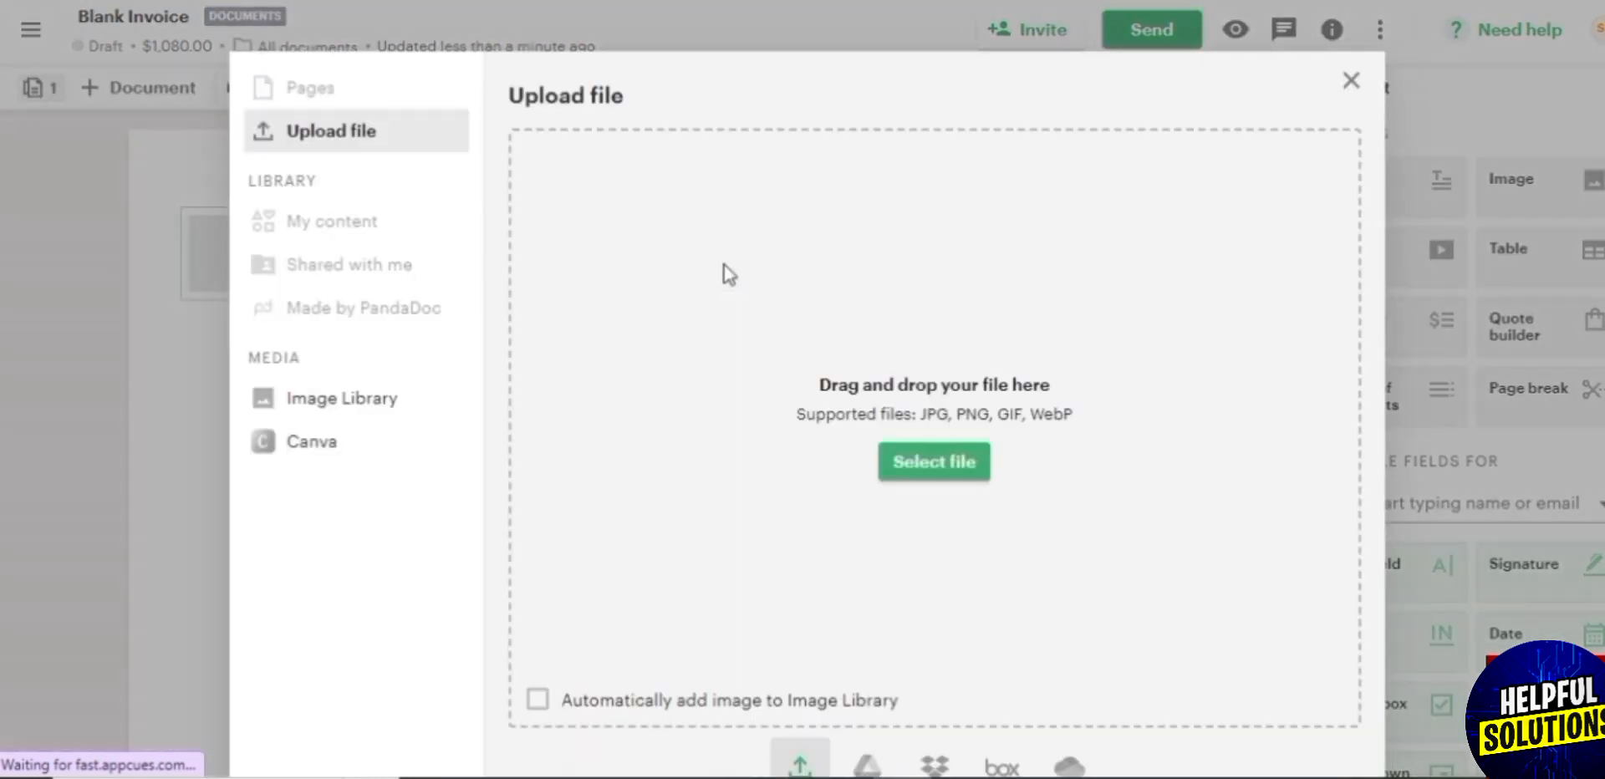
click(1350, 80)
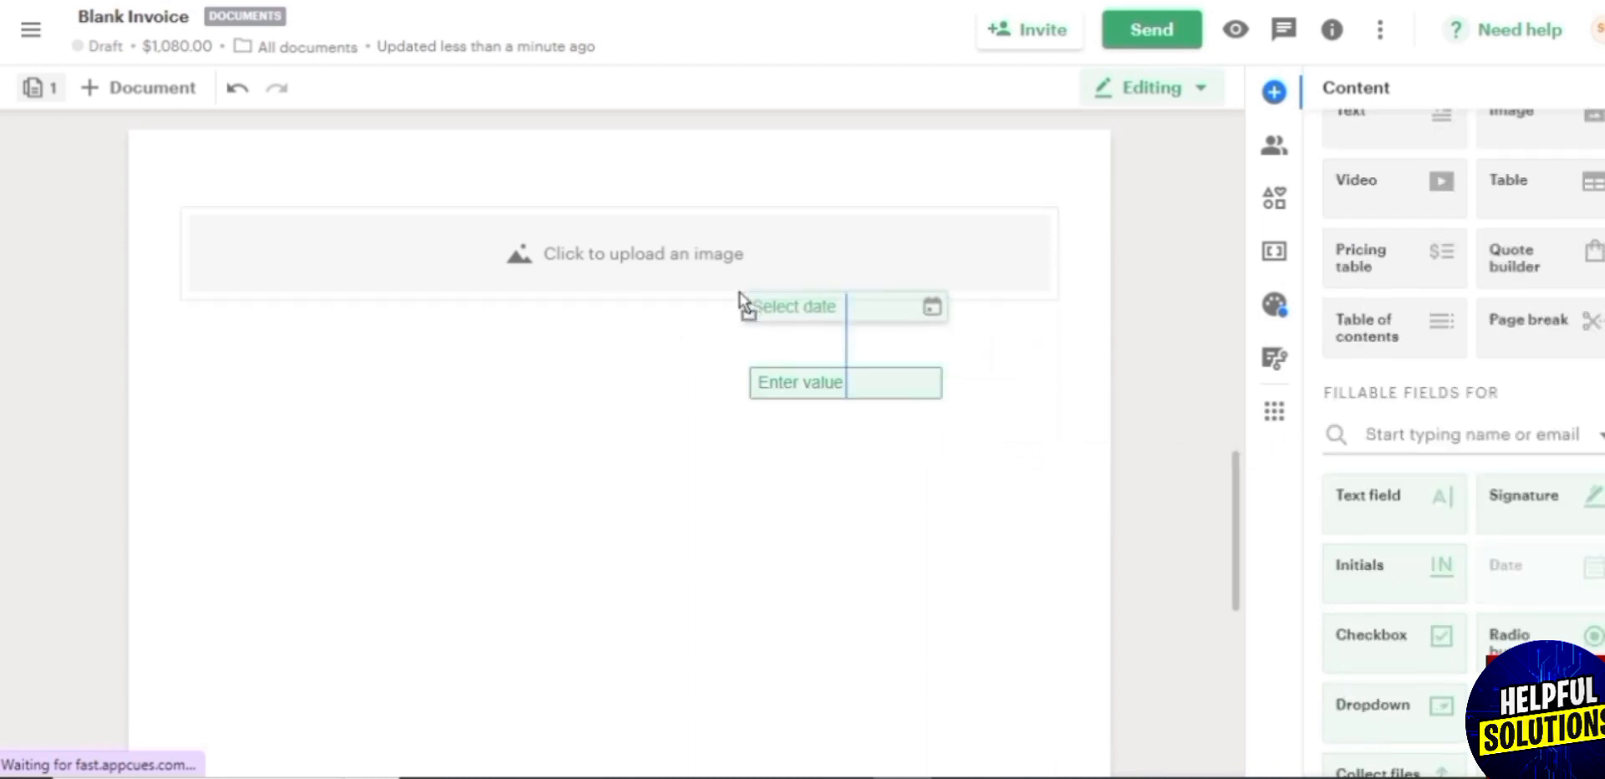
Step: Set the date field to 2023-11-18 and add a pricing table beneath the fields on page 2
click(797, 307)
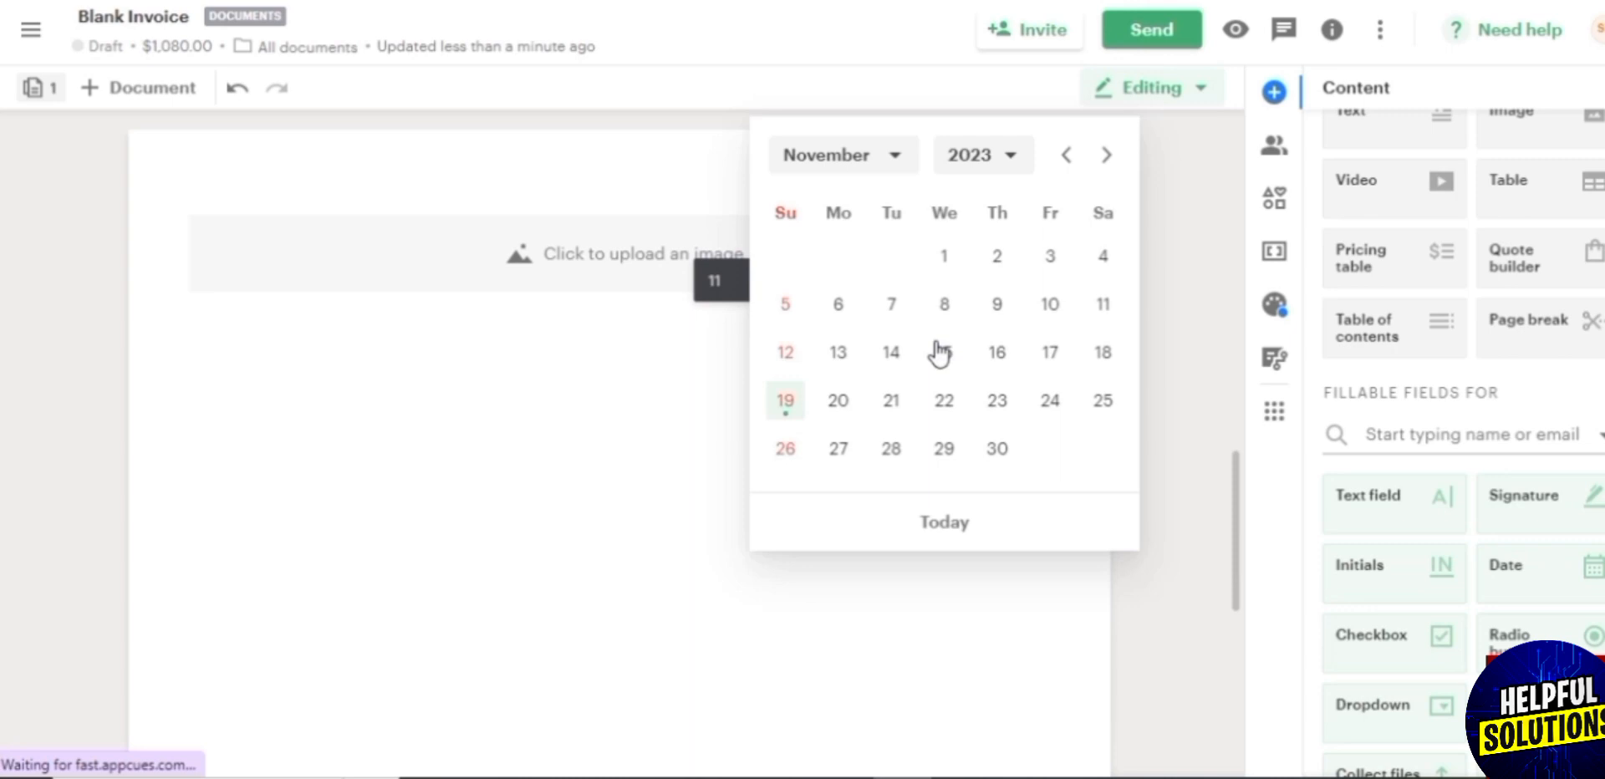
mouse_move(1103, 363)
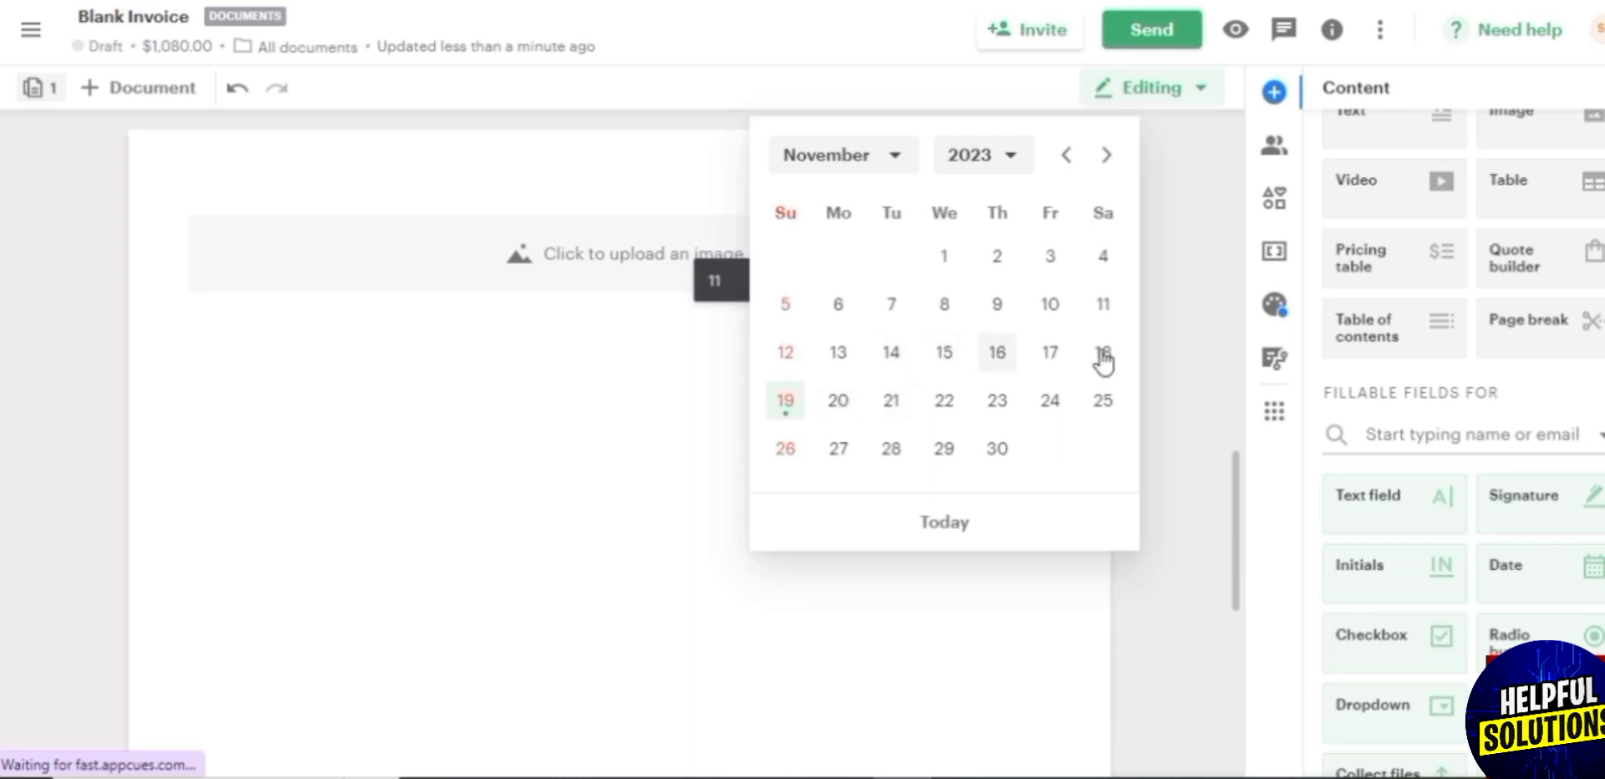
click(1103, 352)
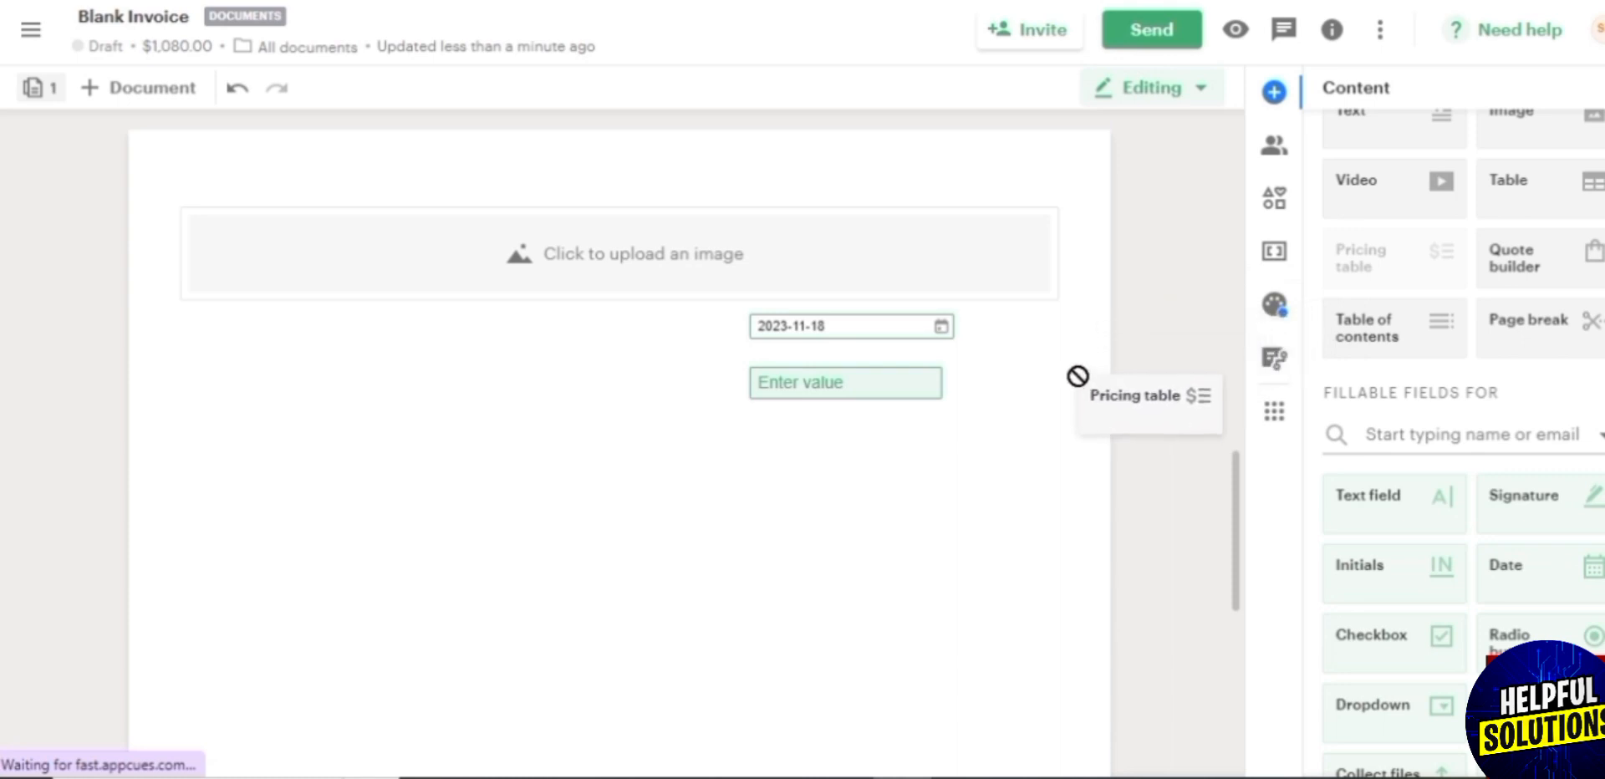
drag(1146, 397, 635, 520)
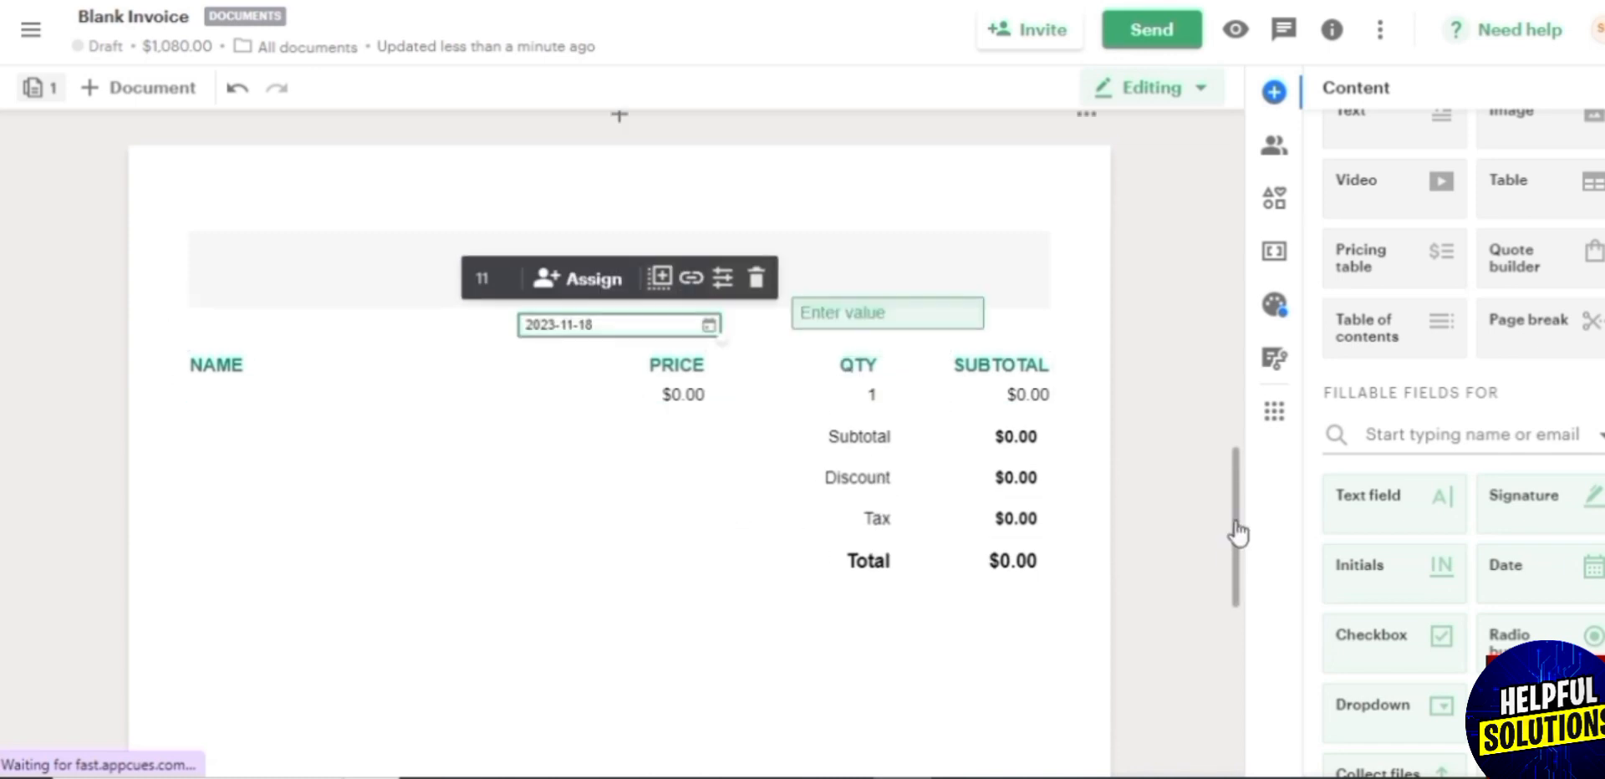
scroll(down, 3)
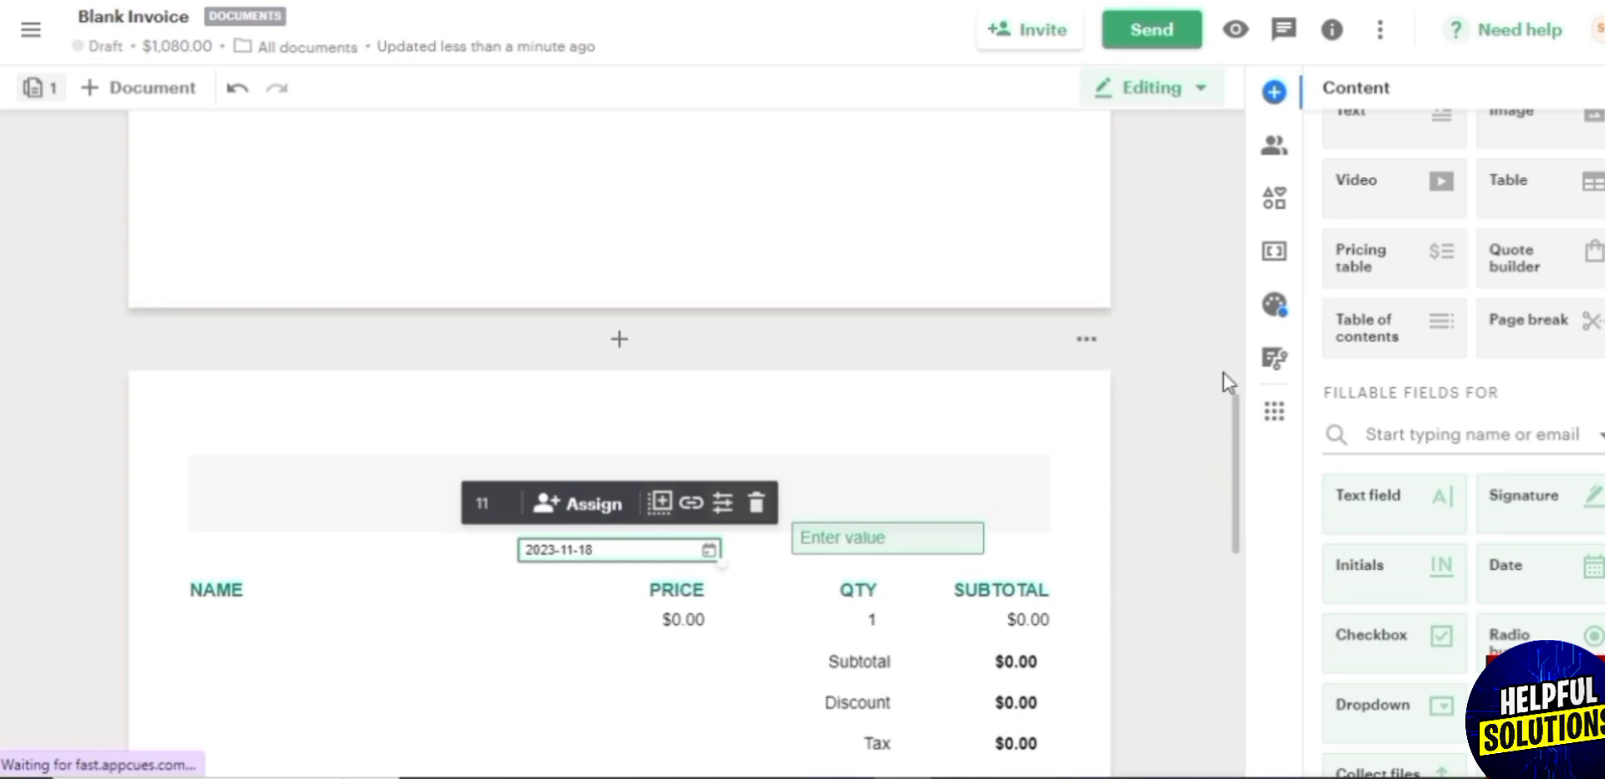
scroll(down, 3)
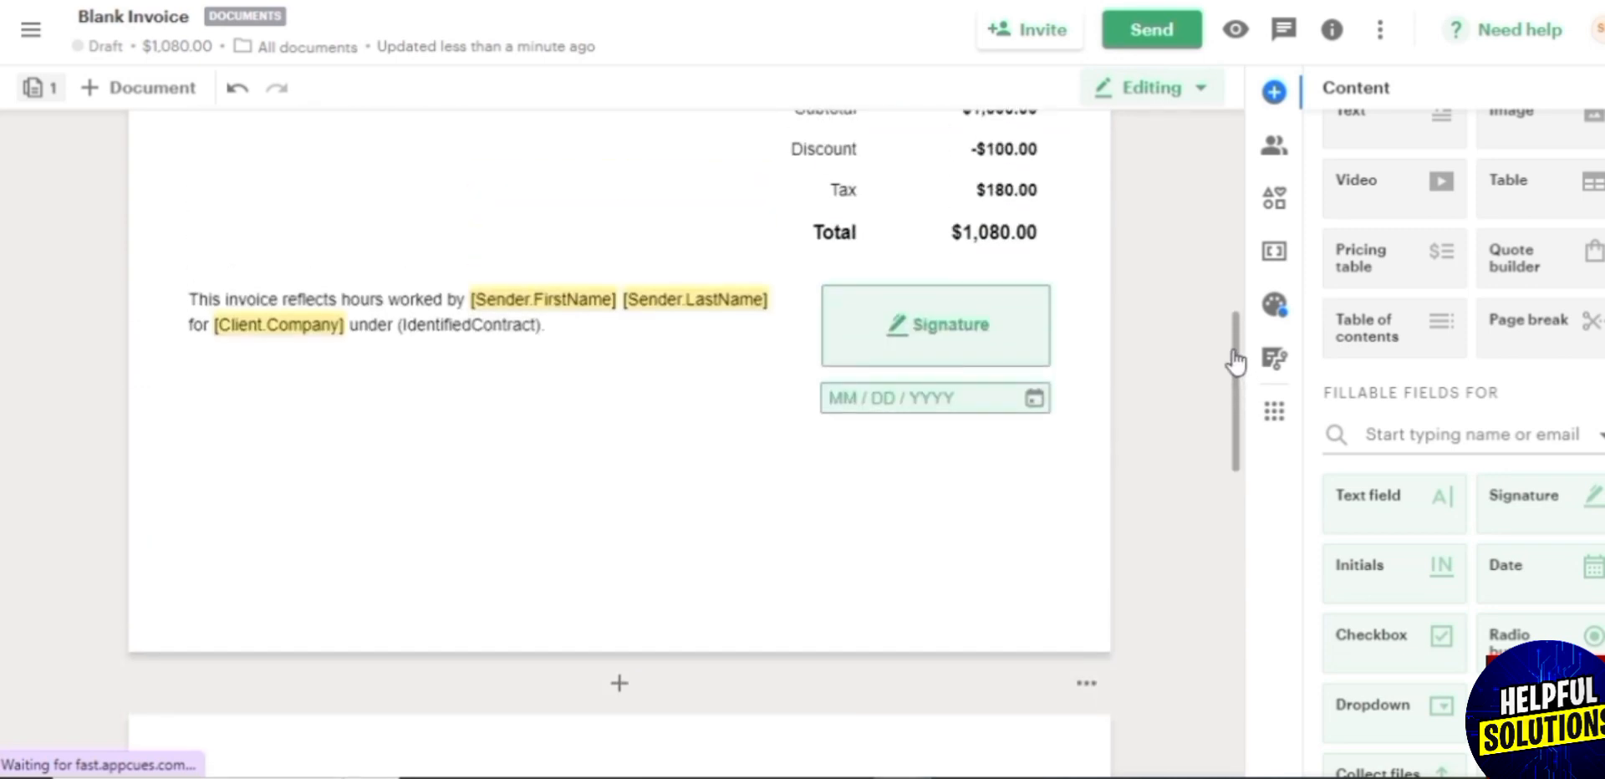
scroll(down, 3)
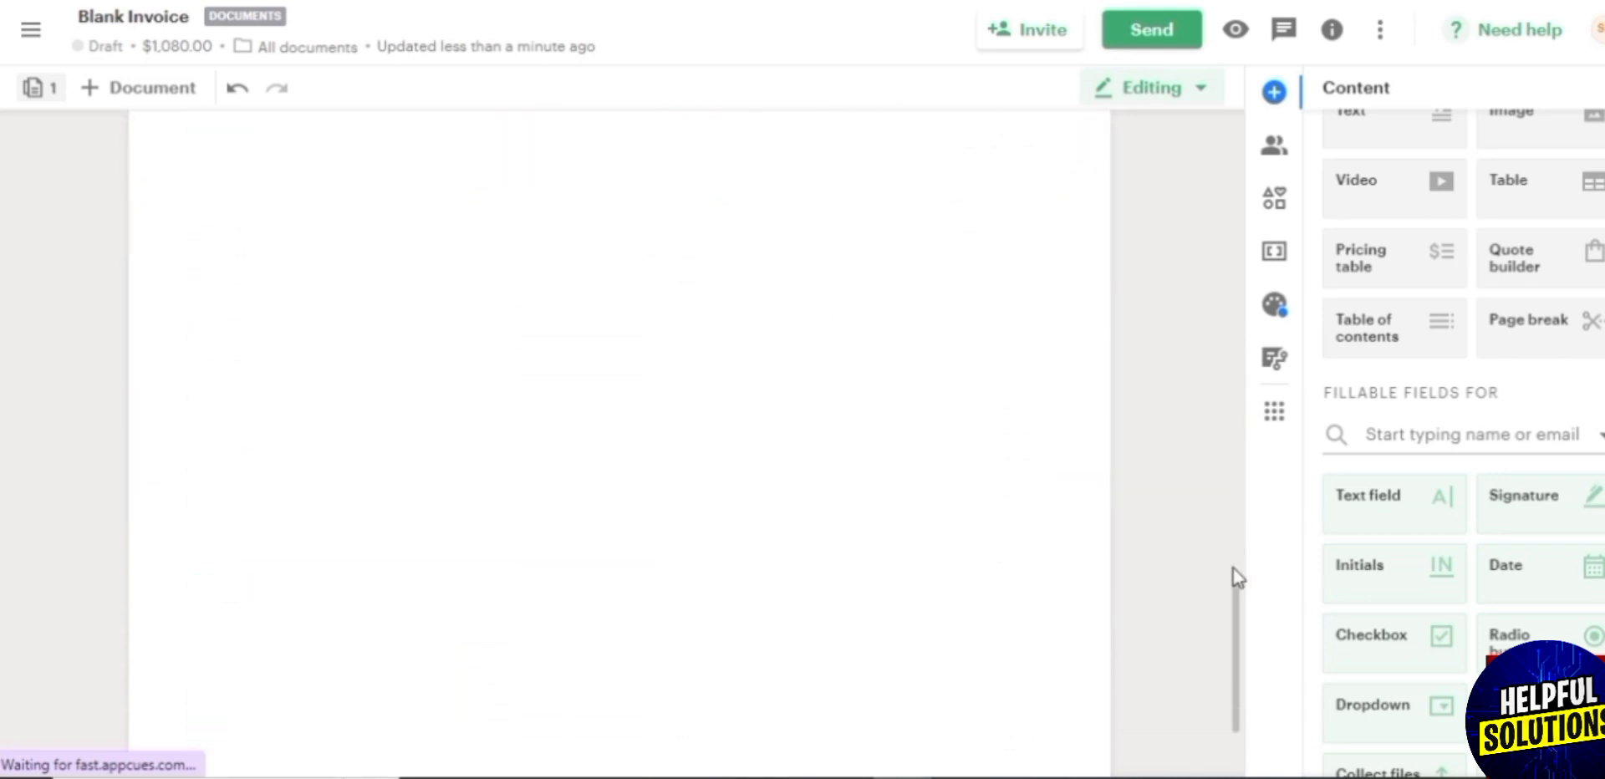
mouse_move(1241, 614)
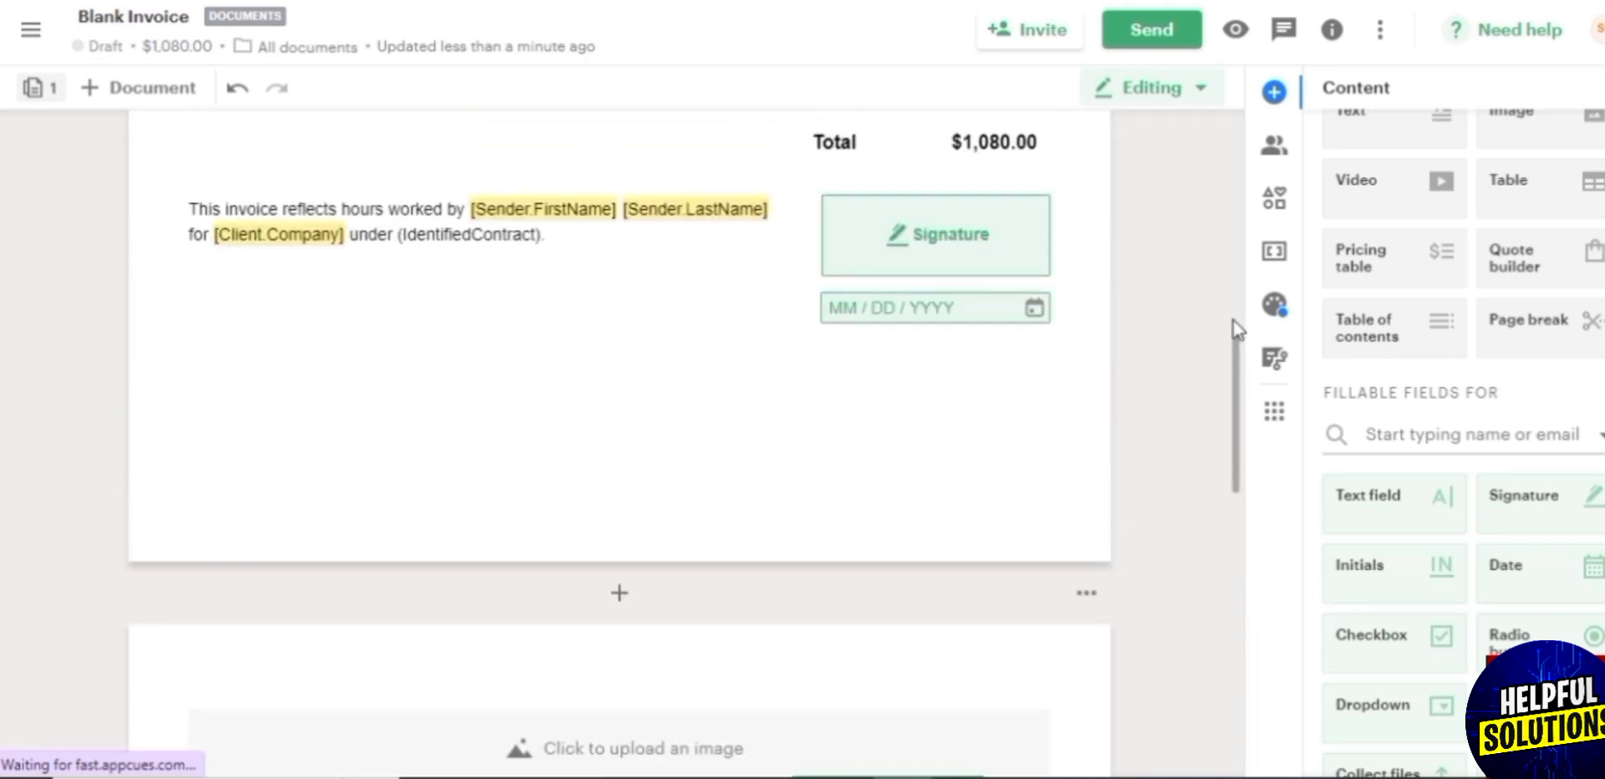
scroll(down, 3)
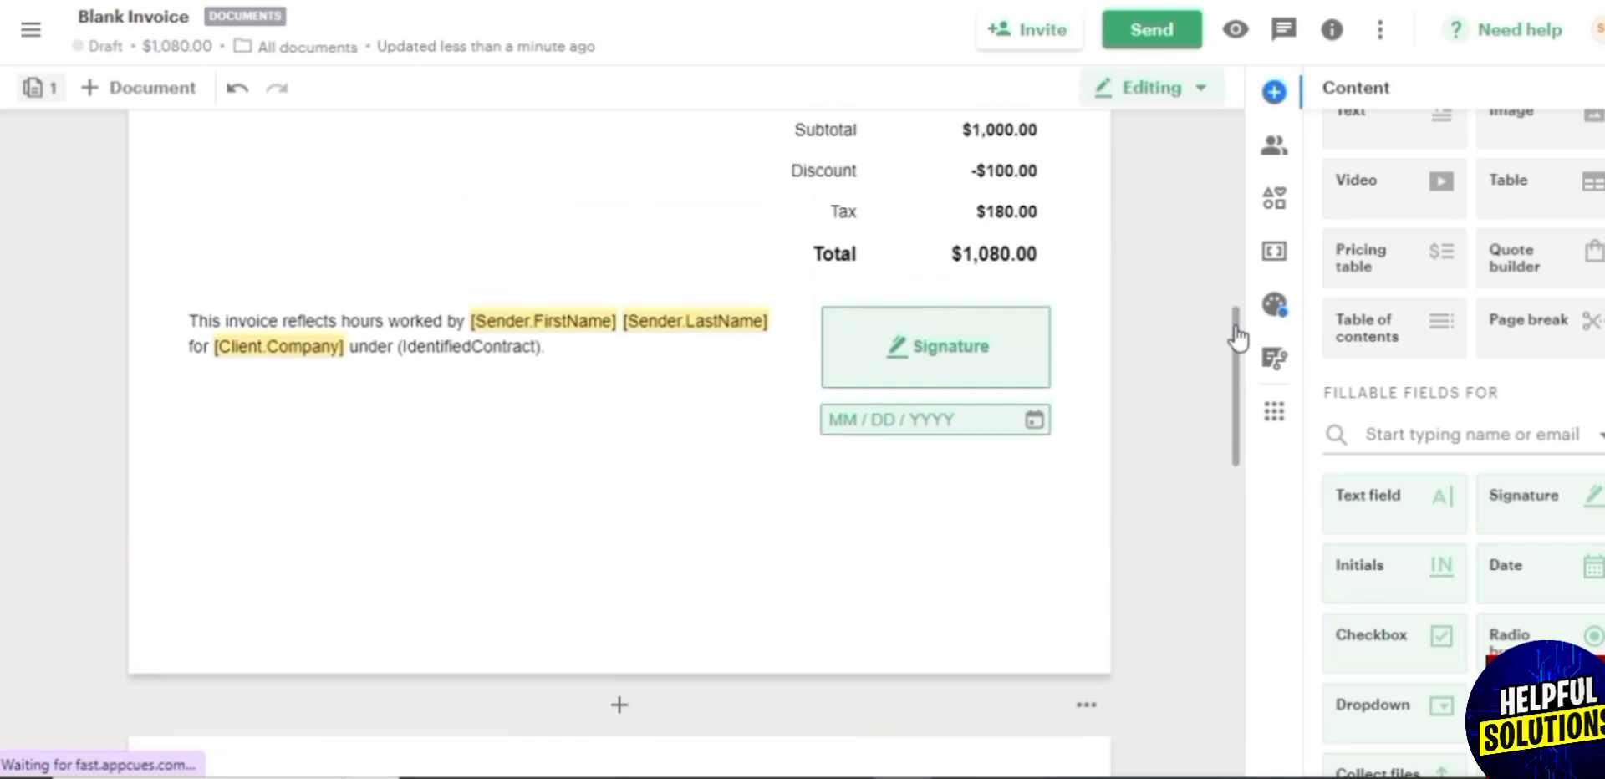
scroll(down, 3)
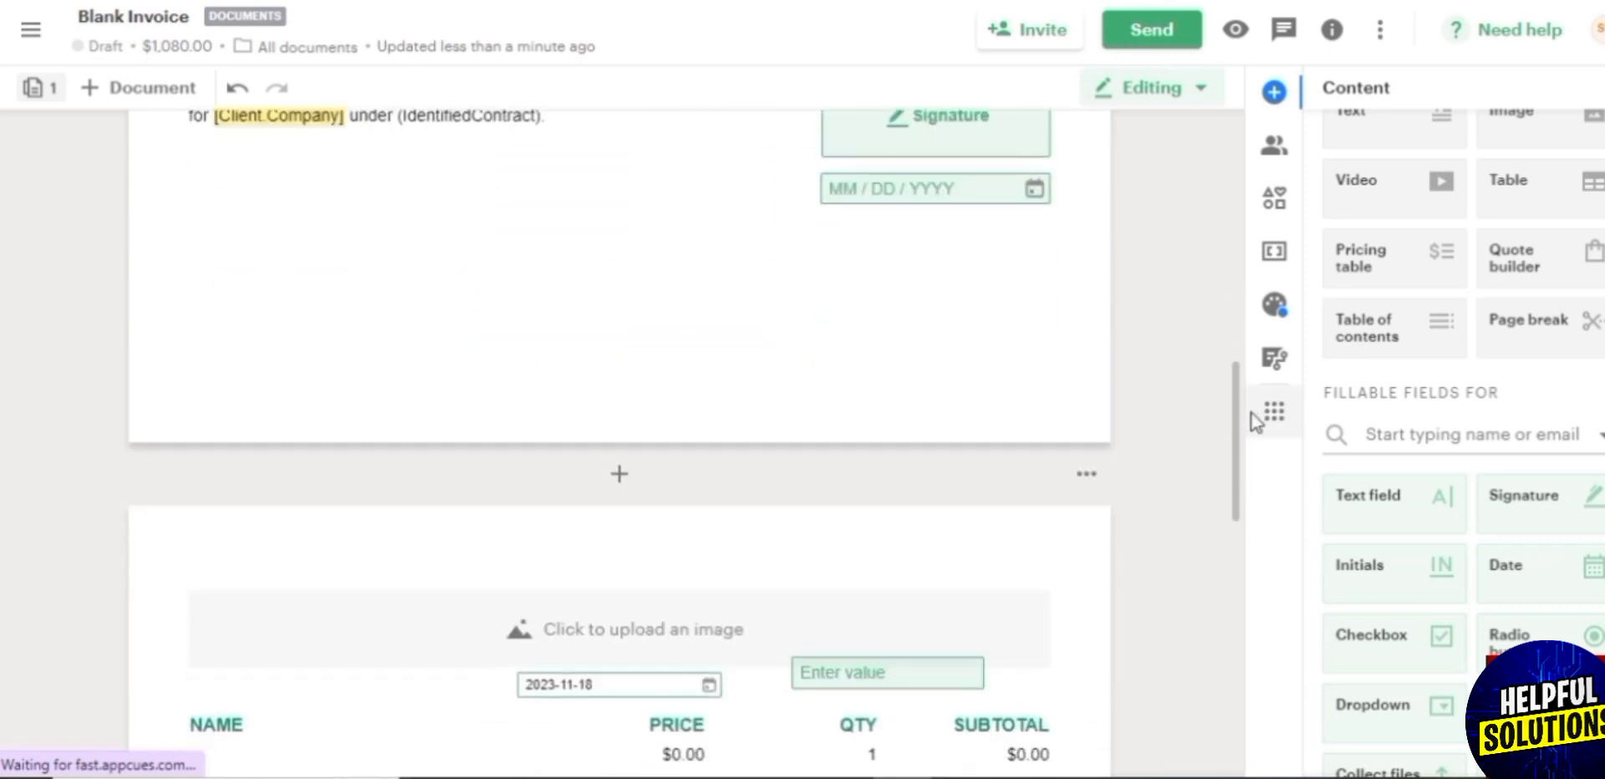
click(935, 342)
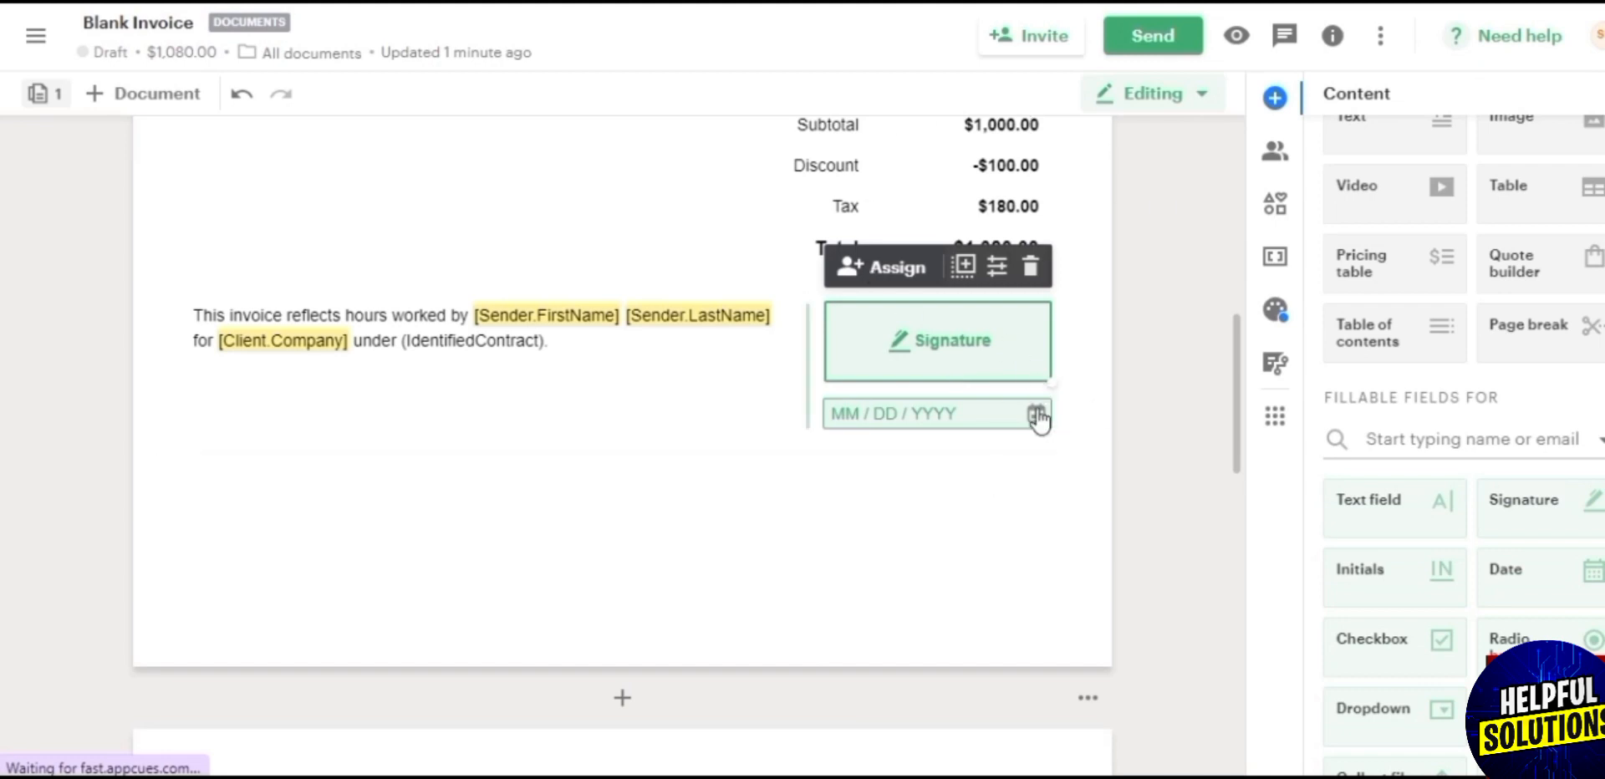
click(35, 36)
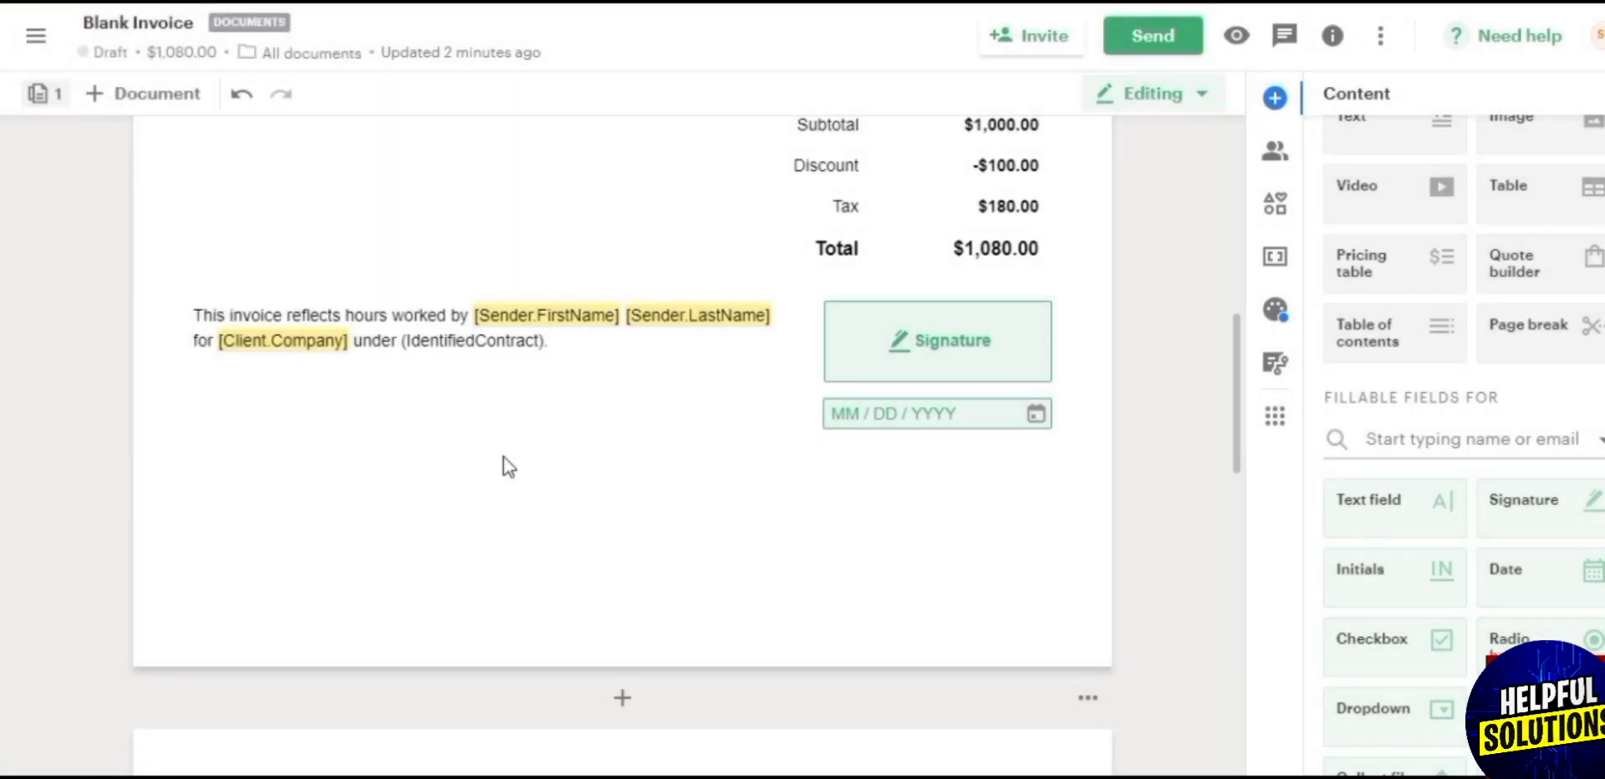
Step: Navigate via the main menu to My account and scroll down to the empty Signature section
click(35, 36)
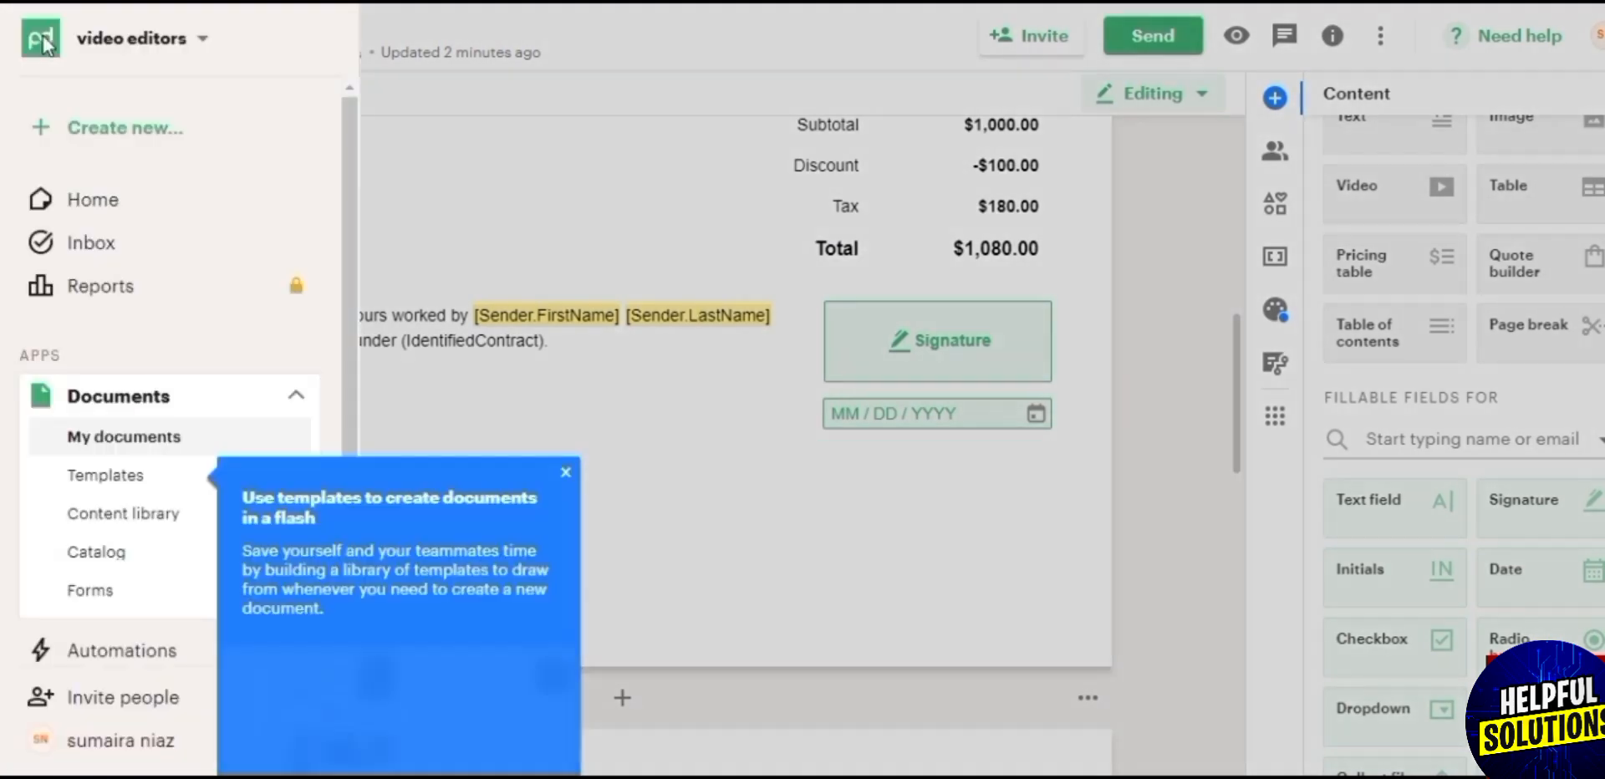
click(37, 36)
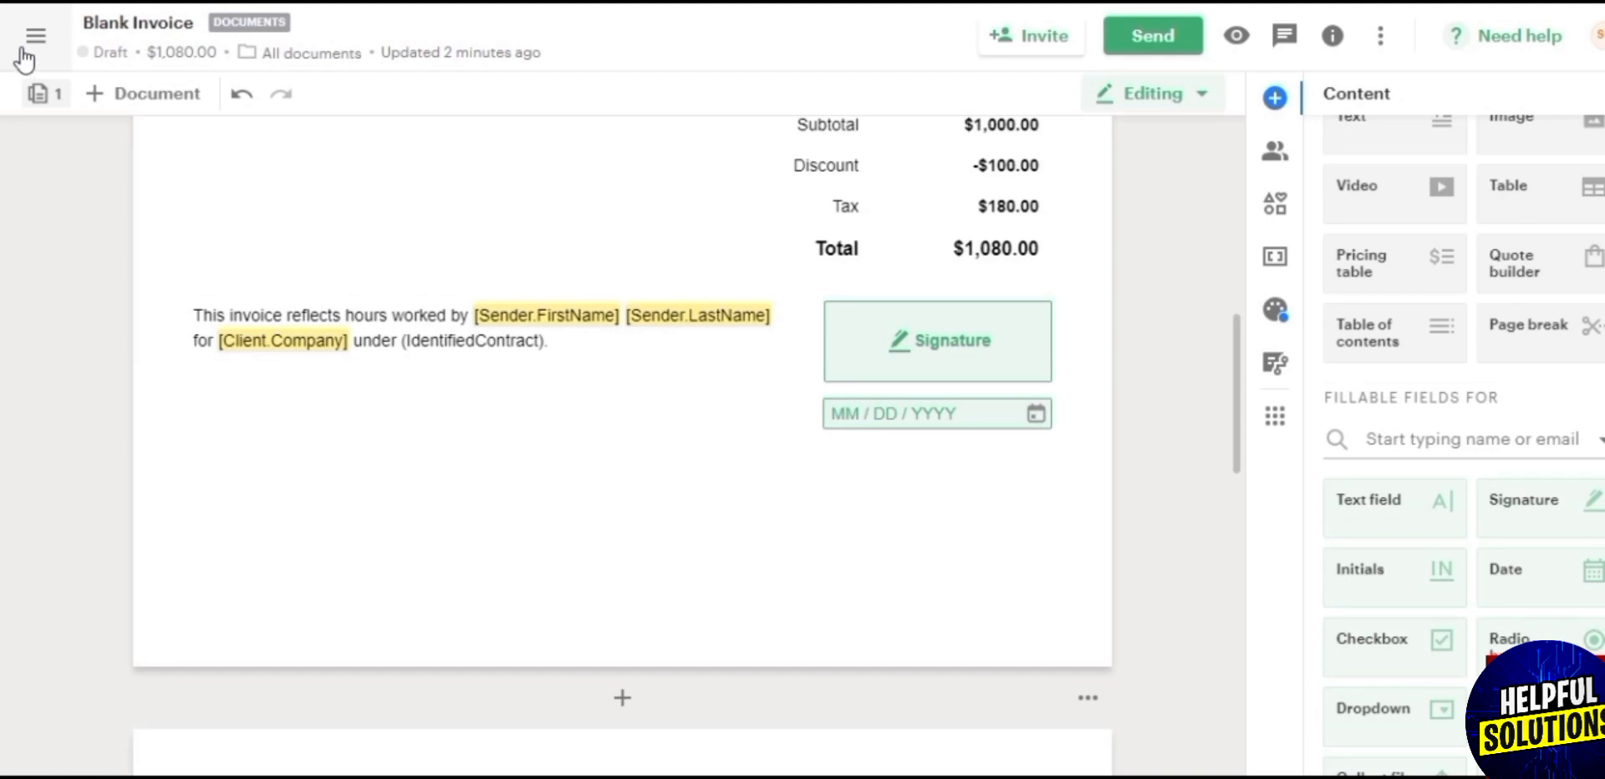
click(35, 36)
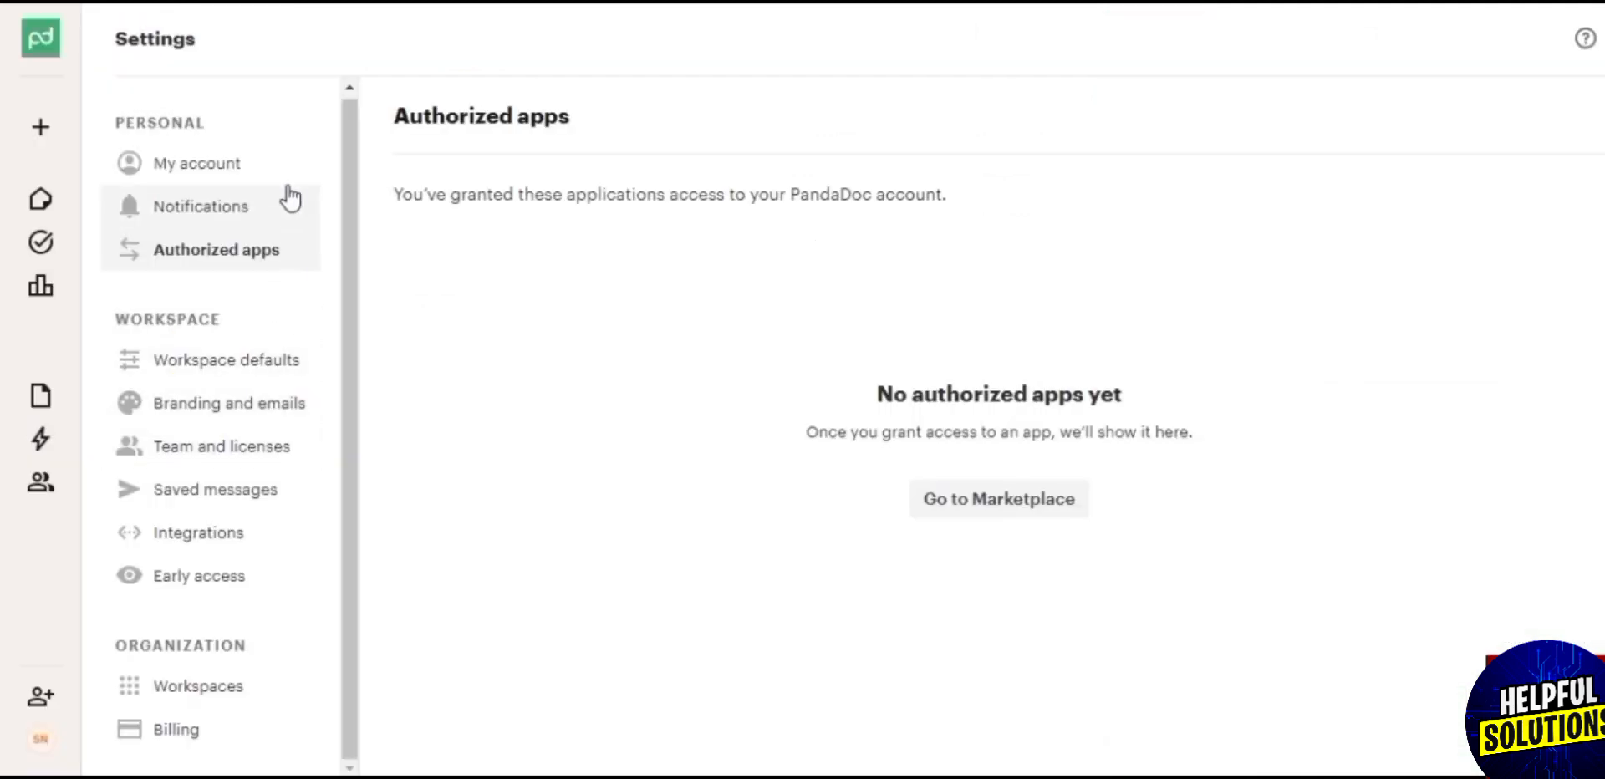
click(196, 163)
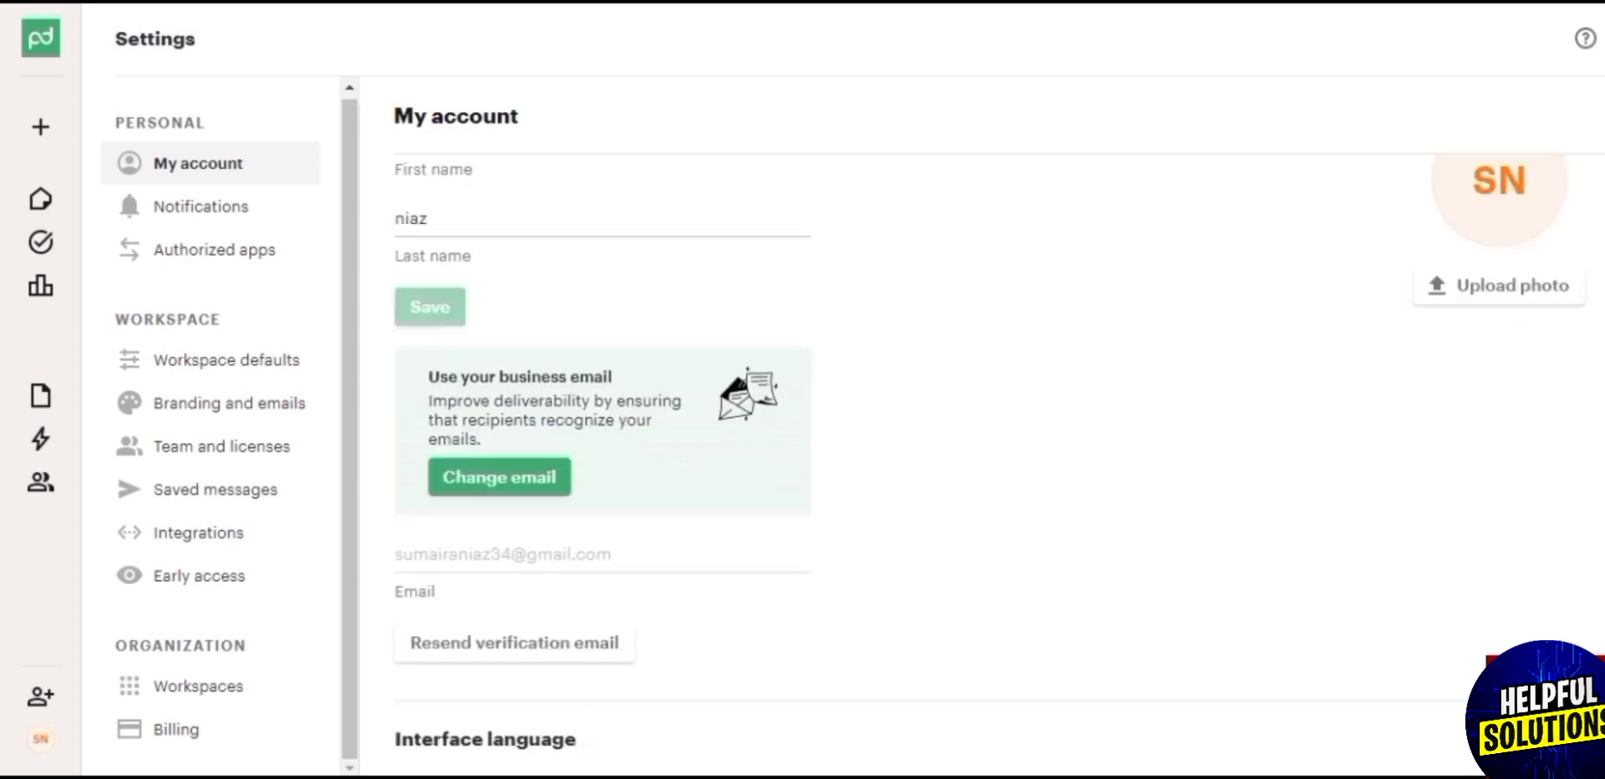
scroll(down, 3)
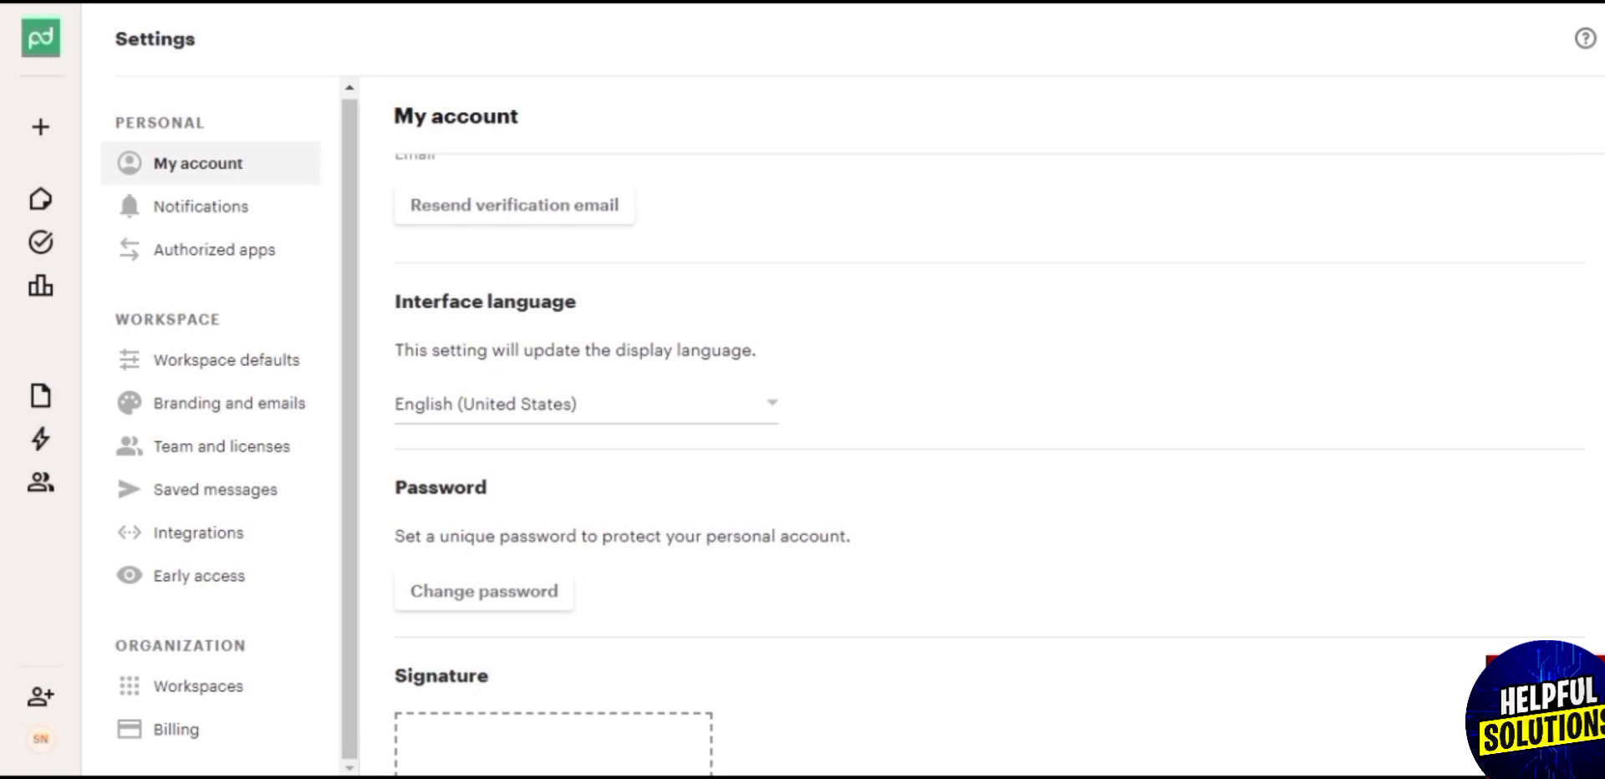
scroll(down, 3)
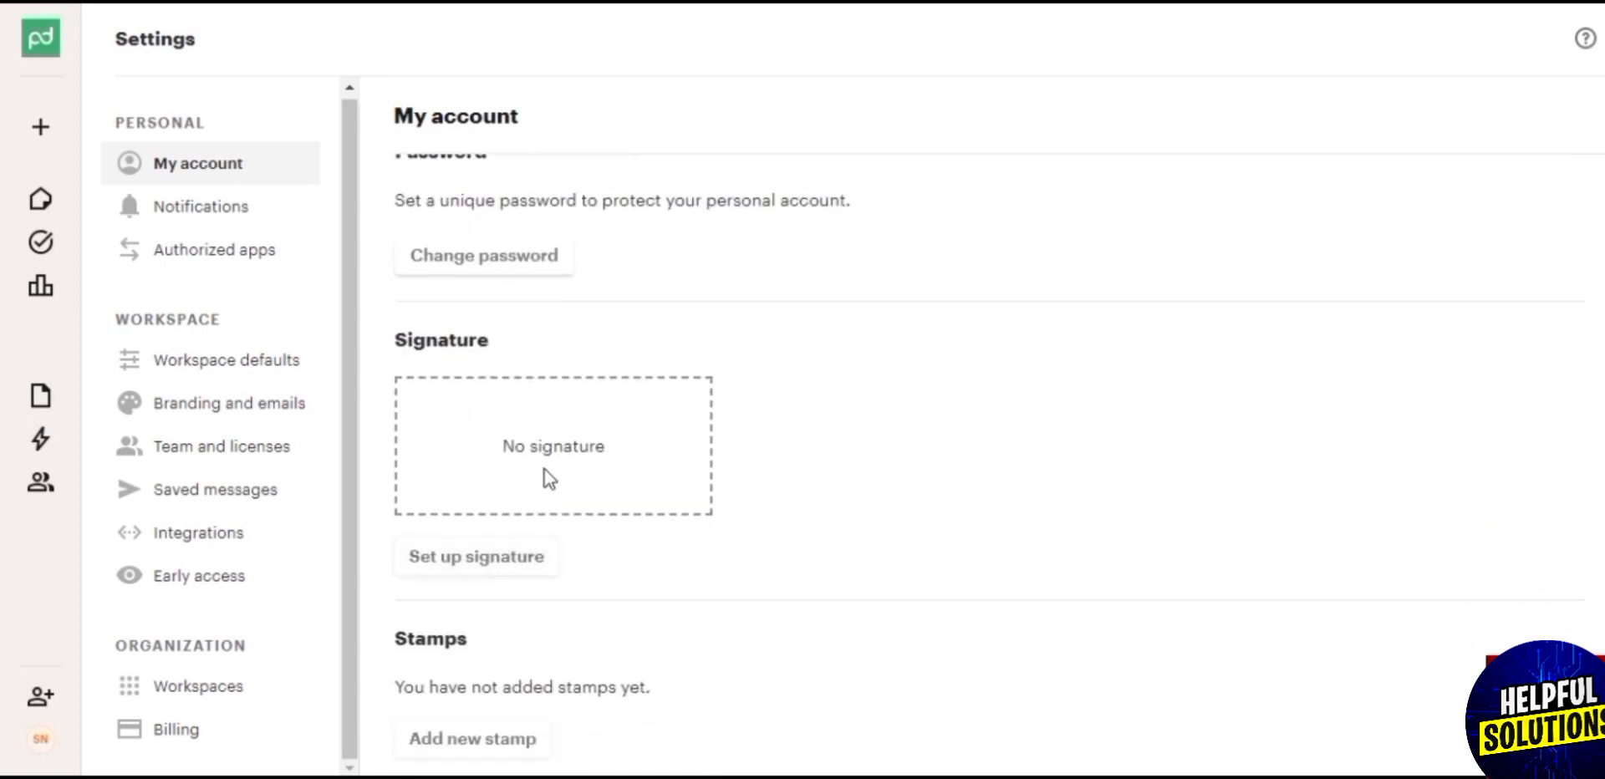
Step: Start signature setup and review the Draw, Upload and Type options, settling on Draw
click(475, 556)
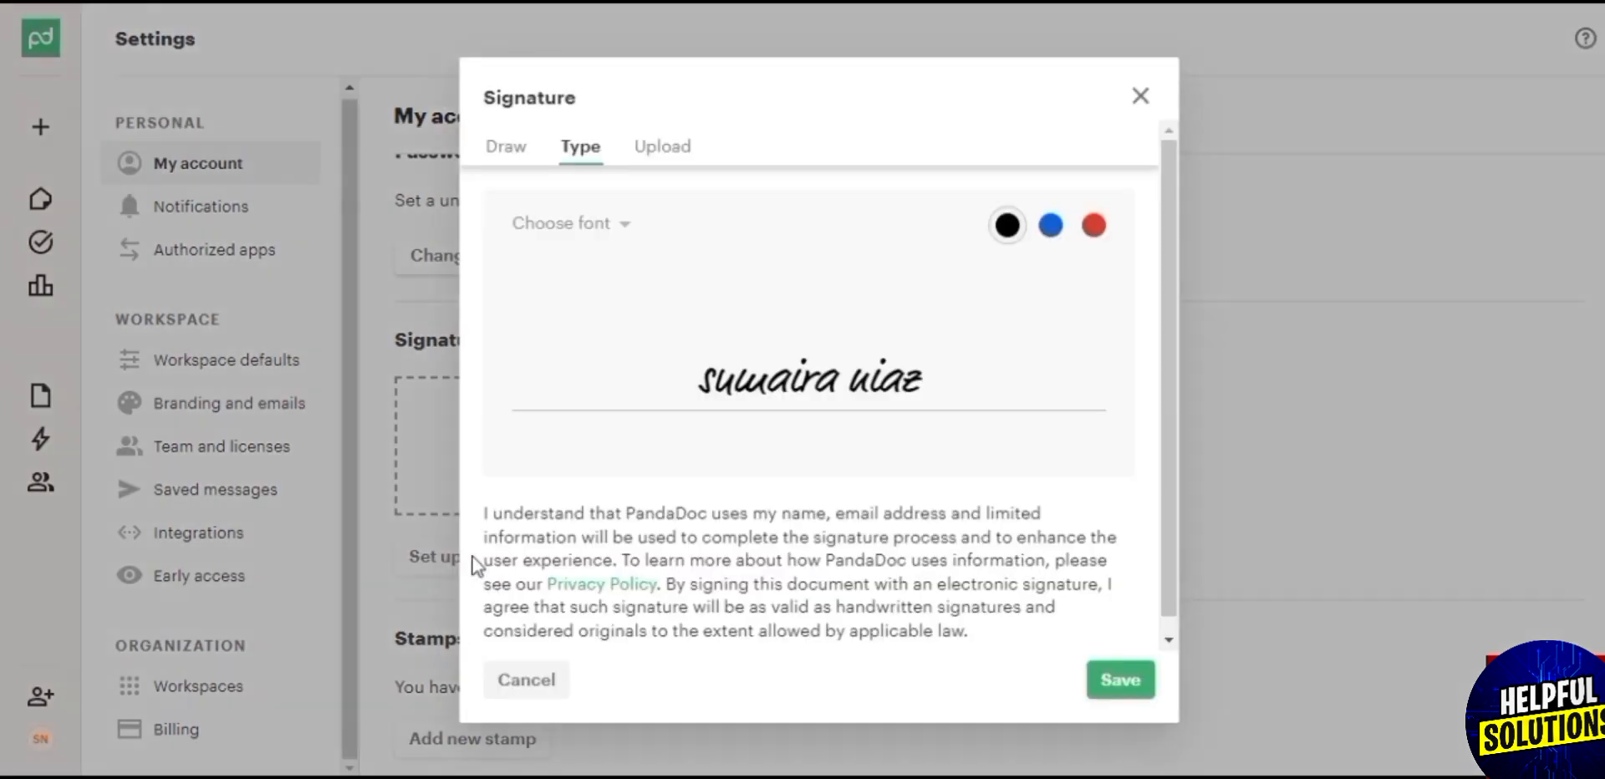
mouse_move(735, 437)
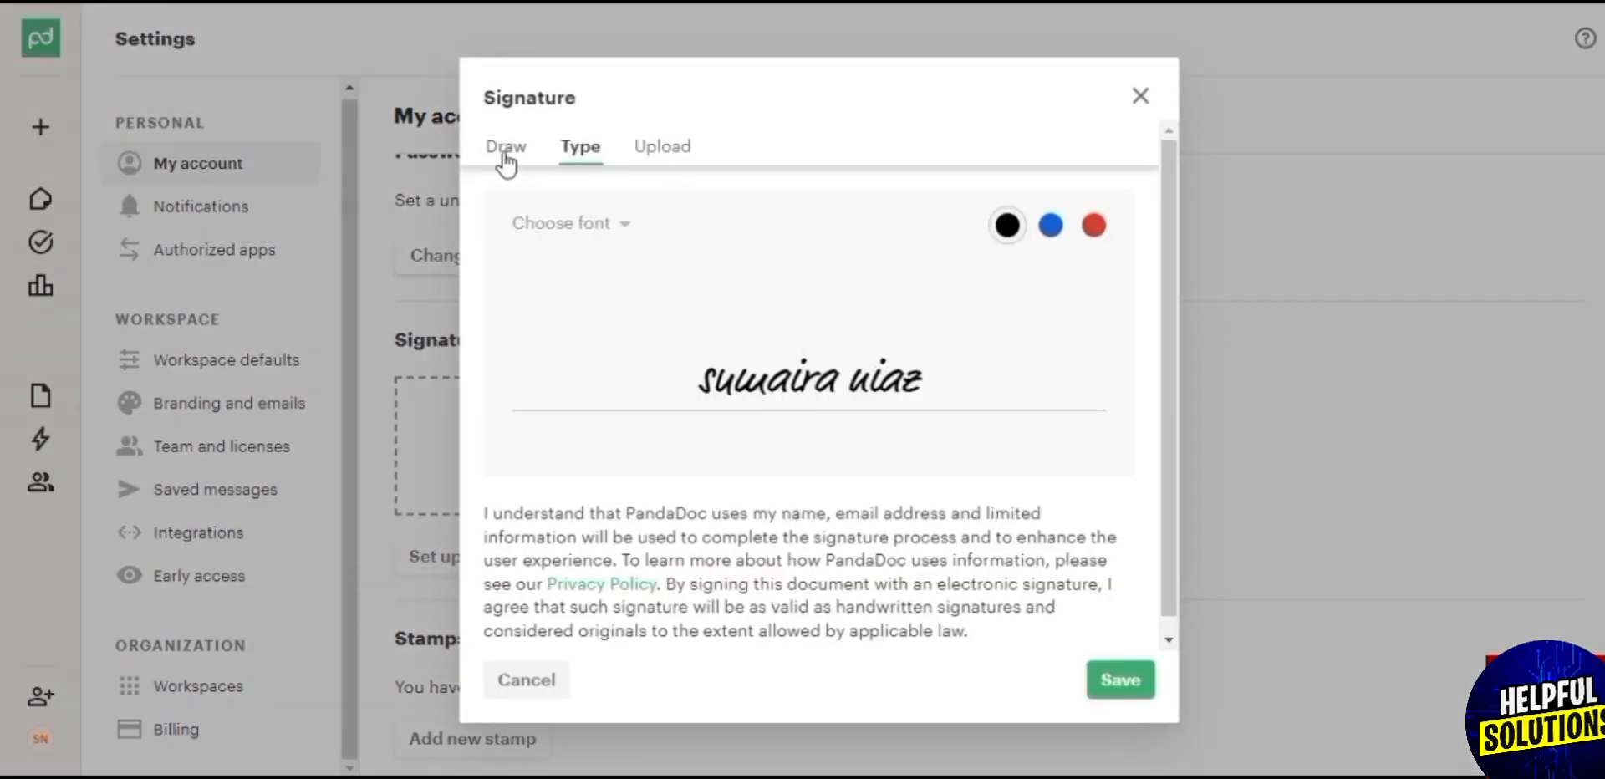
click(505, 146)
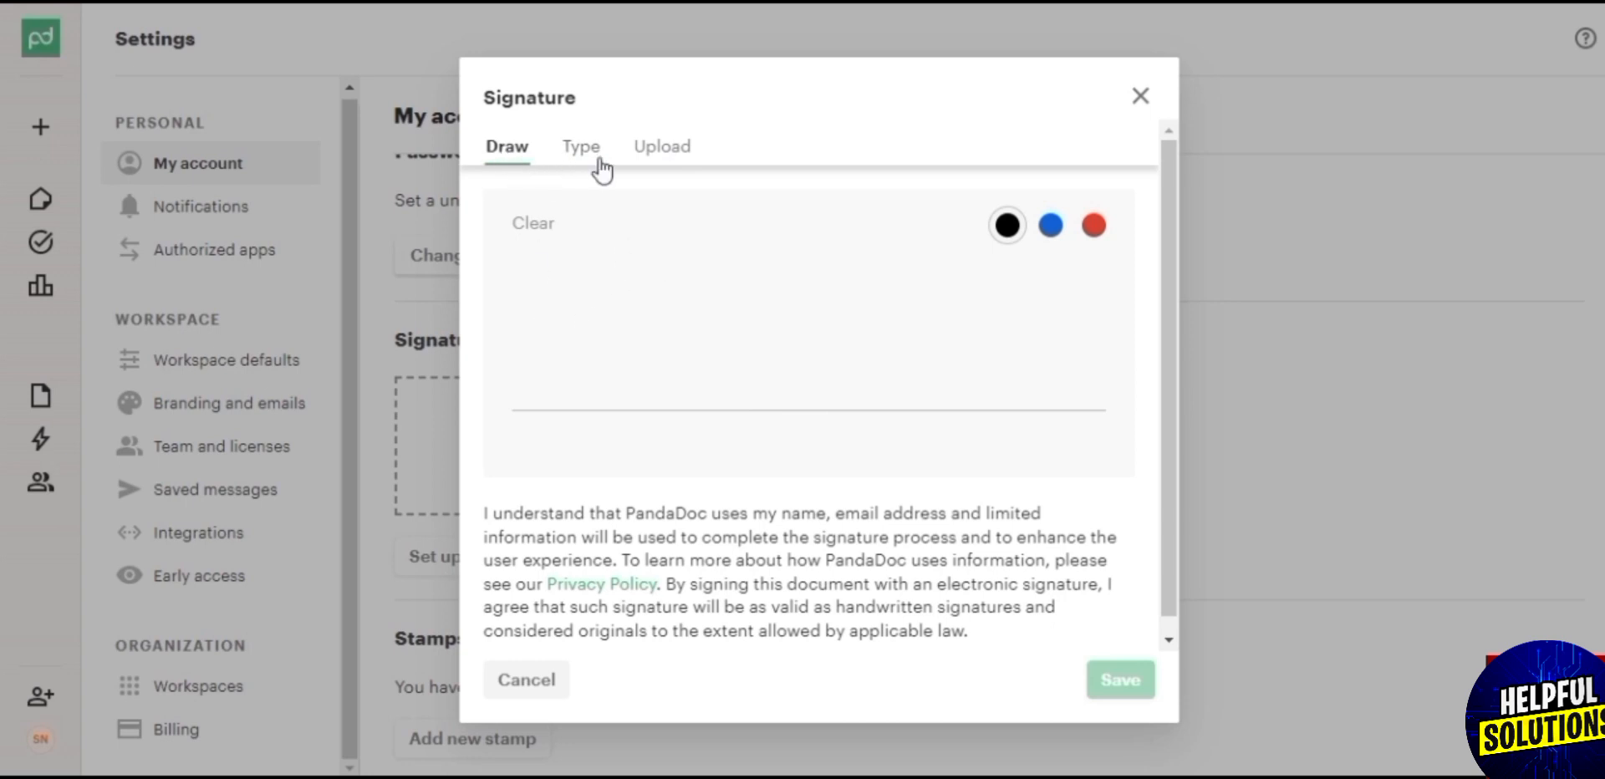
click(661, 145)
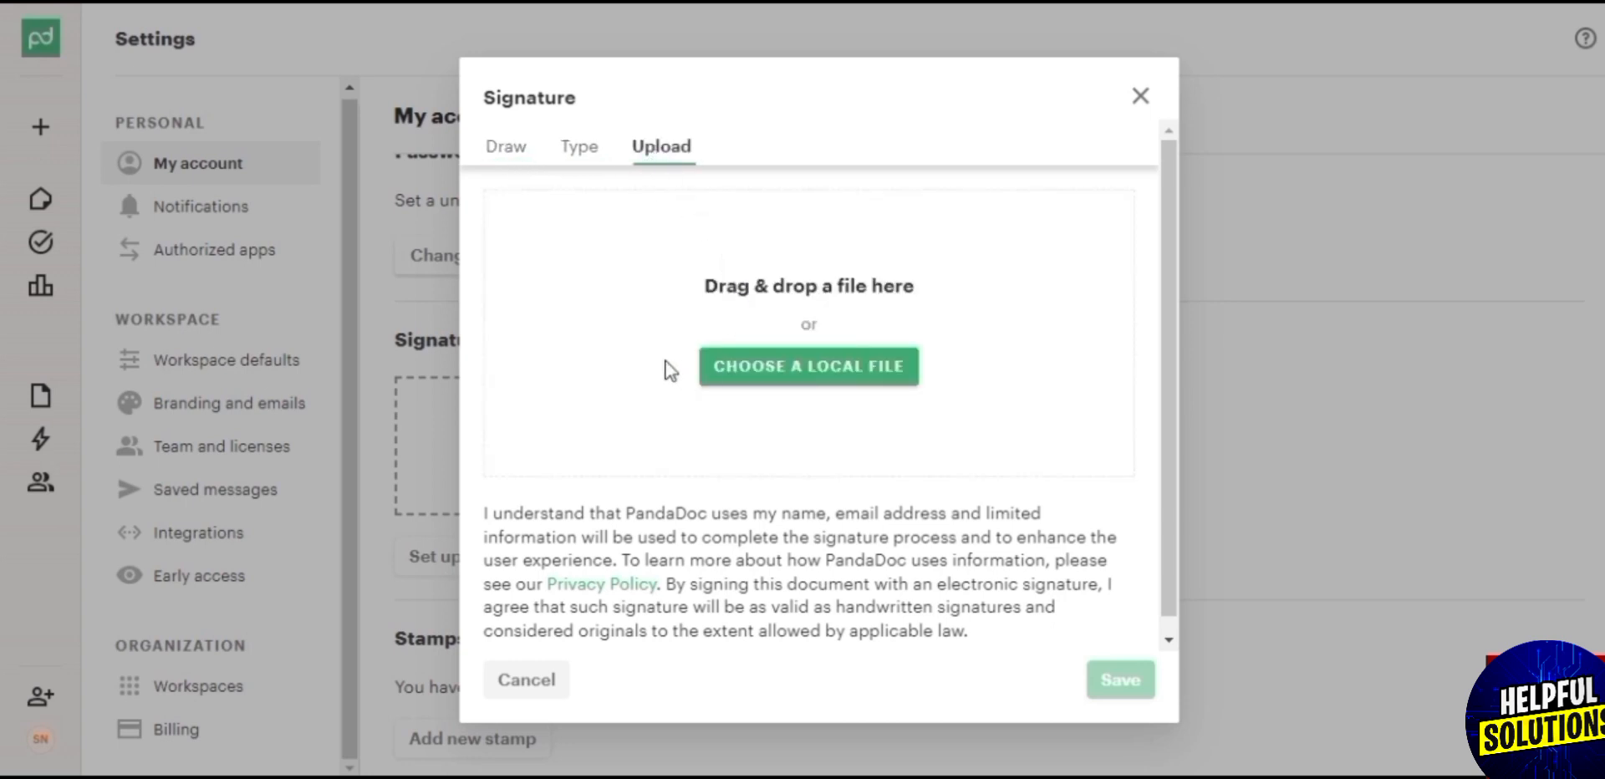
mouse_move(650, 388)
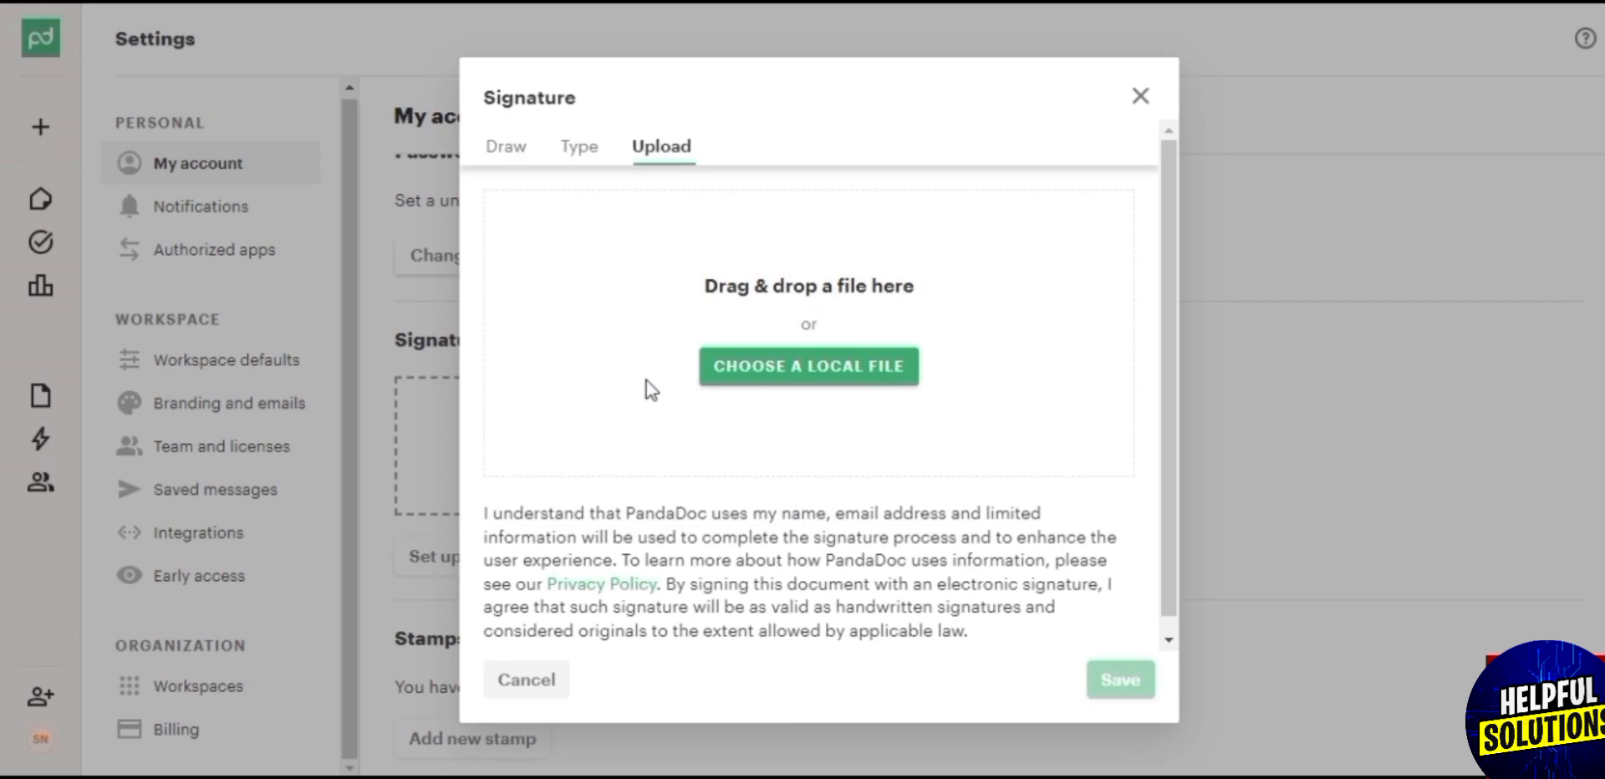
mouse_move(918, 297)
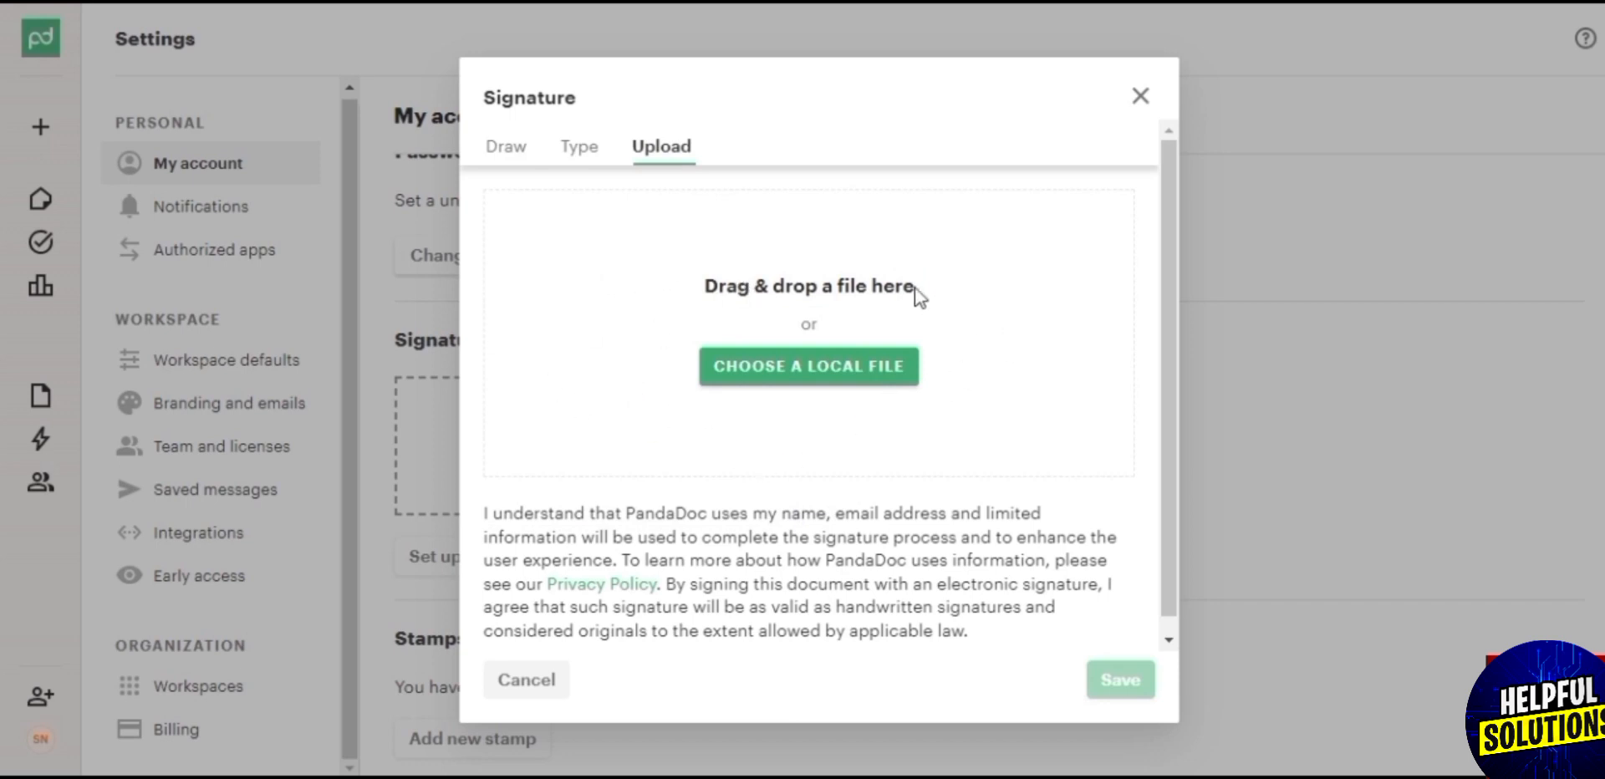
mouse_move(931, 395)
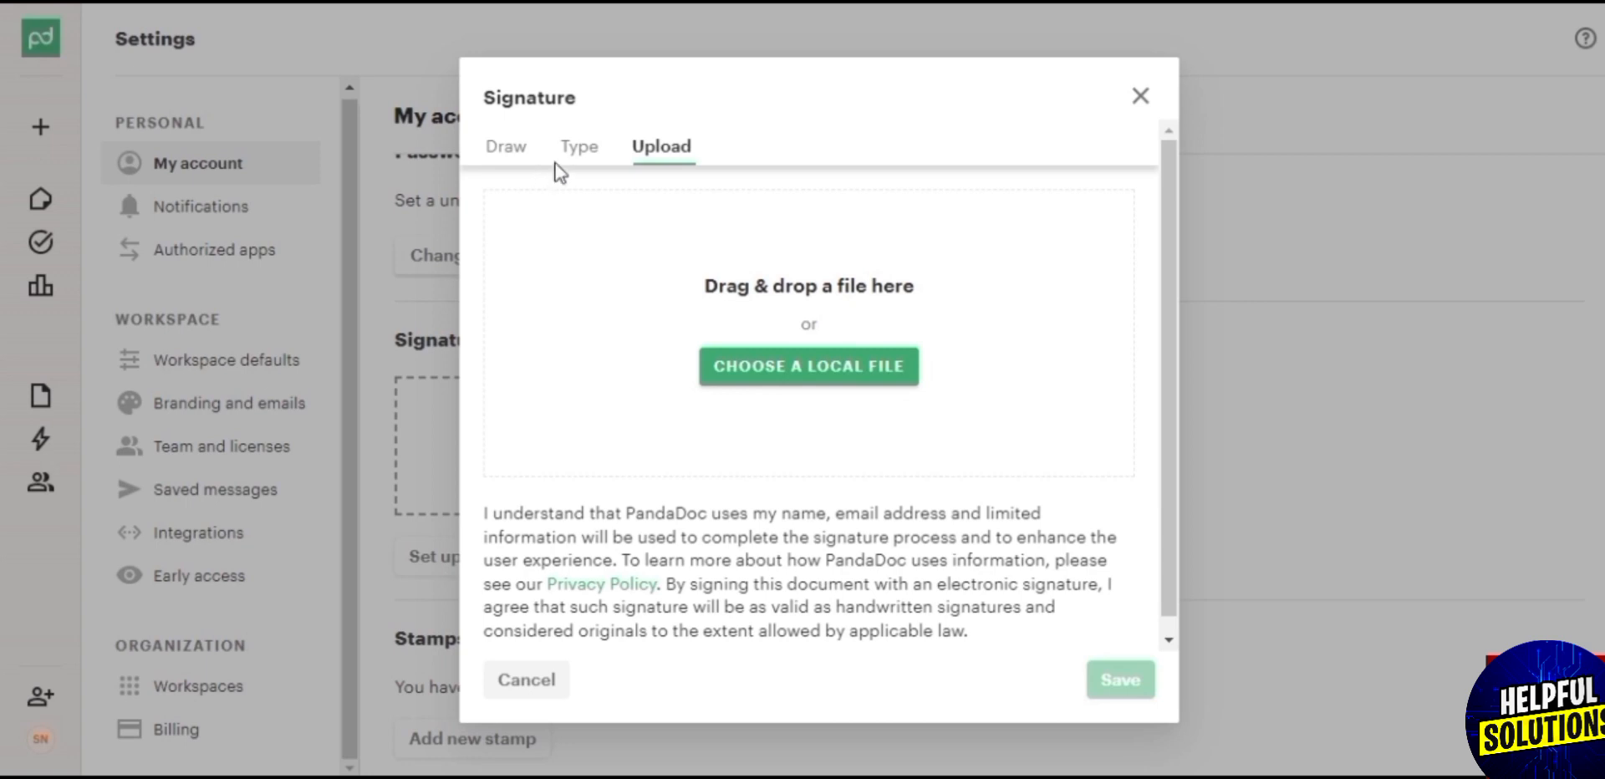
click(578, 146)
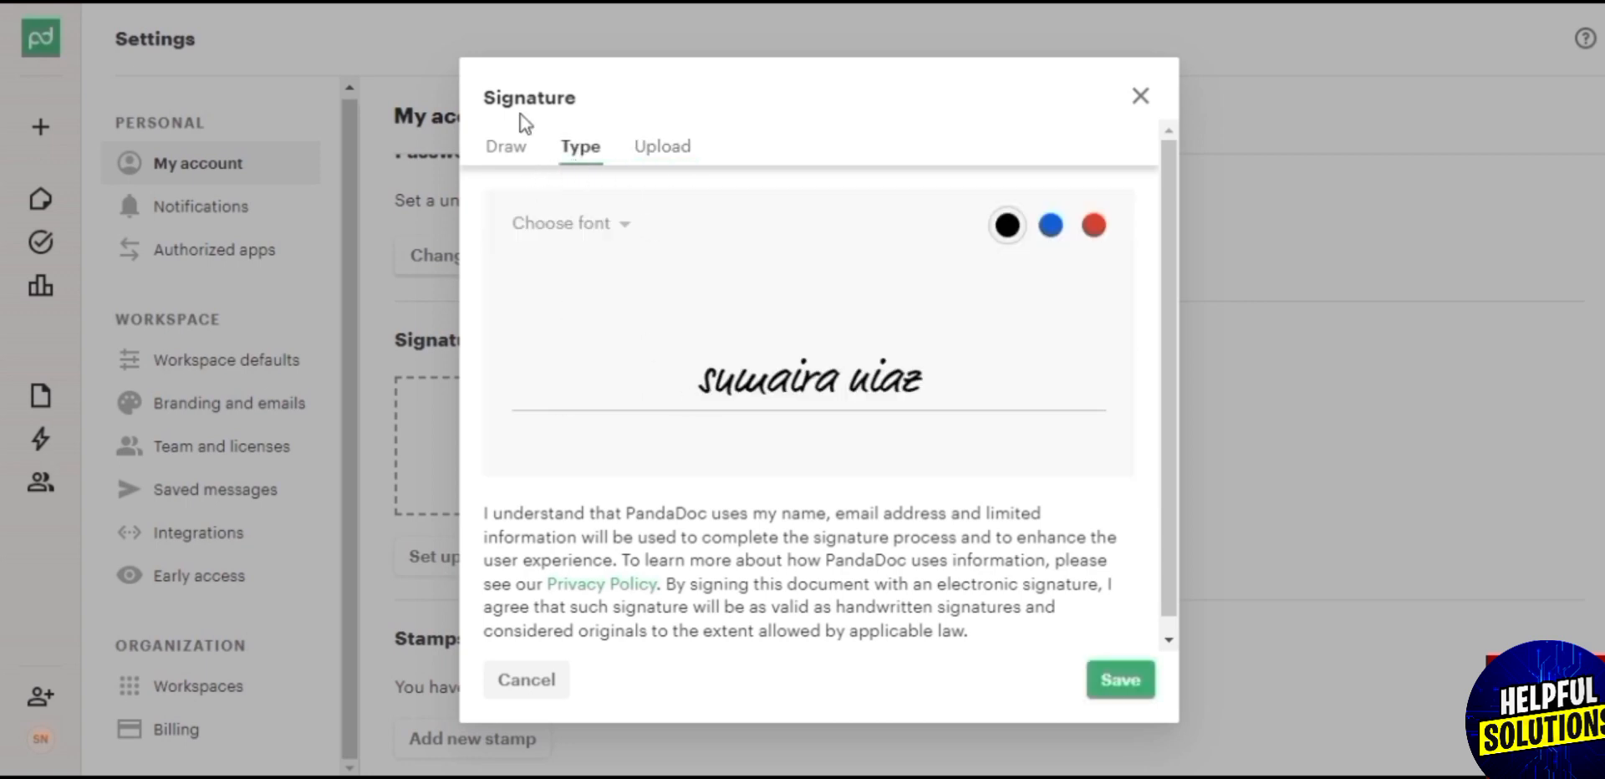
click(505, 146)
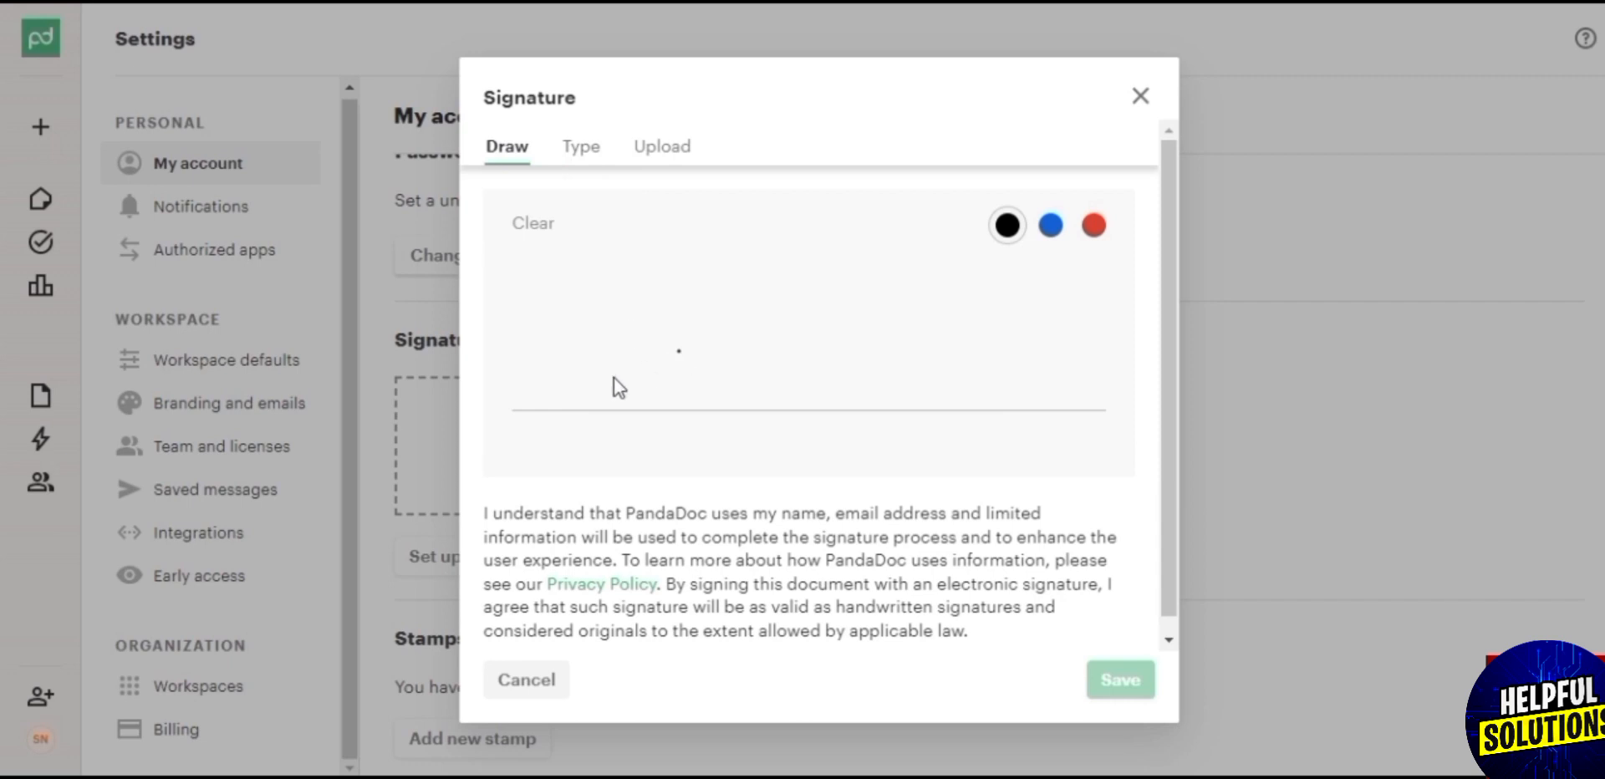
Step: Draw the signature strokes in the signing area and save it to the account
drag(614, 379, 676, 301)
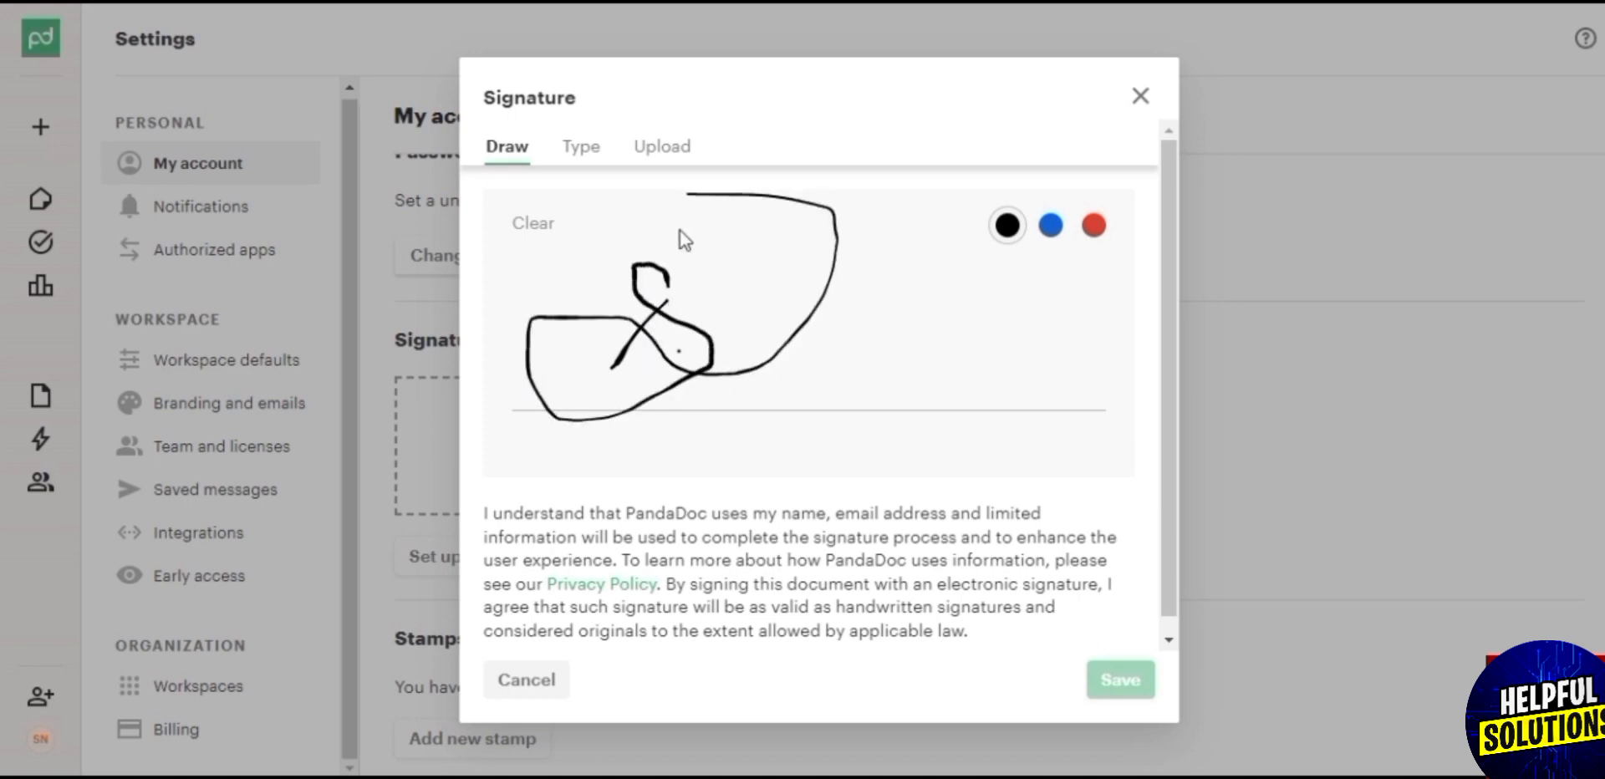
click(1118, 679)
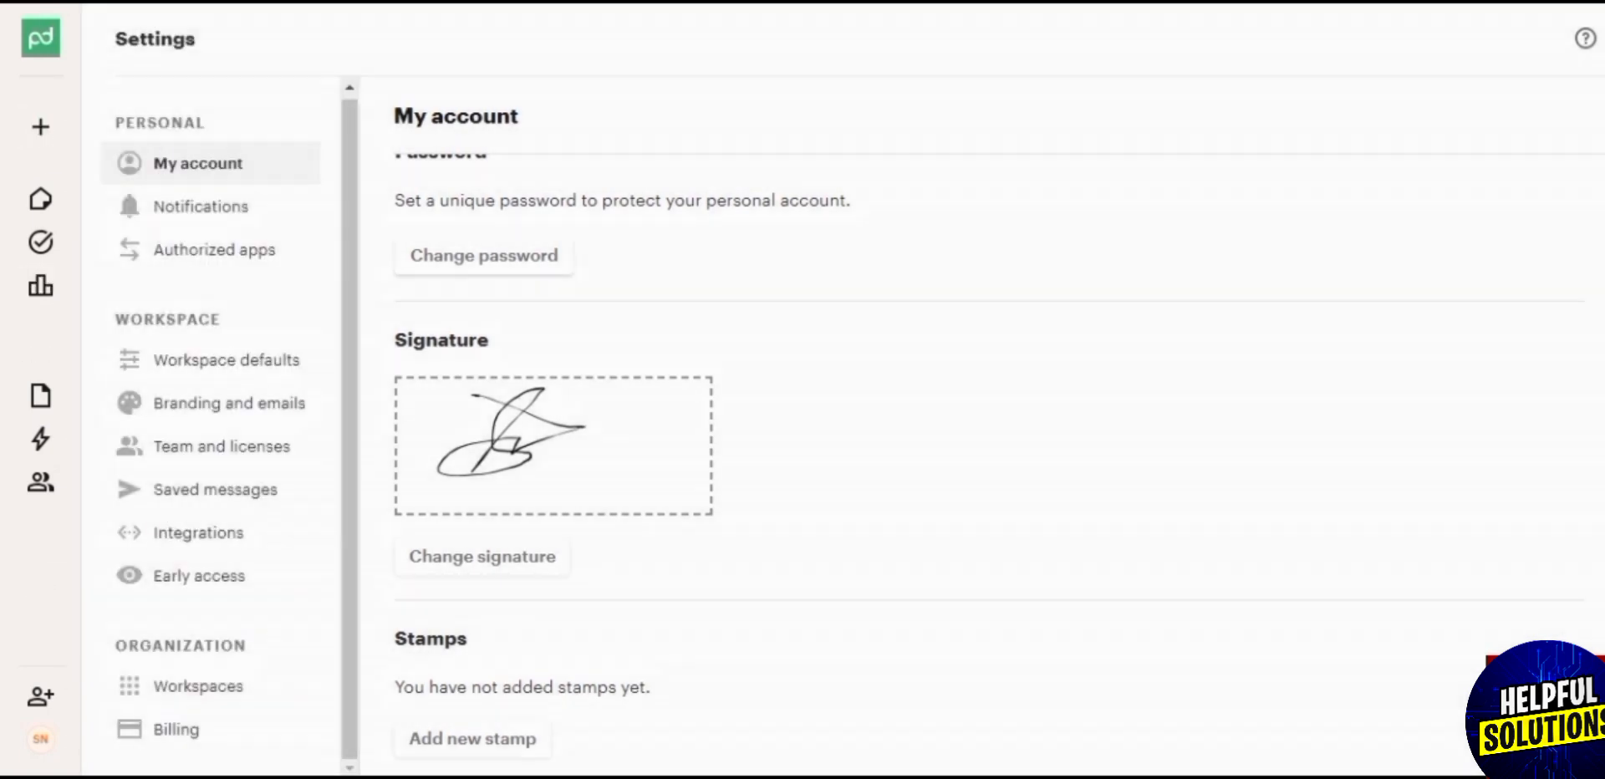
click(204, 206)
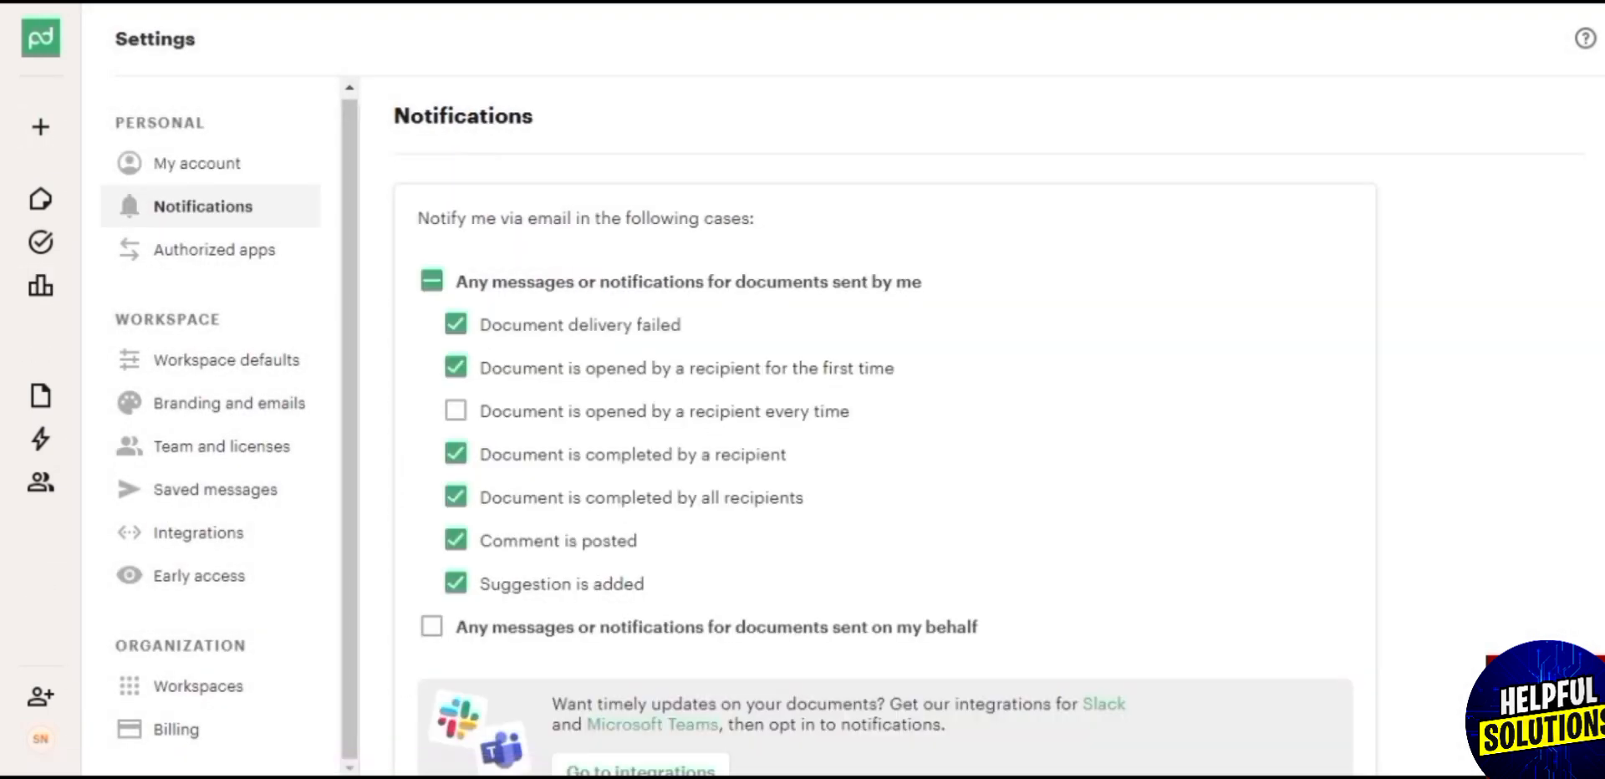
click(215, 249)
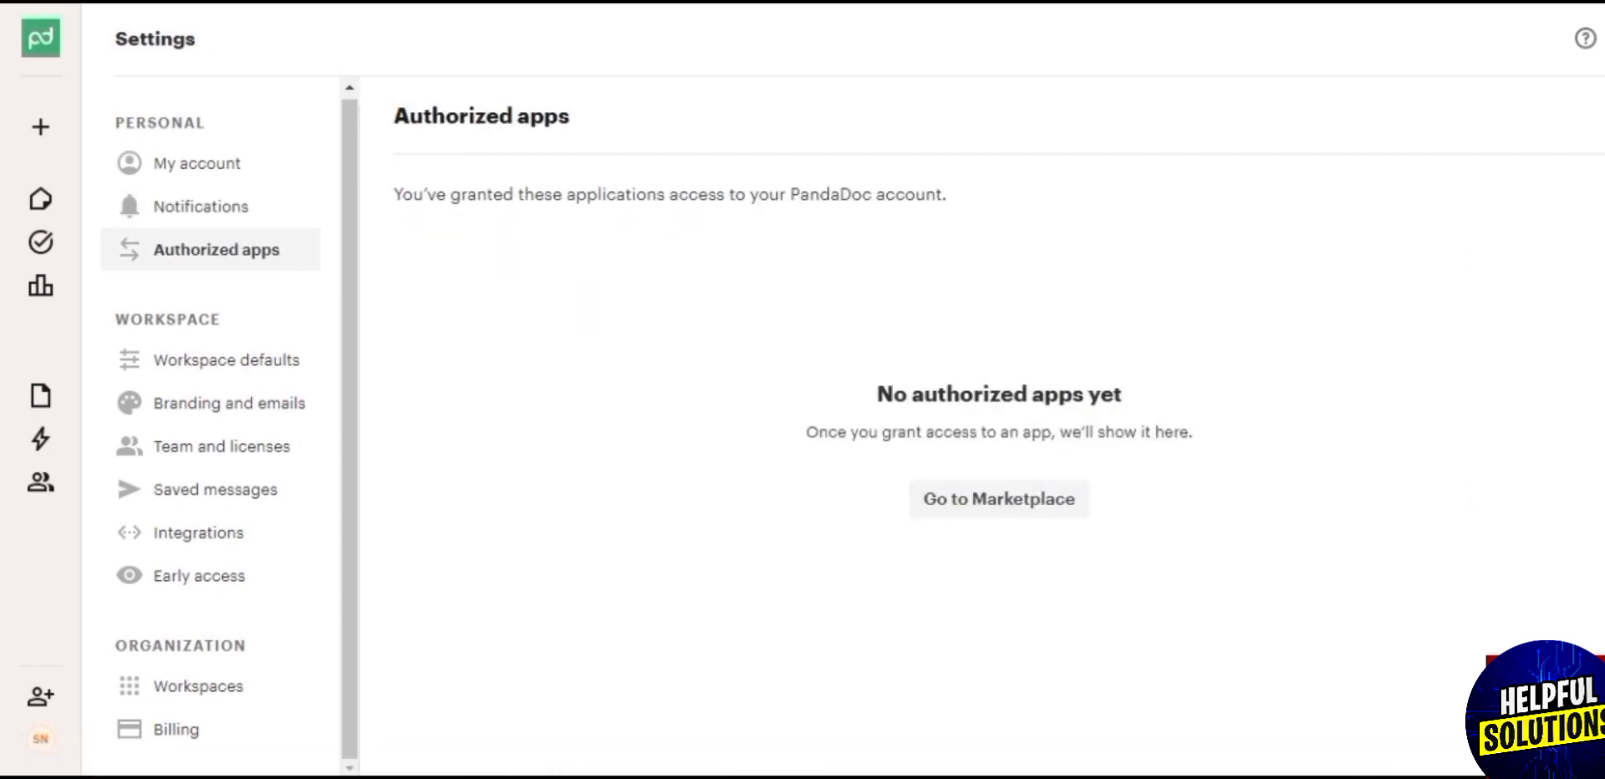
click(196, 163)
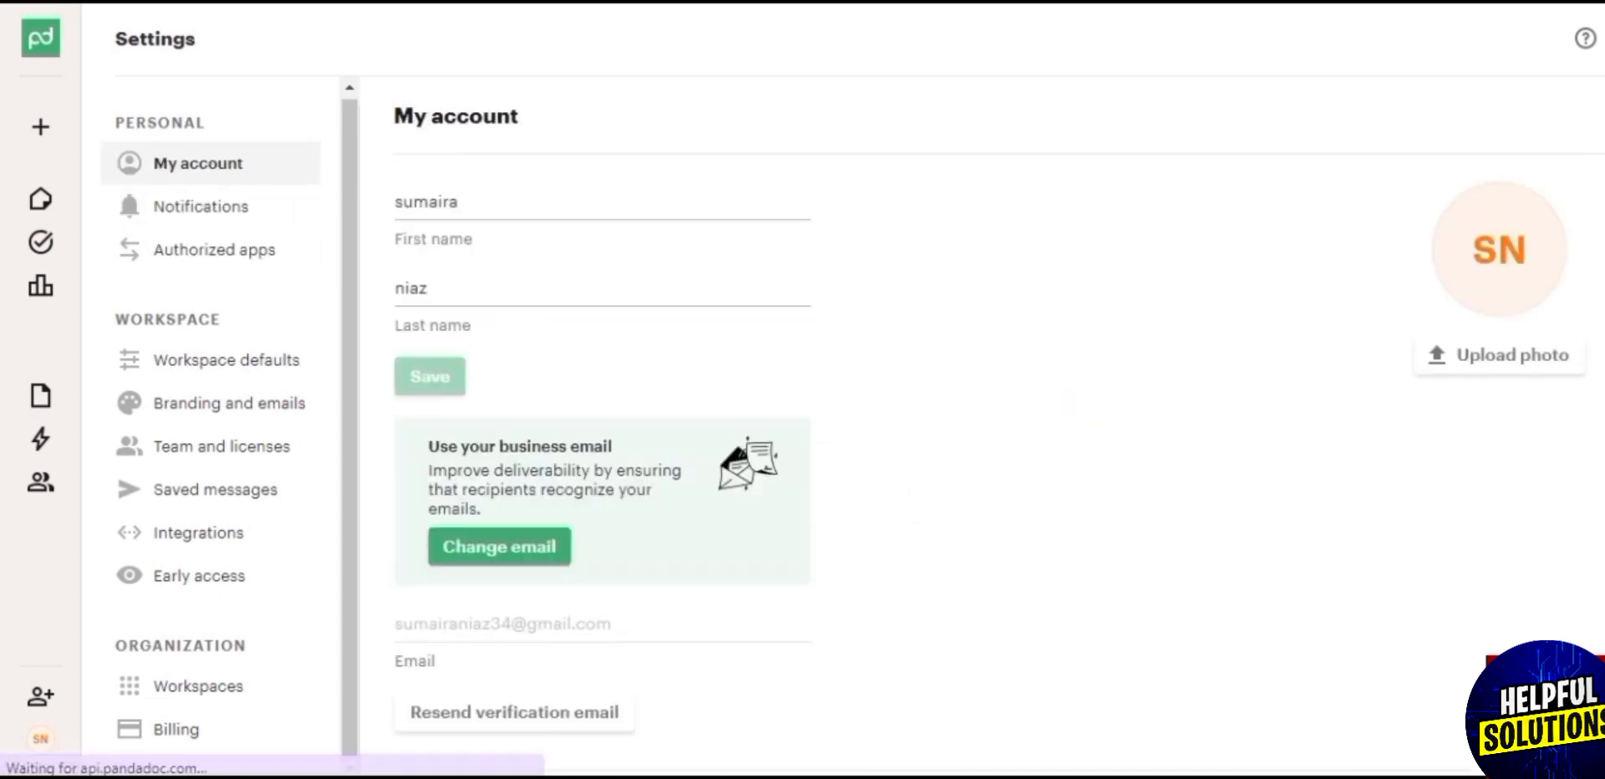